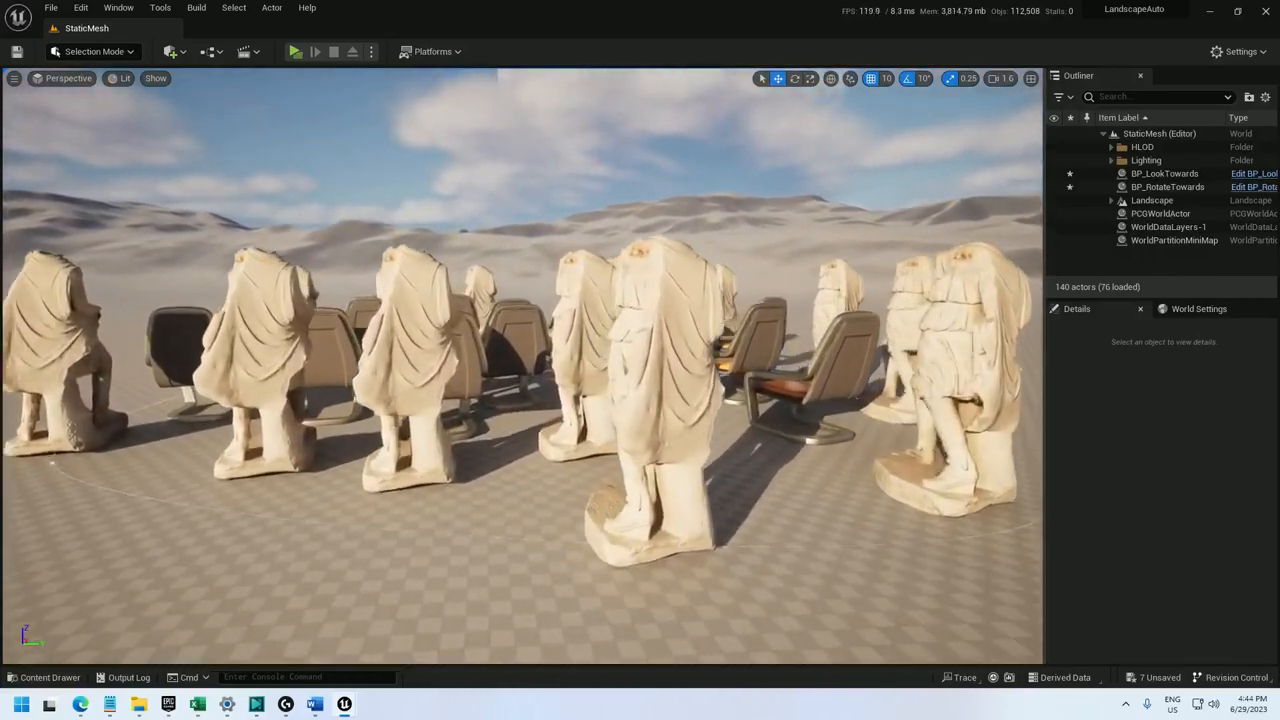
- Delete the statue and chair setup from the level
click(1163, 173)
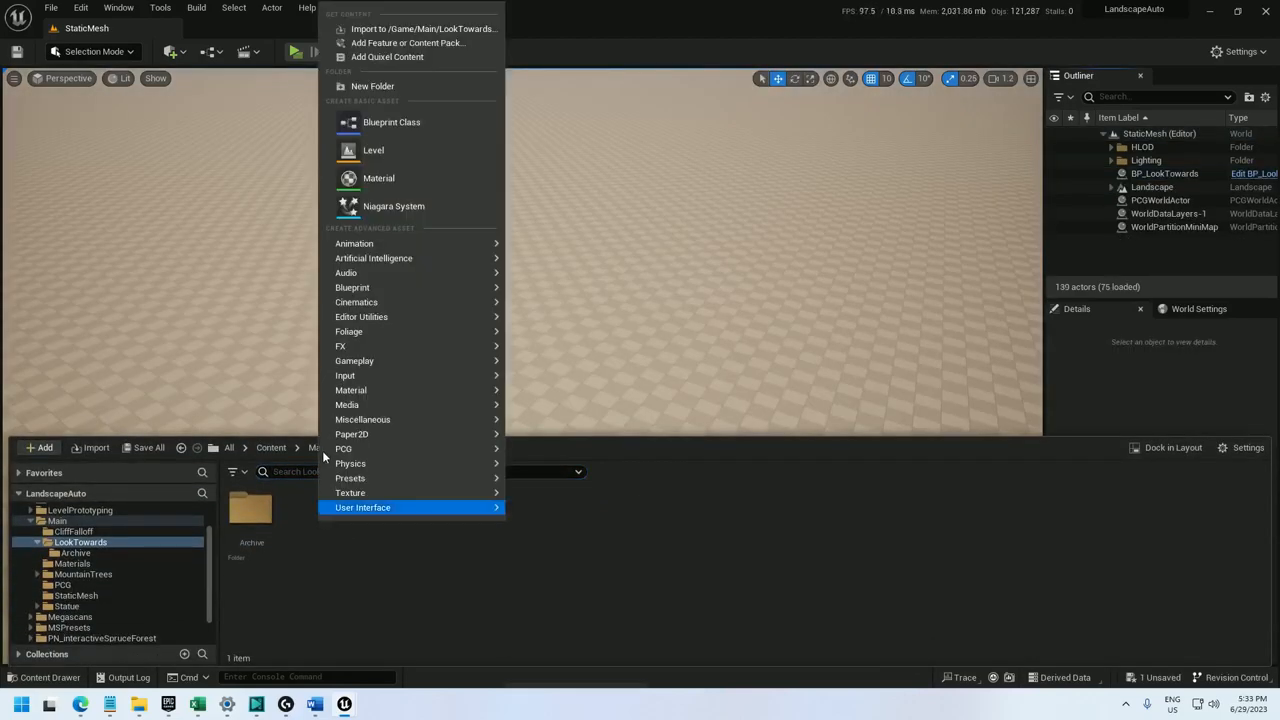
- Create BP_RotateTowards and shape its spline into a wide closed loop
click(391, 122)
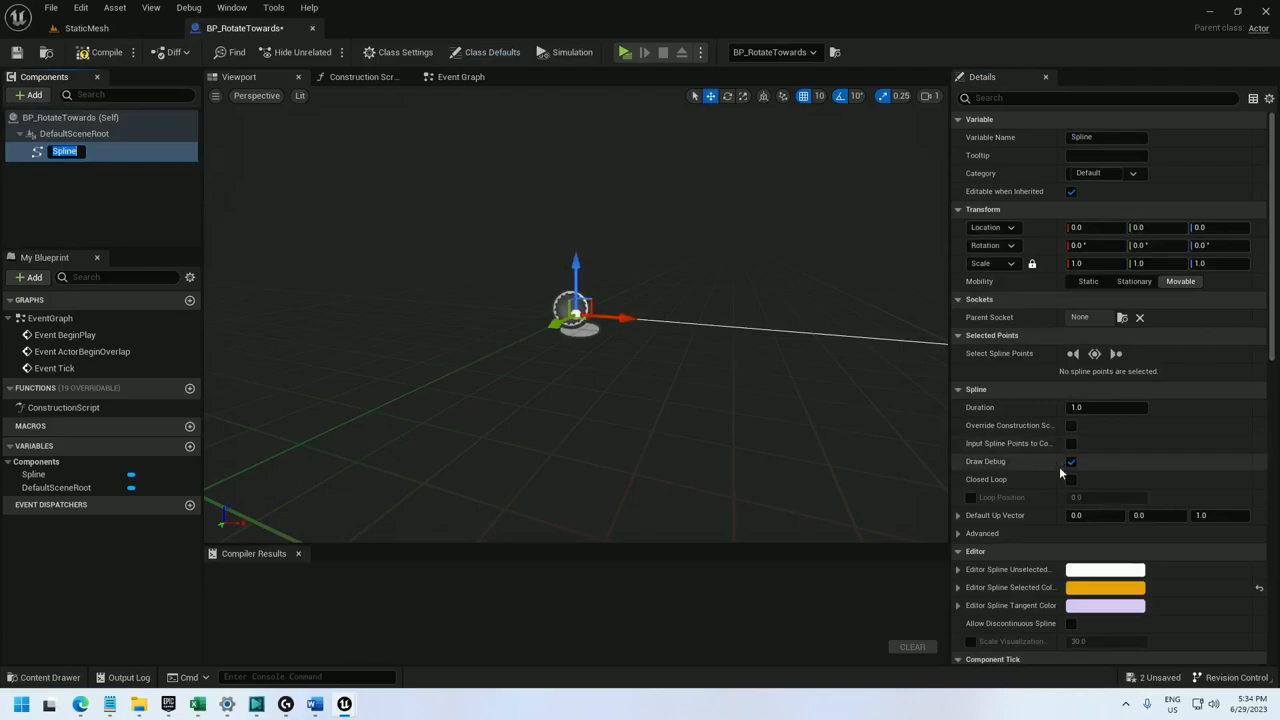
click(1071, 479)
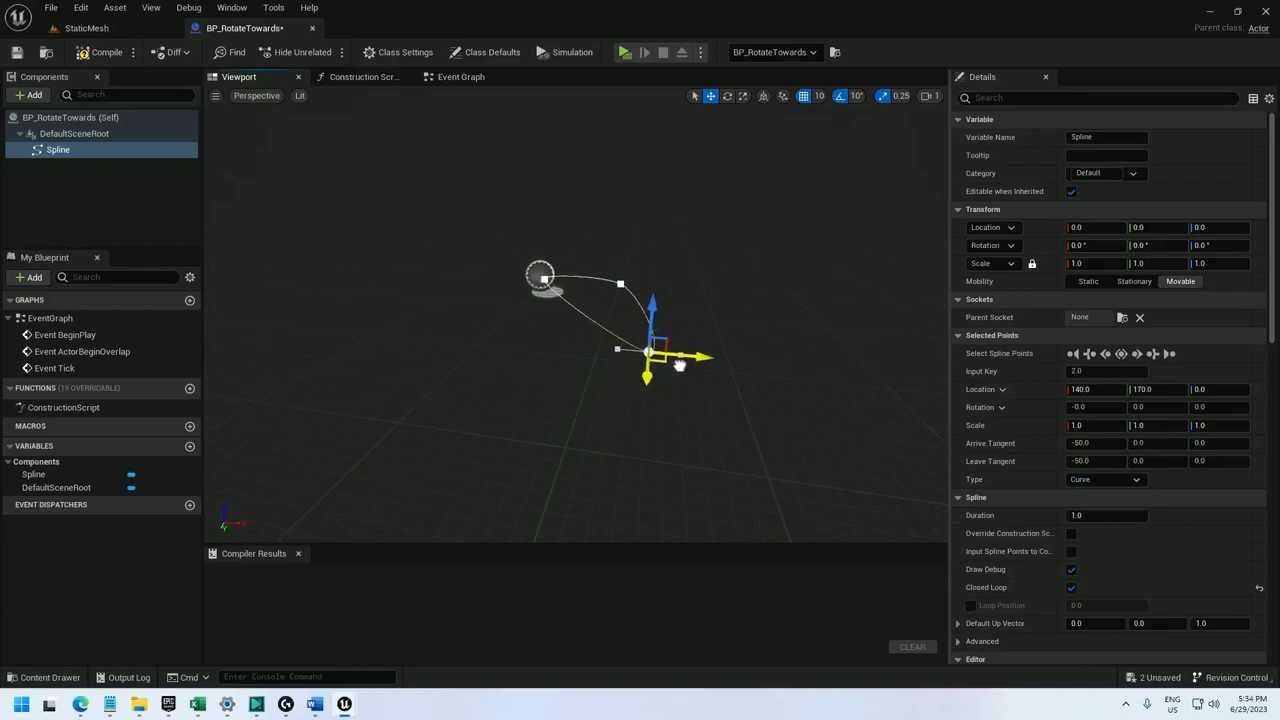
drag(650, 350, 650, 395)
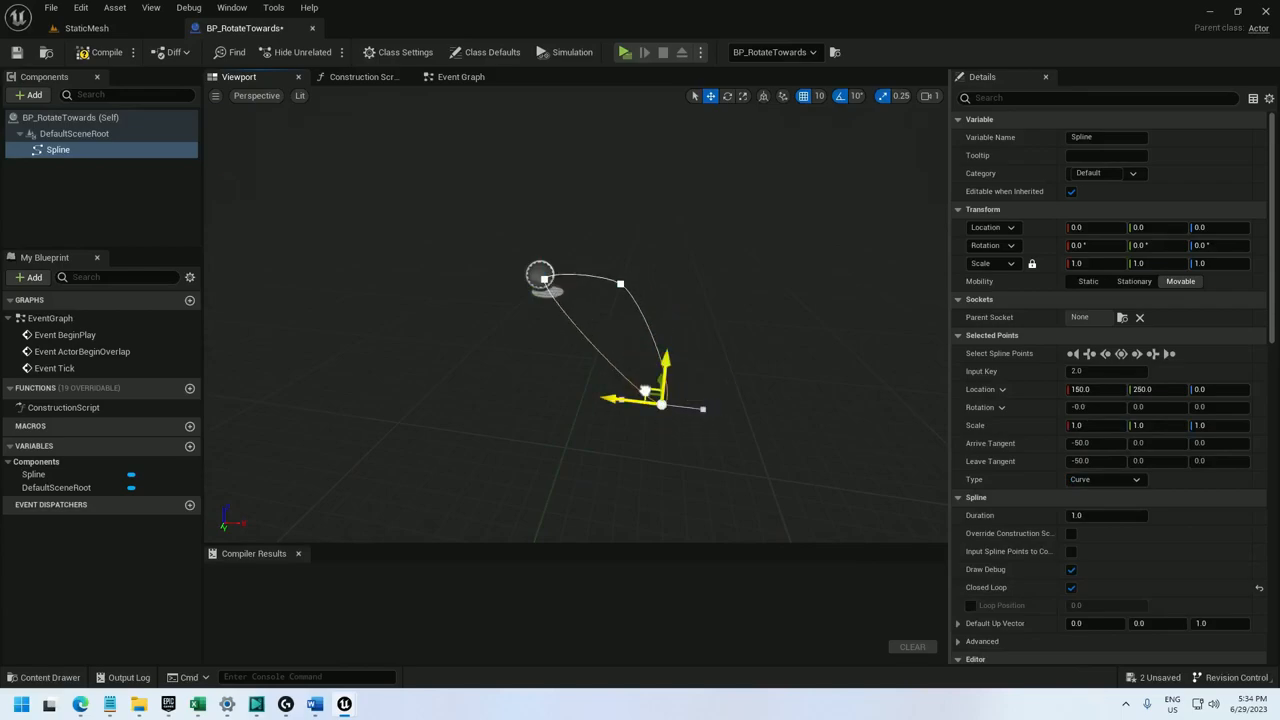
drag(645, 395, 385, 395)
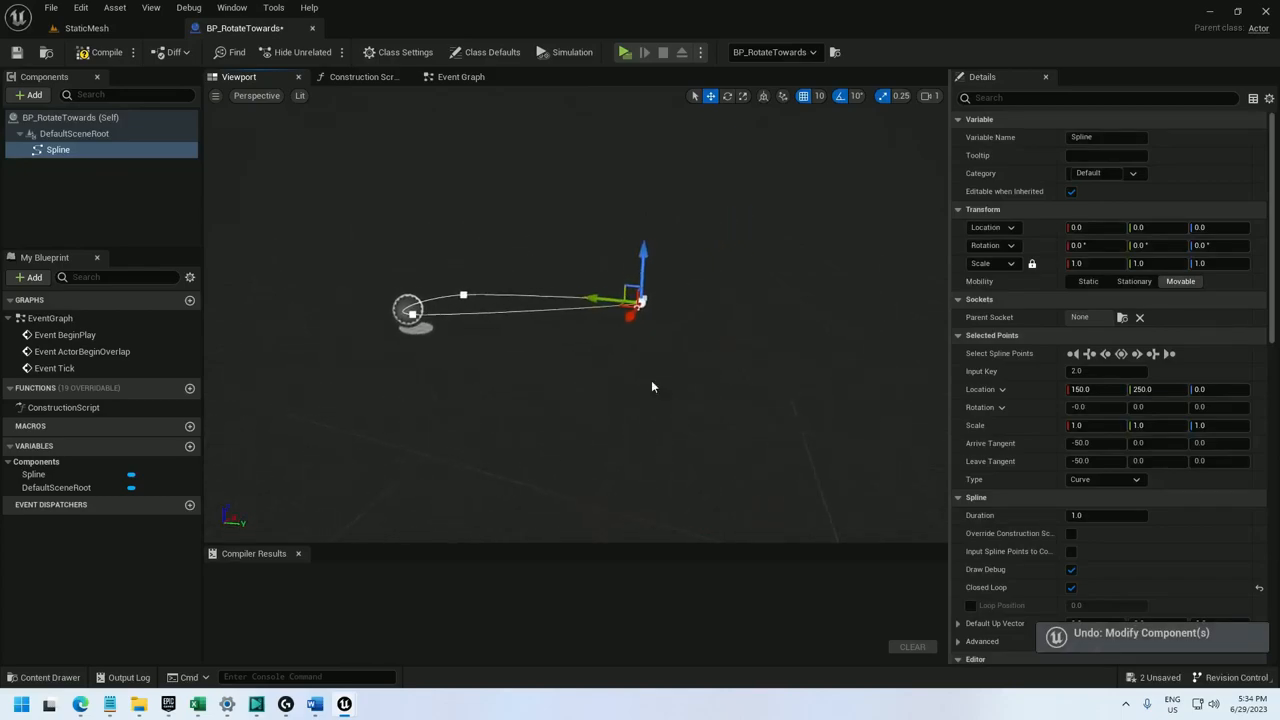
drag(638, 300, 581, 403)
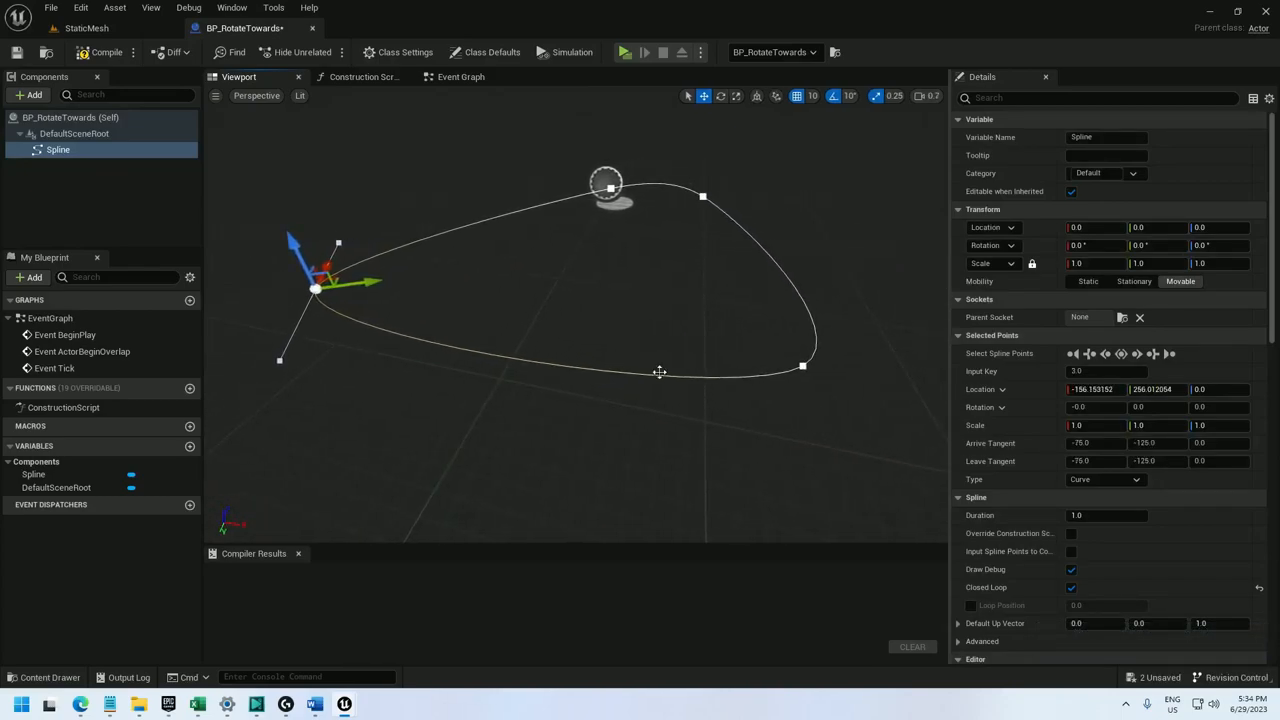
drag(315, 290, 540, 170)
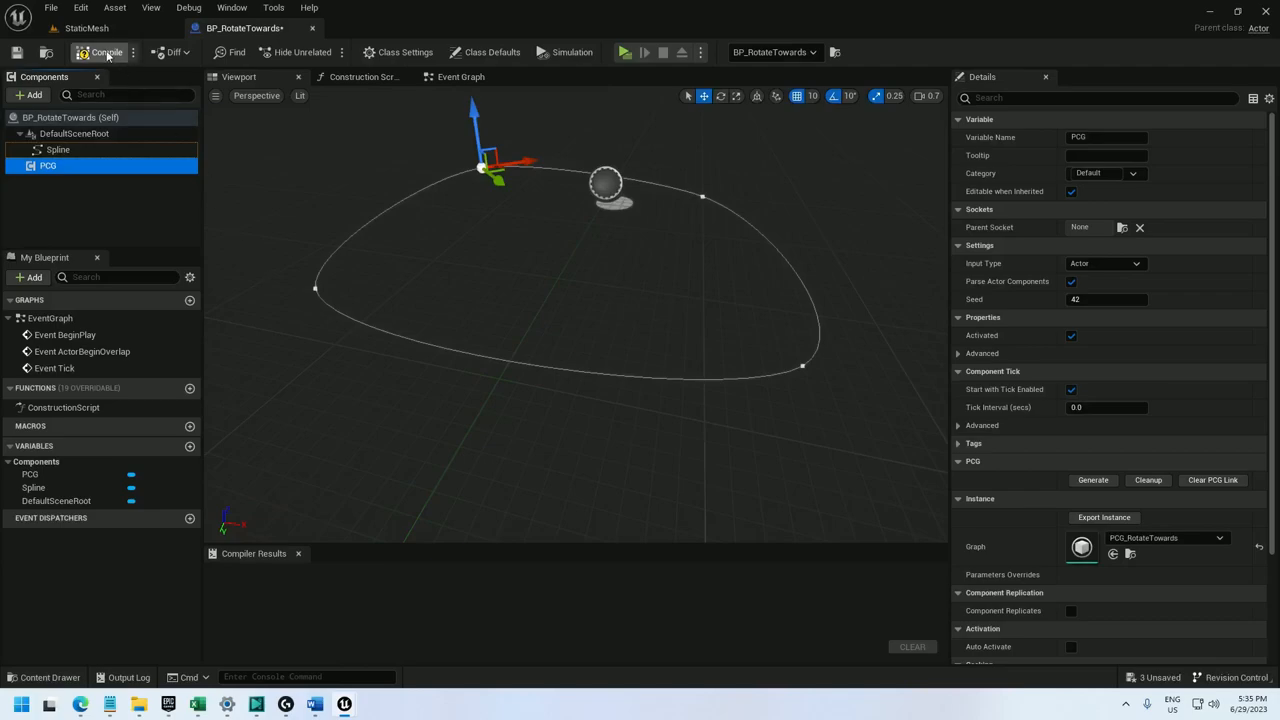
- Add a LookPoint vector variable that shows a 3D widget
click(100, 52)
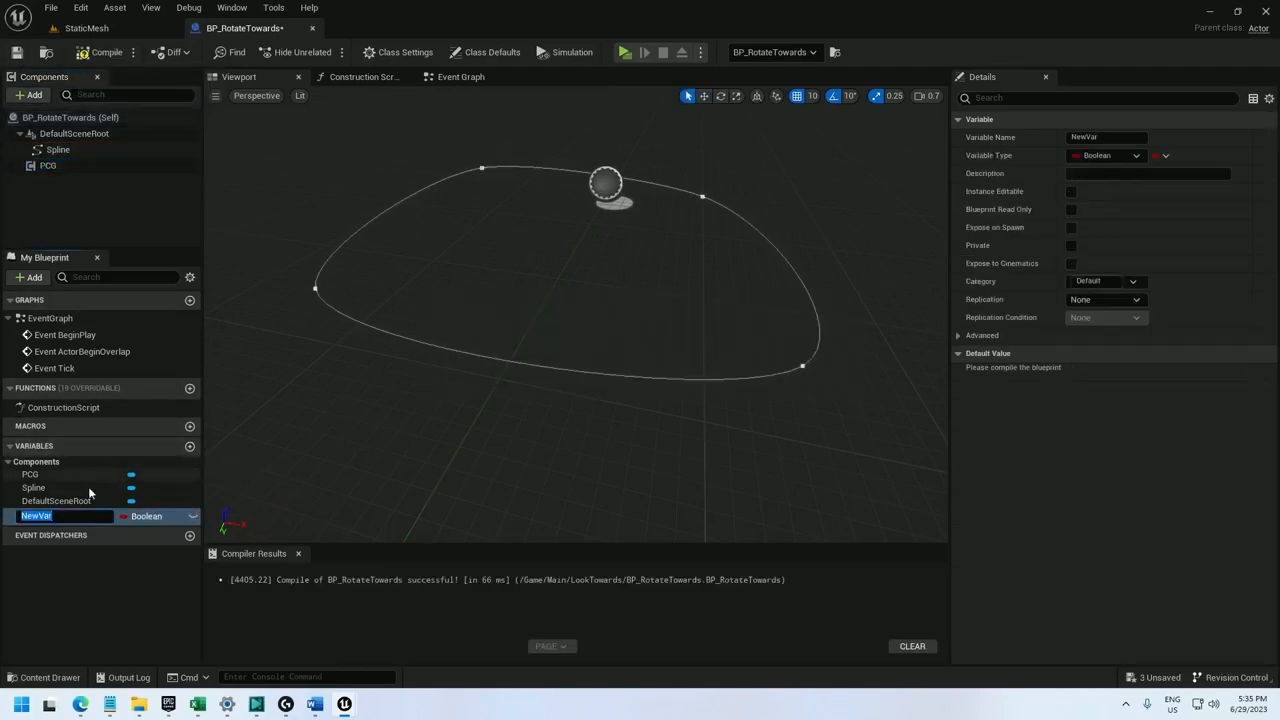
click(147, 516)
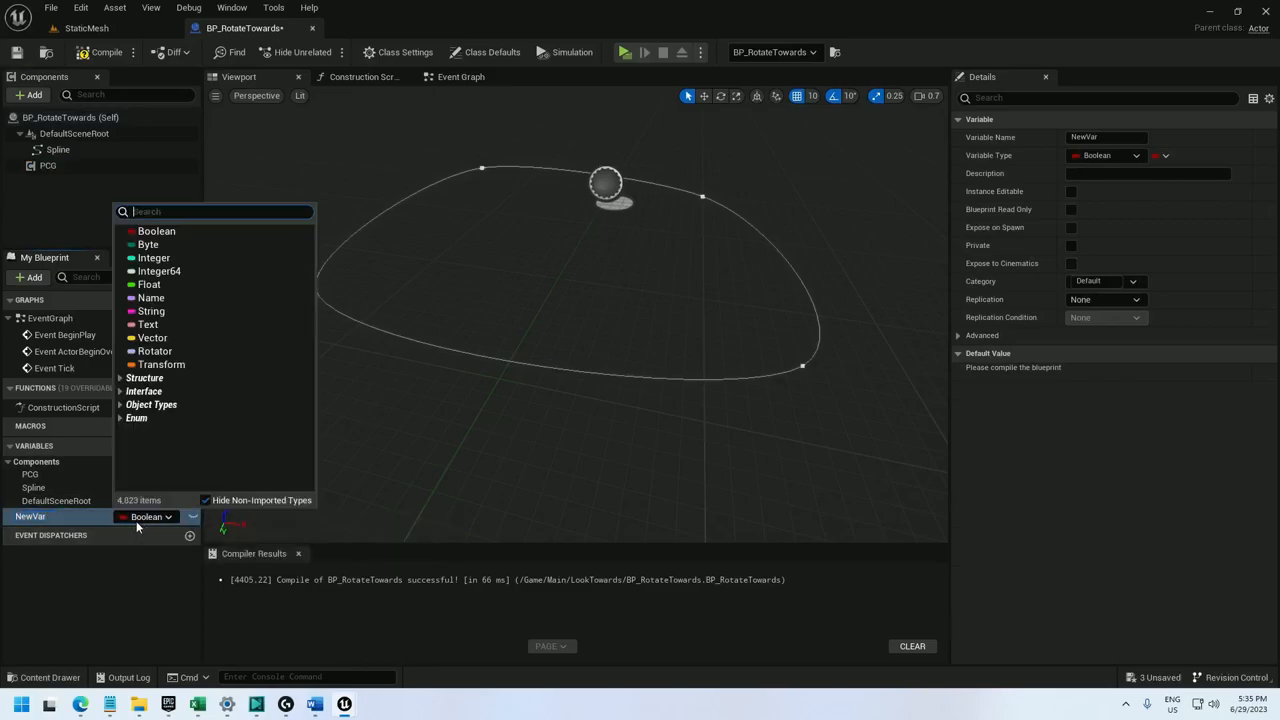
mouse_move(152, 338)
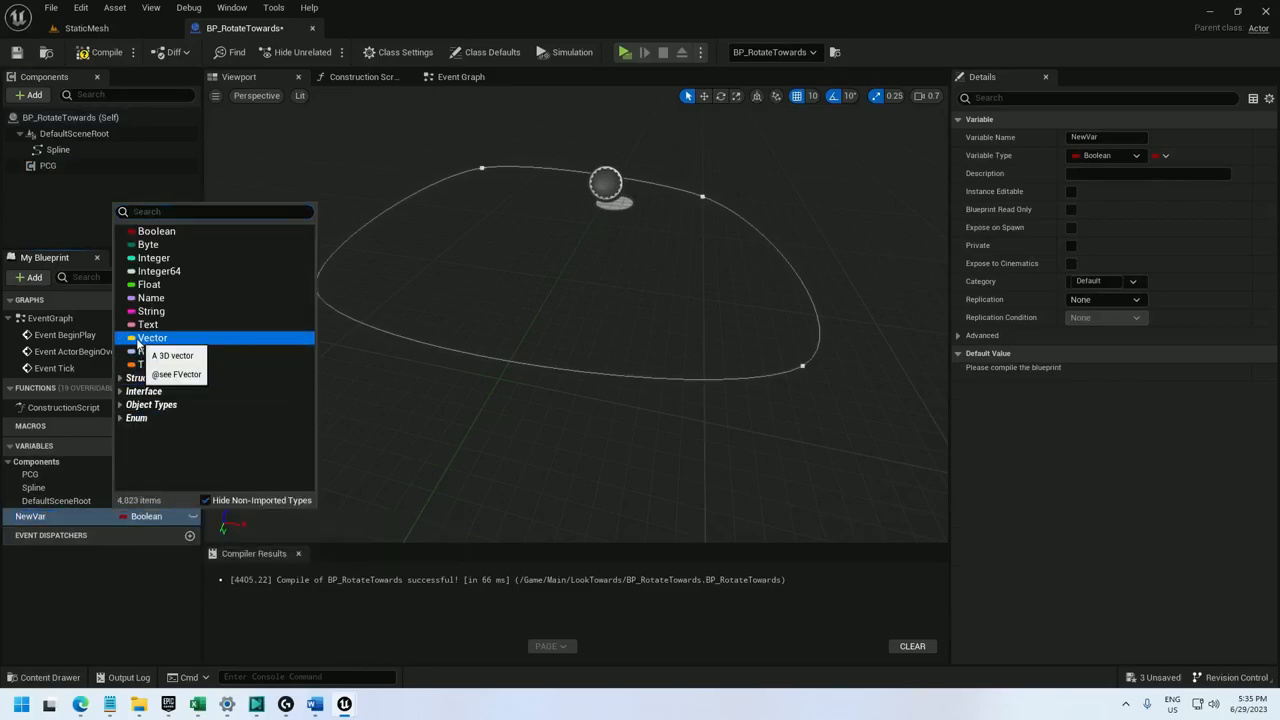
click(152, 337)
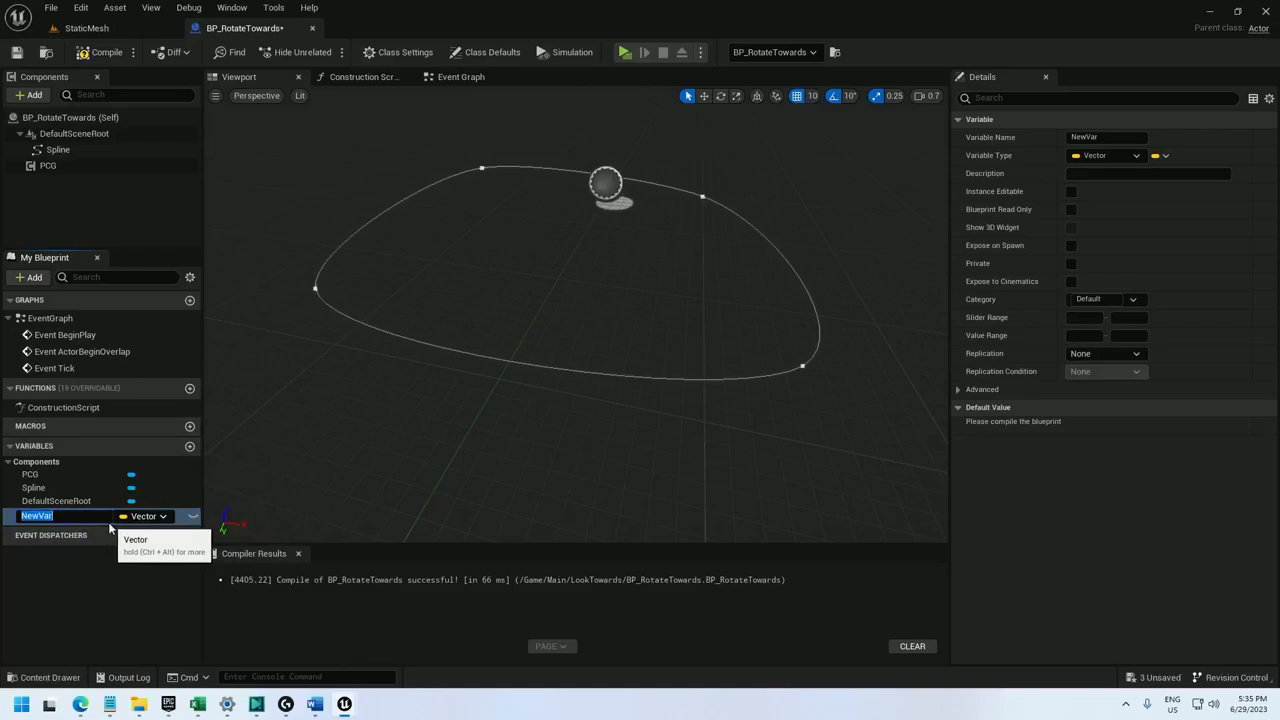
text(LookPoint)
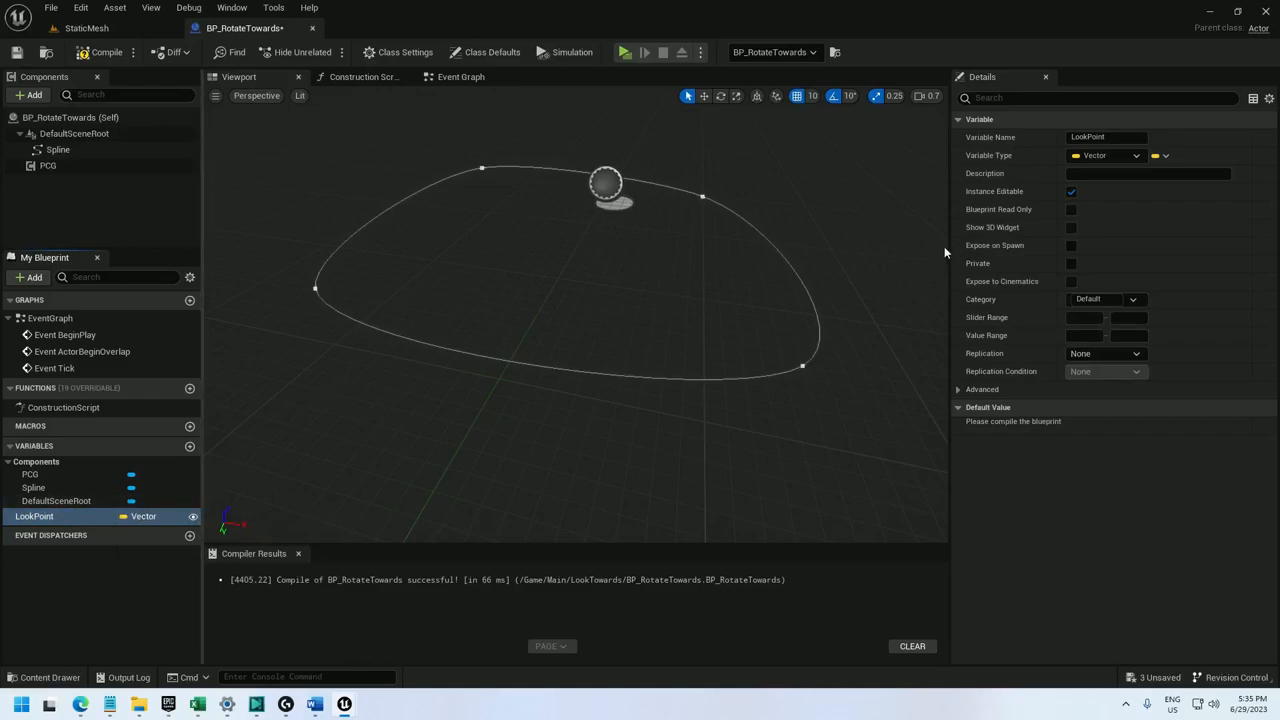
click(1071, 227)
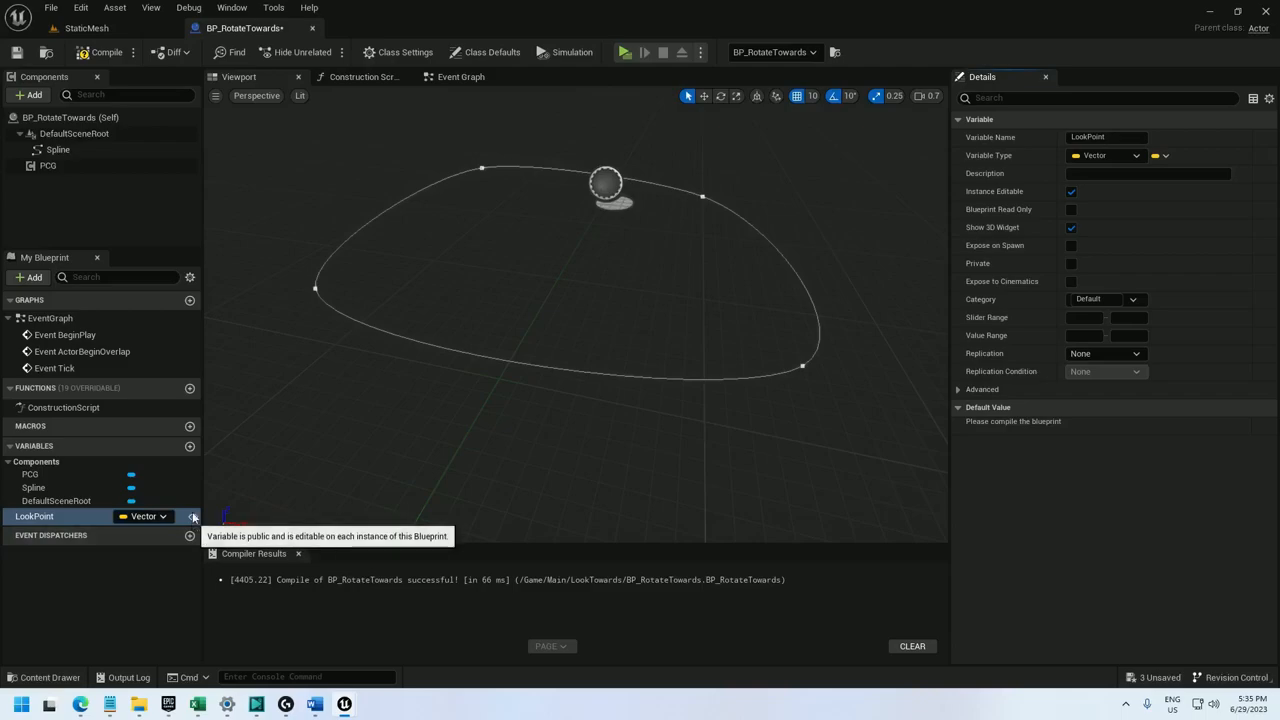
- Compile and save, then add a WorldLookPoint variable
click(100, 52)
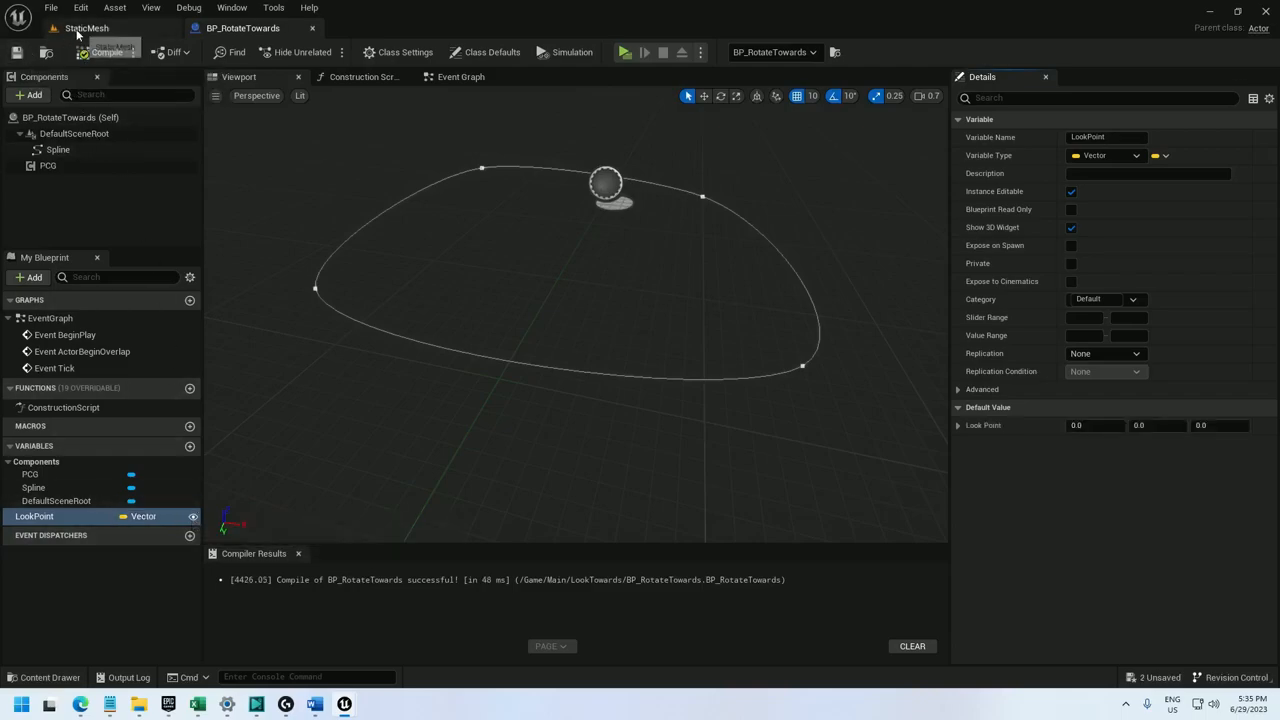
click(86, 27)
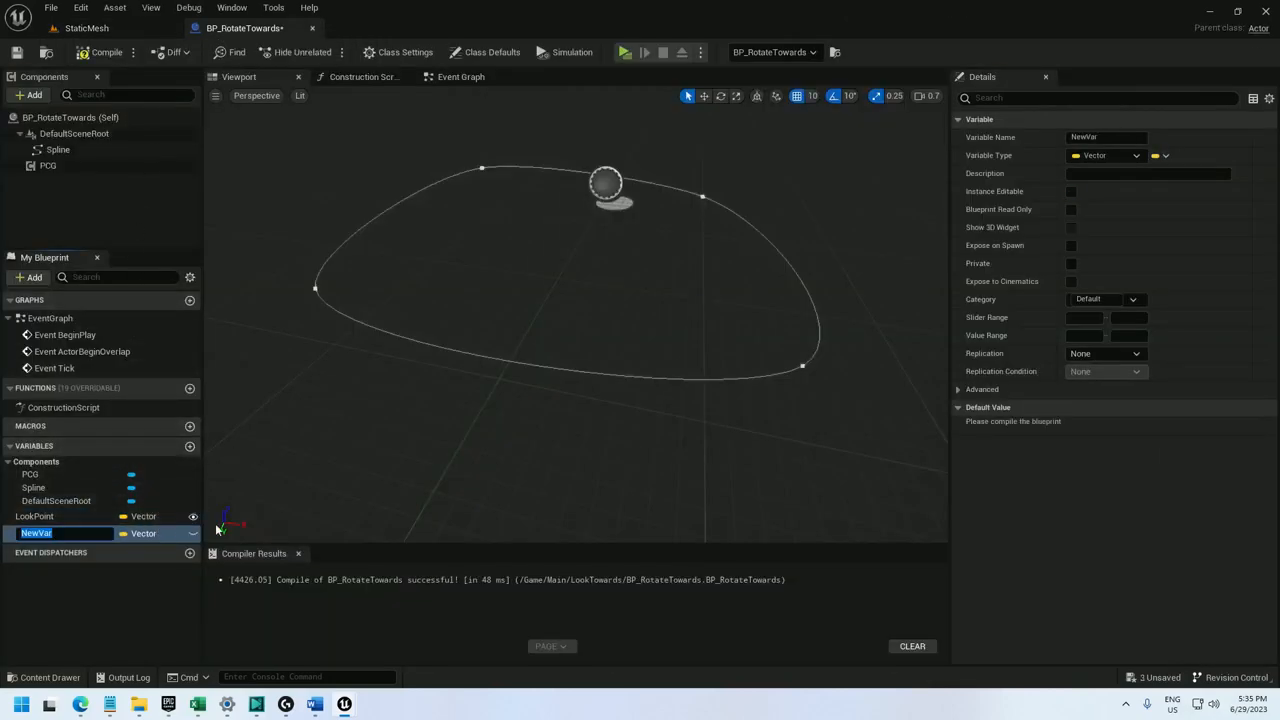
text(WorldLookPoint)
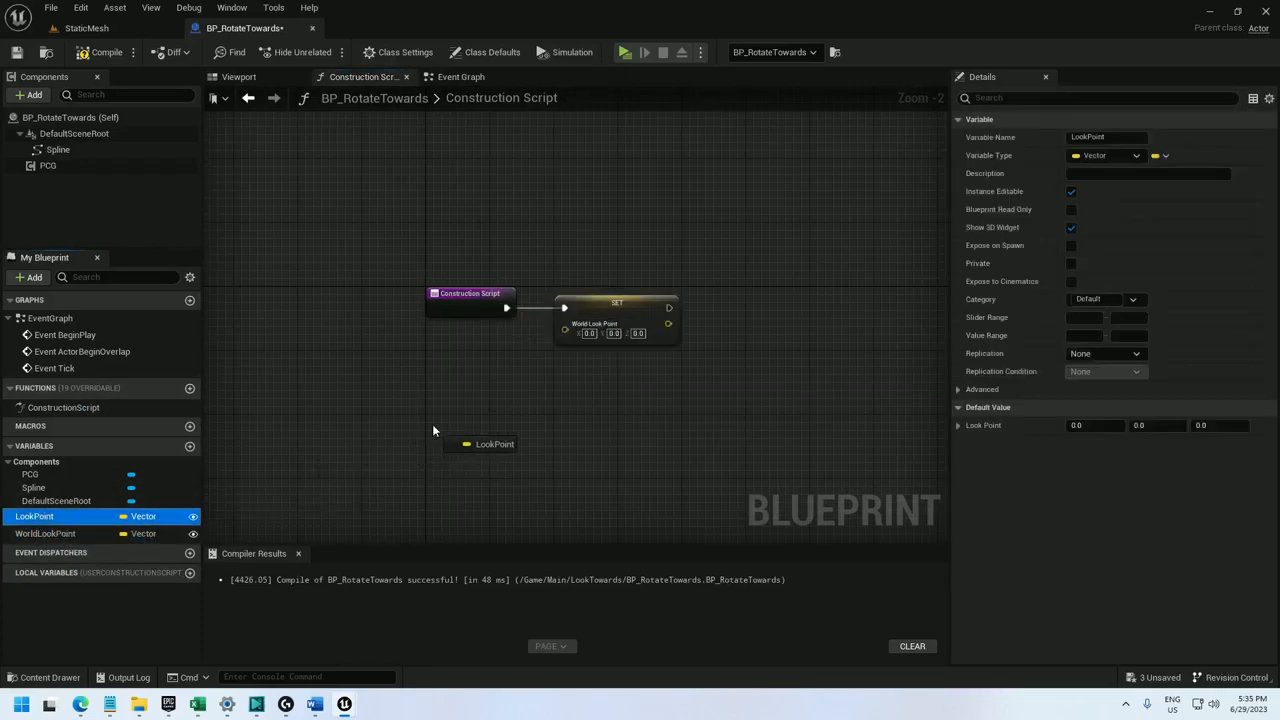
- Set WorldLookPoint from Get Actor Location plus LookPoint, compile, save, and return to the level
text(get actor location)
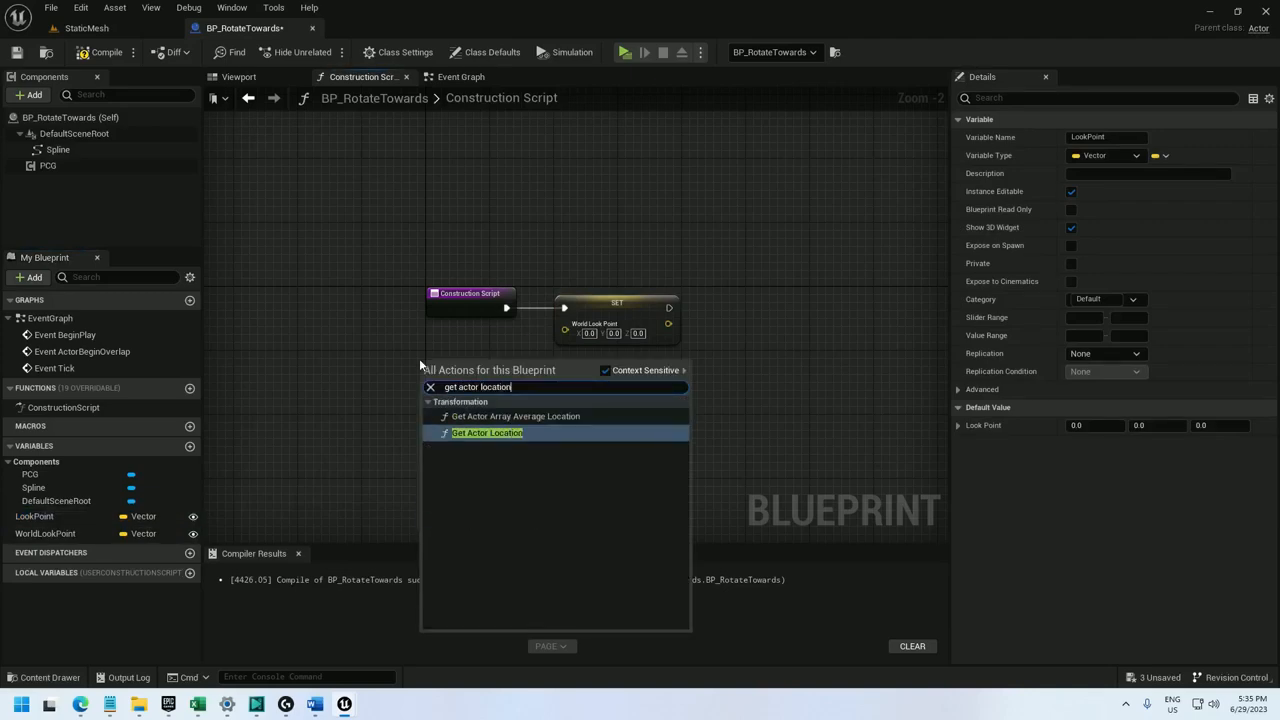
click(487, 432)
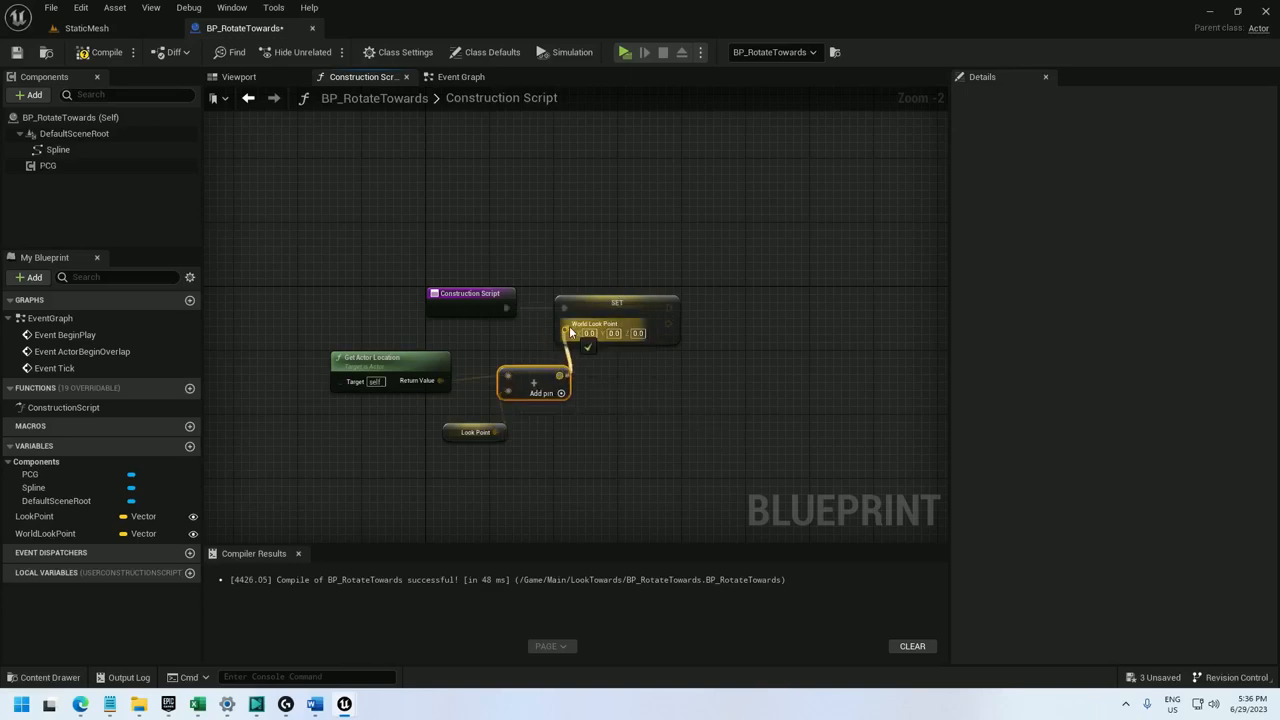
click(17, 52)
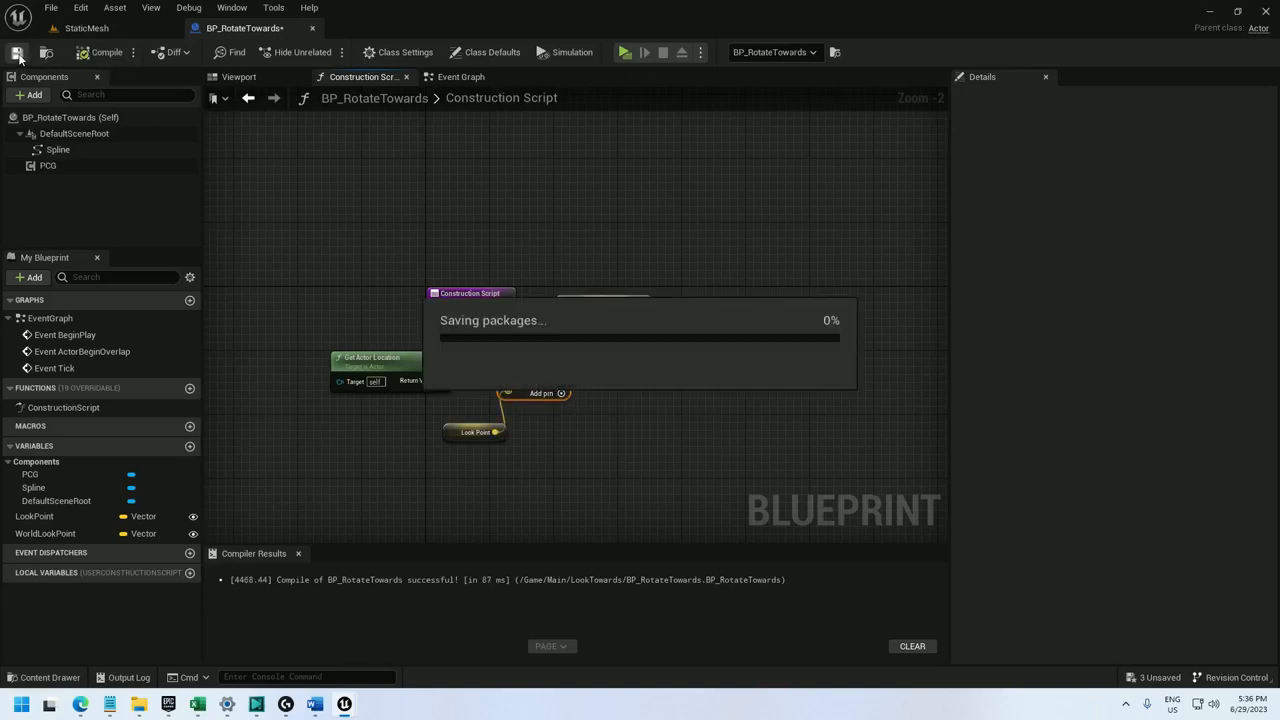
click(86, 27)
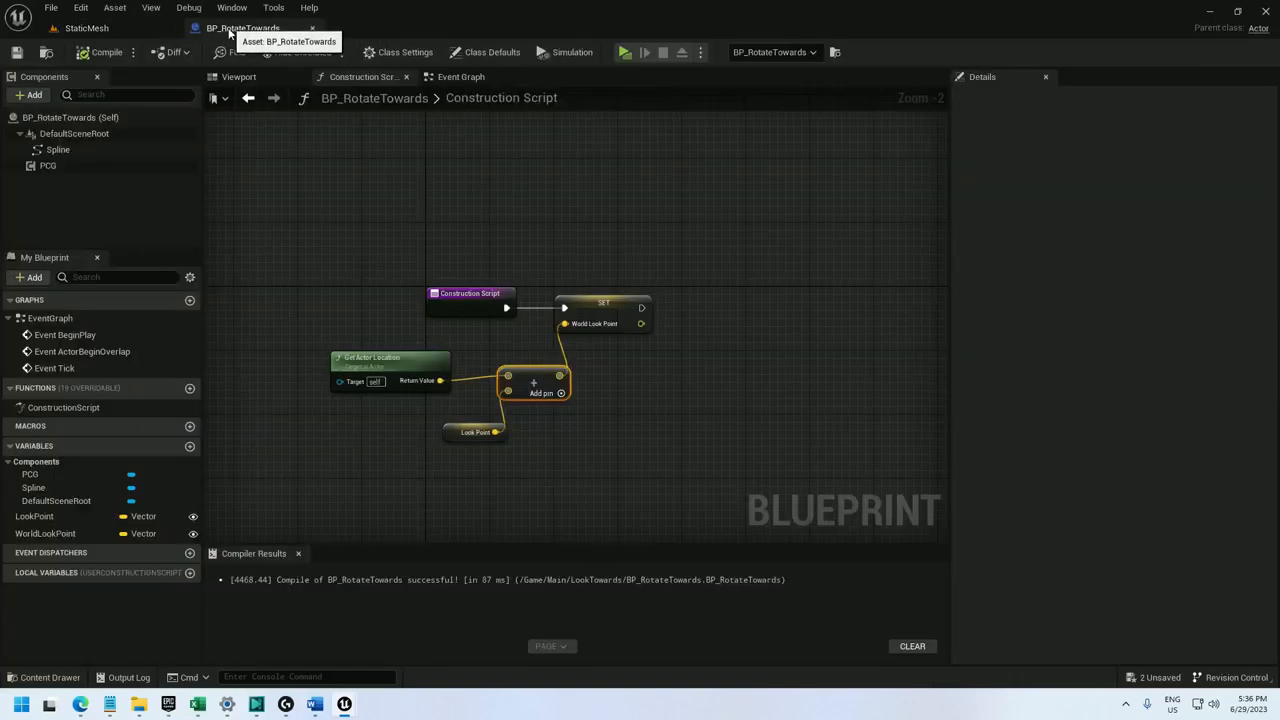
click(45, 533)
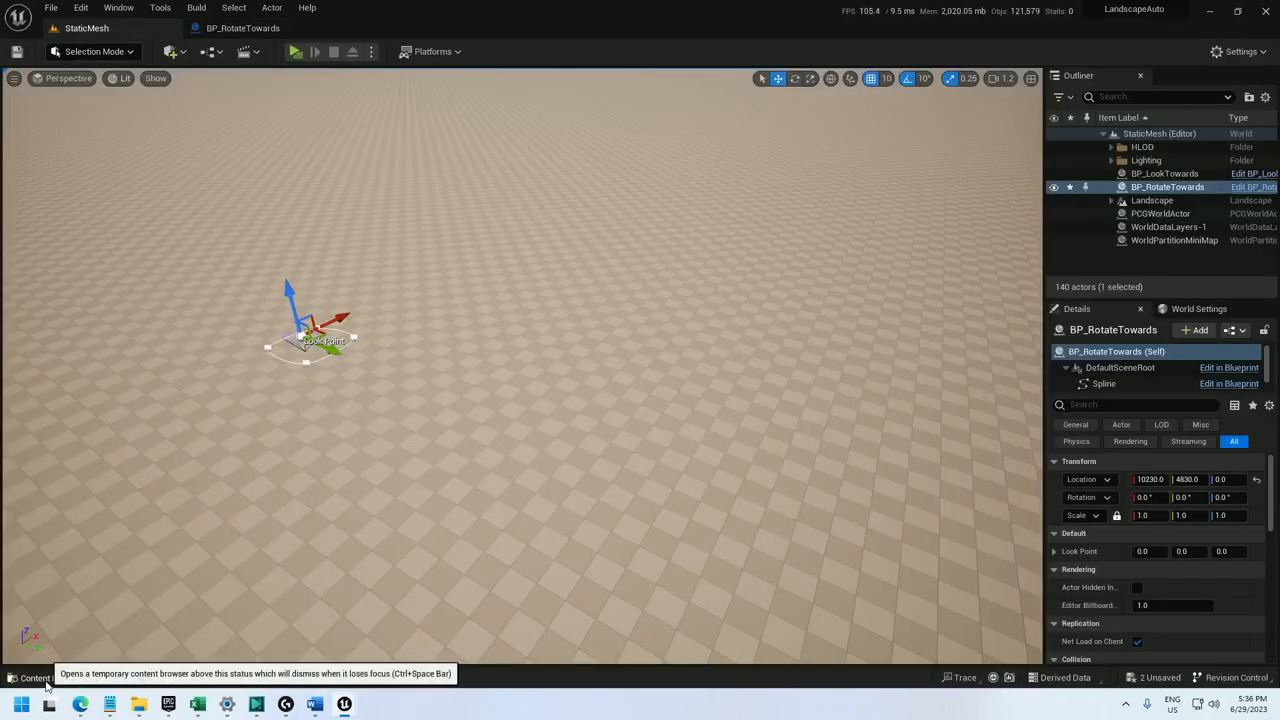
- Open the PCG_RotateTowards graph and add a Get Spline Data node
click(33, 677)
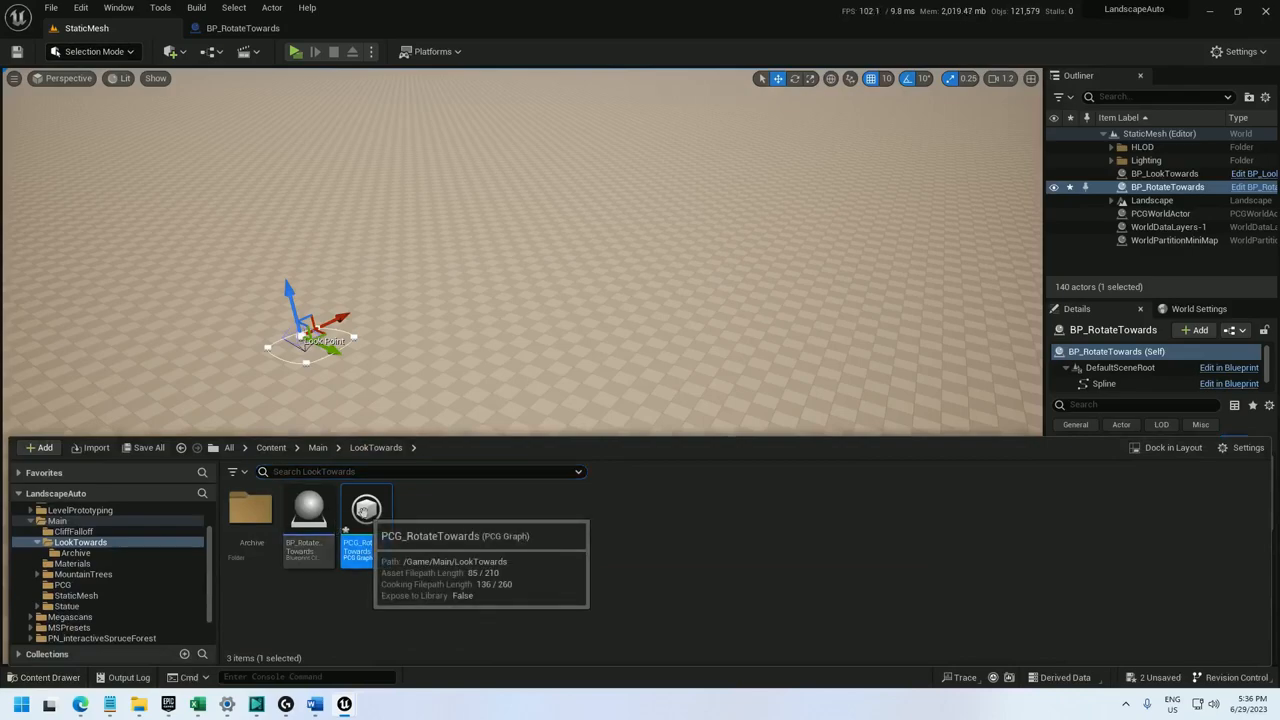
double_click(366, 508)
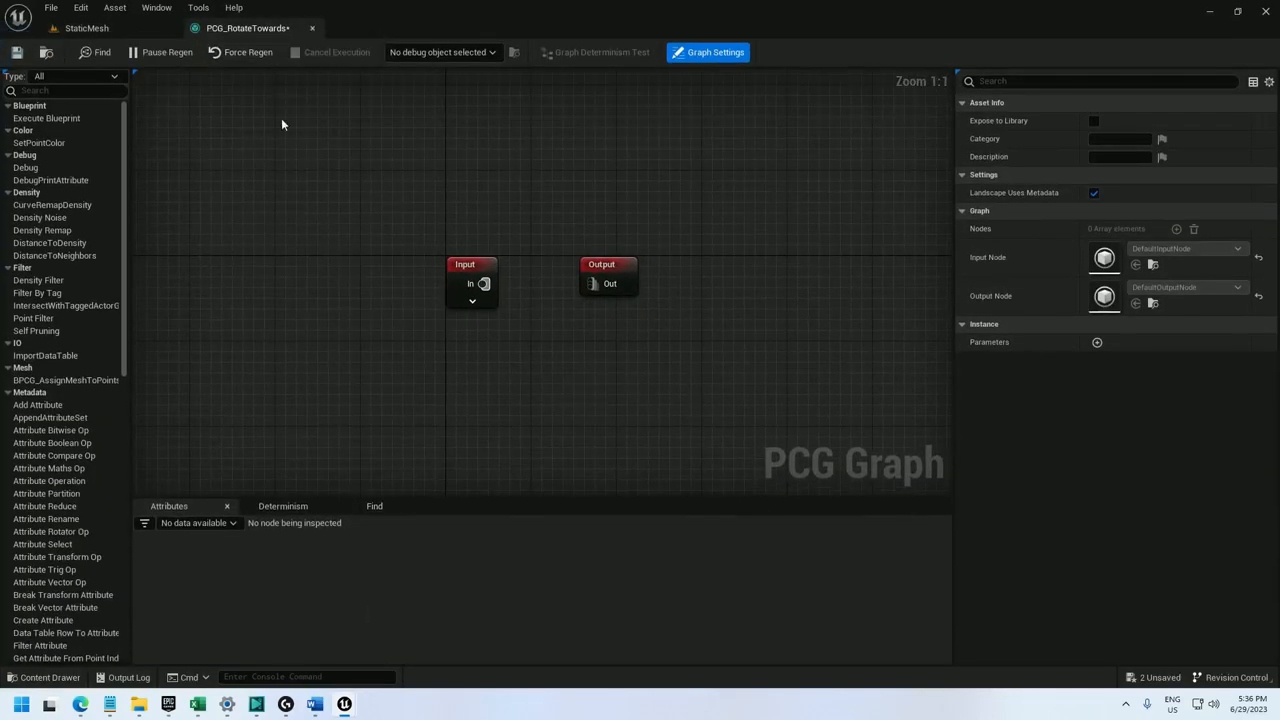
scroll(down, 3)
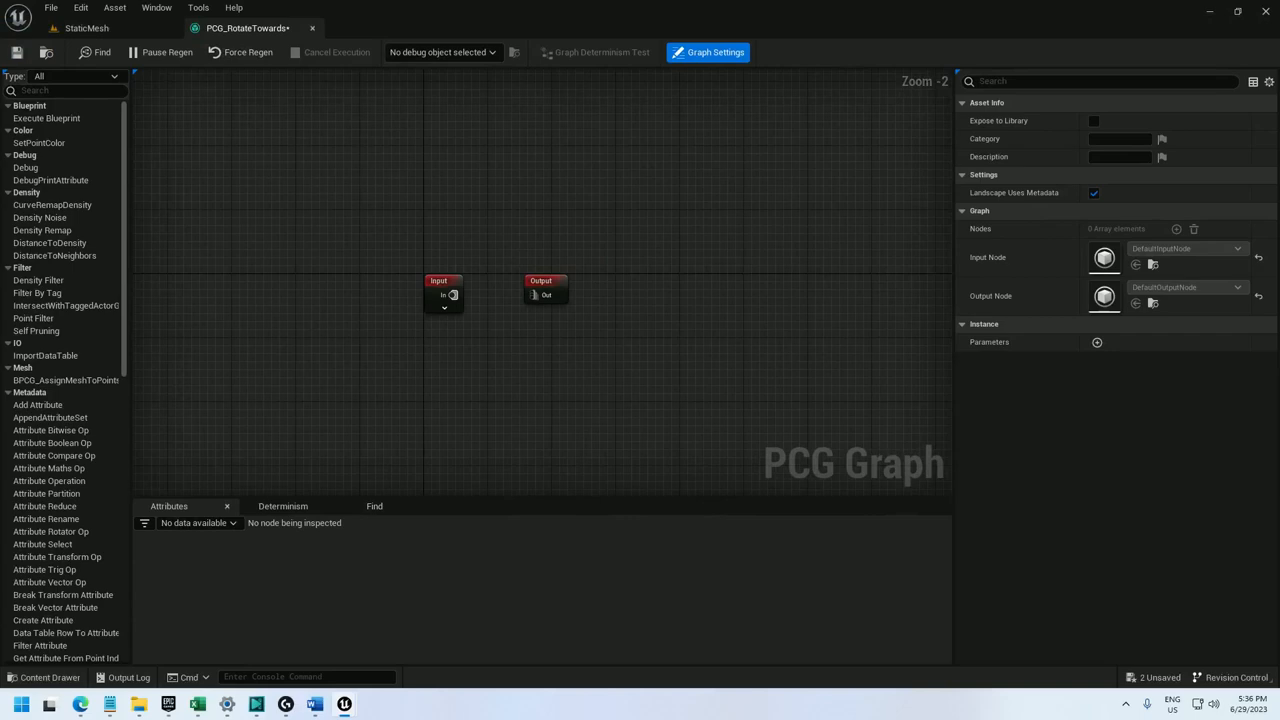
text(get s)
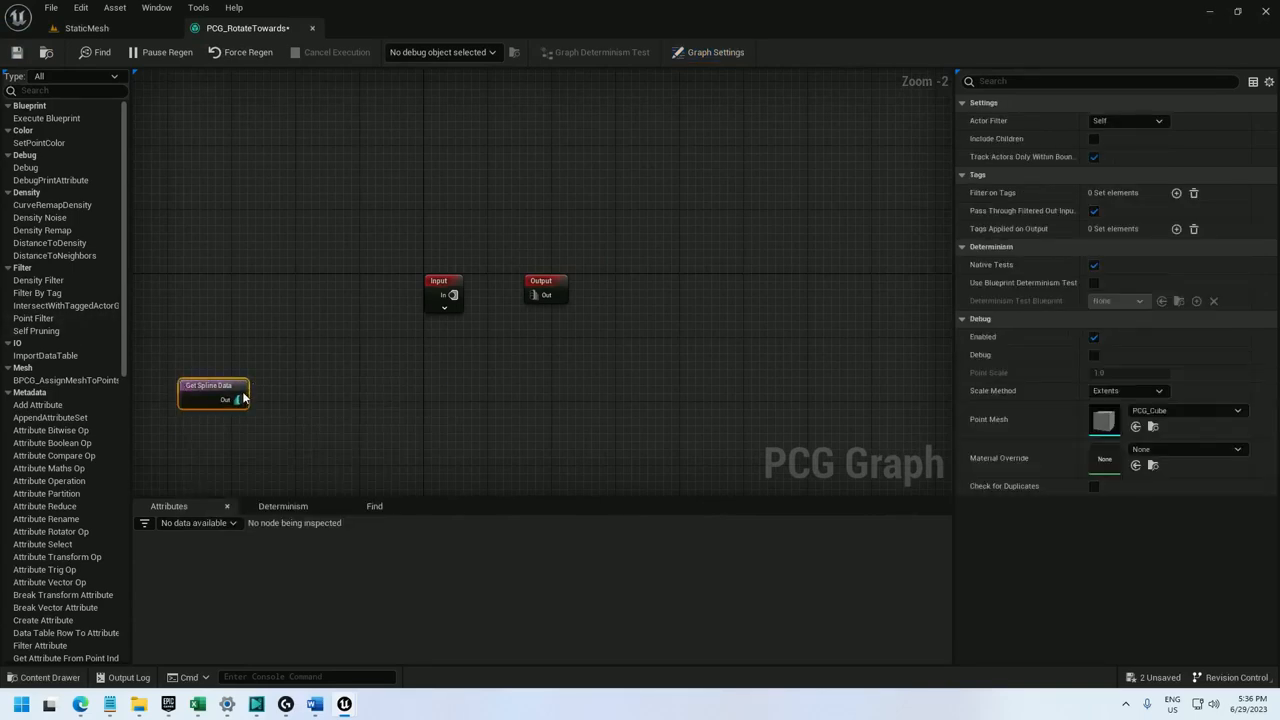
- Feed the spline data into a Spline Sampler set to Distance mode and interior sampling
drag(237, 400, 305, 407)
text(spline)
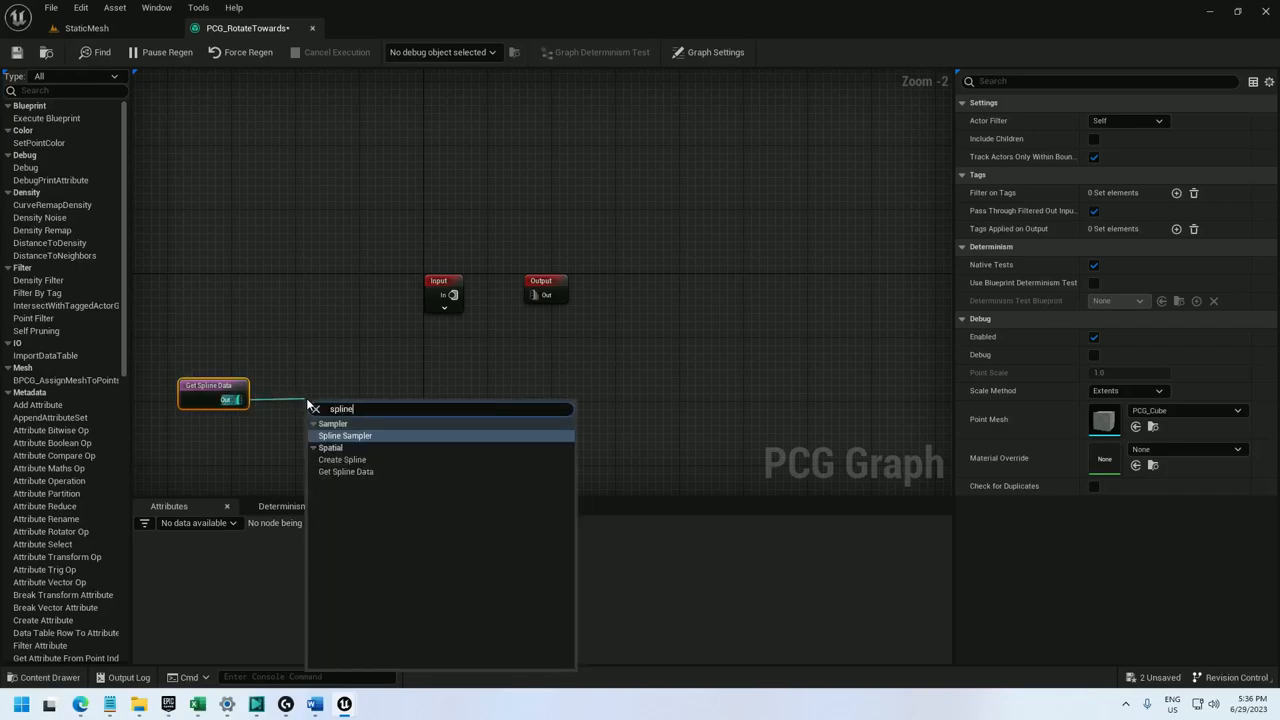
click(345, 435)
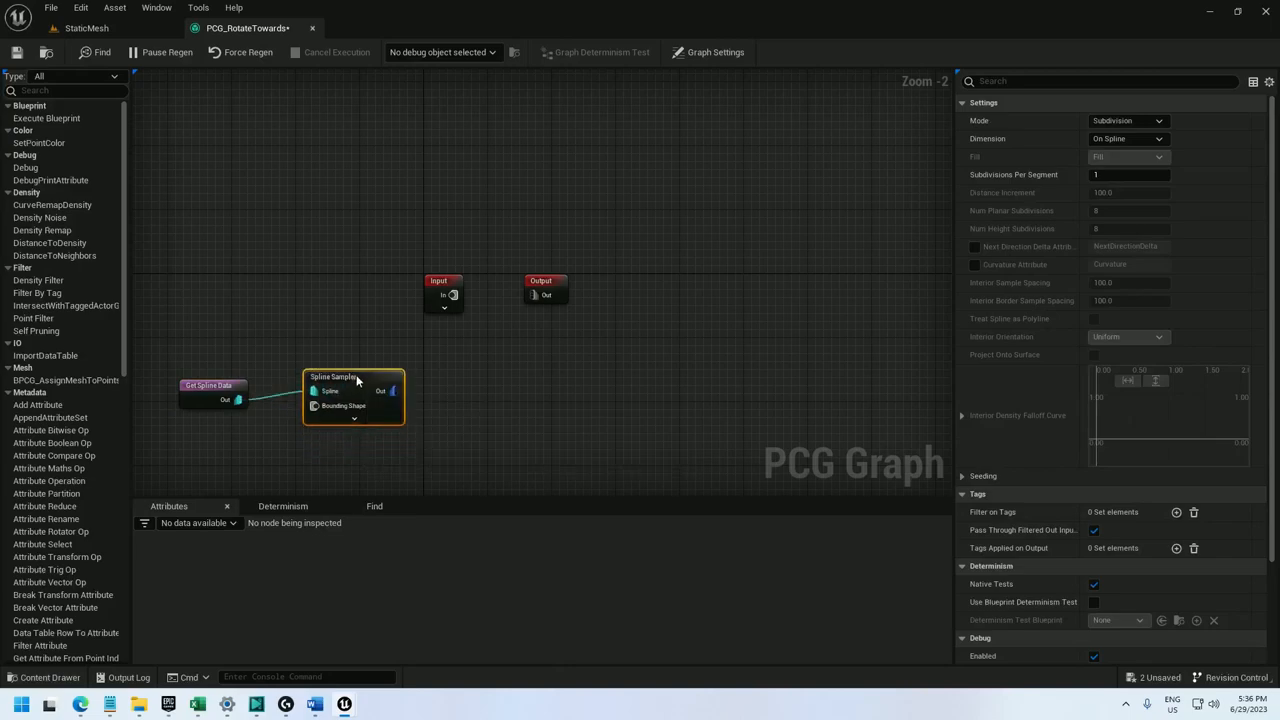
click(1127, 120)
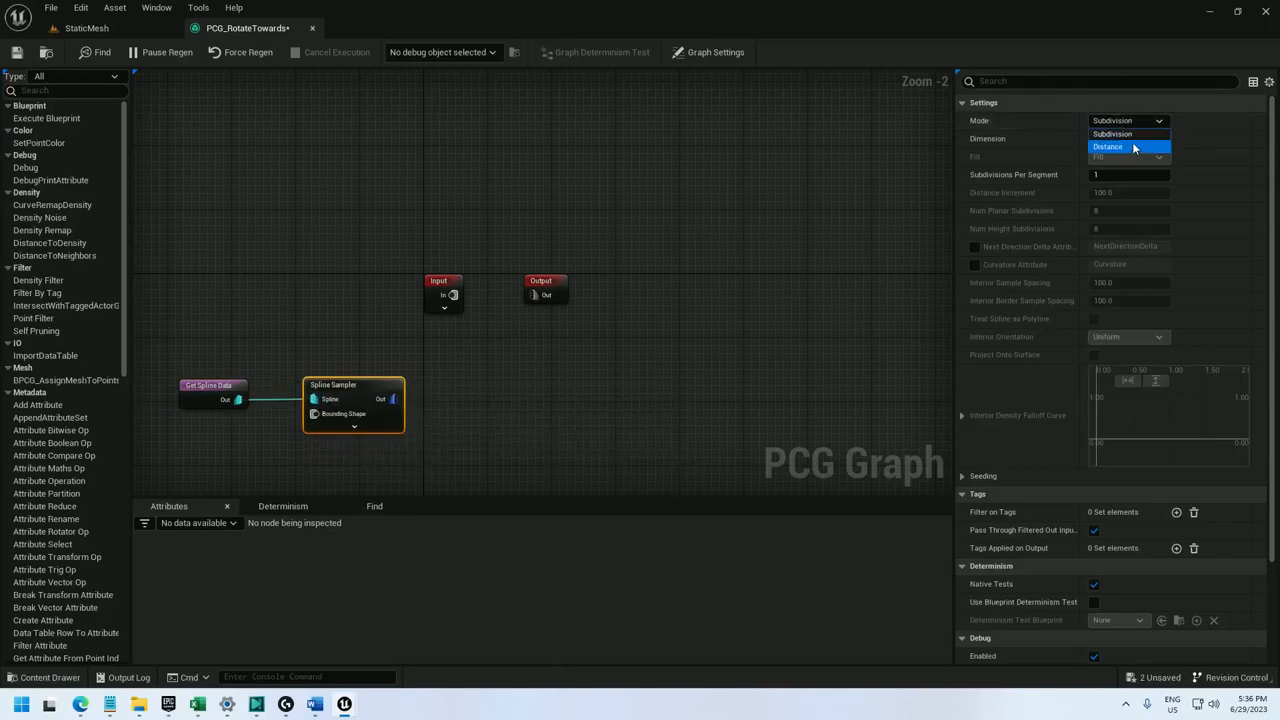
click(1108, 147)
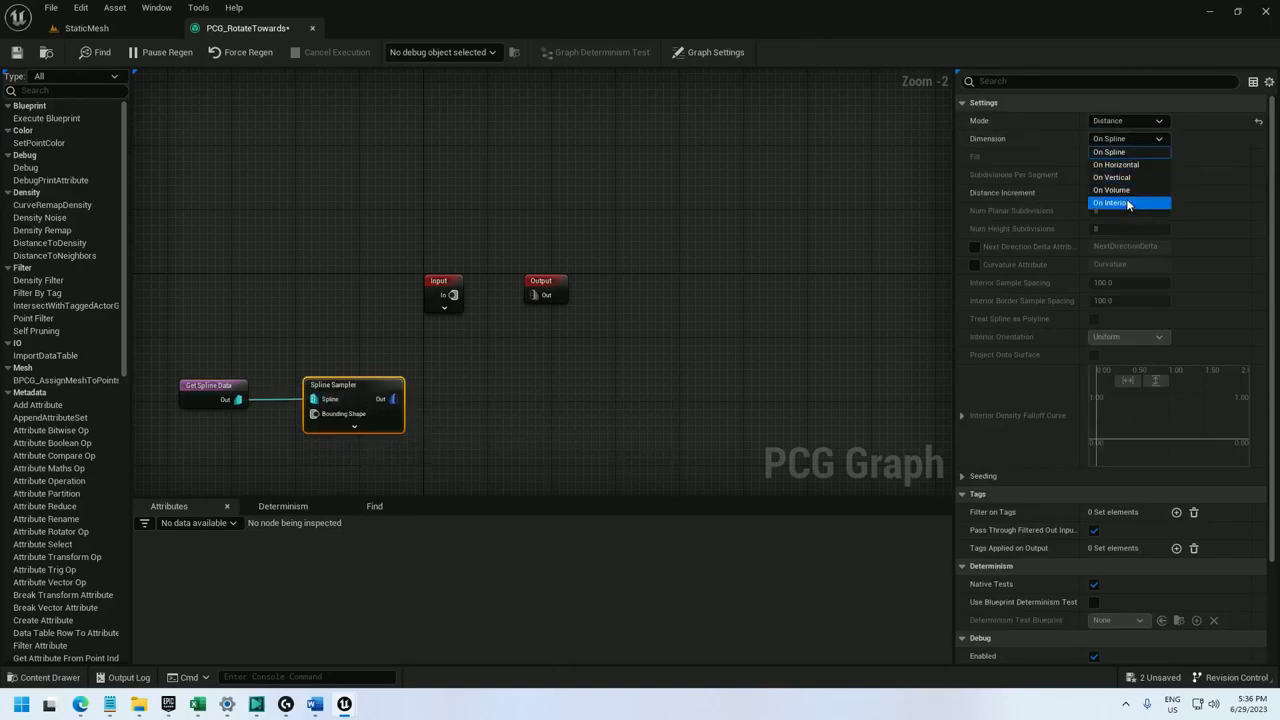
click(1113, 203)
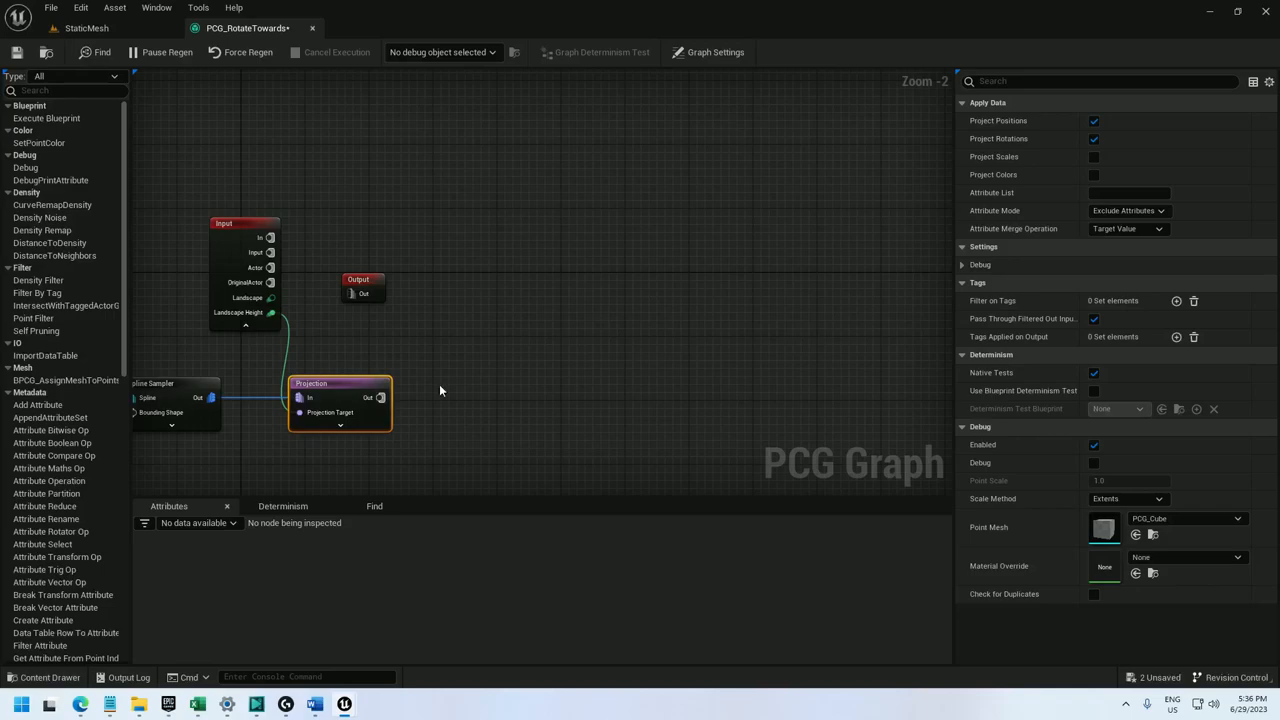
mouse_move(473, 408)
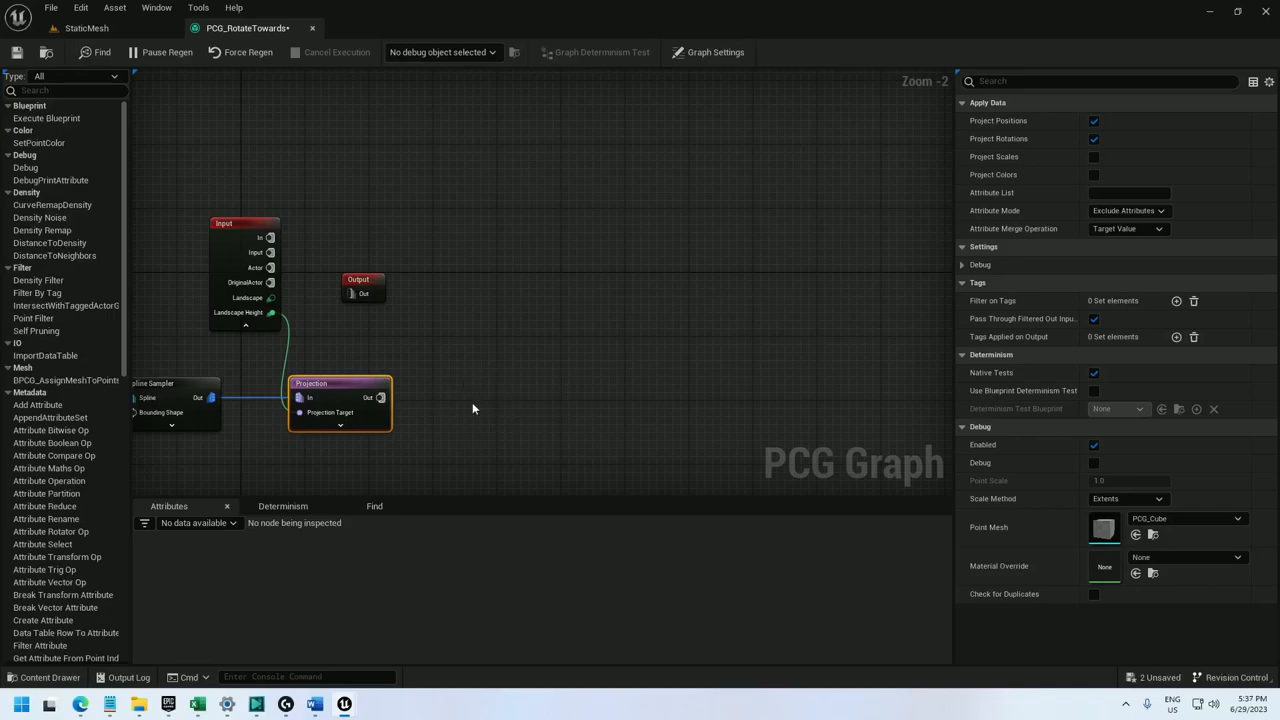
- Add an SM_Chair mesh entry to the Static Mesh Spawner and save
drag(380, 397, 493, 397)
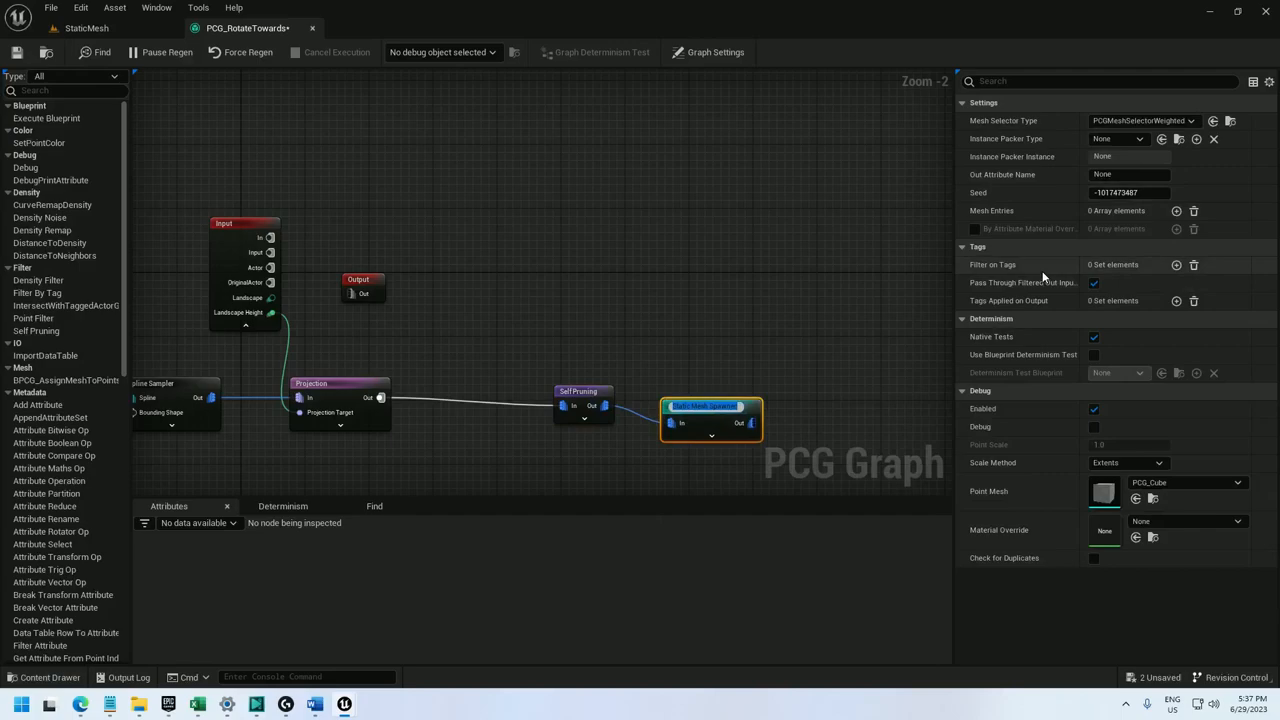
click(1176, 210)
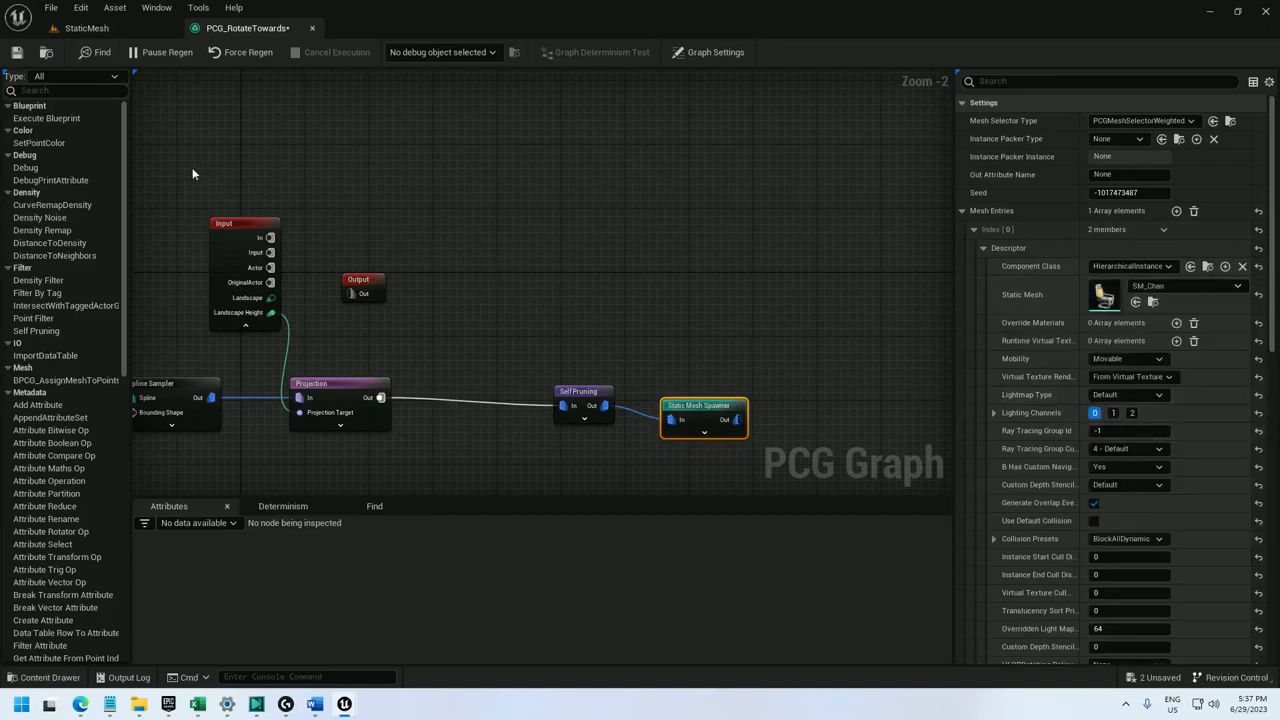
click(86, 27)
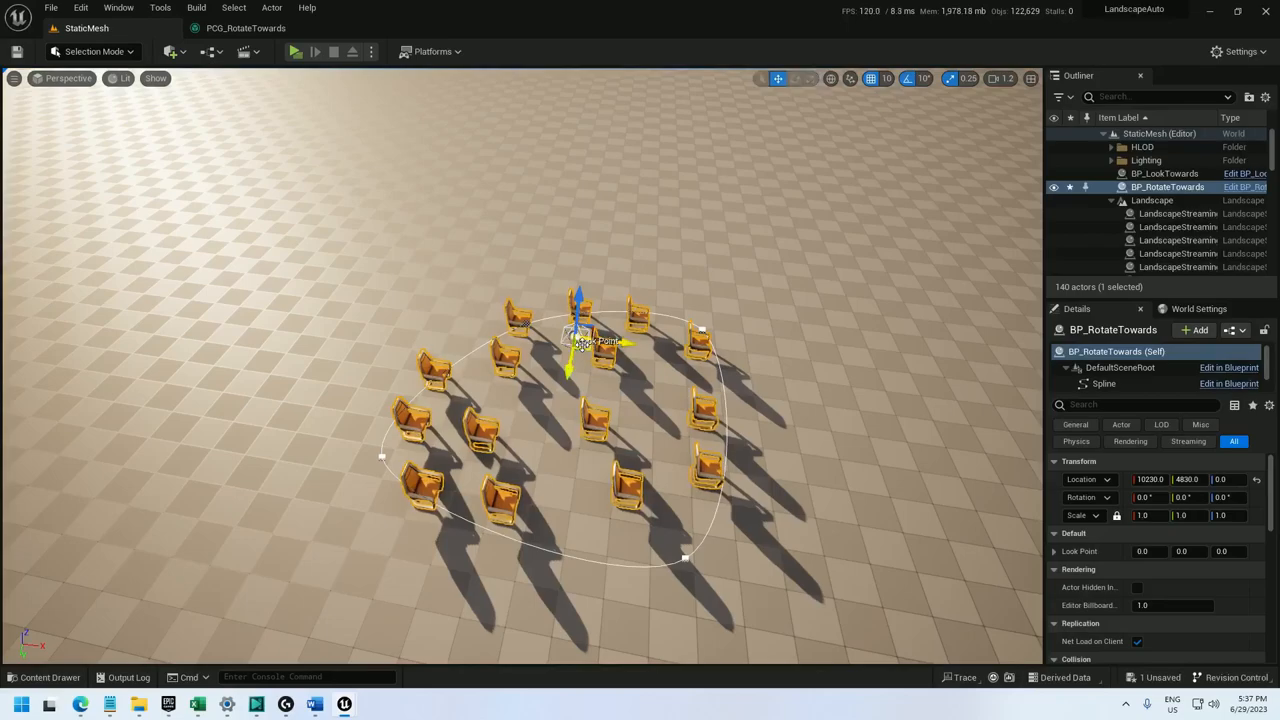
- Create a new Blueprint class with PCGBlueprintElement as its parent
drag(580, 340, 215, 505)
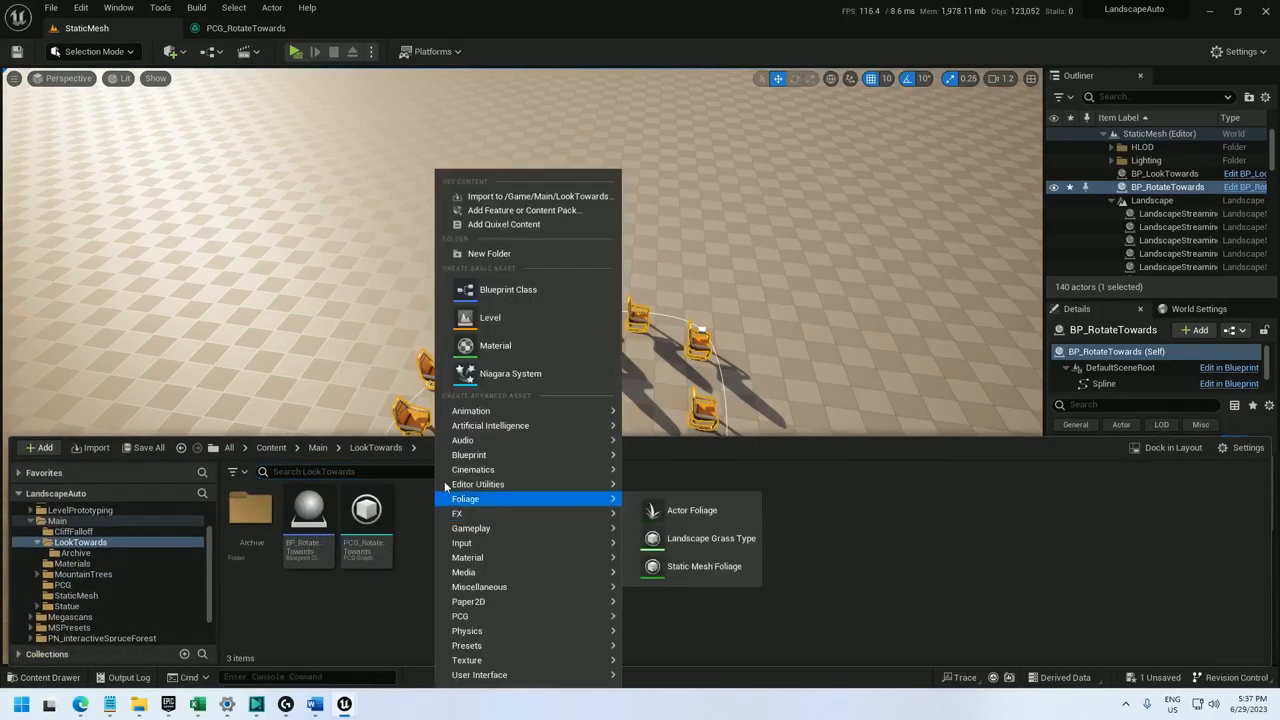
click(508, 289)
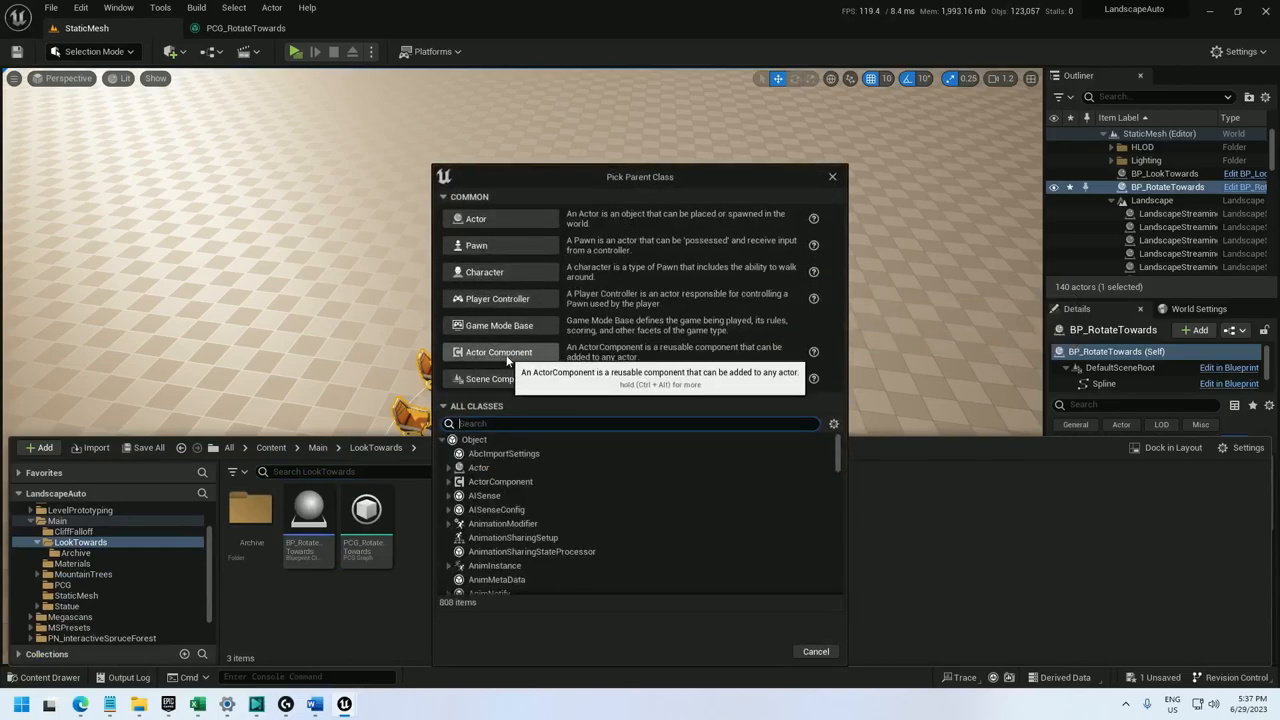
text(pcgbluepr)
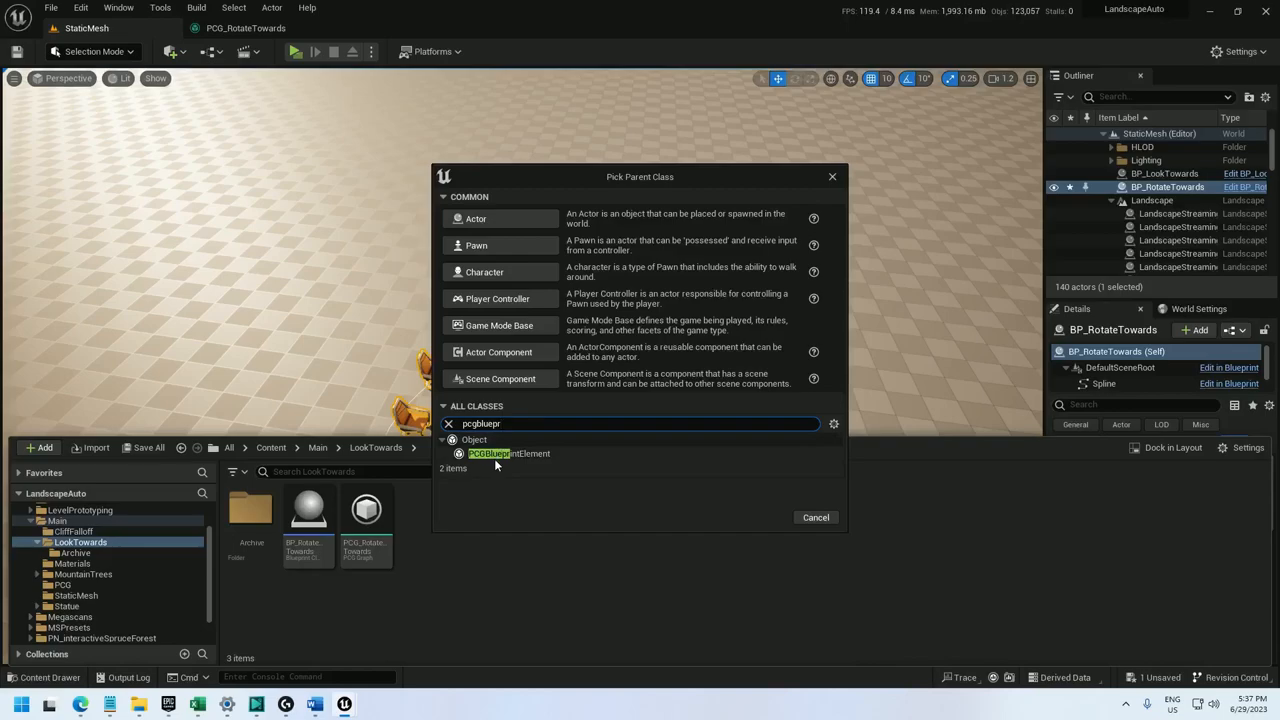
click(508, 453)
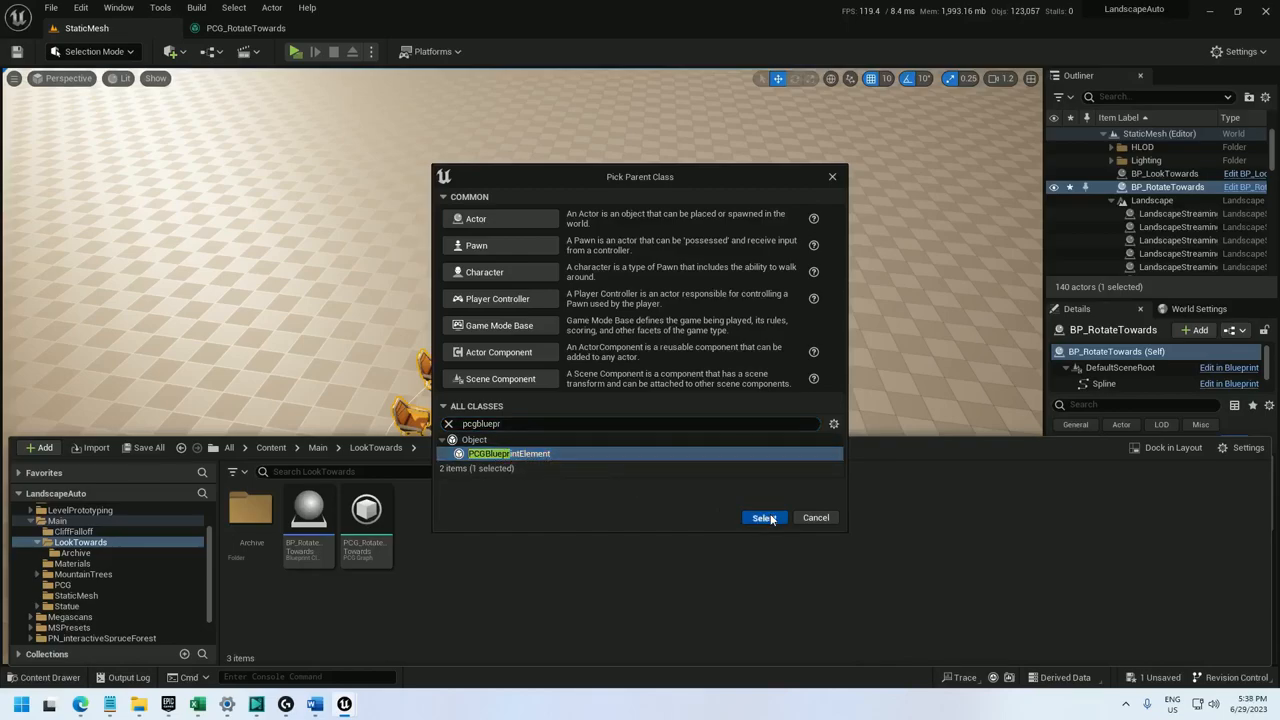
click(763, 517)
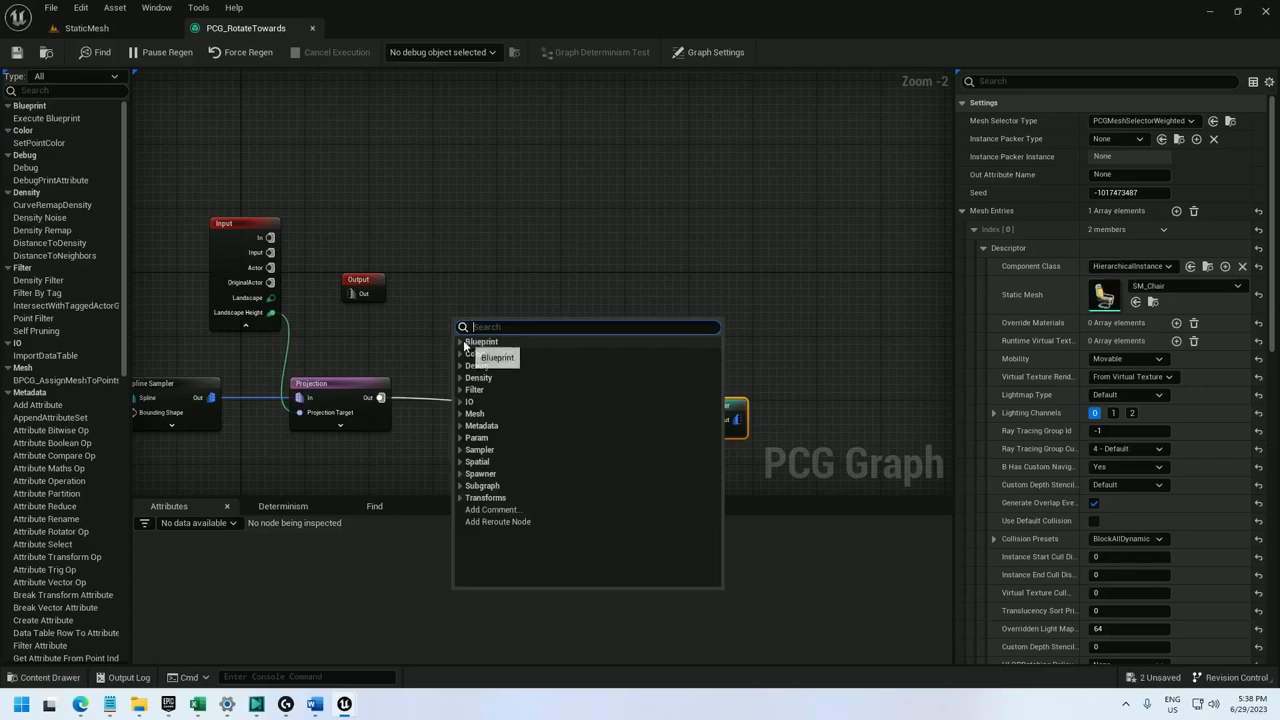
- Add an Execute Blueprint node running BPCG_RotateTowards and expand its pins
click(481, 341)
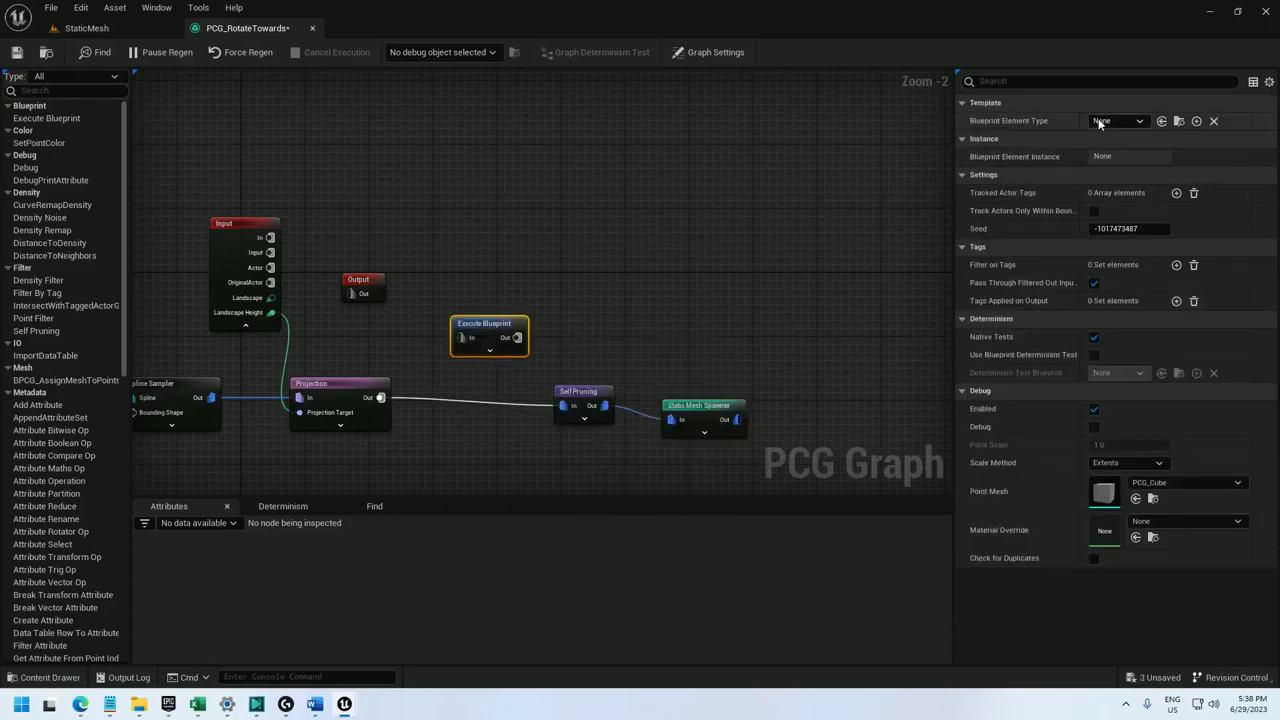
click(1116, 120)
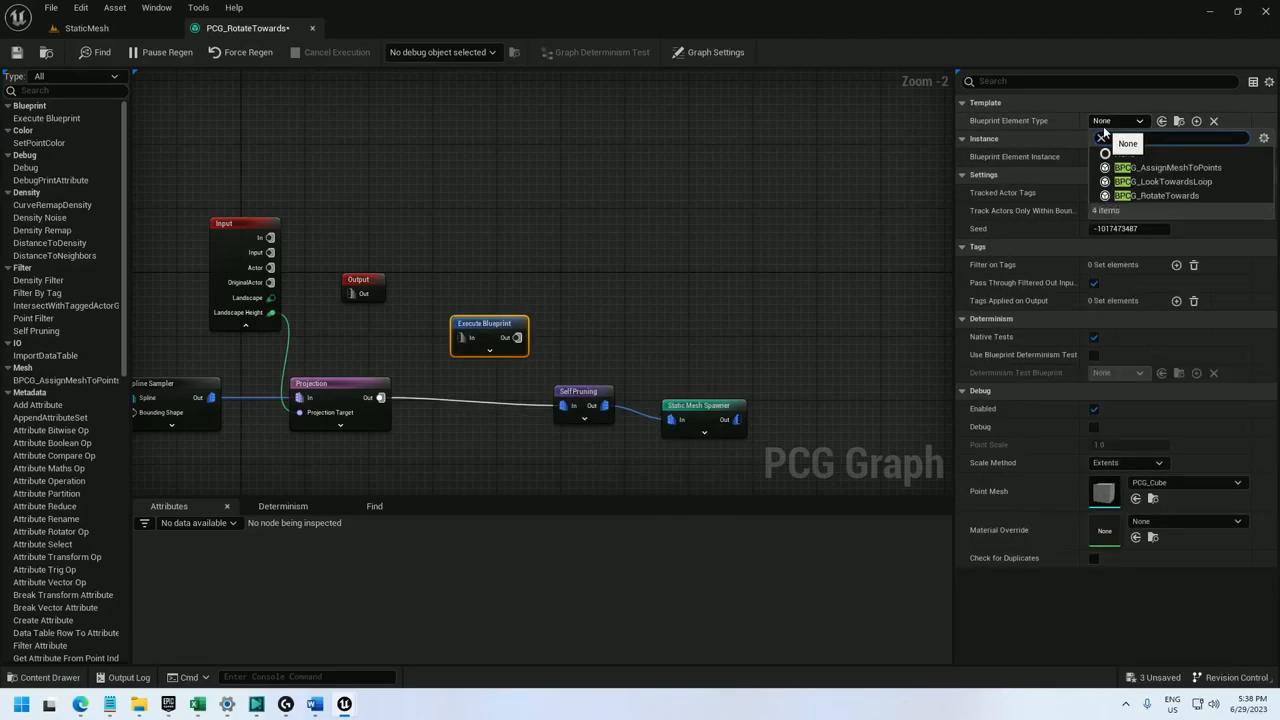
text(bpcg_rotate)
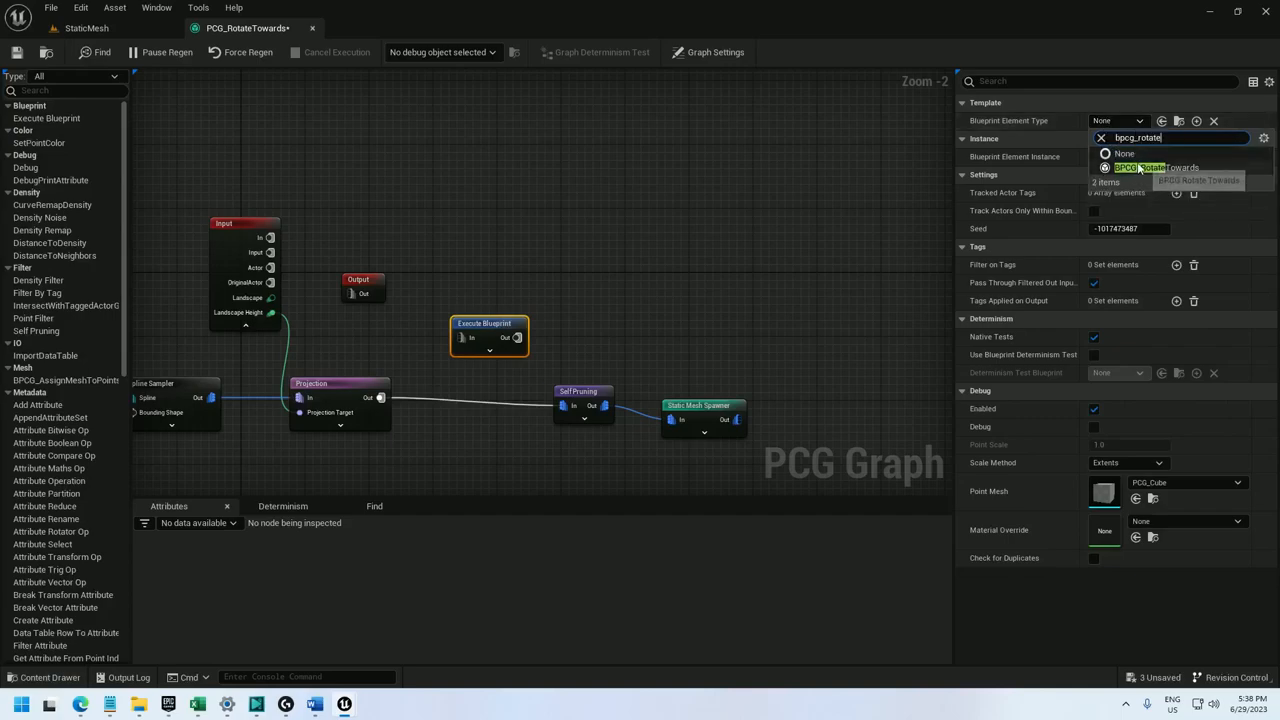
click(1155, 167)
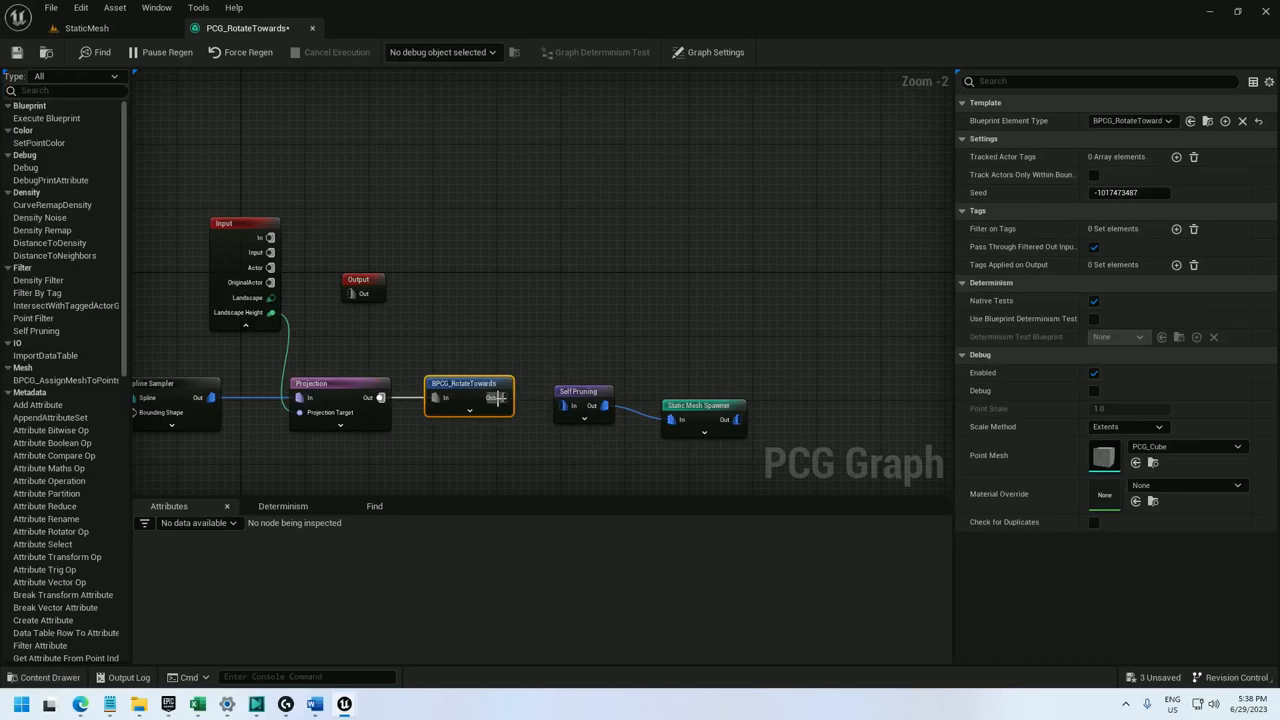
scroll(down, 3)
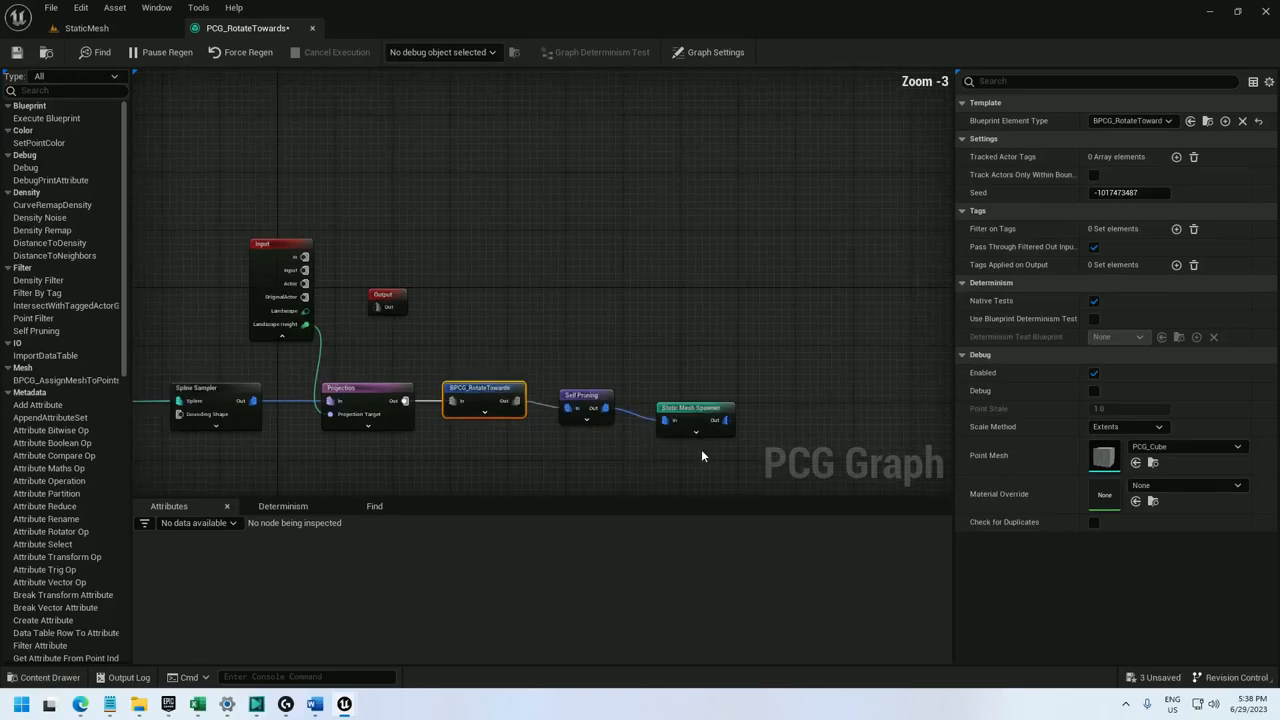
scroll(down, 3)
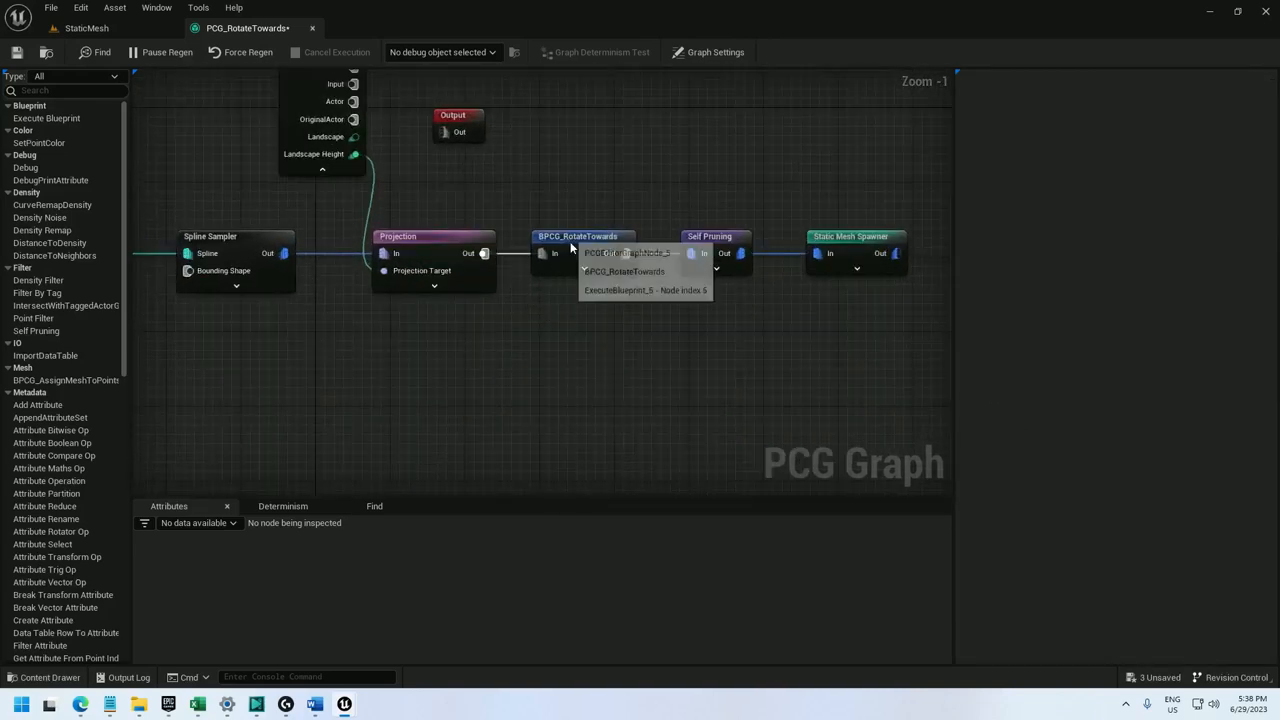
click(577, 236)
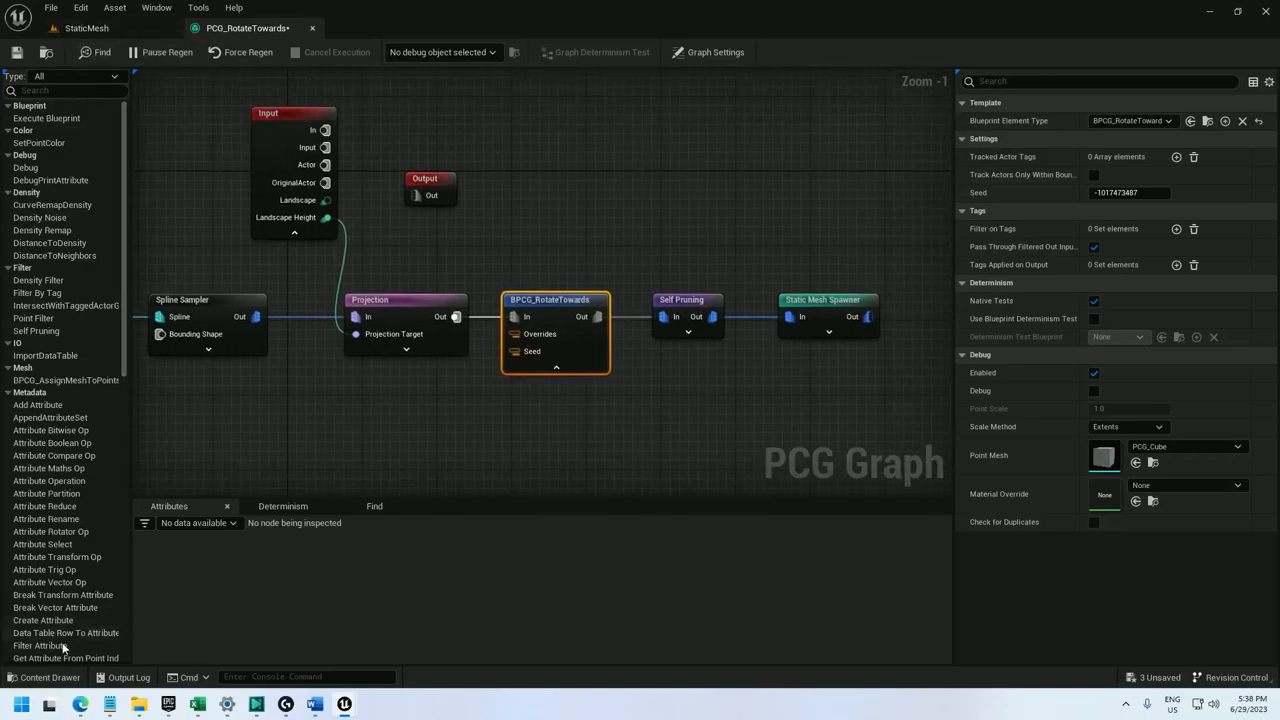
- Open BPCG_RotateTowards and add a new Vector variable
click(48, 677)
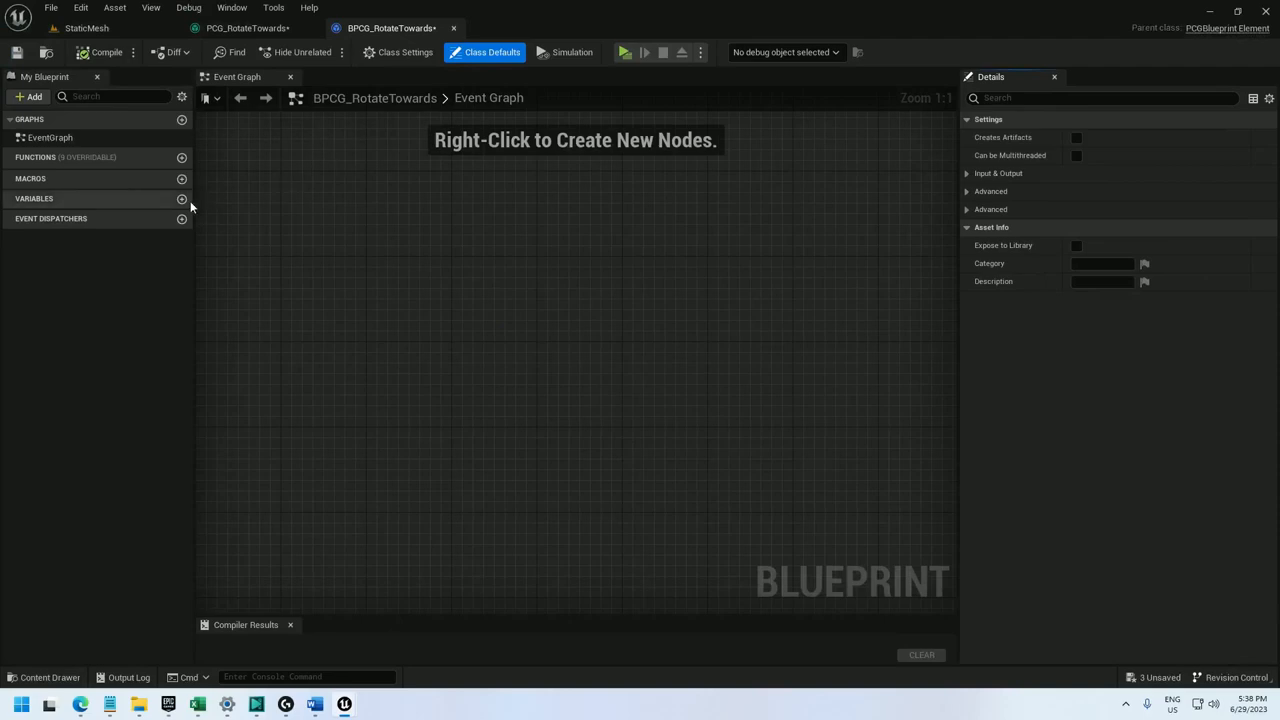
click(181, 198)
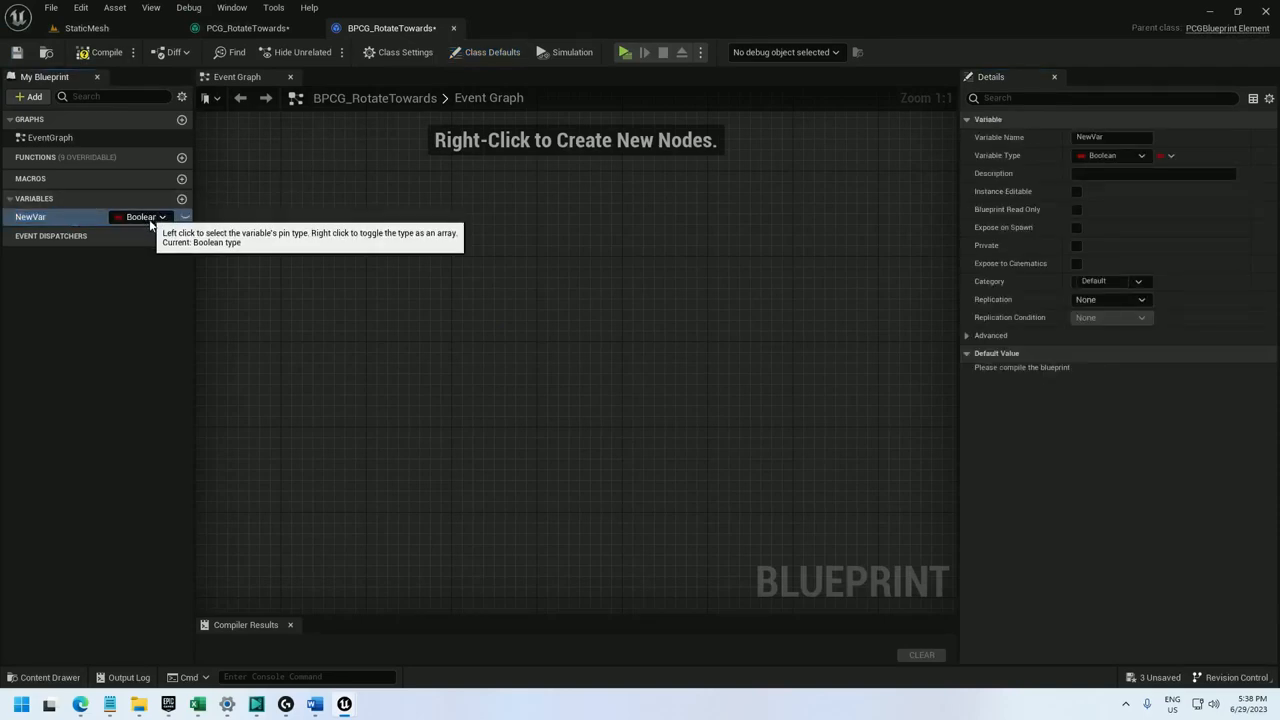
click(141, 217)
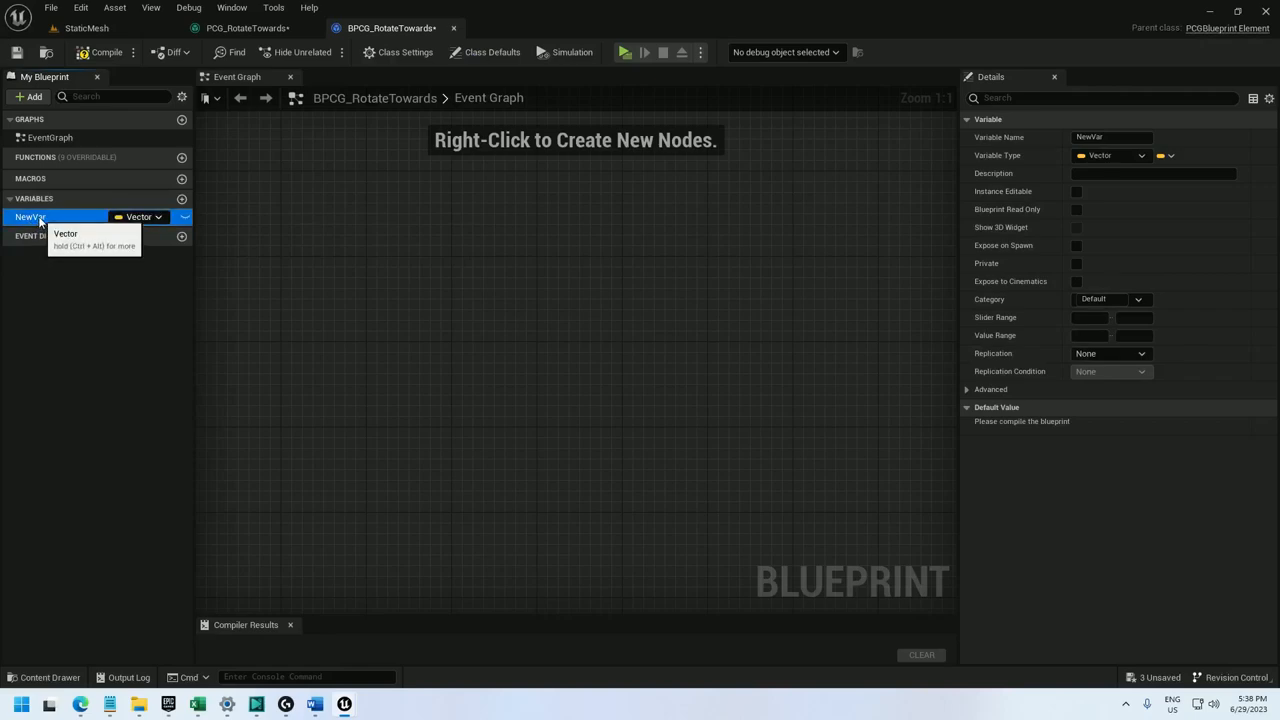
double_click(35, 217)
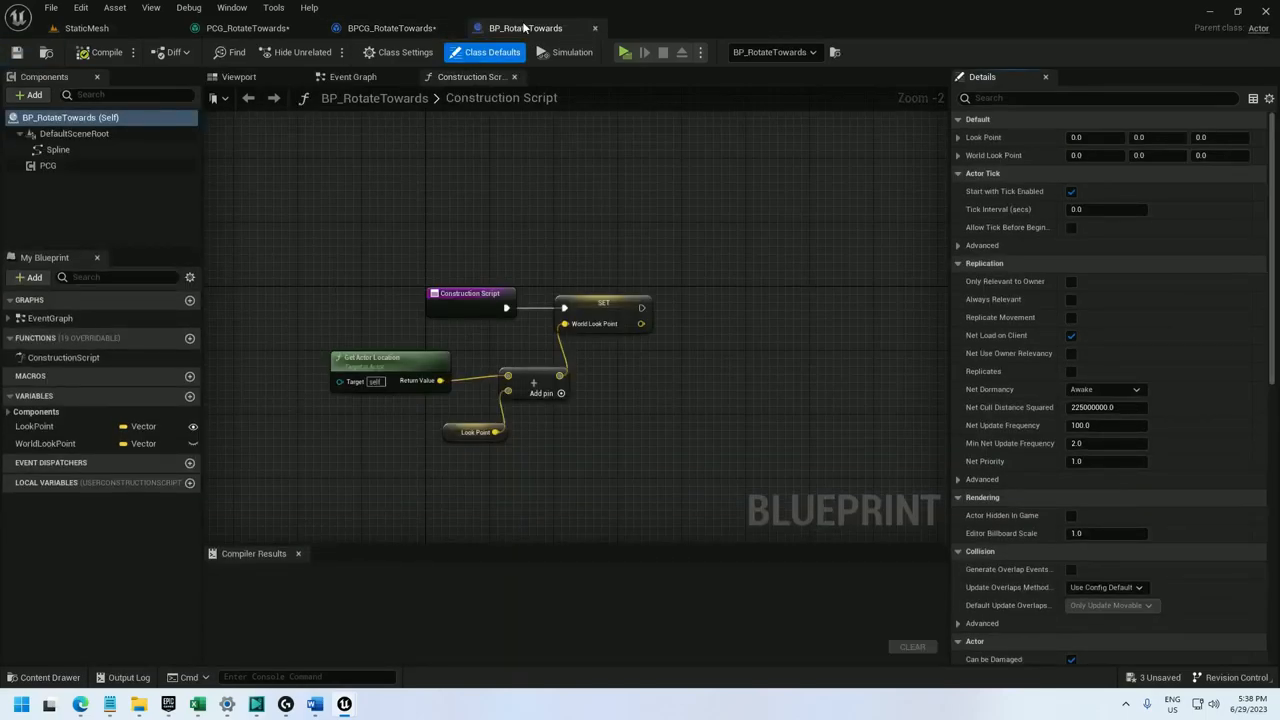
click(390, 27)
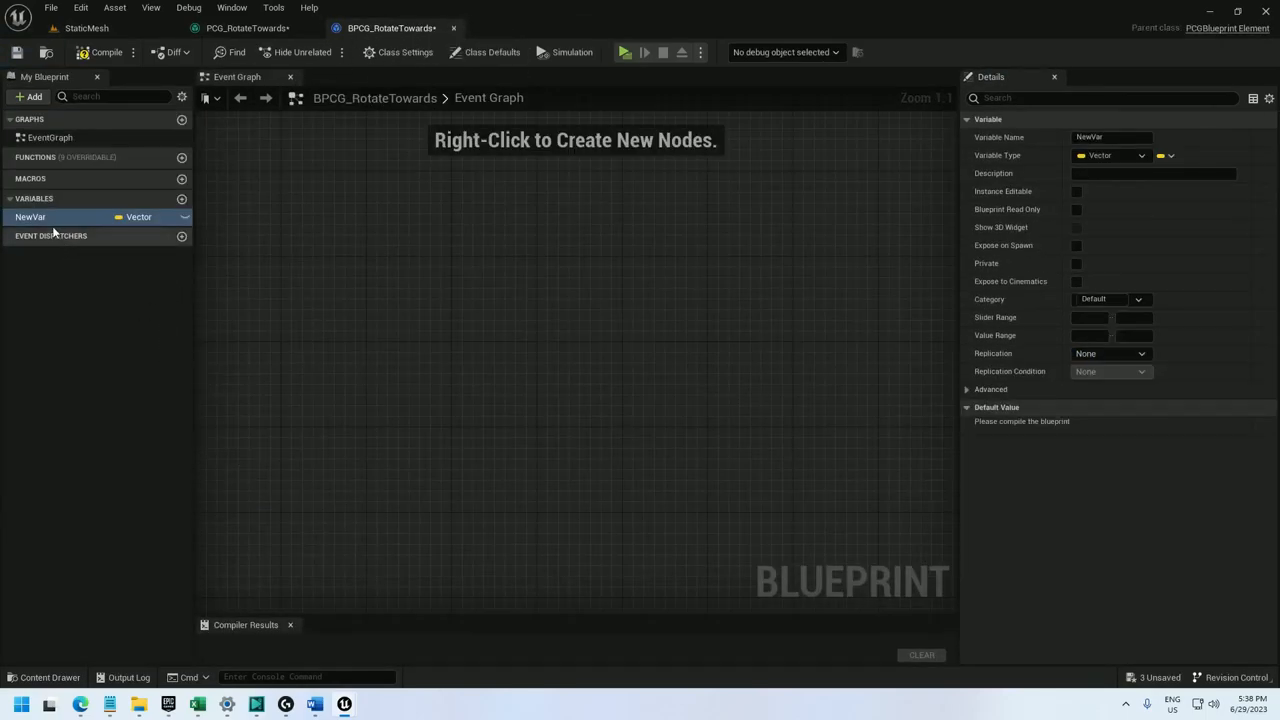
- Rename the new variable to WorldLookPoint
double_click(30, 217)
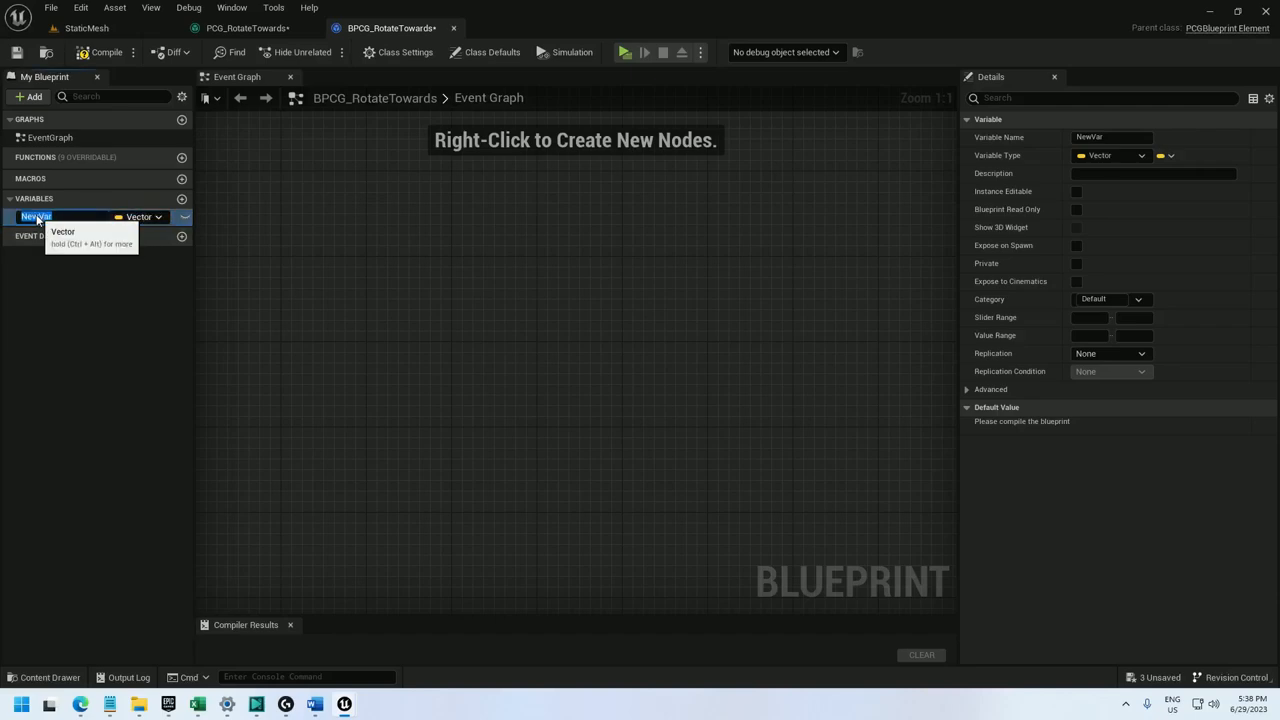
text(WorldLook)
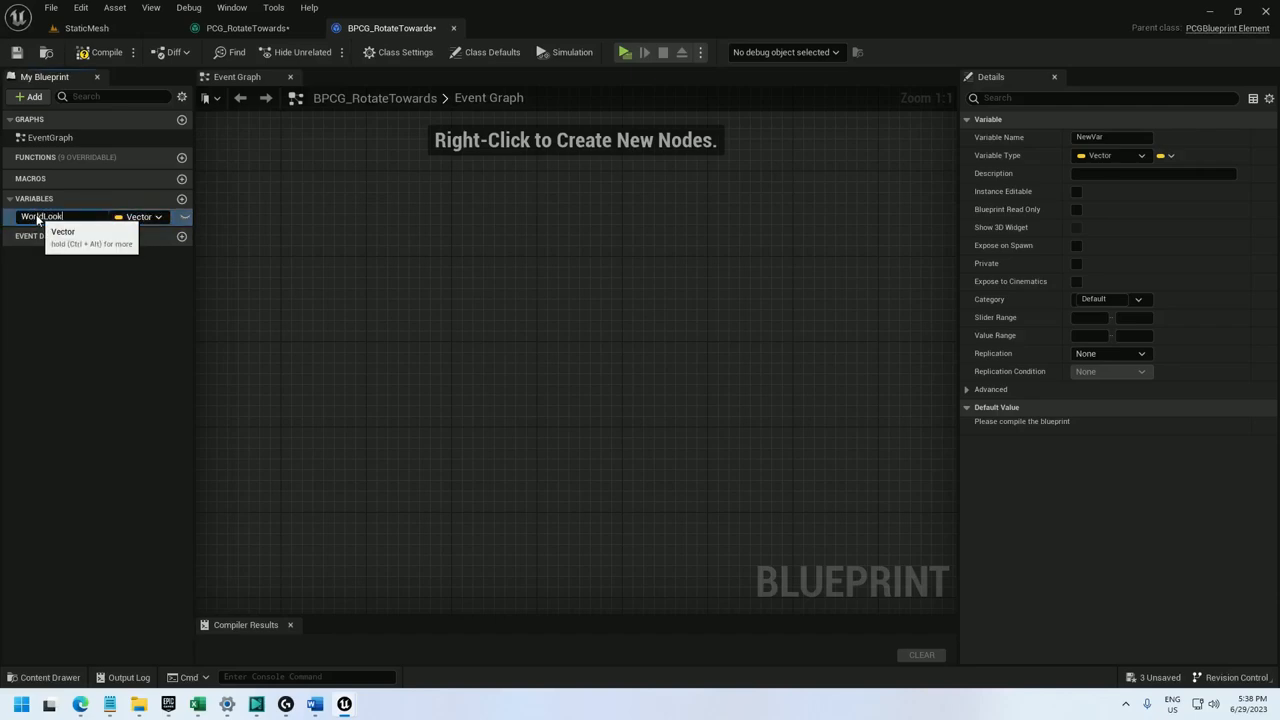
text(WorldLookPoint)
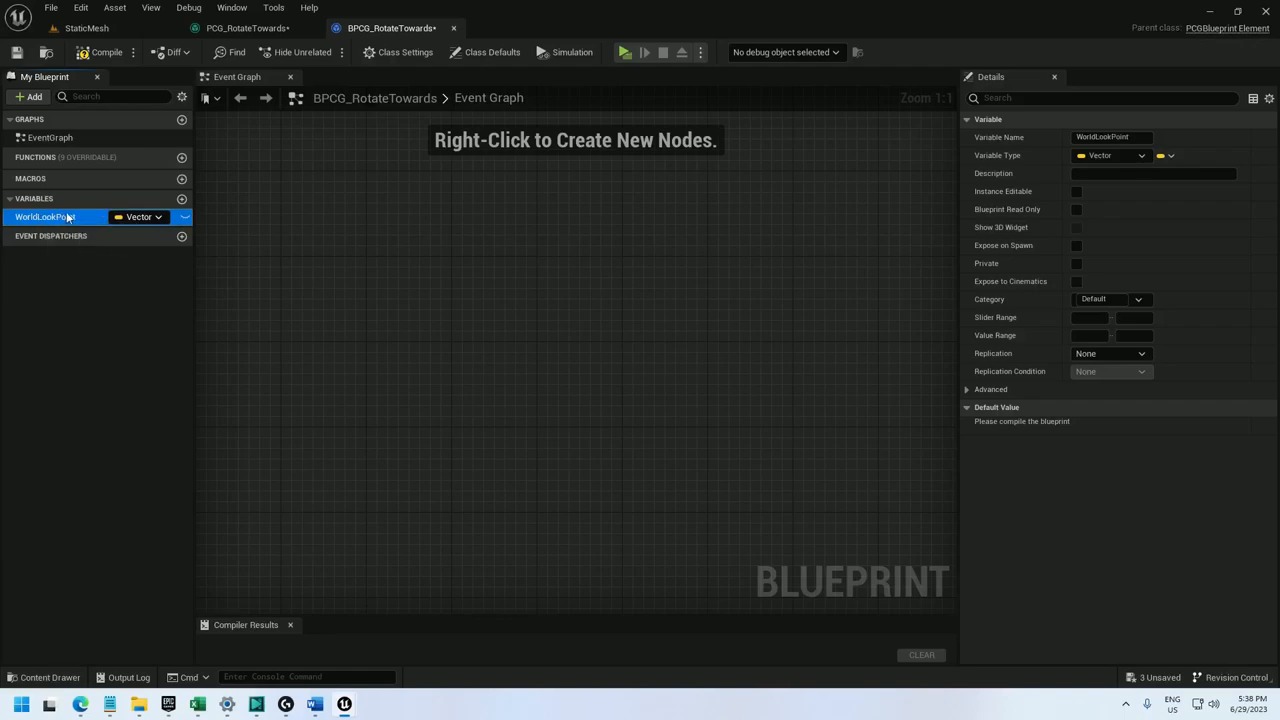
click(1077, 191)
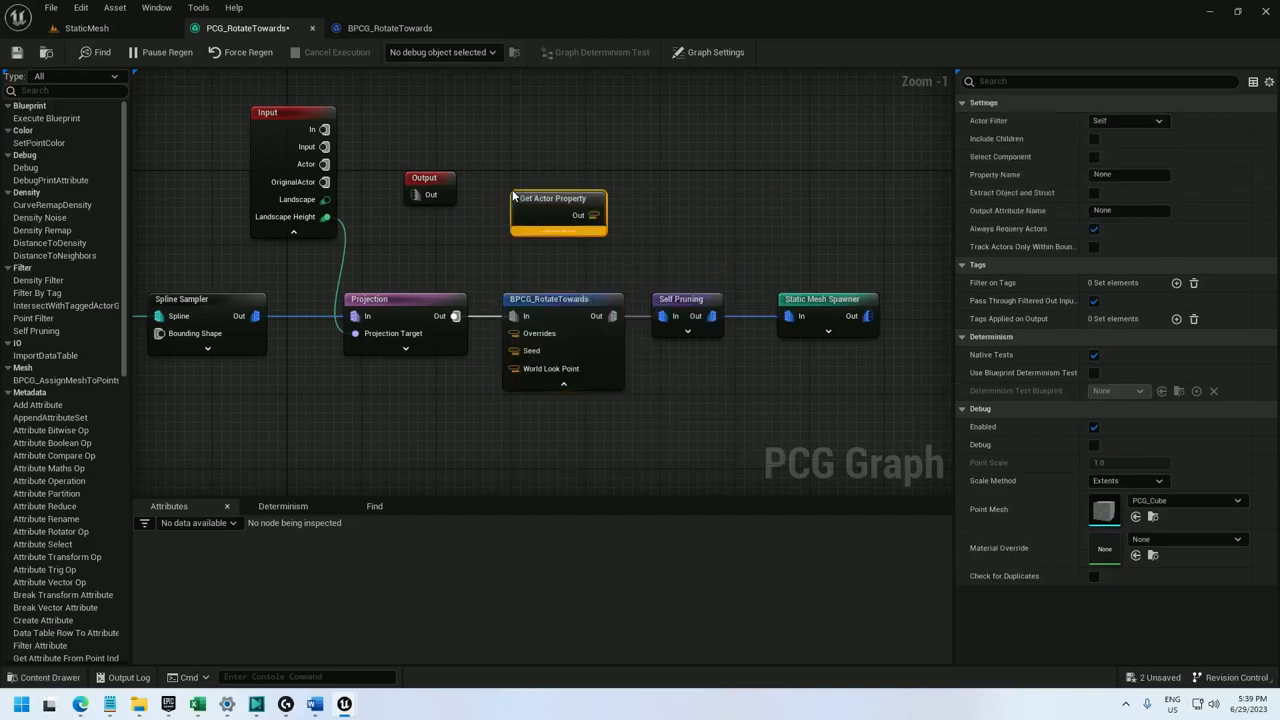
- Set Get Actor Property to WorldLookPoint, wire it to World Look Point, and regenerate
click(1128, 174)
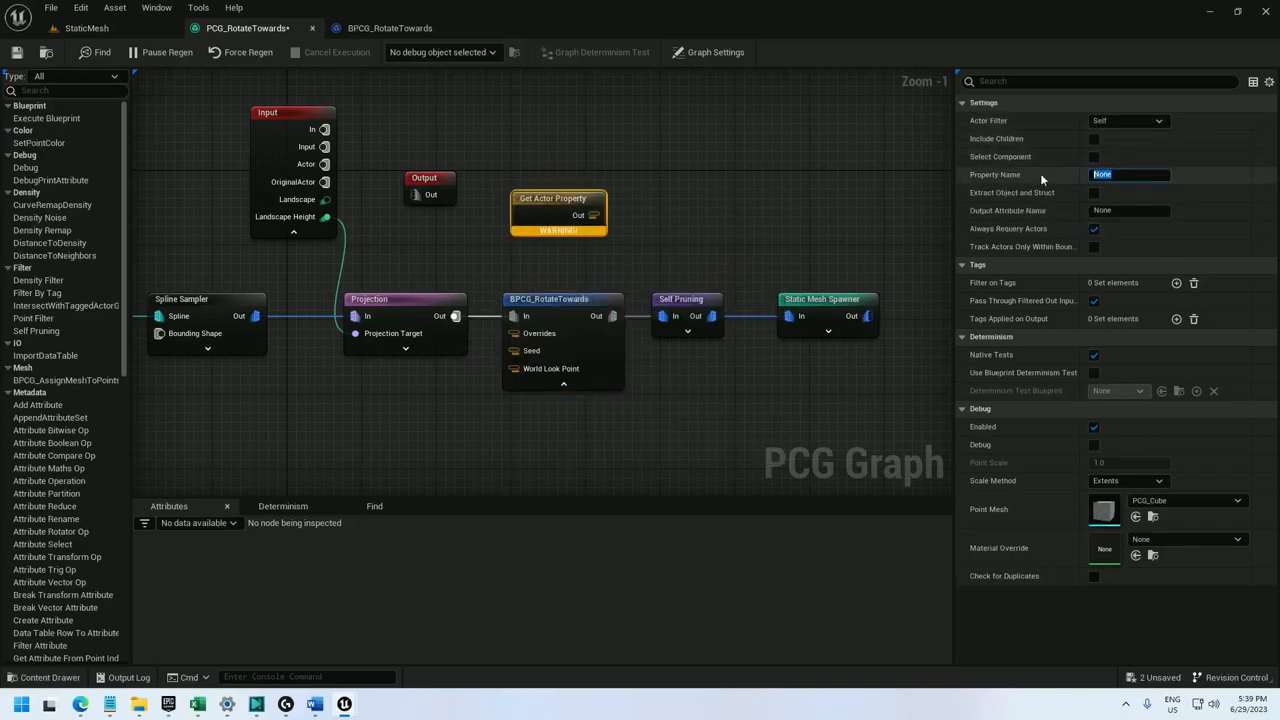
text(WorldLookPoint)
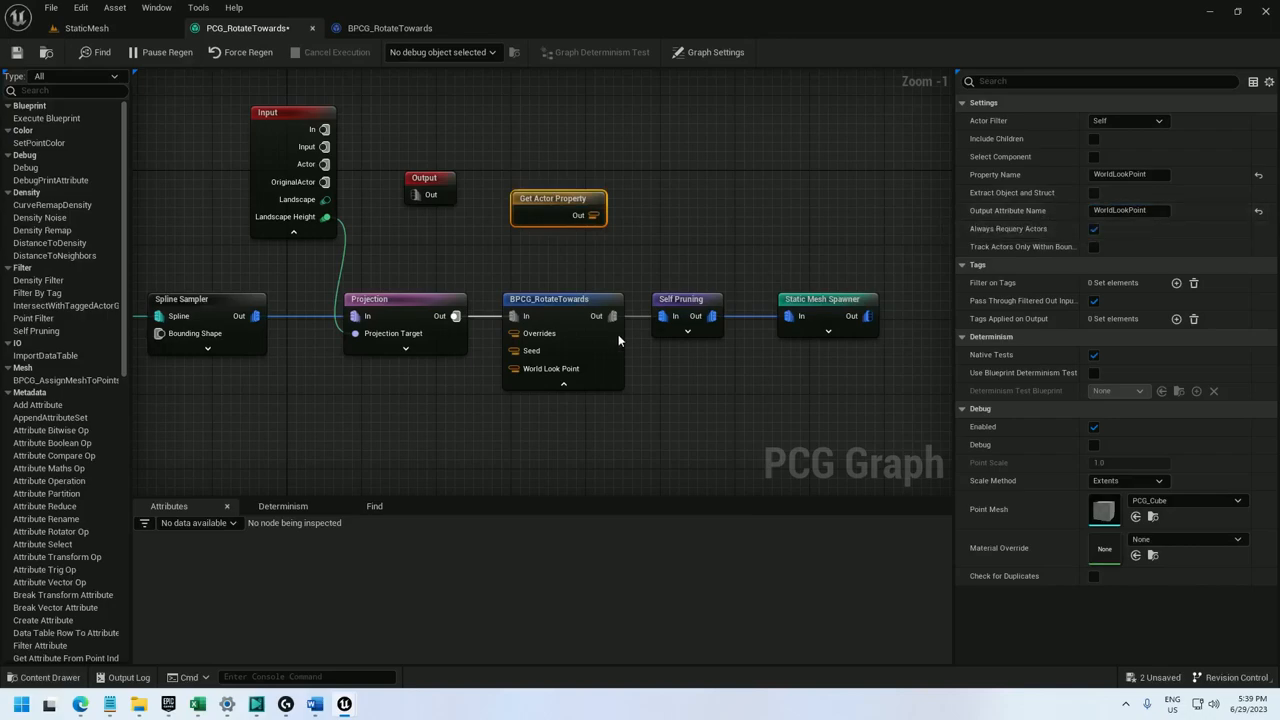
drag(593, 215, 514, 375)
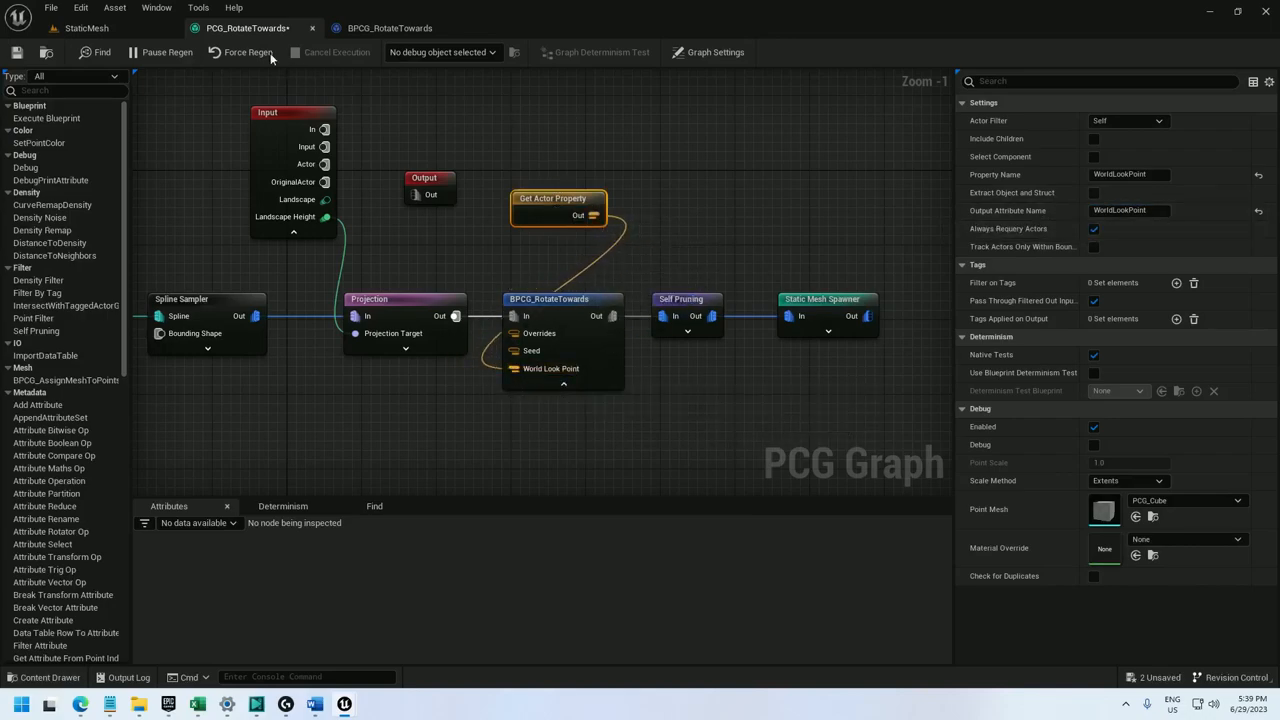
click(389, 27)
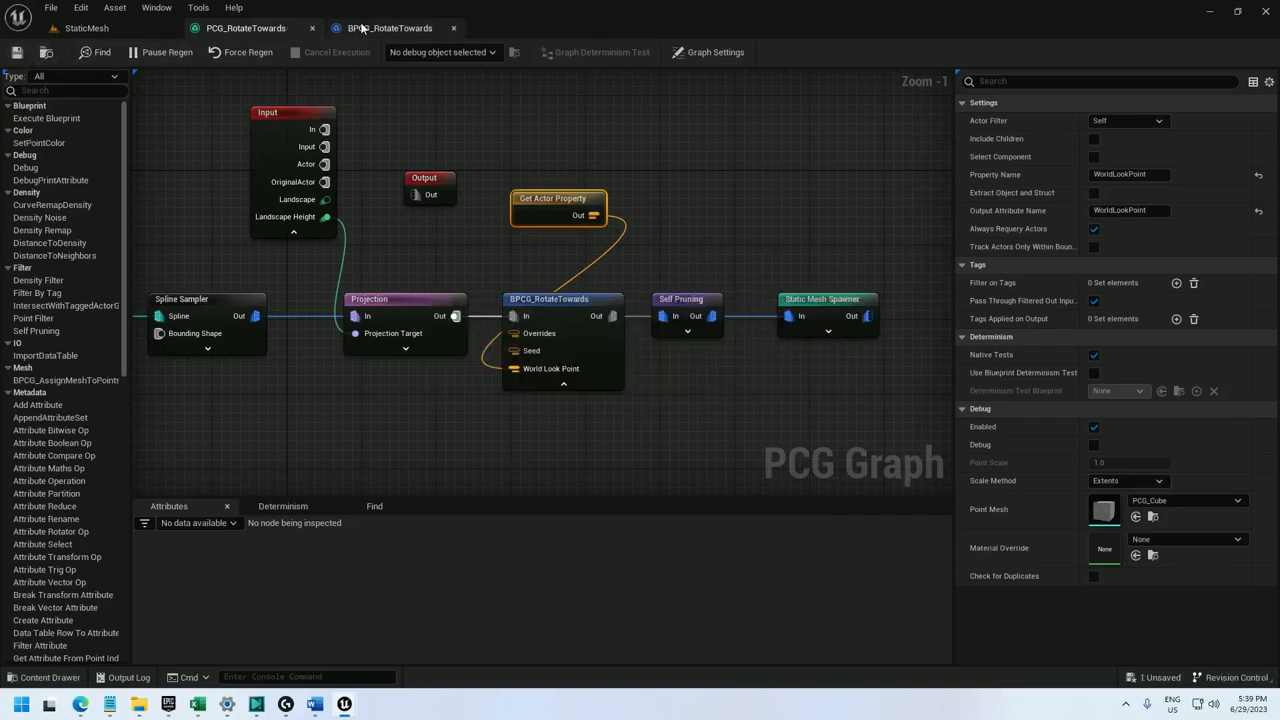
- In BPCG_RotateTowards, override the Execute with Context function
click(389, 27)
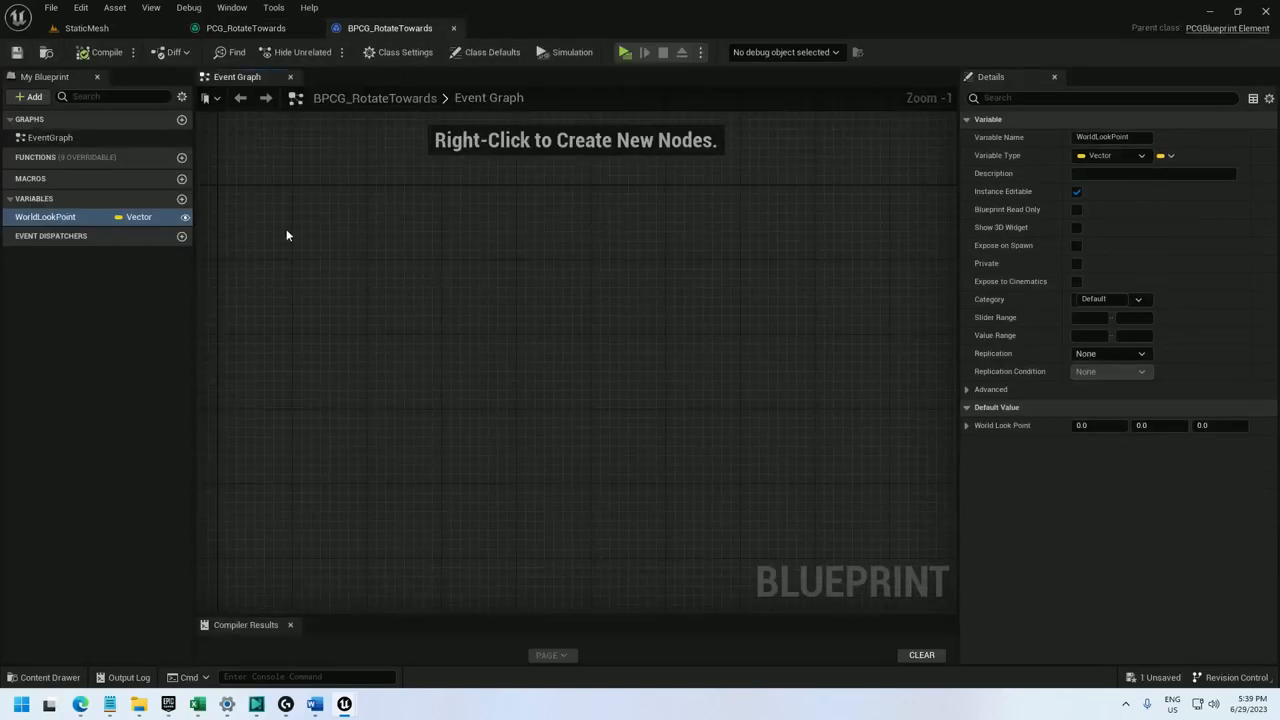
click(145, 157)
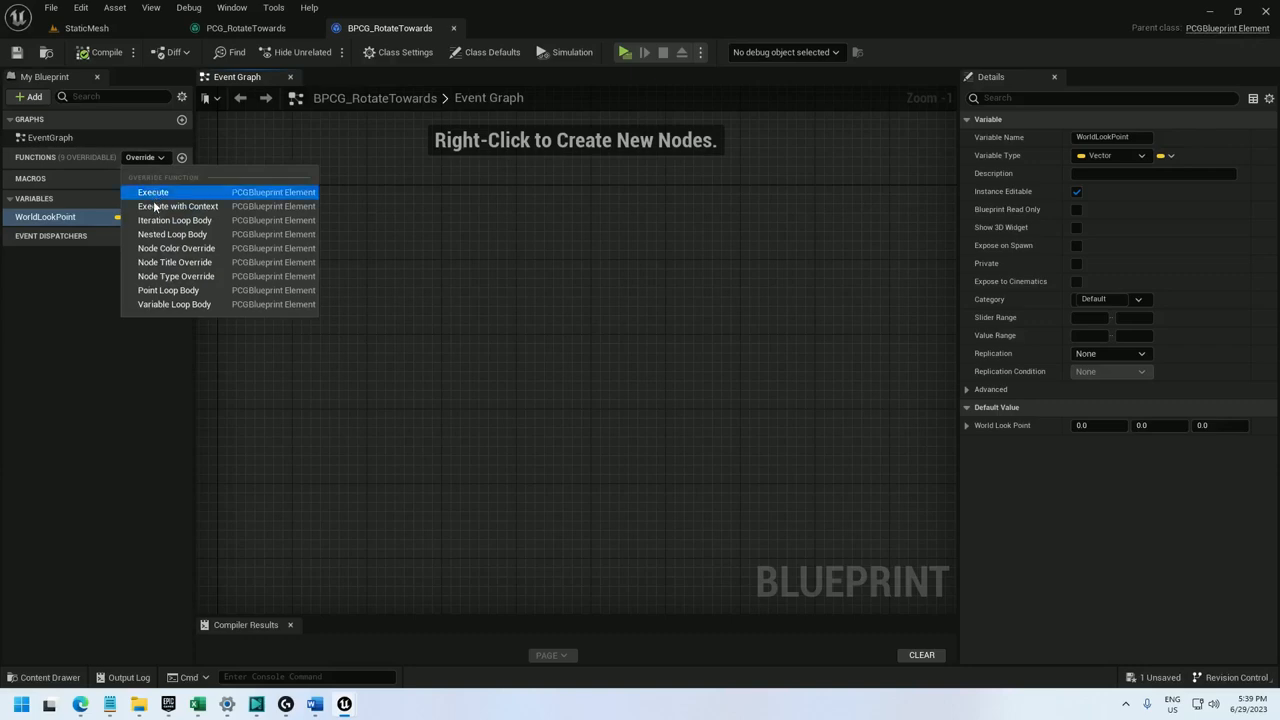
click(179, 206)
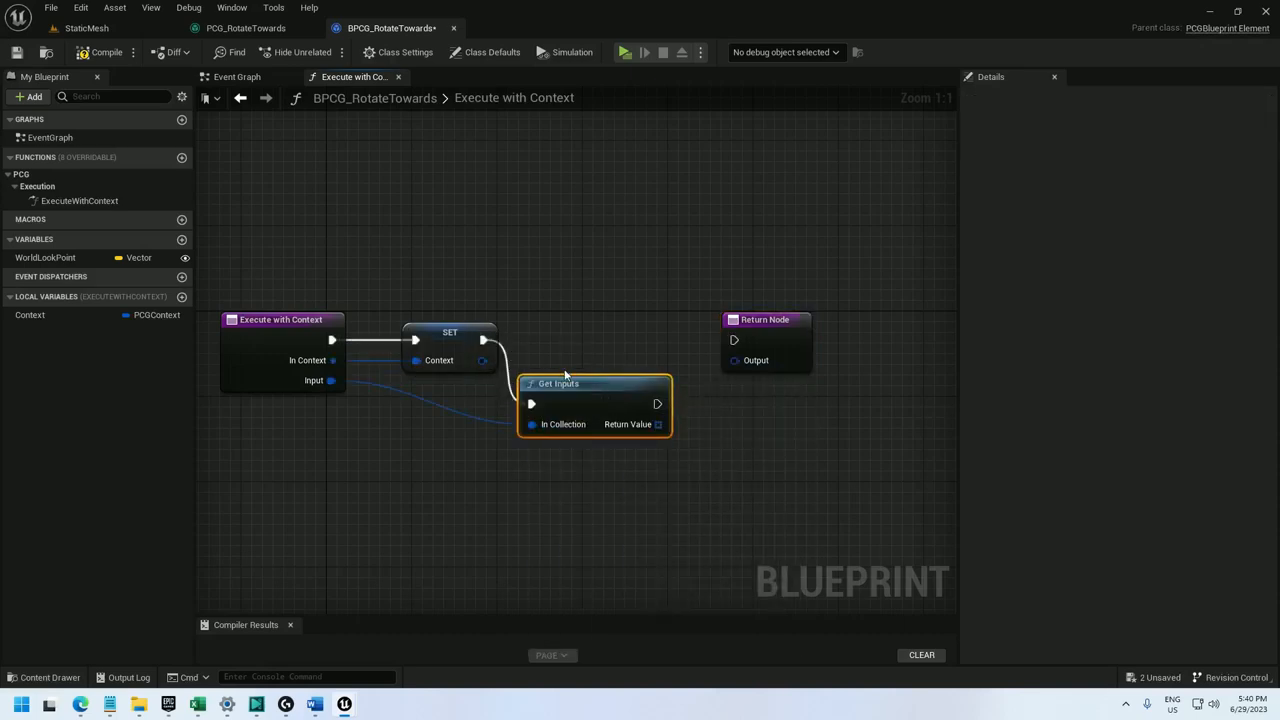
- Loop over Get Inputs with For Each, break each PCGTaggedData and cast to PCGSpatialData
drag(558, 383, 601, 330)
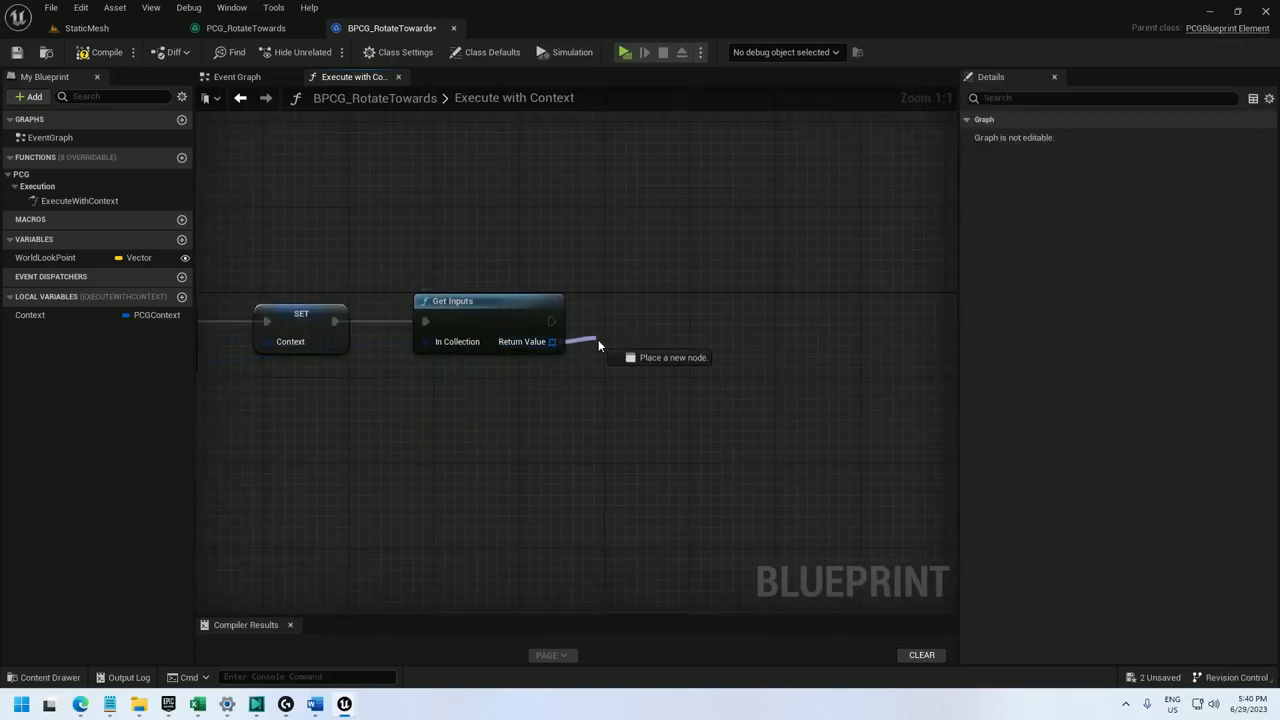
text(for each)
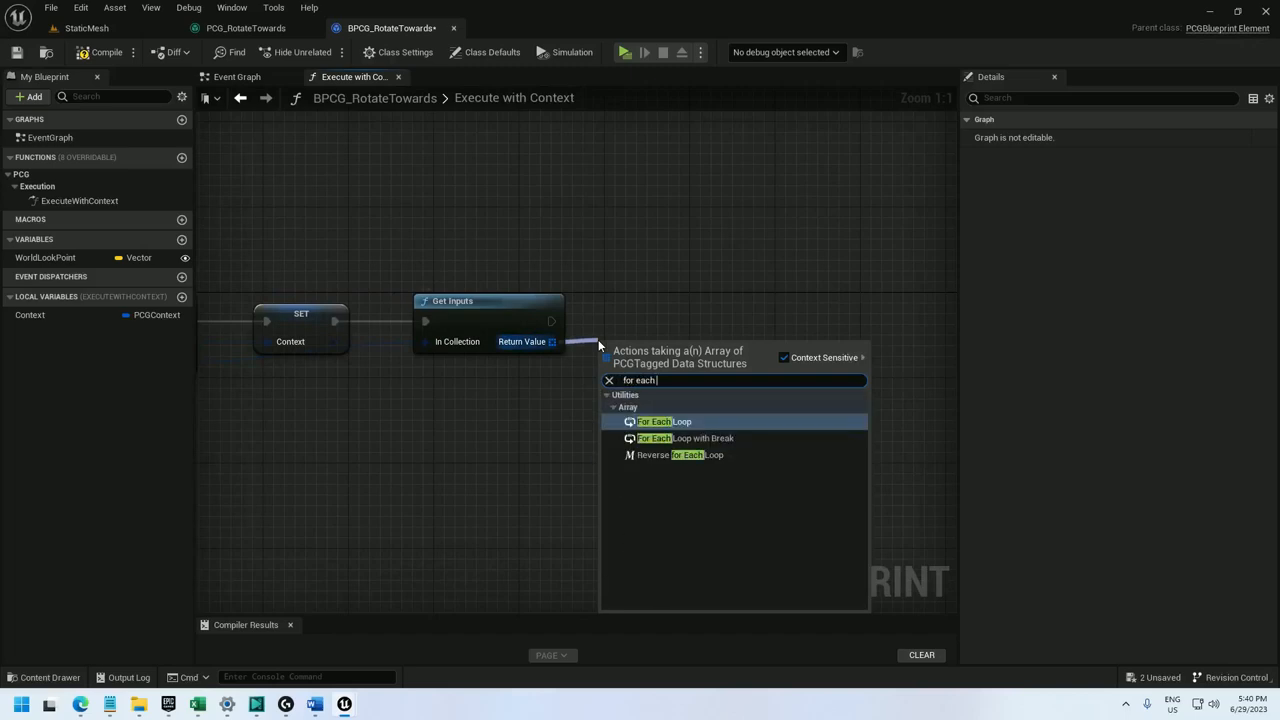
click(662, 421)
text(pc)
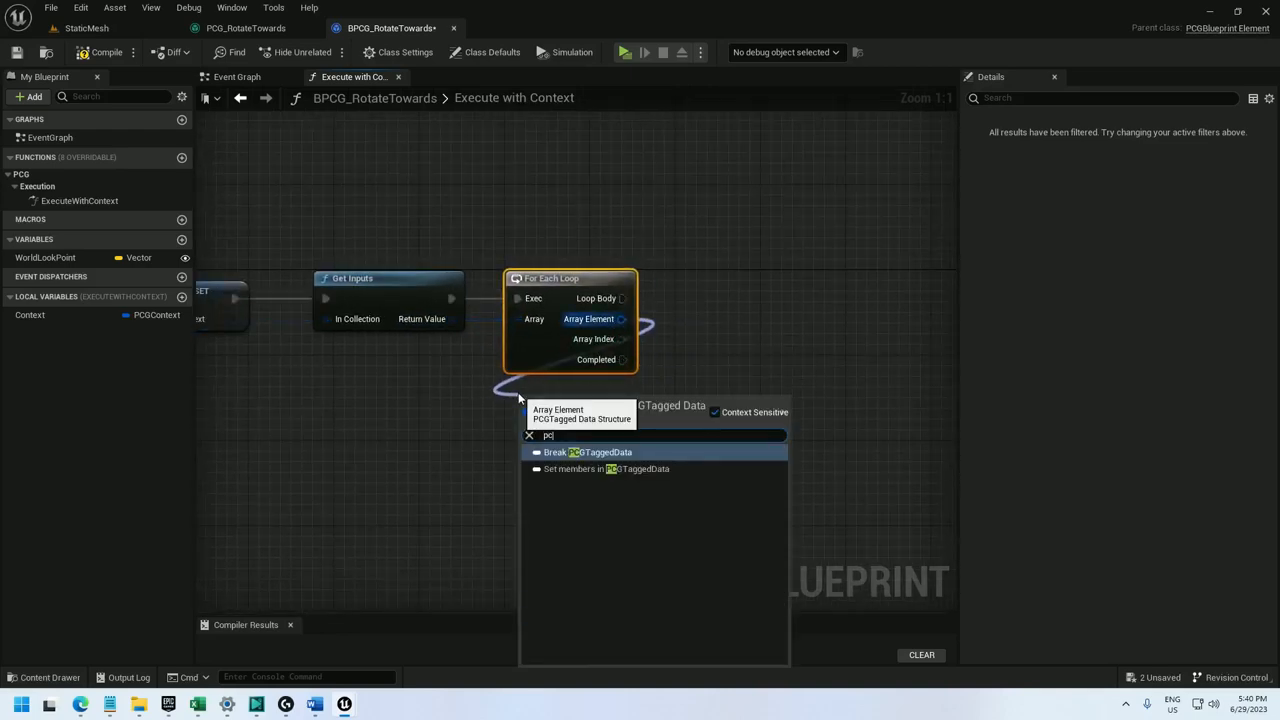
click(587, 452)
text(cast to pcgsp)
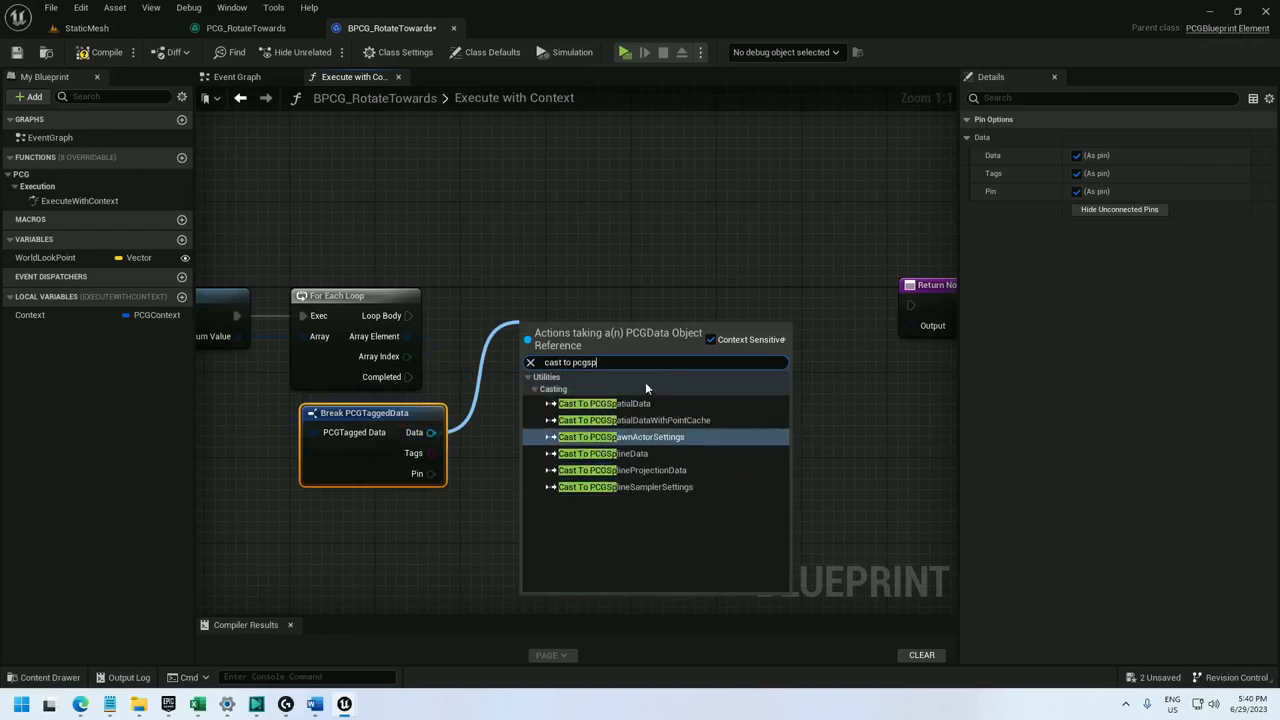
click(604, 403)
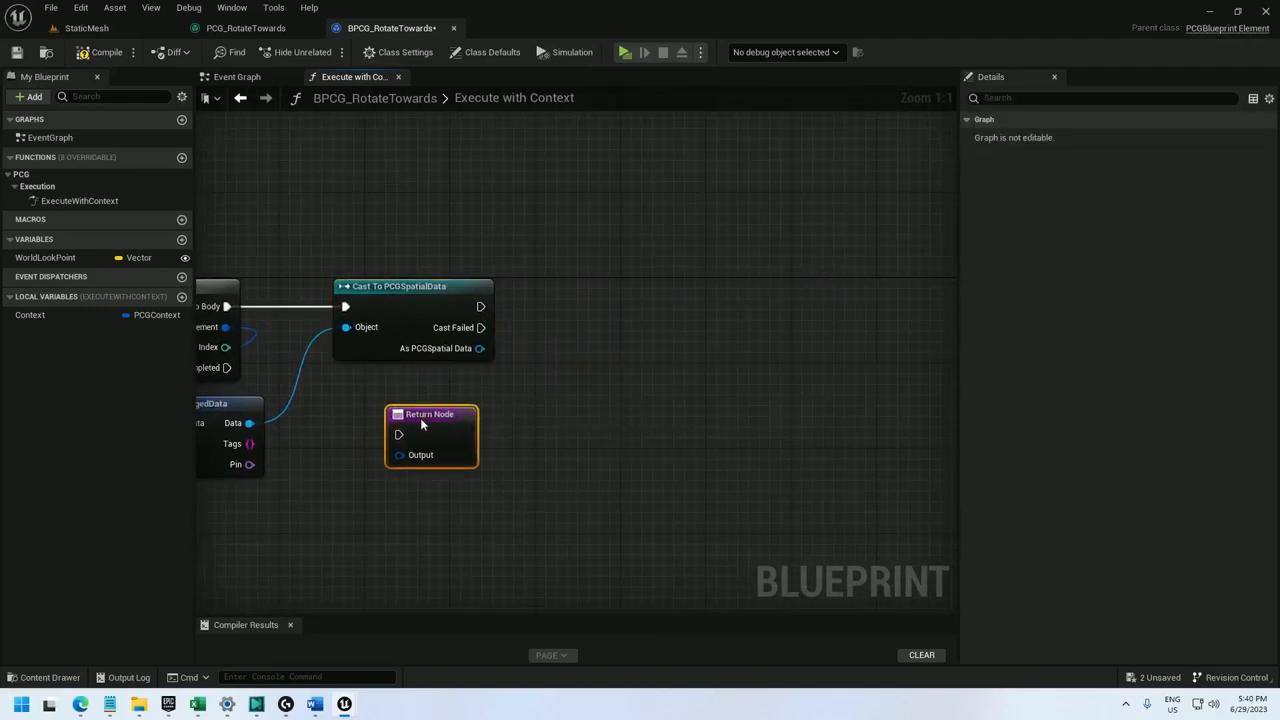
- Route the failed cast to the Return Node and convert spatial data with To Point Data
drag(430, 435, 452, 510)
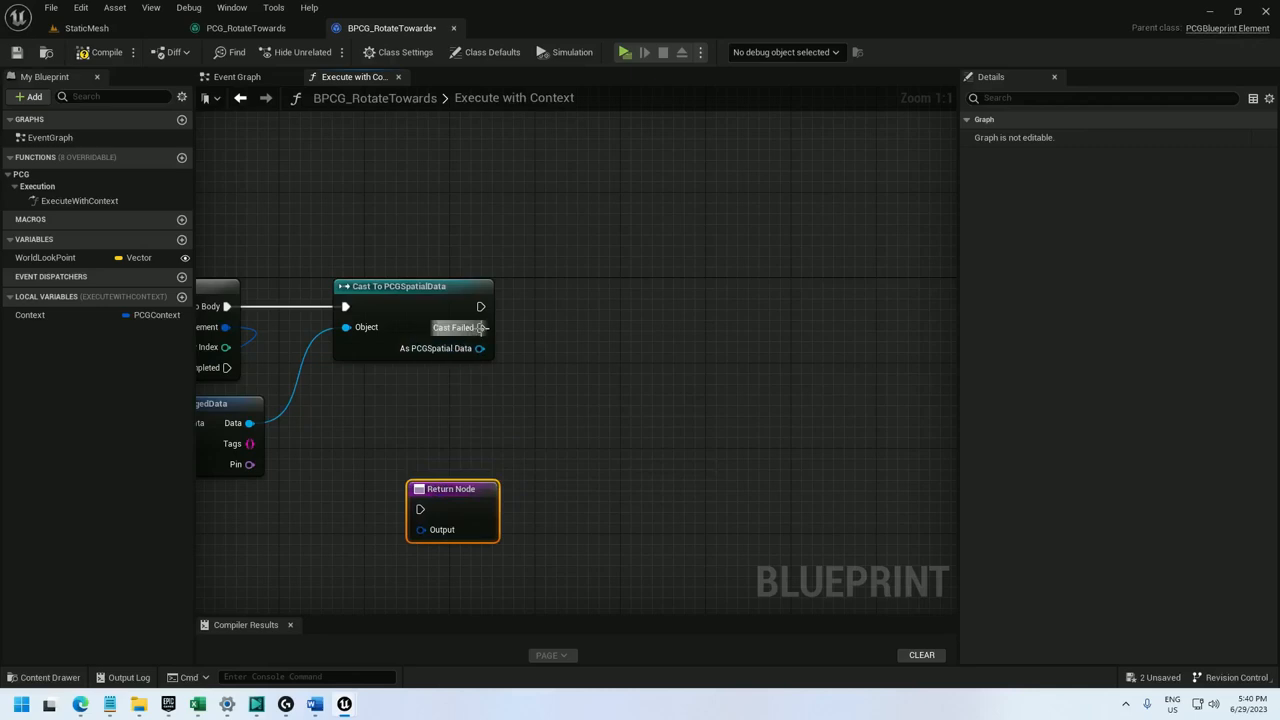
drag(451, 489, 461, 137)
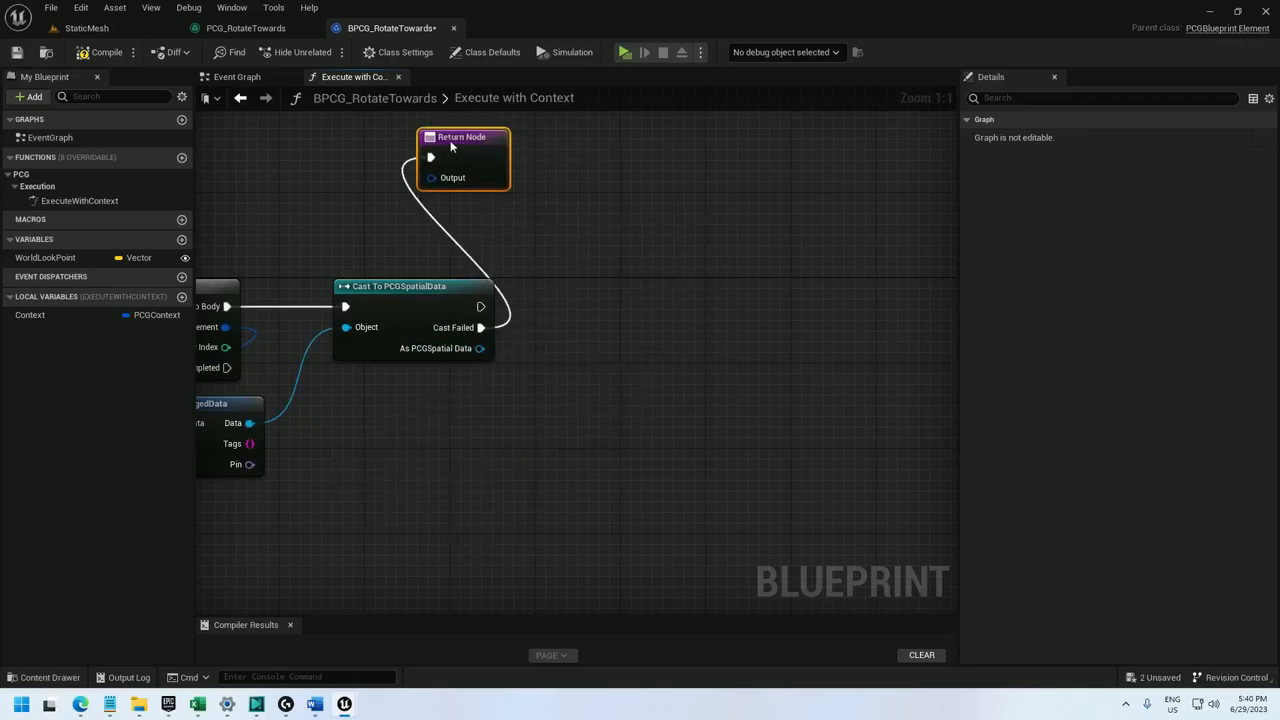
drag(479, 348, 397, 383)
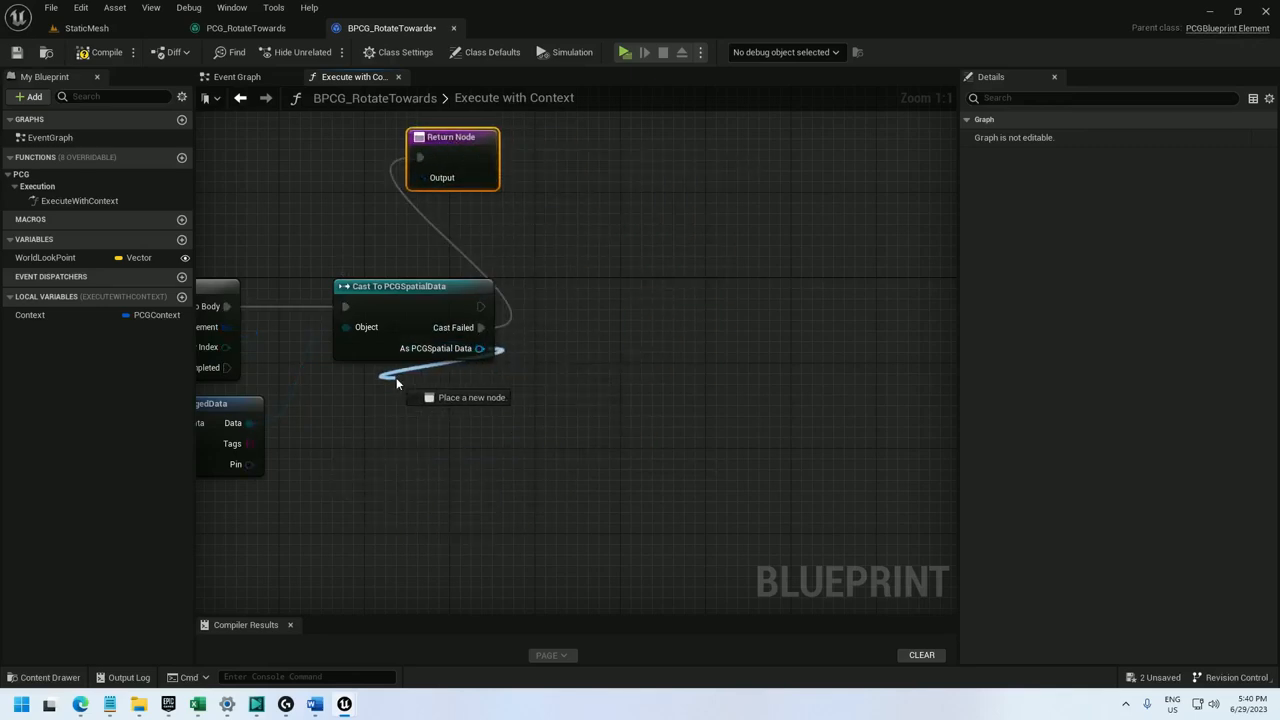
drag(497, 348, 400, 397)
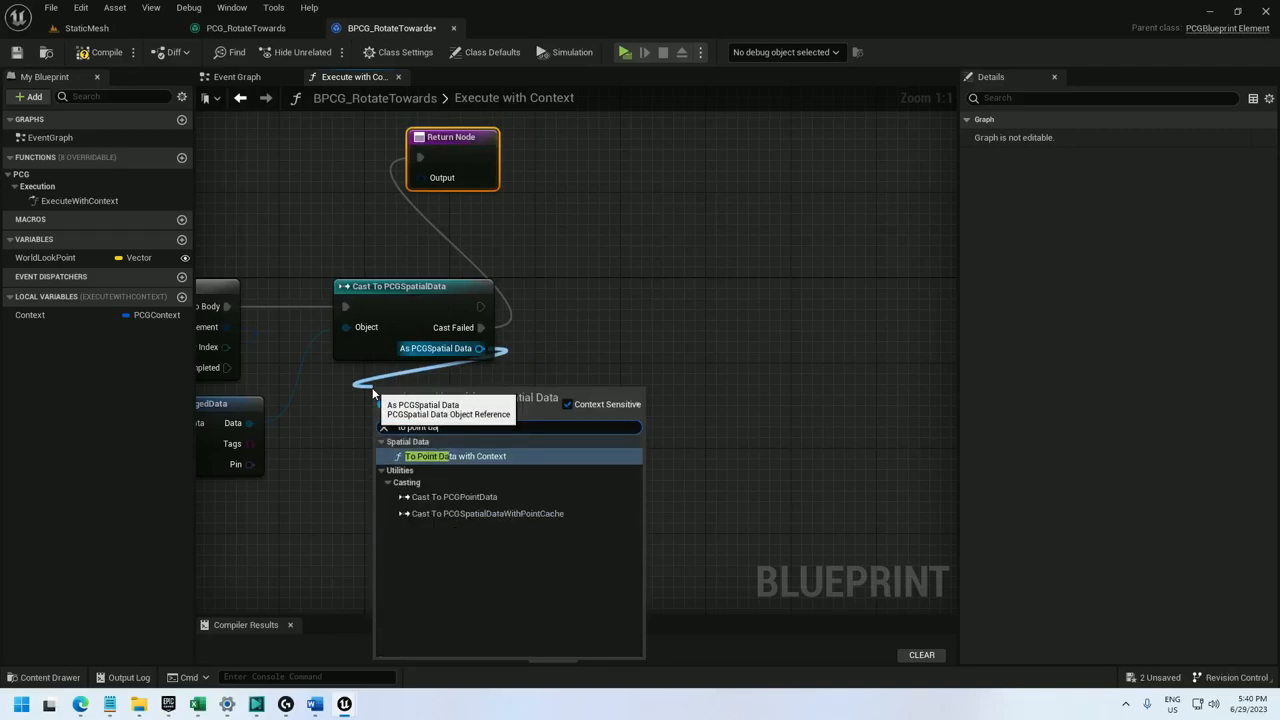
click(455, 456)
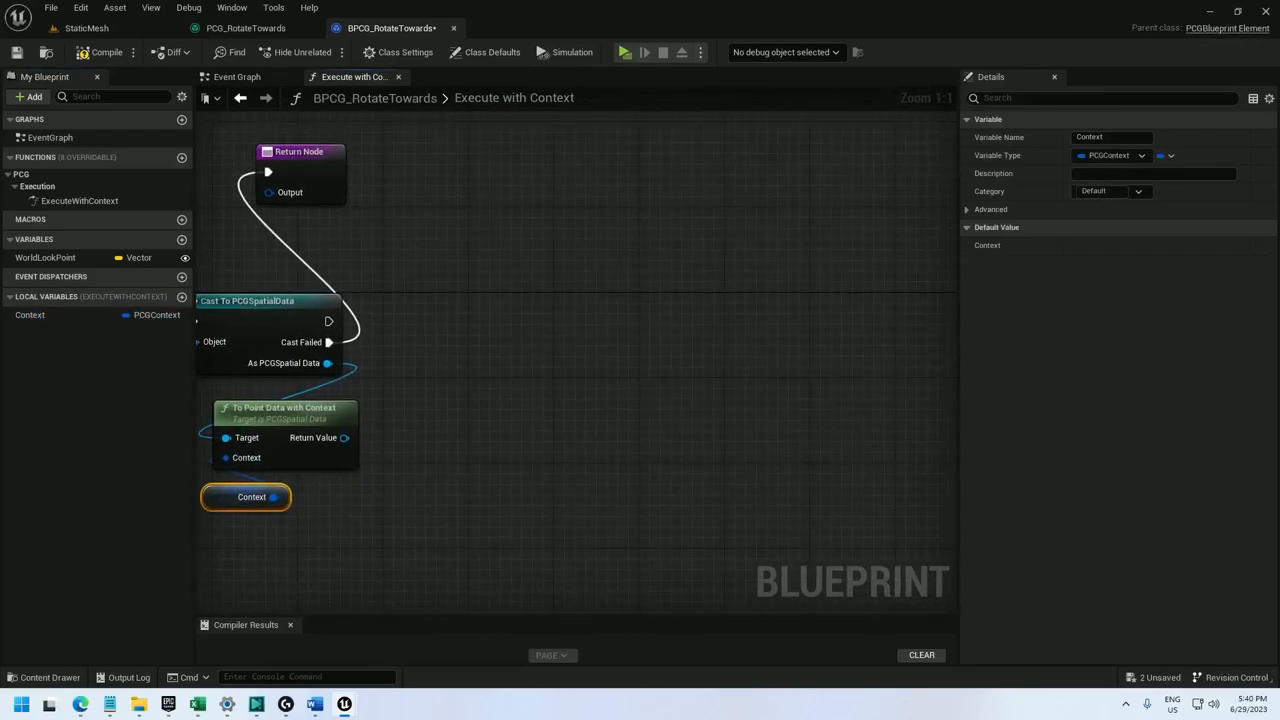
- Run a Point Loop on the point data and wrap it into a PCGDataCollection
drag(345, 437, 475, 310)
text(make pcgtag)
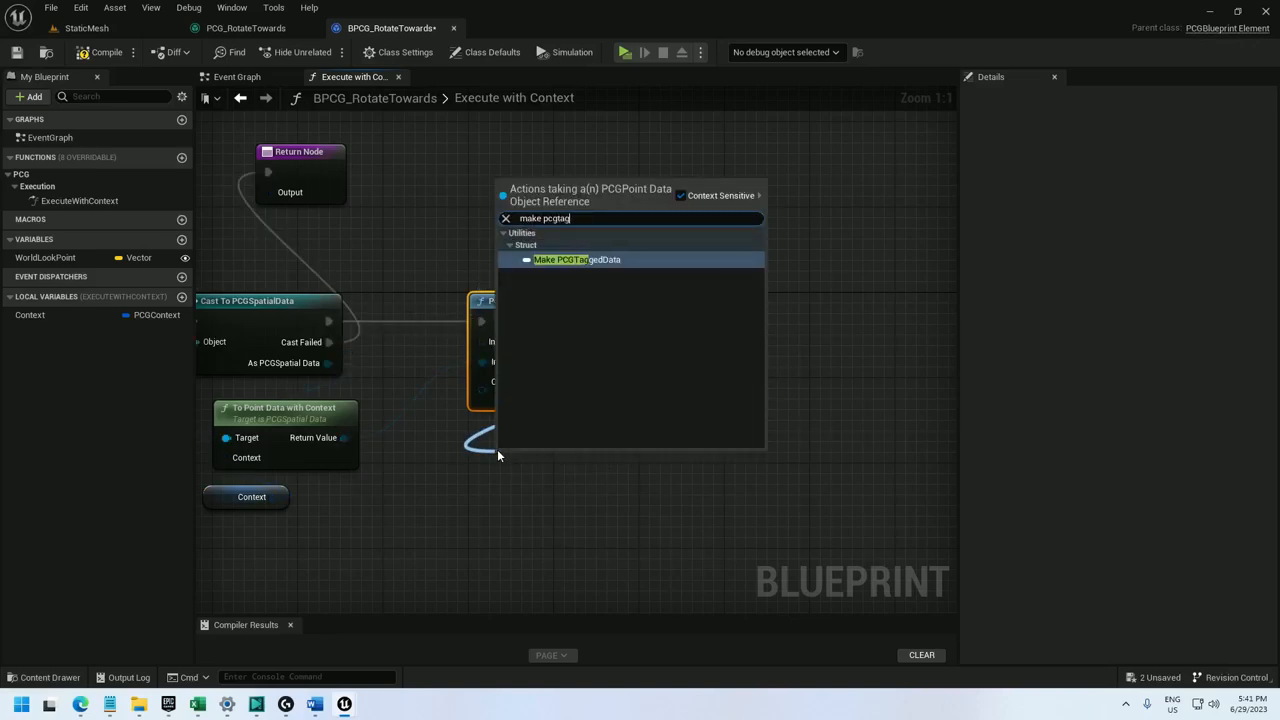
click(577, 259)
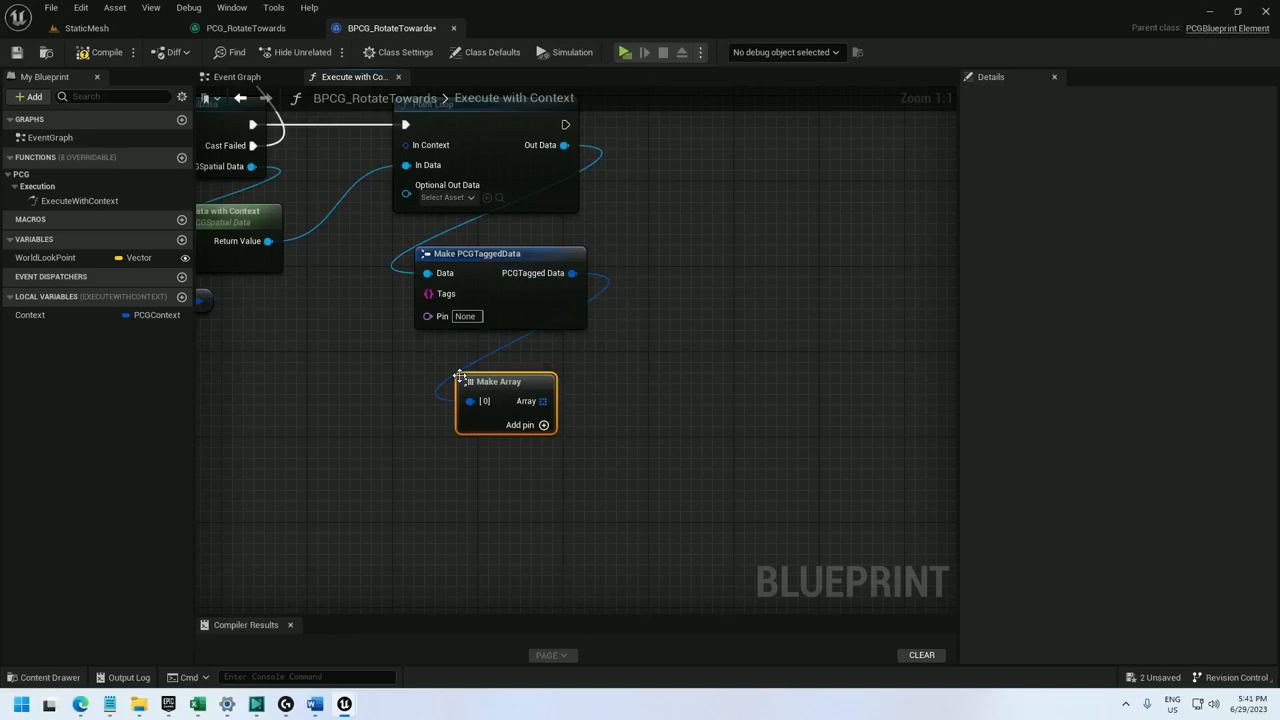
drag(543, 401, 378, 490)
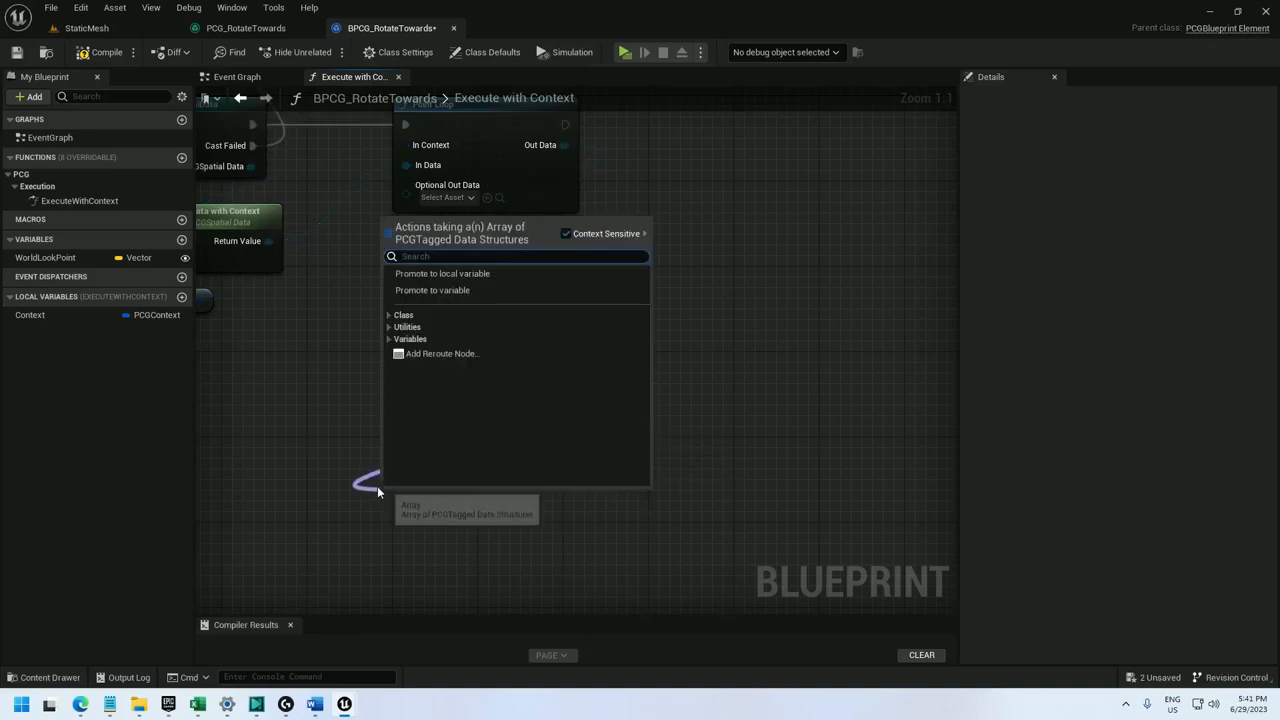
text(make pcgda)
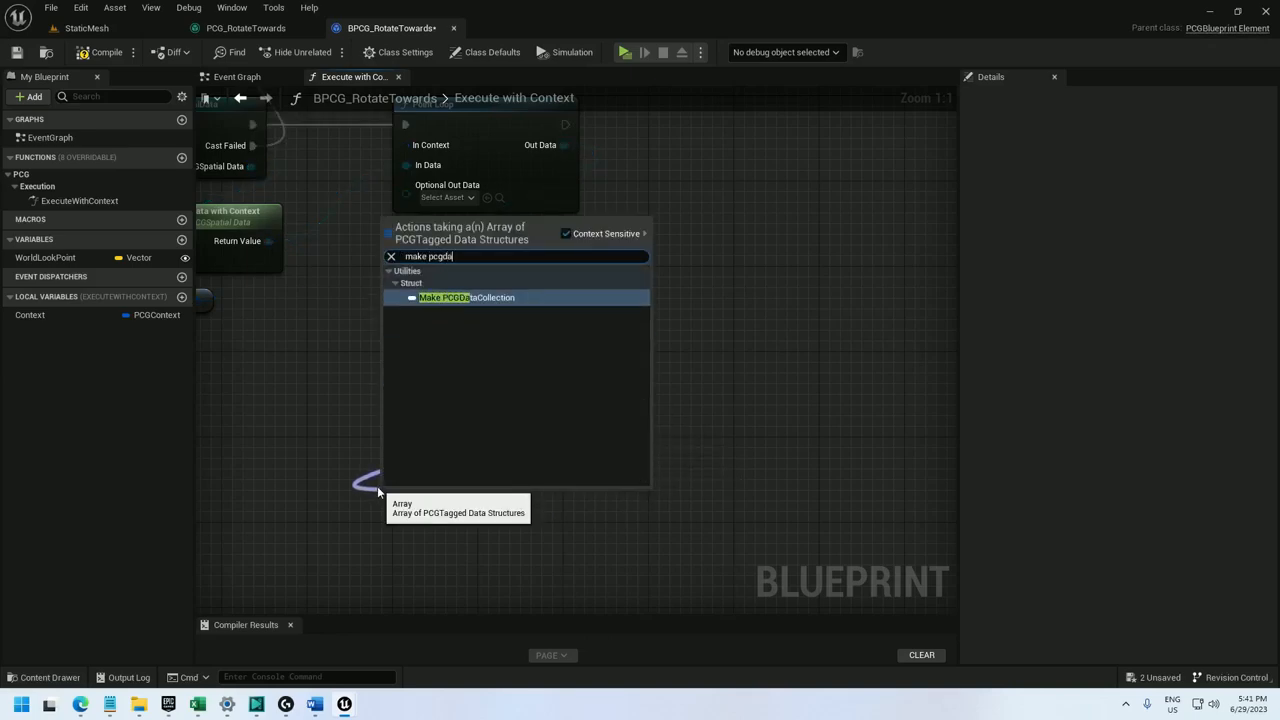
click(466, 297)
text(return node)
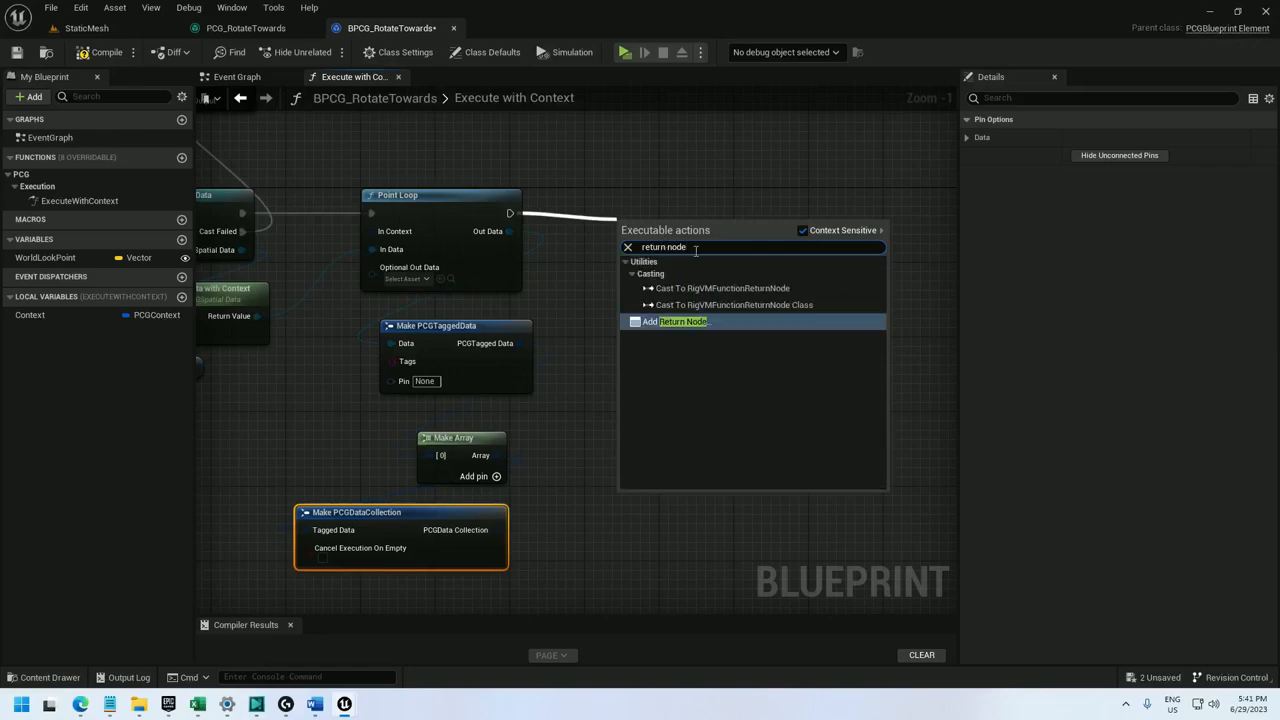
- Add a Return Node after the Point Loop, connect Context, and compile
click(683, 321)
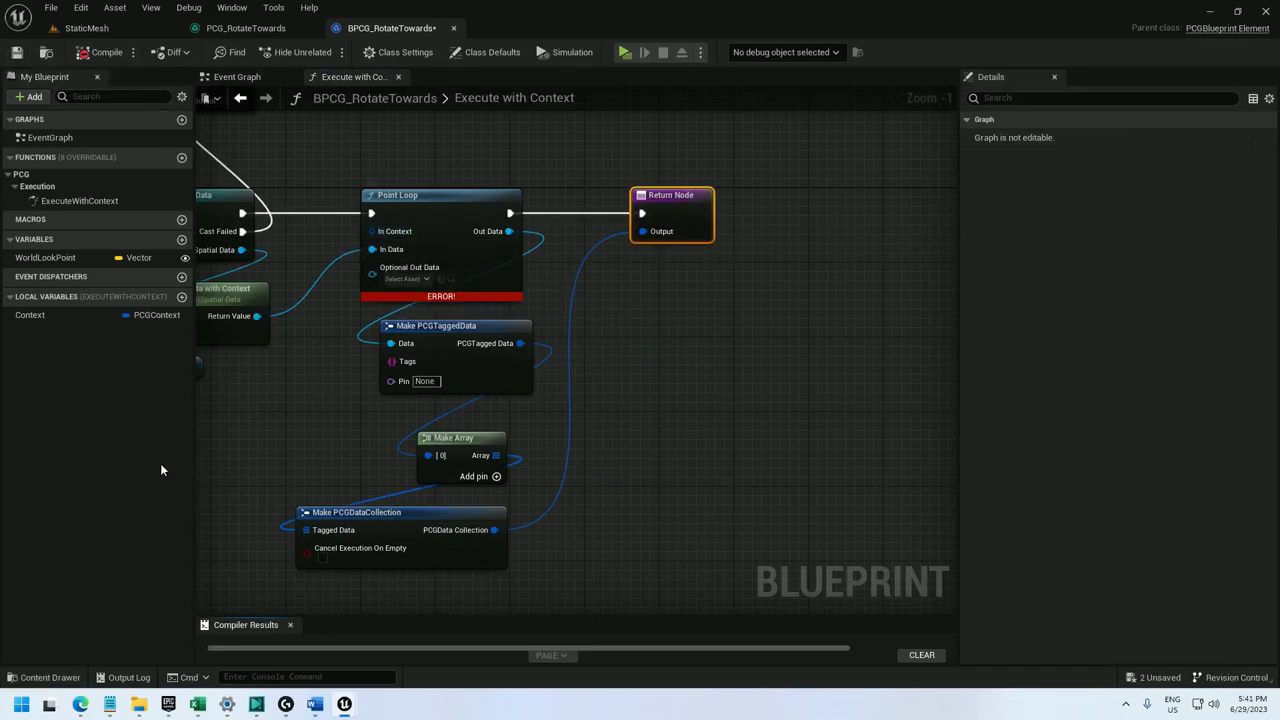
click(30, 315)
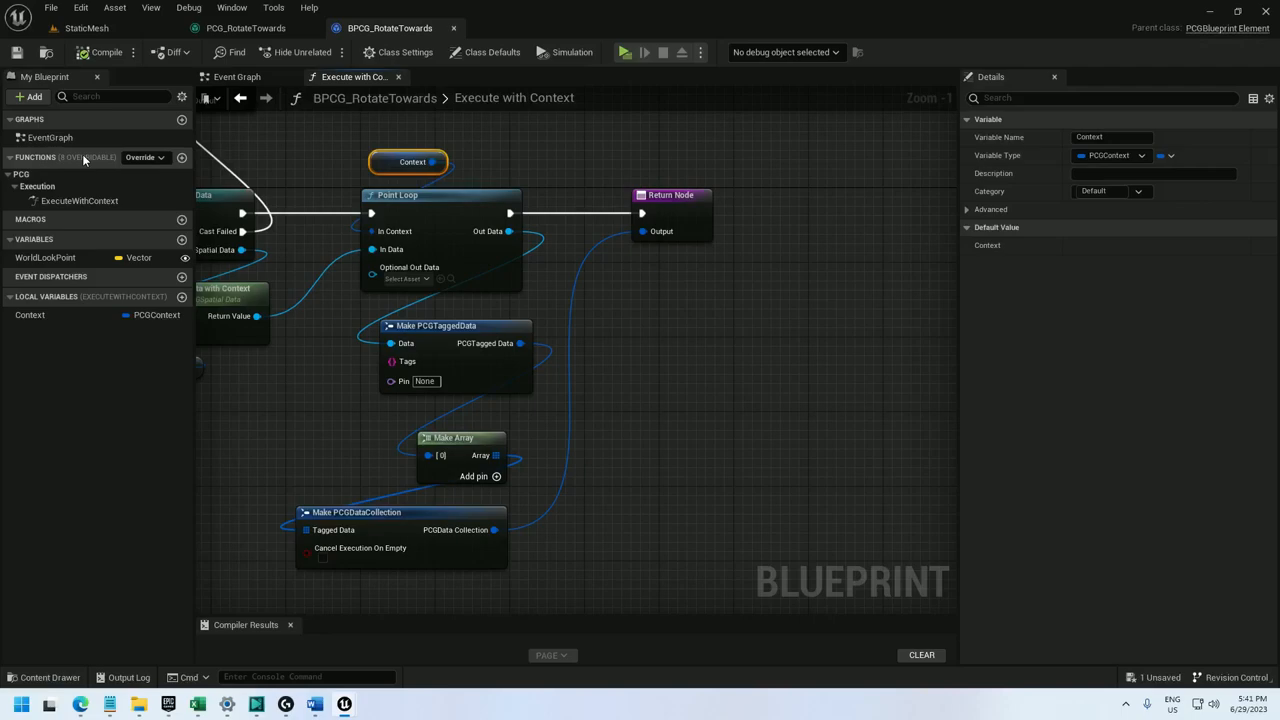
click(142, 157)
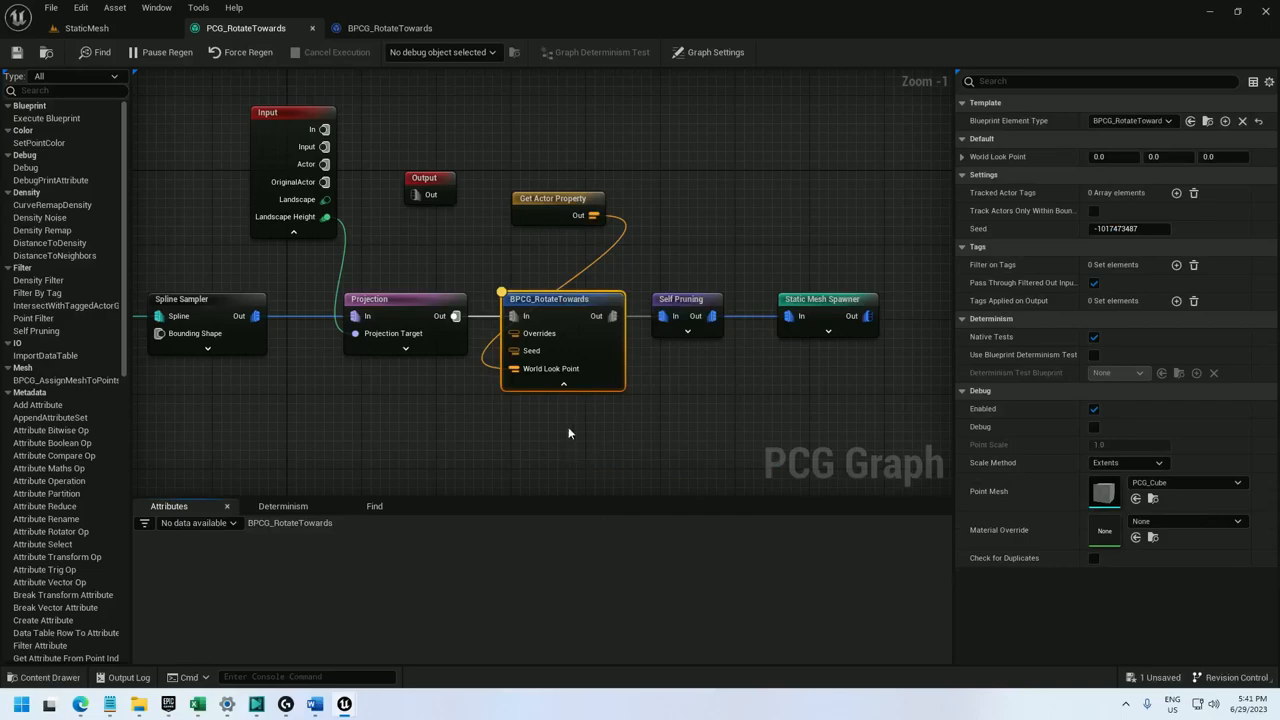
- Inspect the 70 unrotated output points using the BP_RotateTowards debug object
click(560, 299)
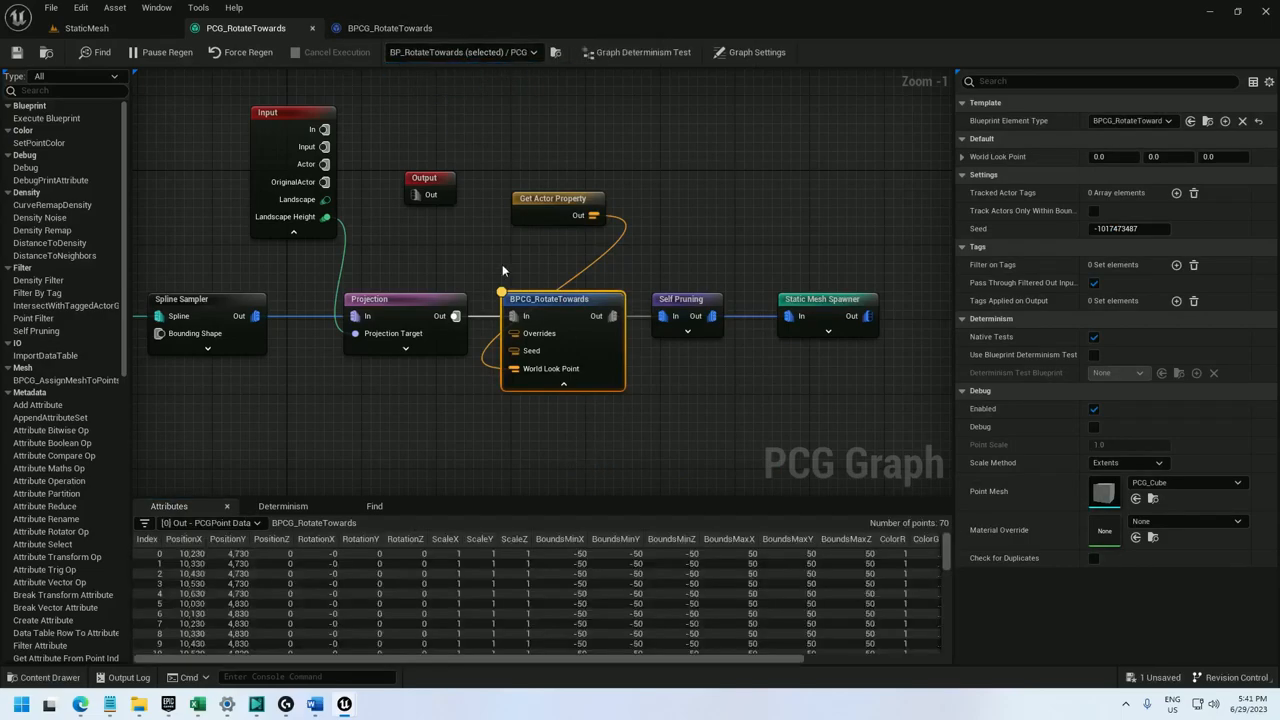
scroll(right, 3)
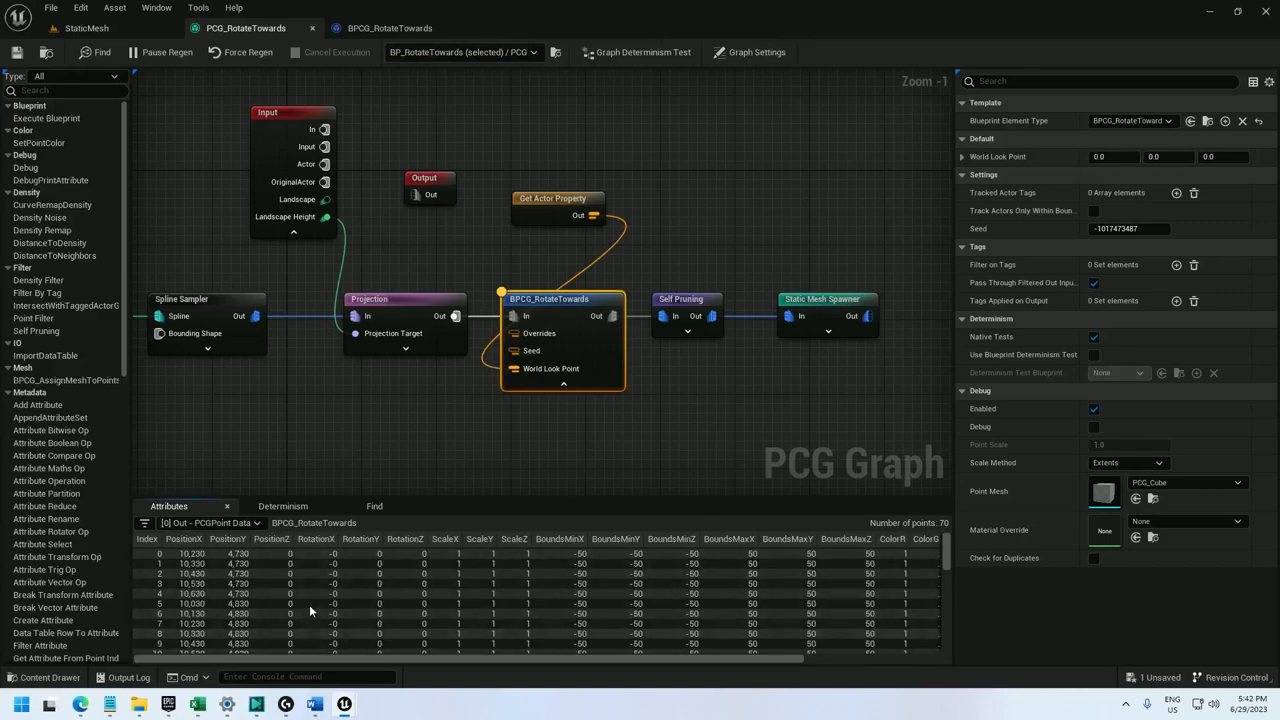
click(389, 27)
text(brea)
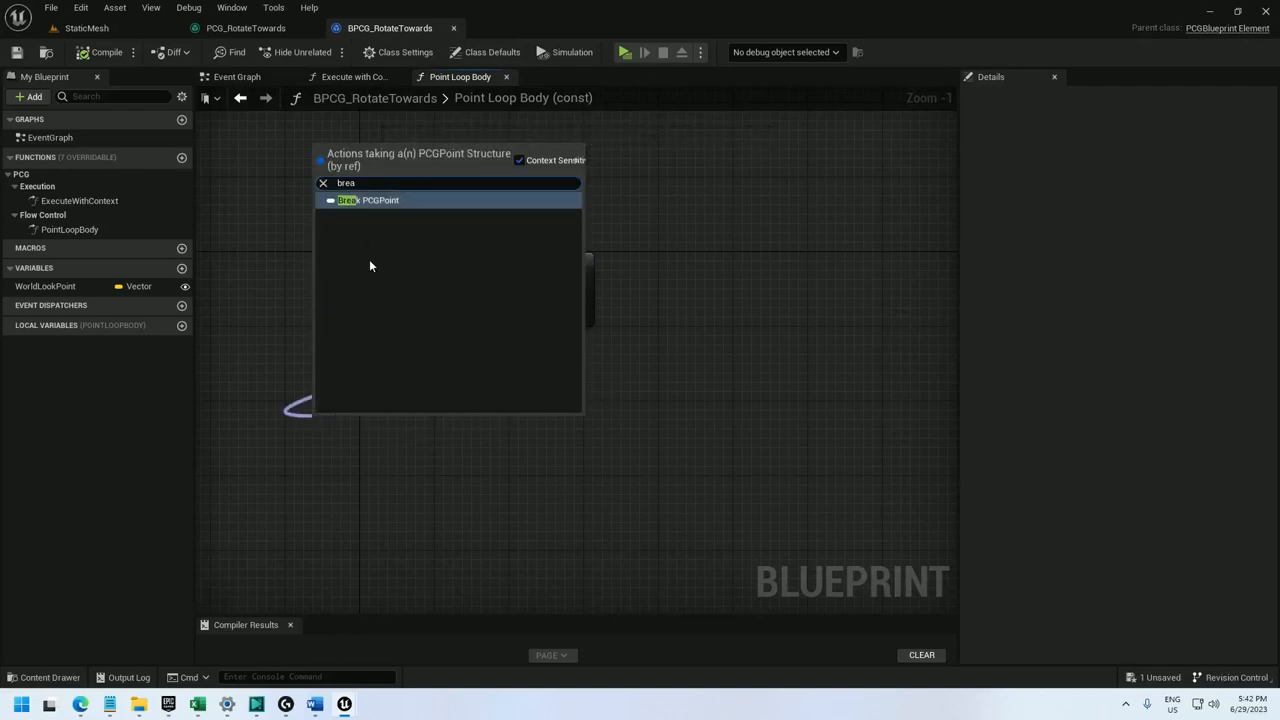
- Break PCGPoint, transform and rotator, and add Find Look at Rotation toward WorldLookPoint
click(368, 200)
text(brea)
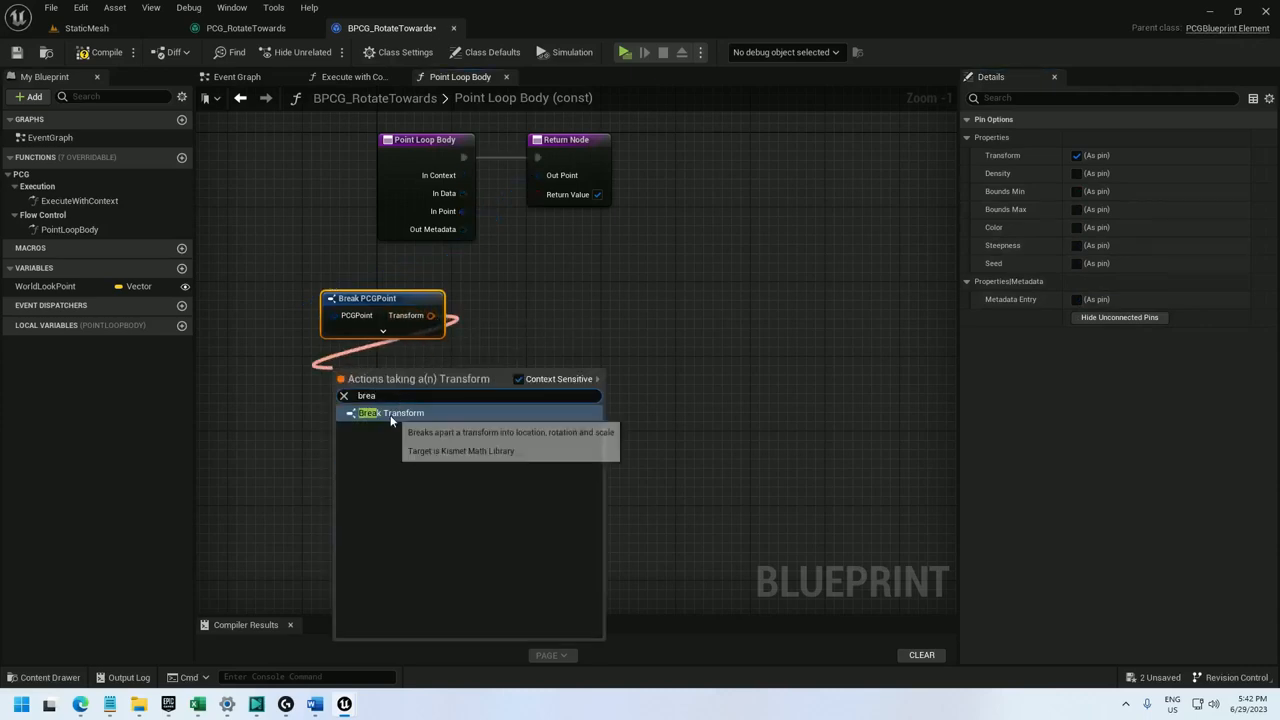
click(371, 413)
text(brea)
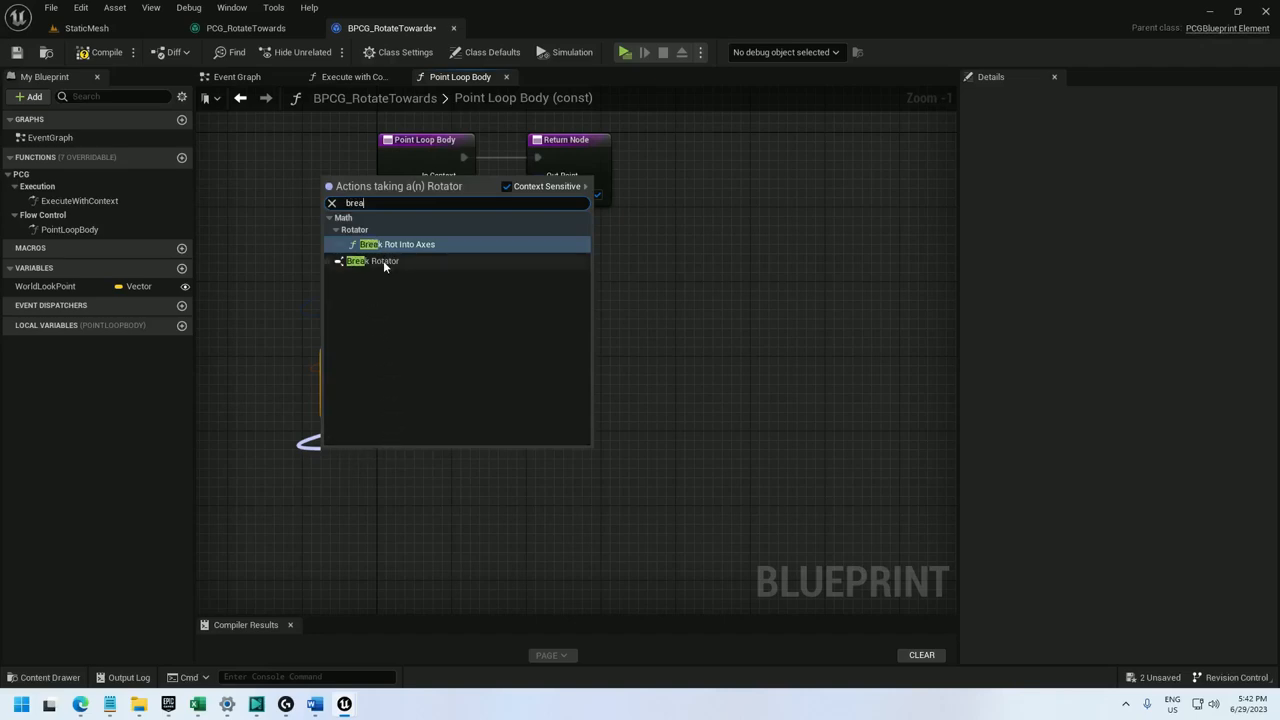
click(383, 261)
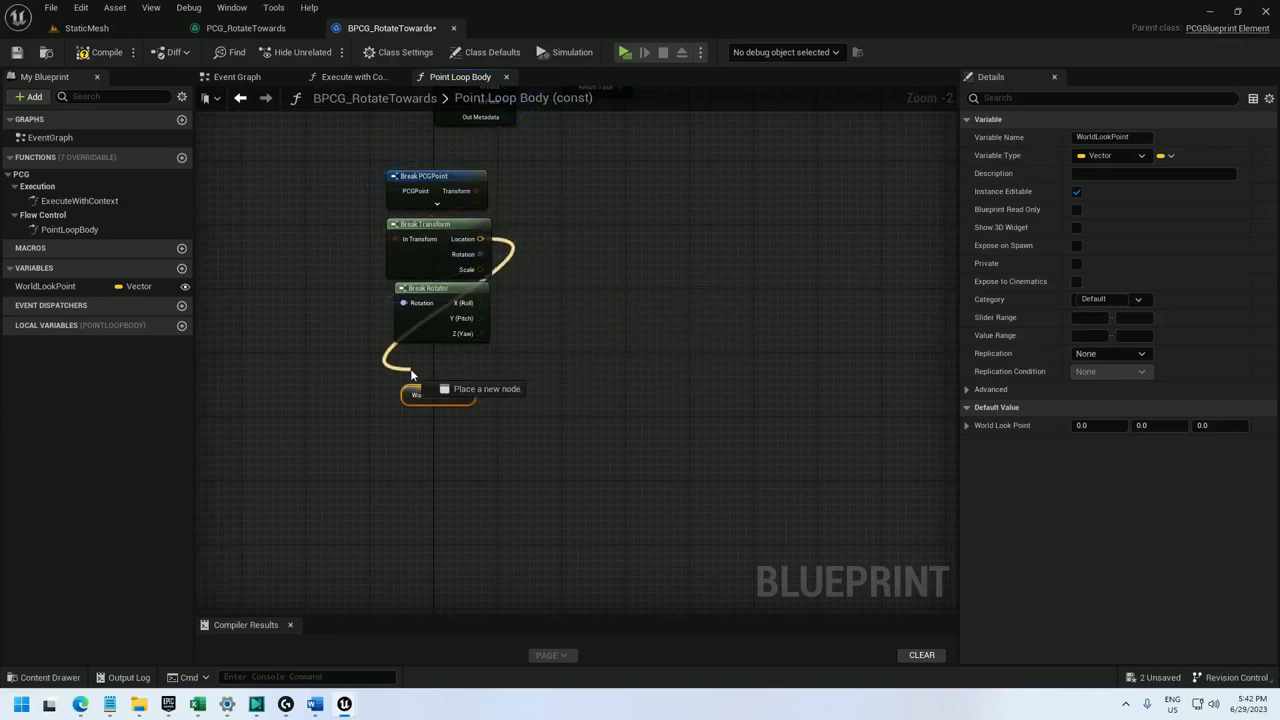
text(find look at)
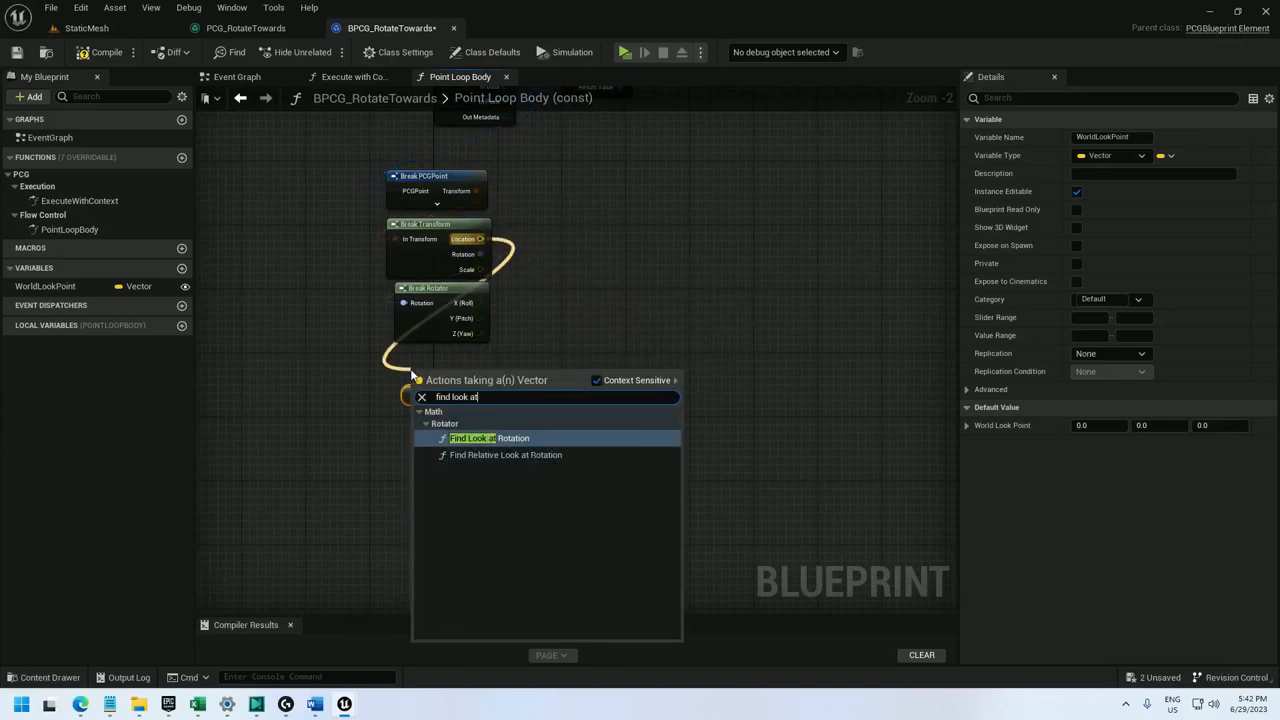
click(486, 438)
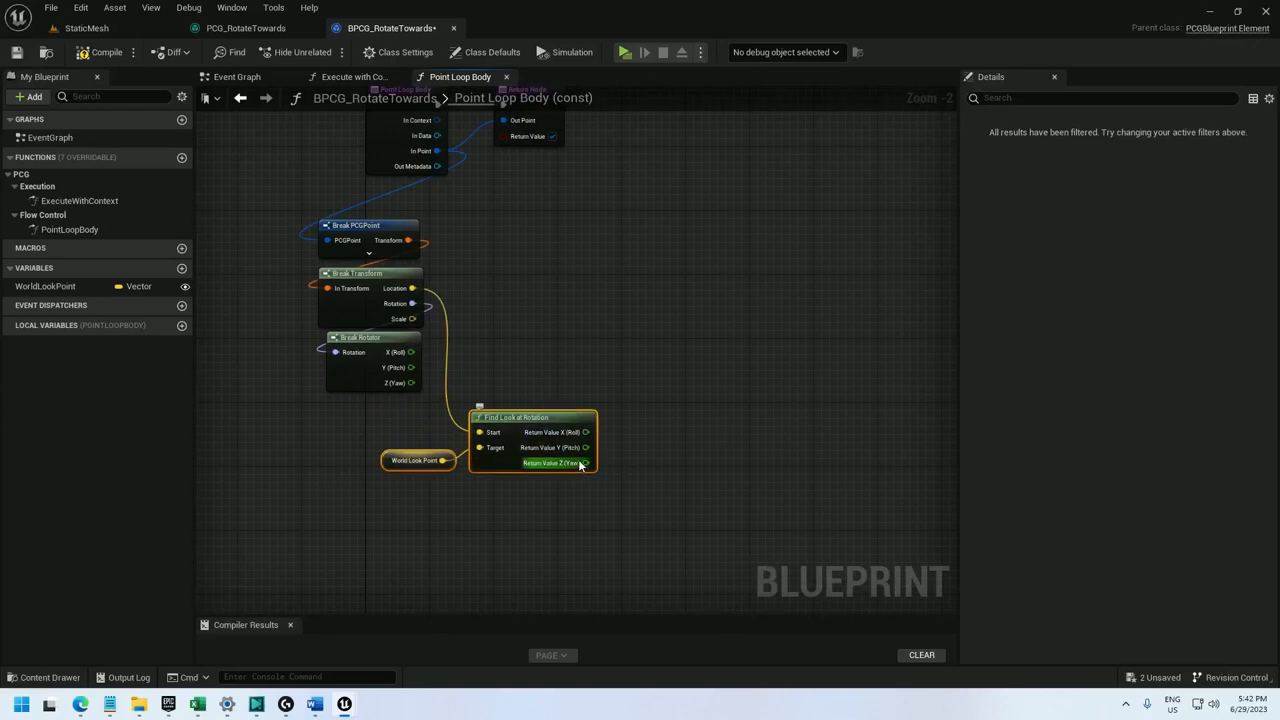
- Build a rotator from original roll/pitch and look-at yaw, feeding a Make Transform
drag(410, 352, 530, 358)
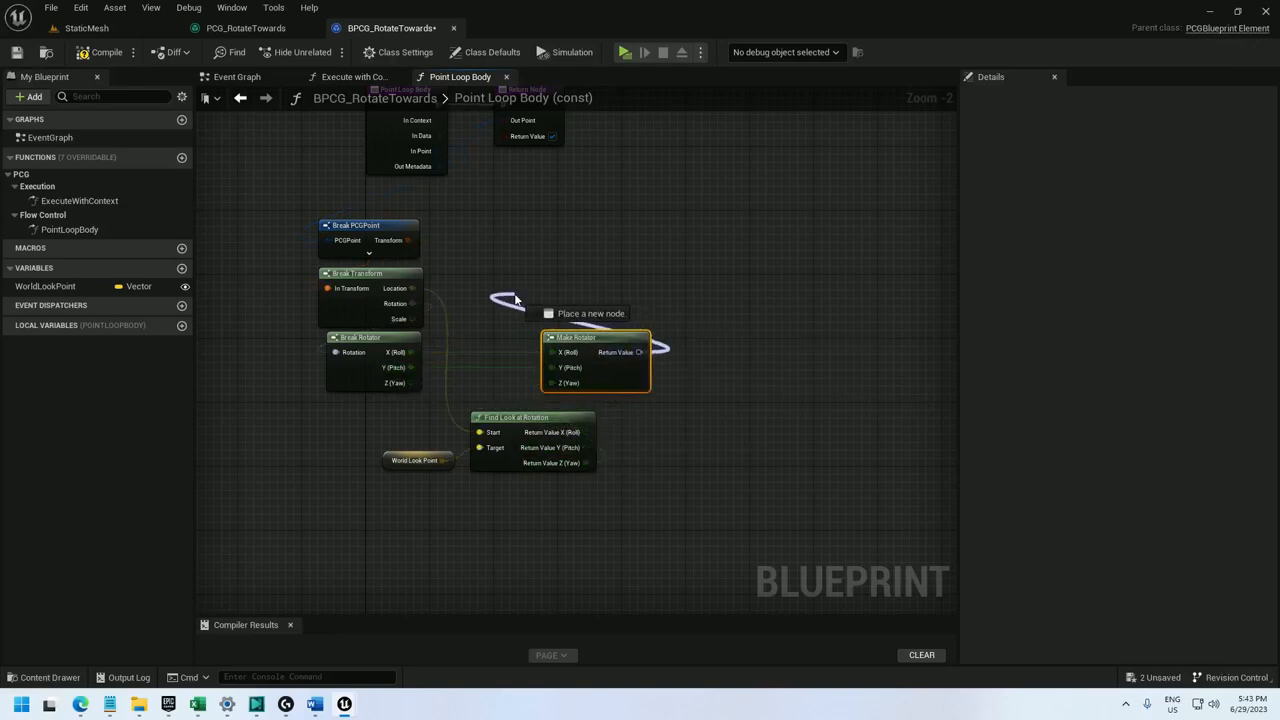
text(make transform)
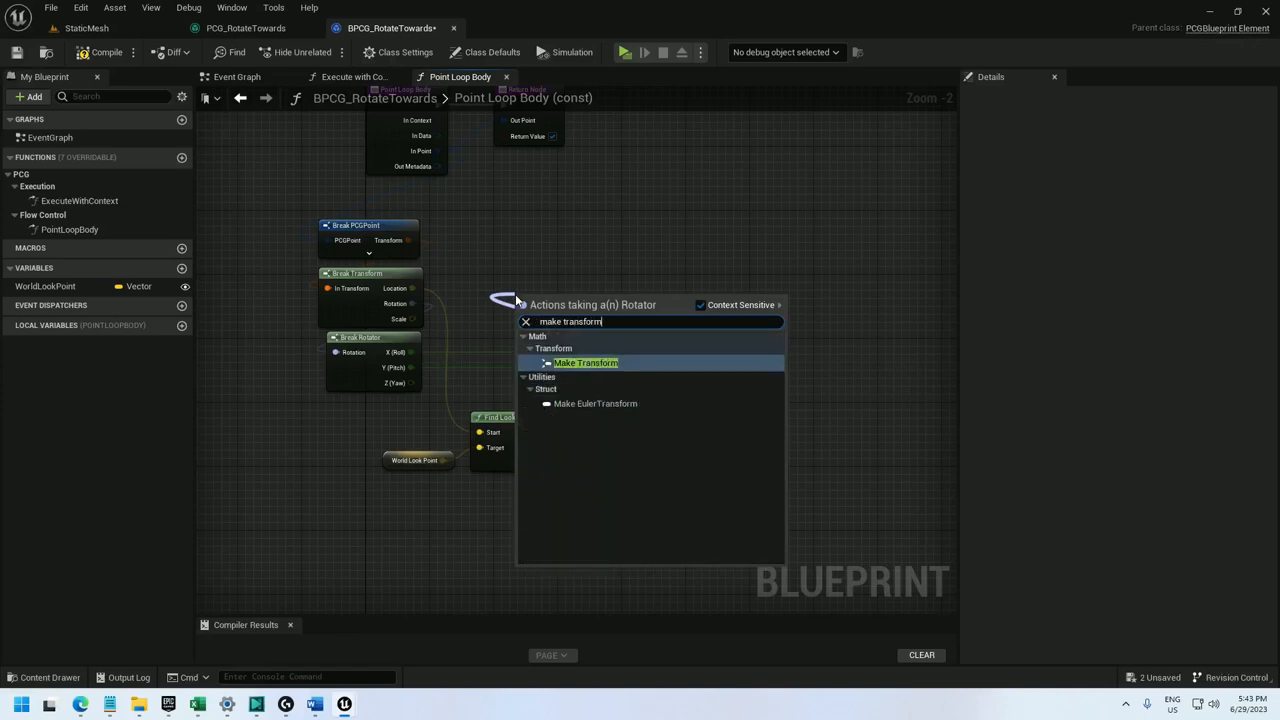
click(586, 362)
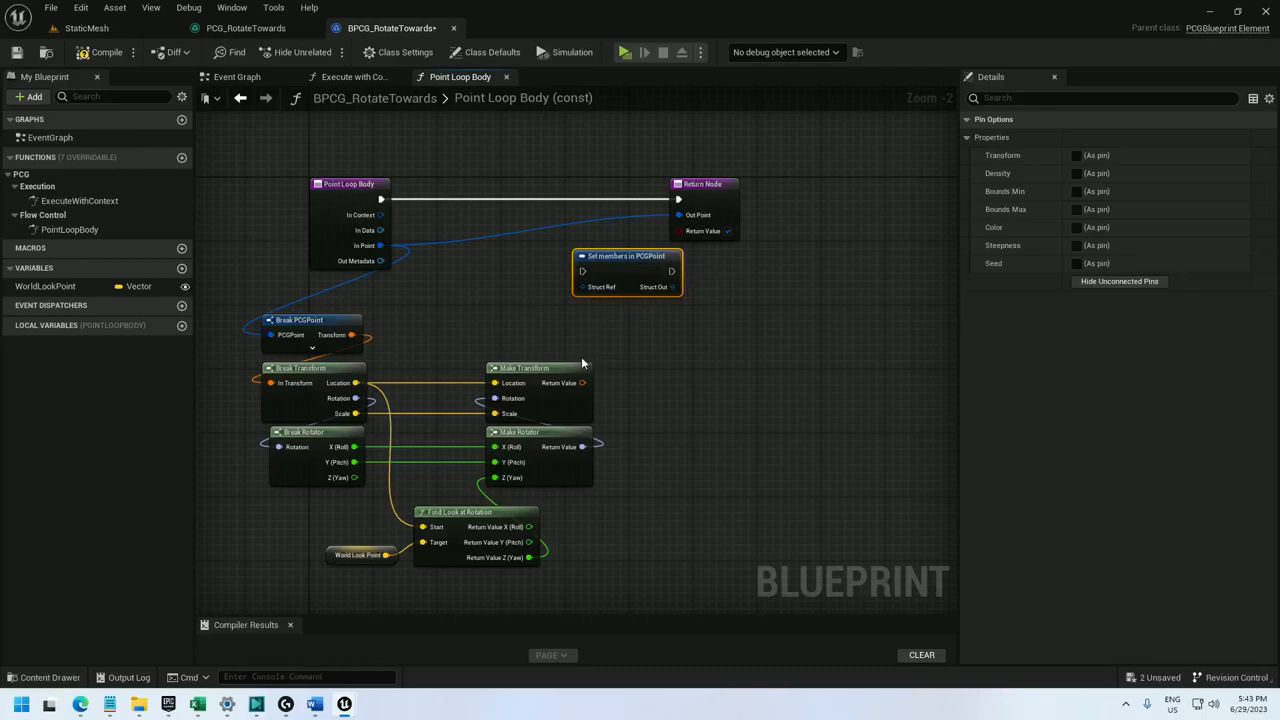
mouse_move(1060, 160)
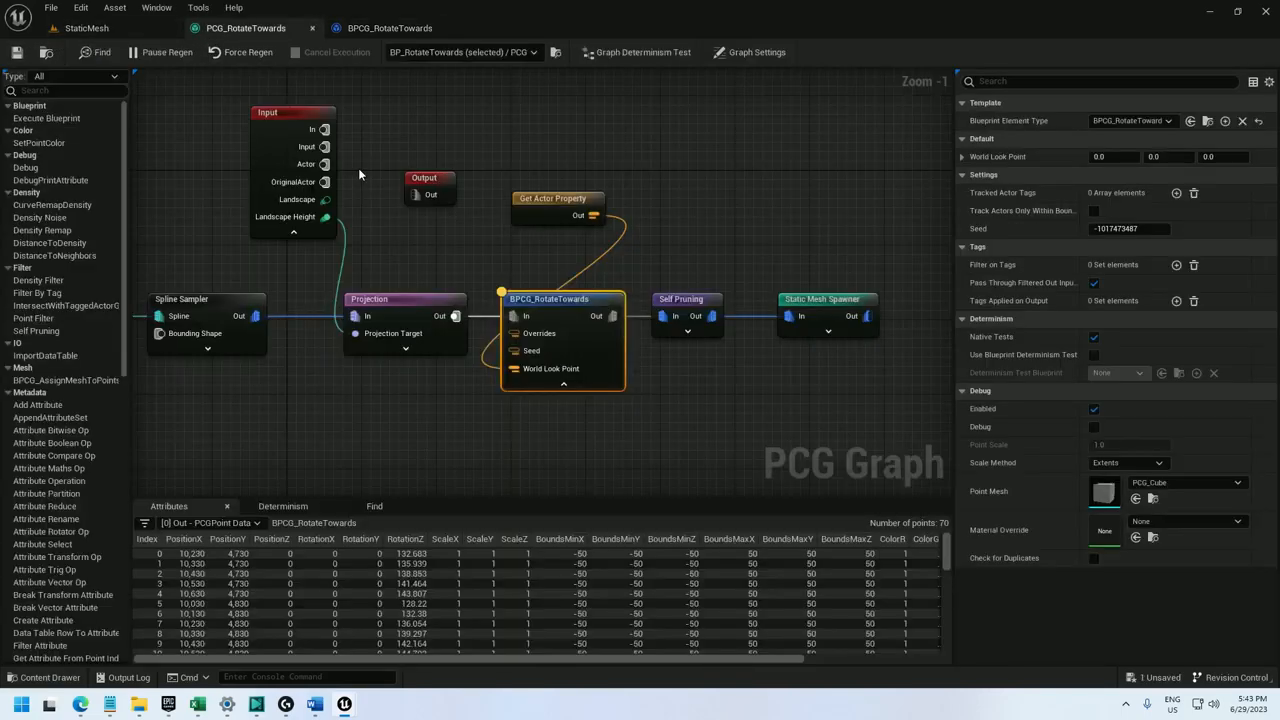
mouse_move(282, 272)
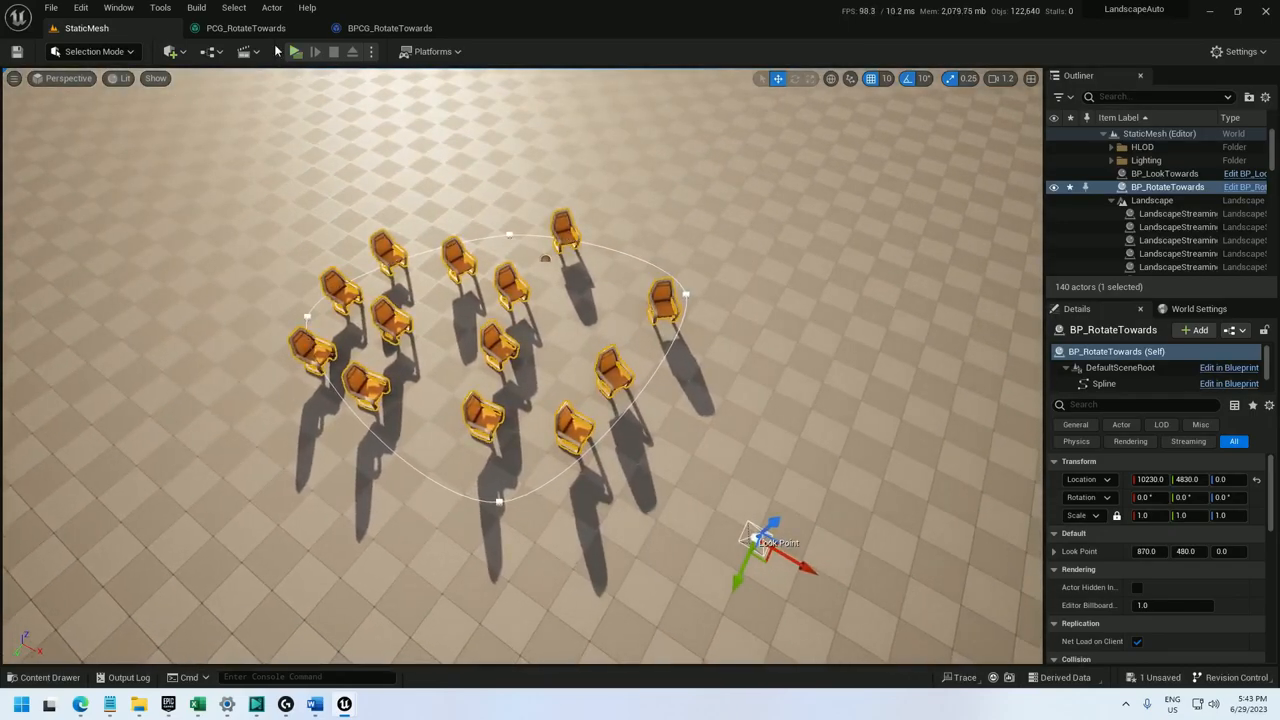
- Return to the PCG graph to check rotations and the spawner's Roman statue mesh
click(244, 28)
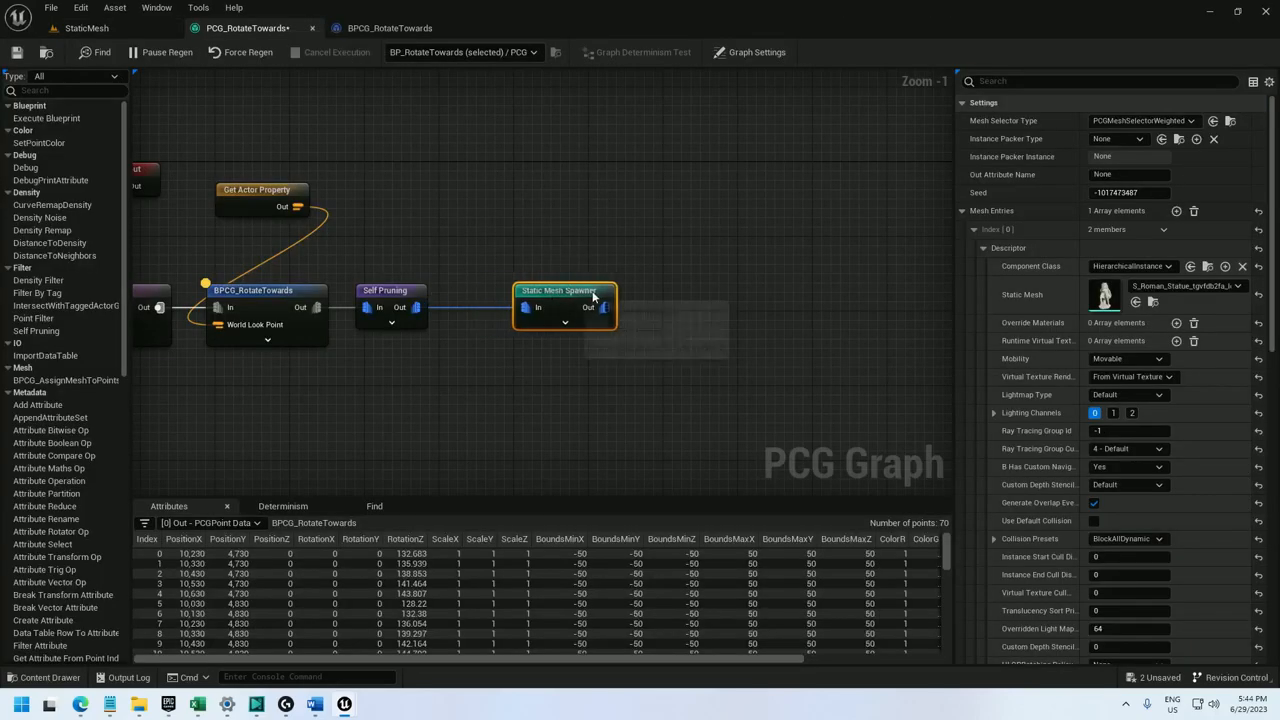
- Add a Transform Points node with Rotation Min and Max Z set to -90
text(transform p)
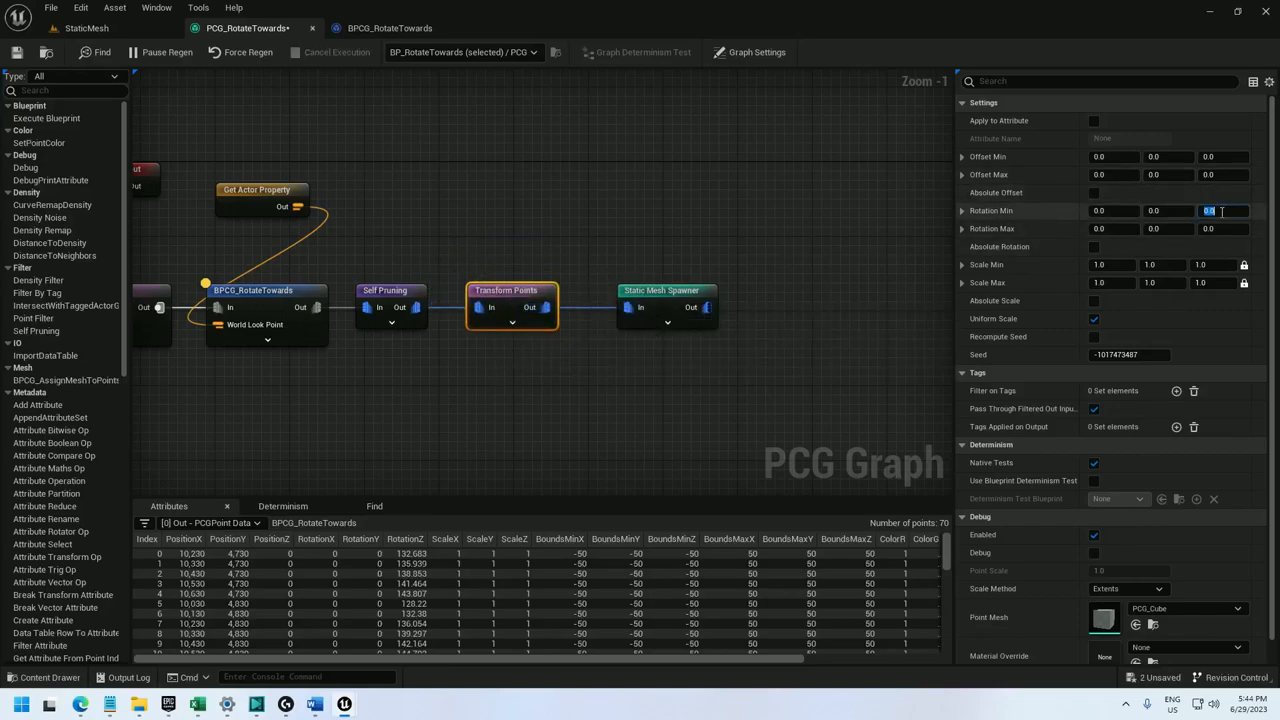
text(-90)
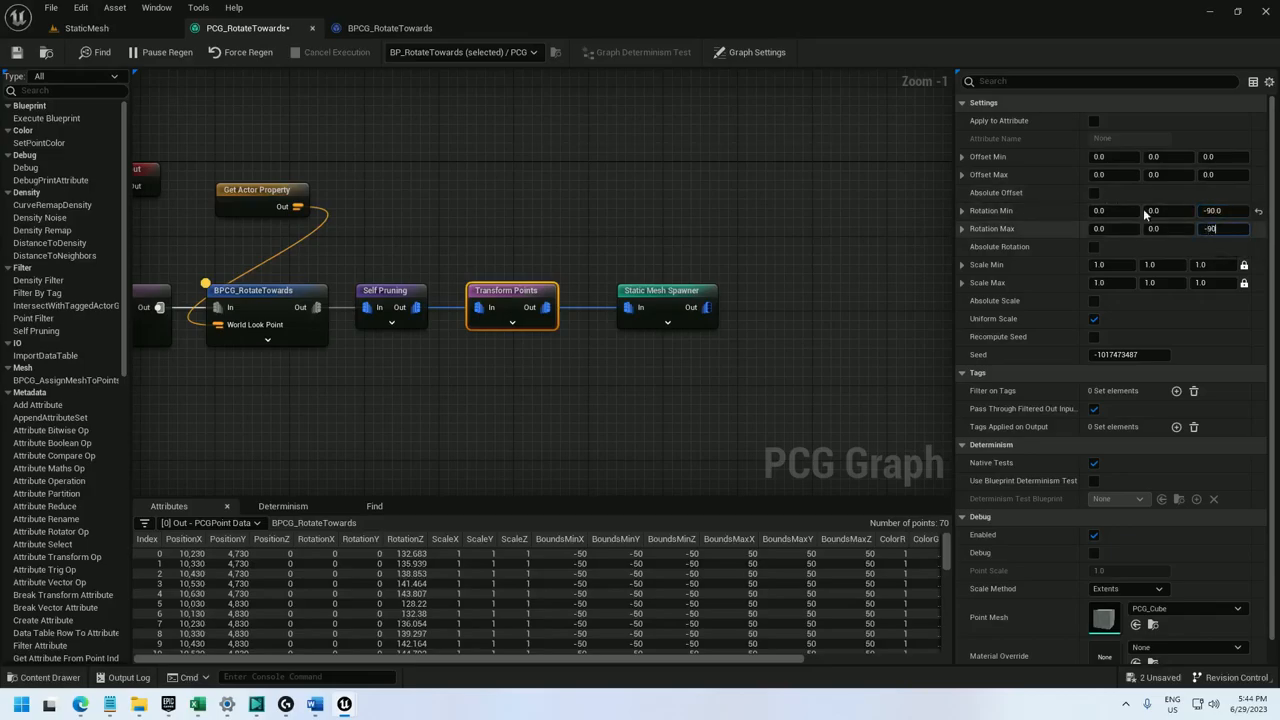
click(86, 27)
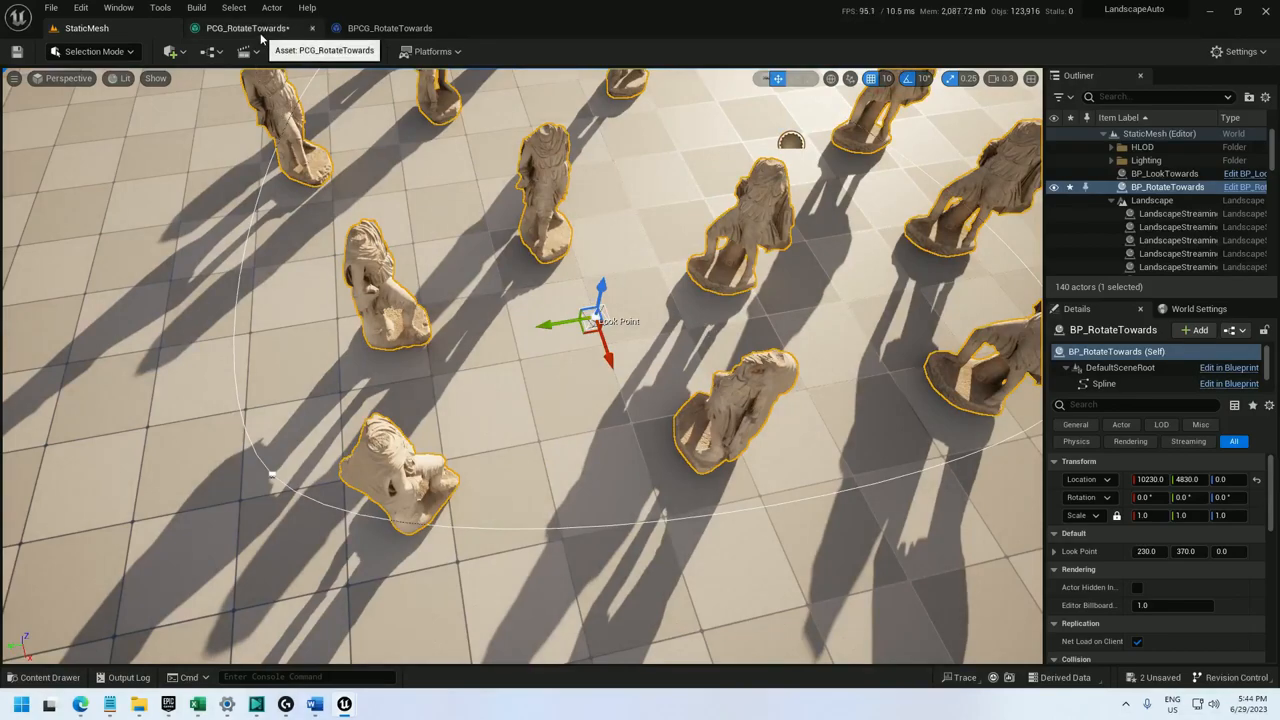
- Duplicate the spawner's statue mesh entry as SM_Chair and check the chairs in the level
click(247, 28)
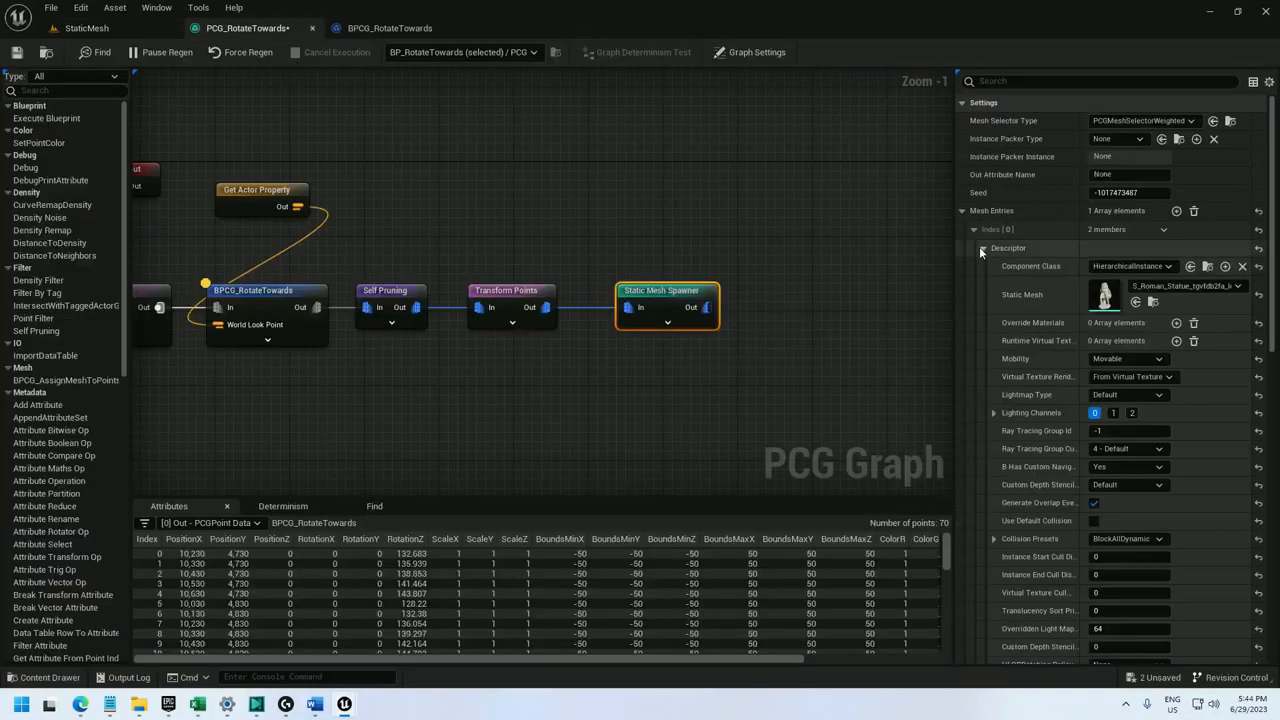
click(1163, 229)
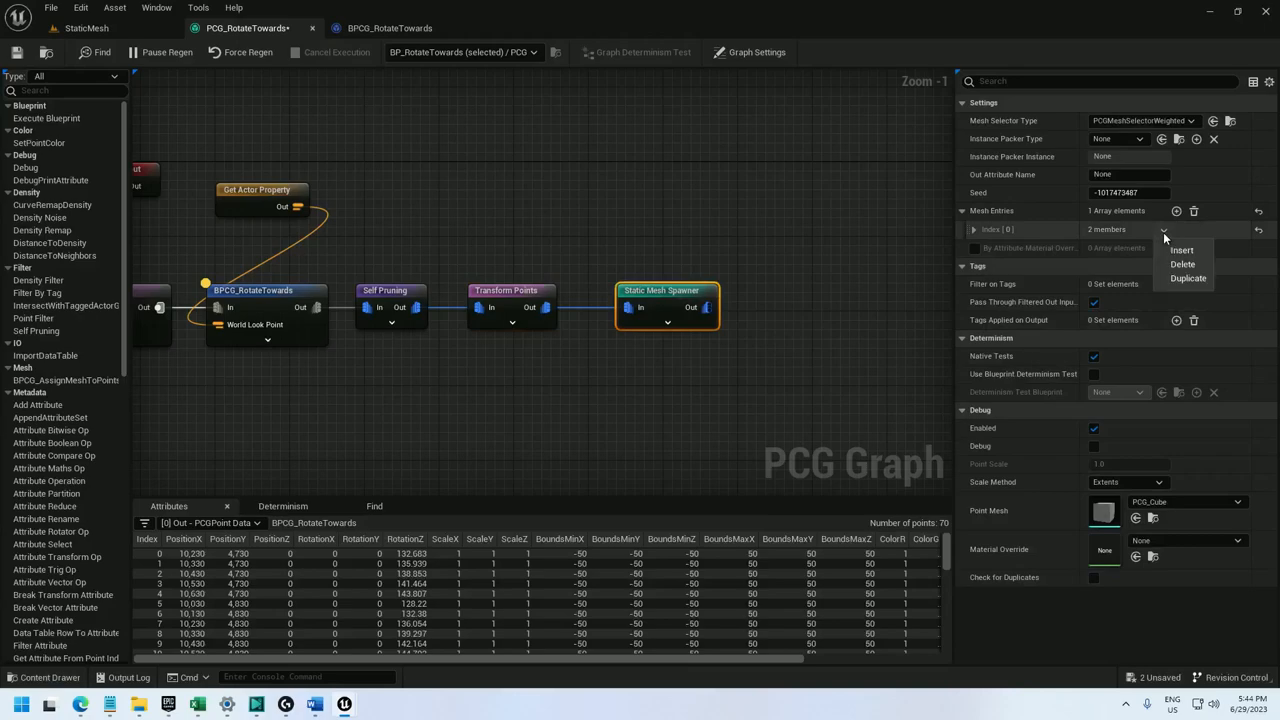
click(1181, 250)
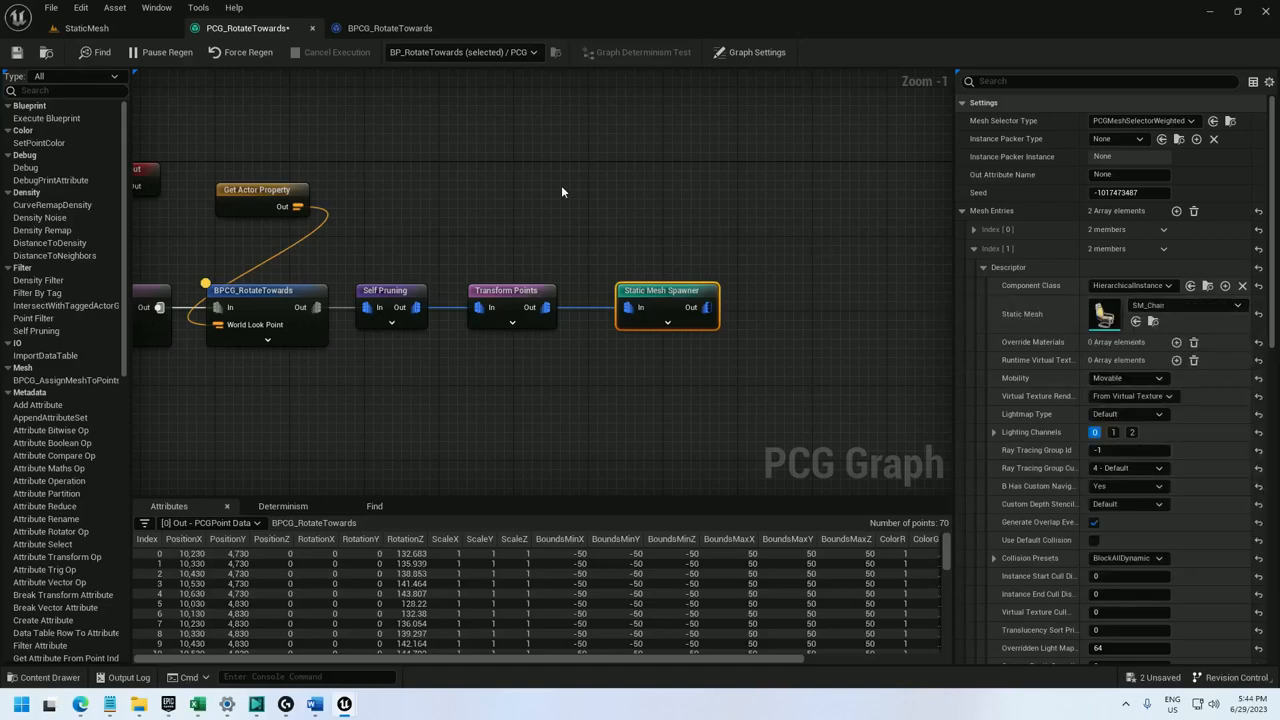
click(85, 27)
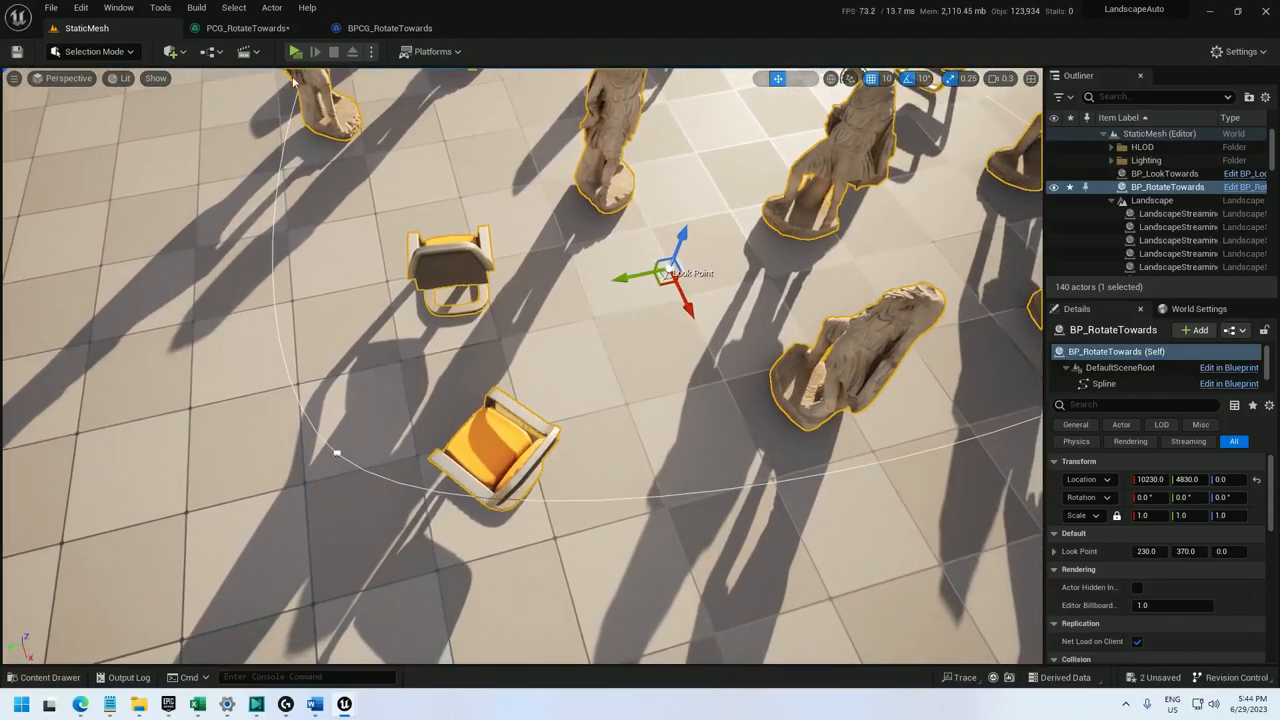
click(247, 27)
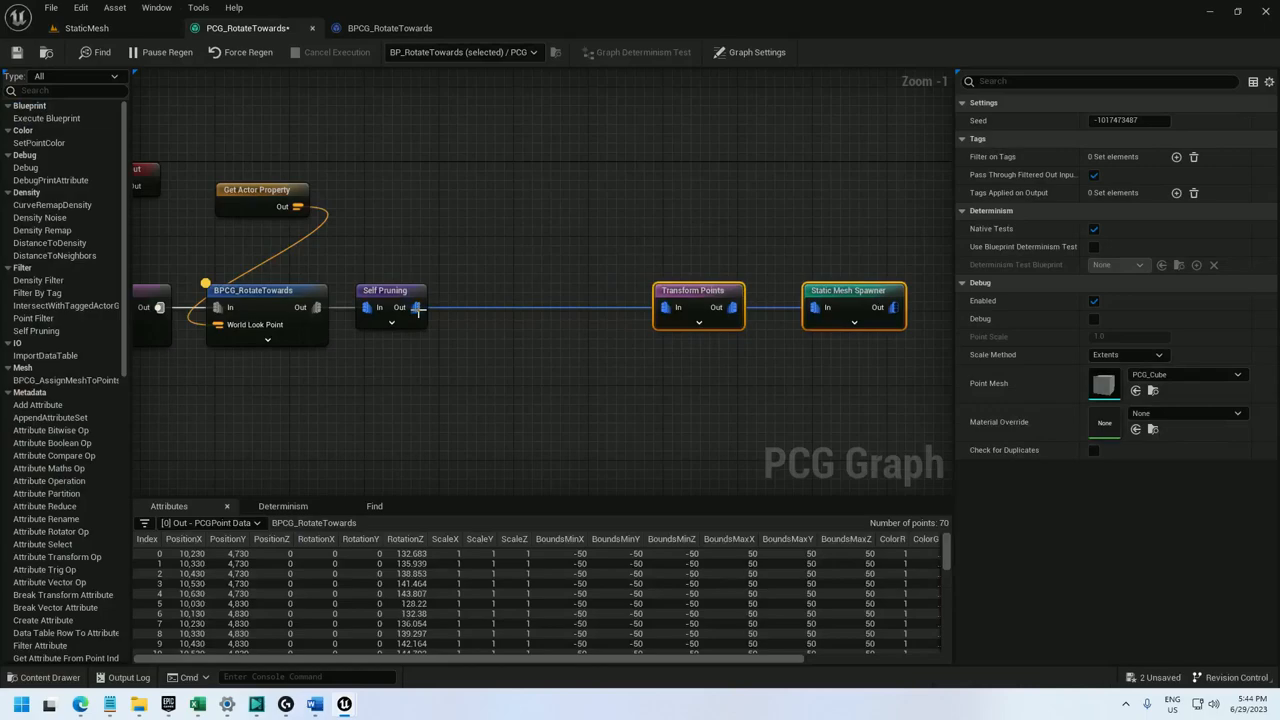
- Add a Density Noise node after Self Pruning, then select the statue and chair spawner
text(density noi)
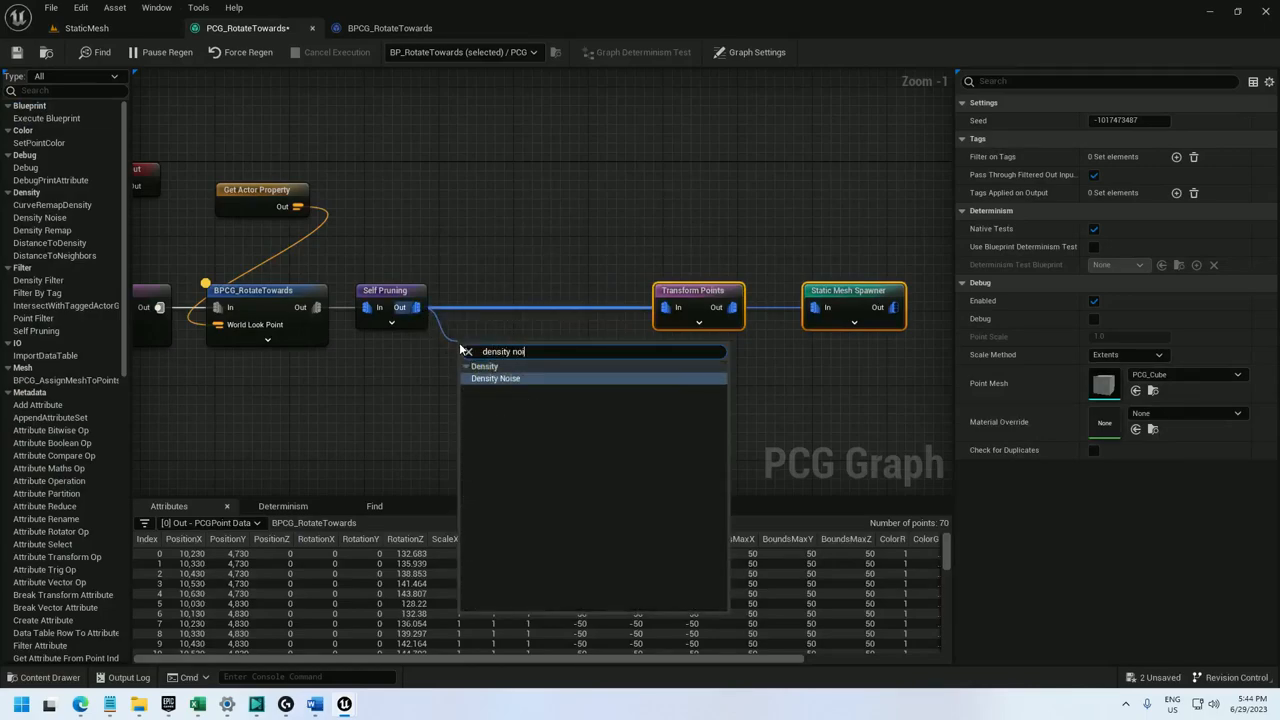
click(495, 378)
text(5)
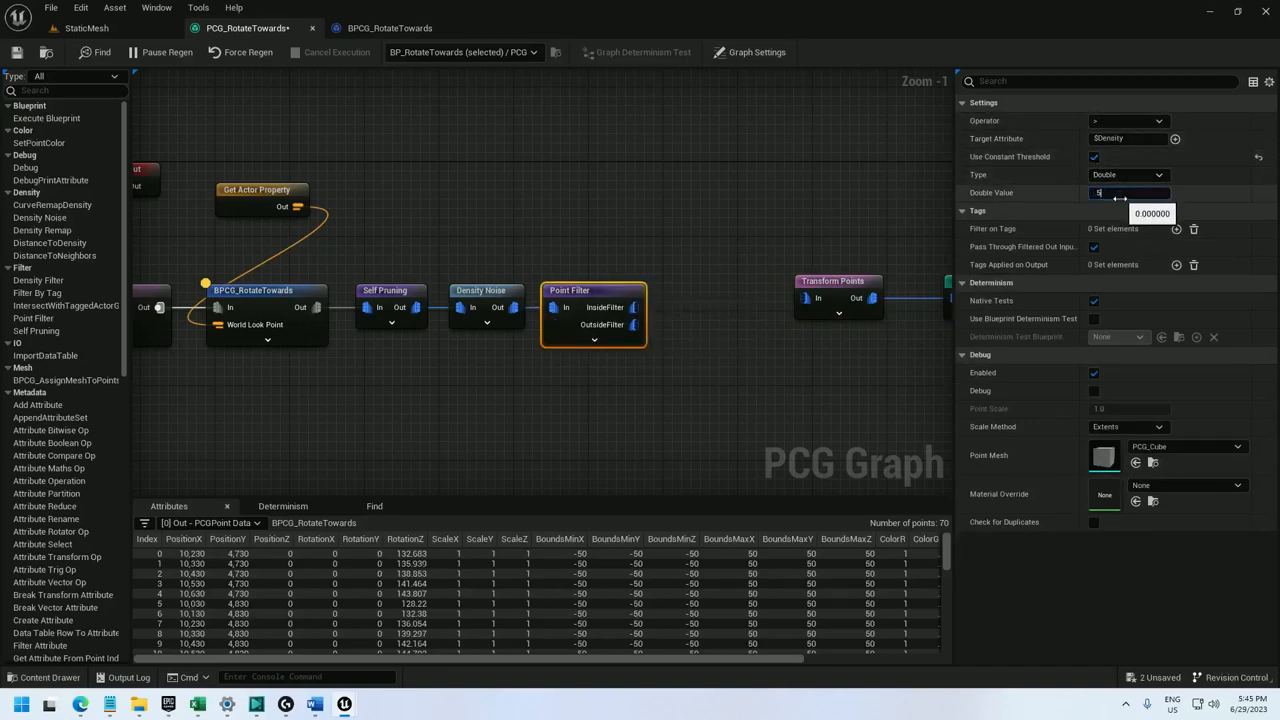
click(838, 279)
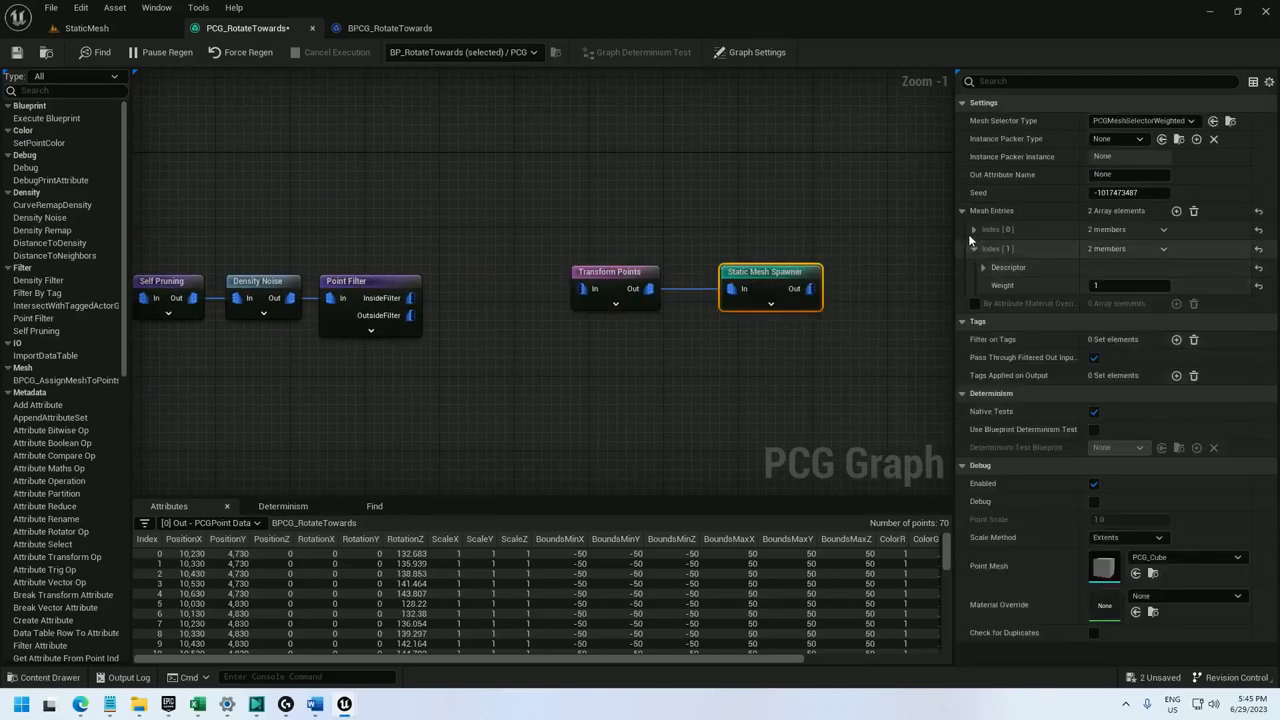
- Set the Point Filter's density threshold to 0.75
click(974, 229)
text(3)
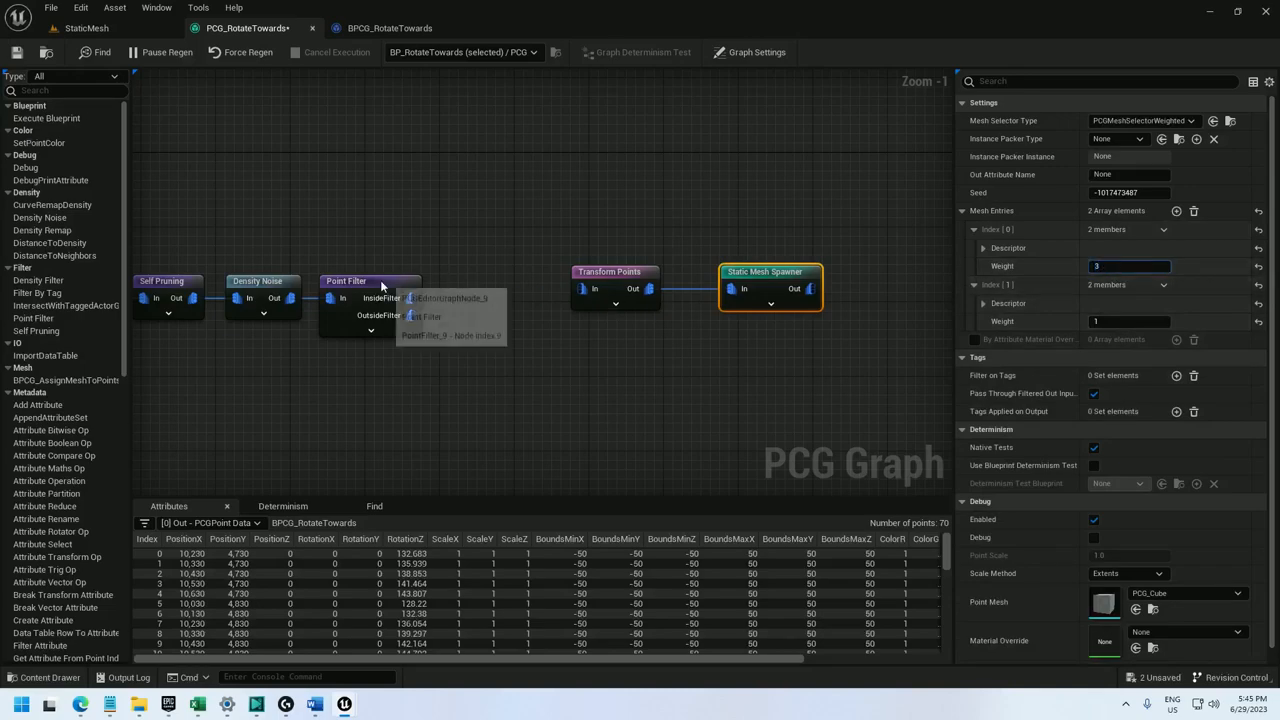
click(346, 281)
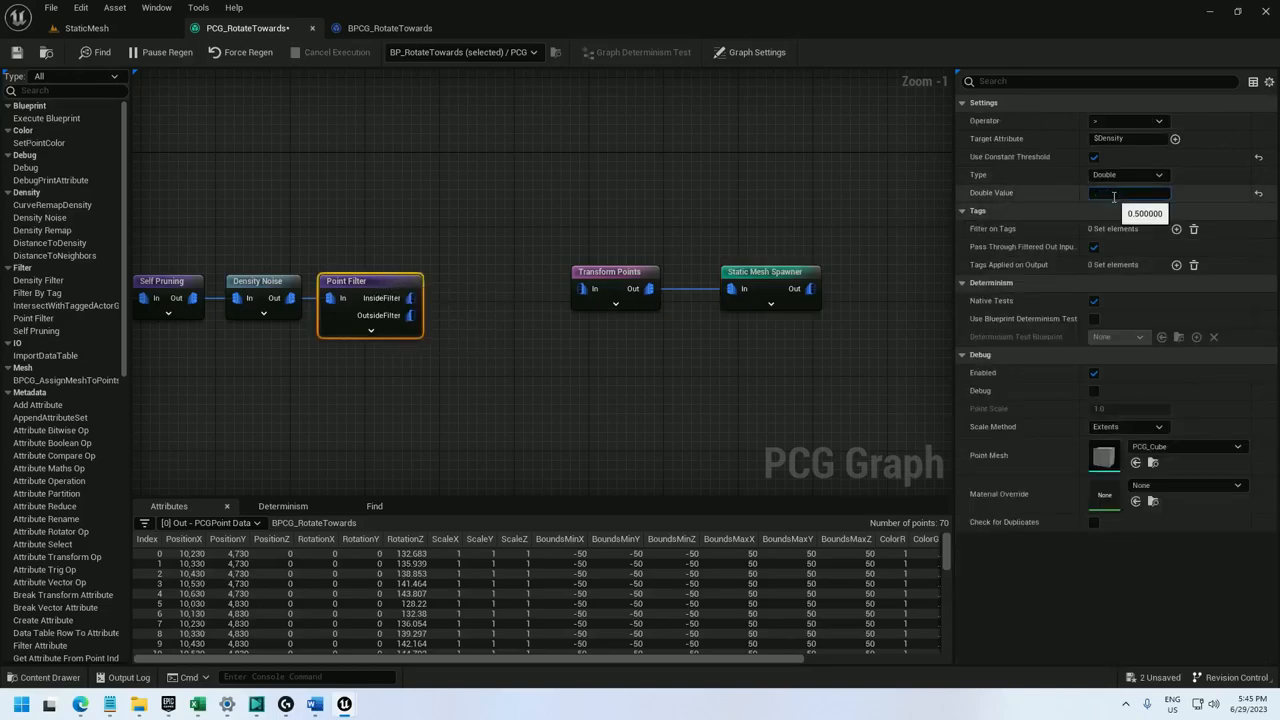
text(0.75)
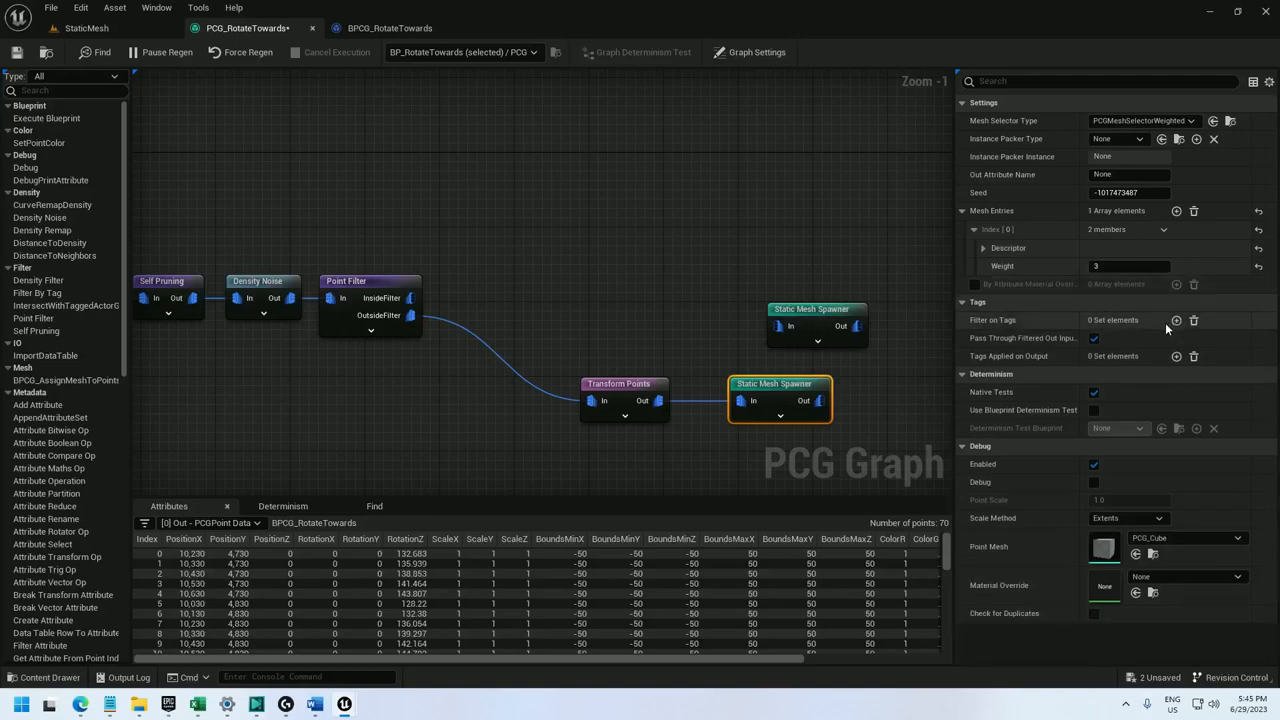
- Remove the statue entry from the duplicated spawner and feed it the Inside Filter points
click(1176, 210)
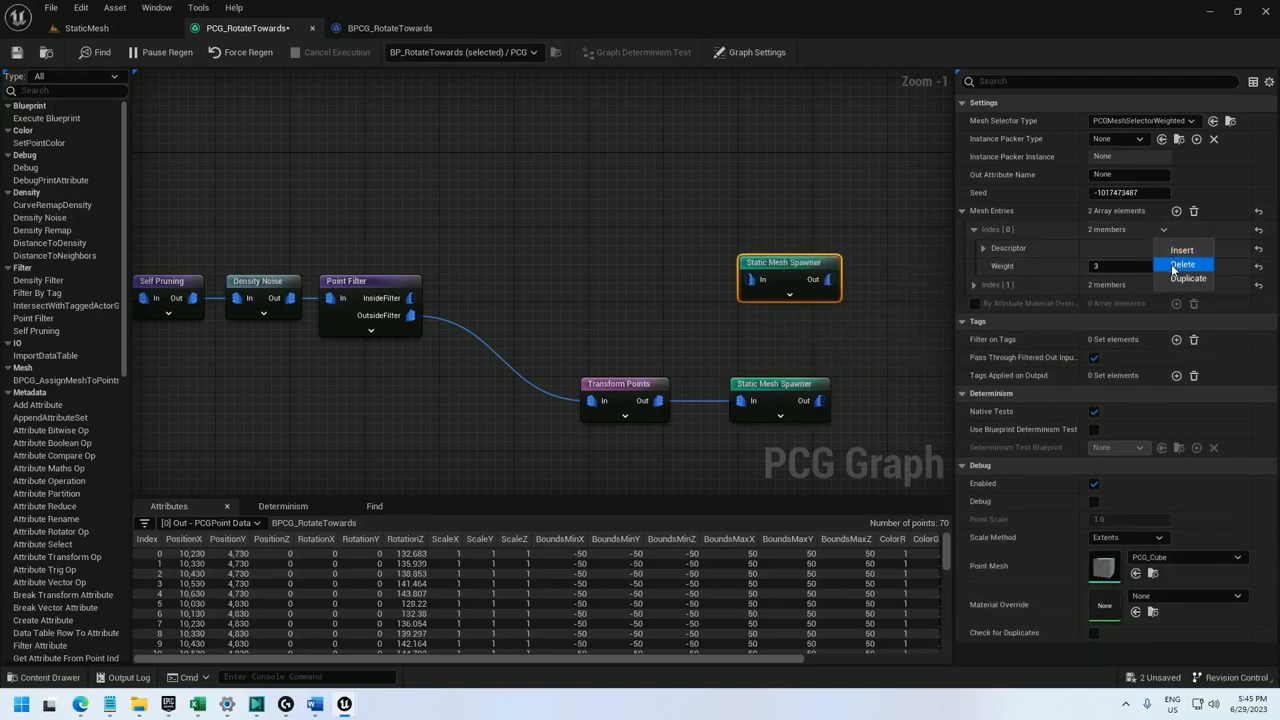
click(1183, 263)
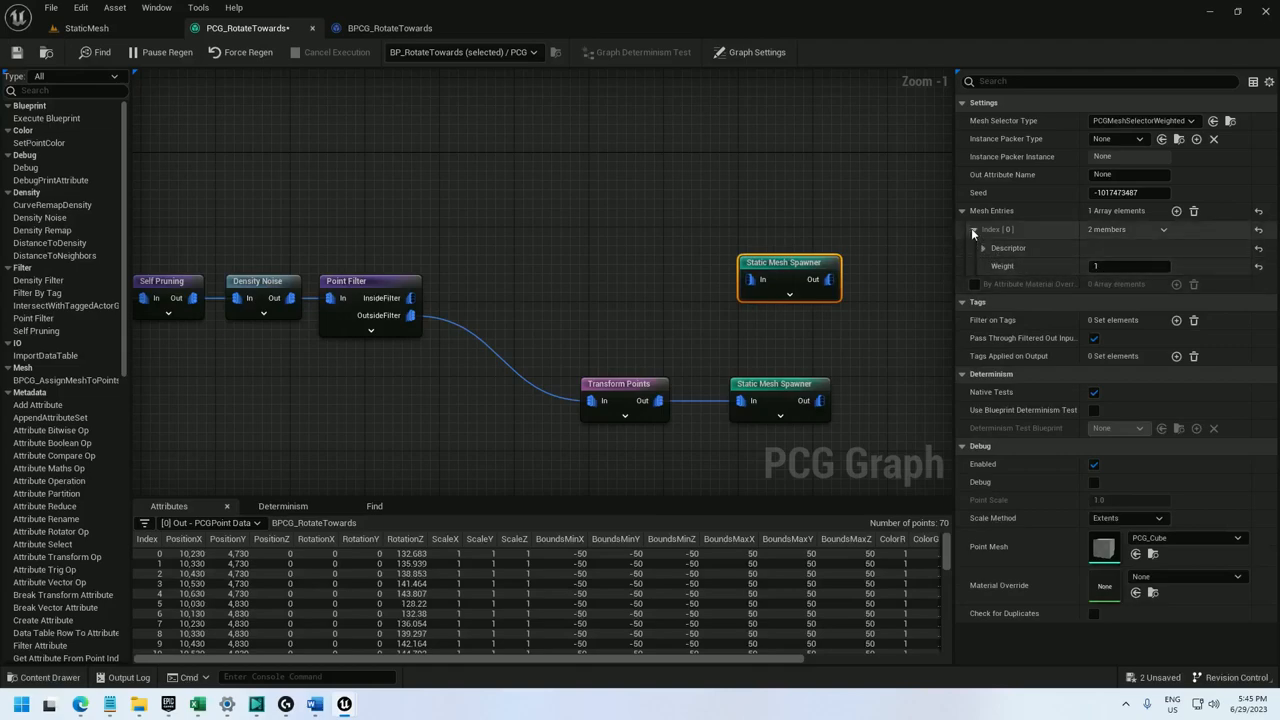
click(972, 229)
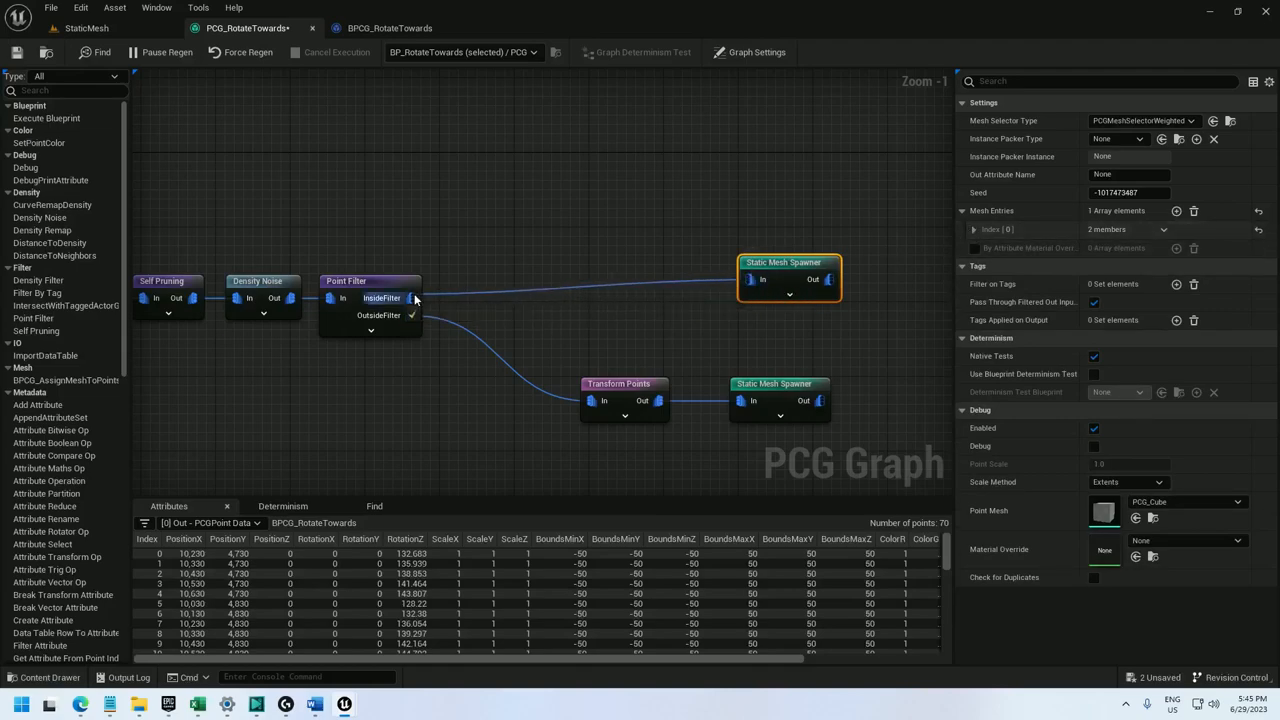
click(619, 383)
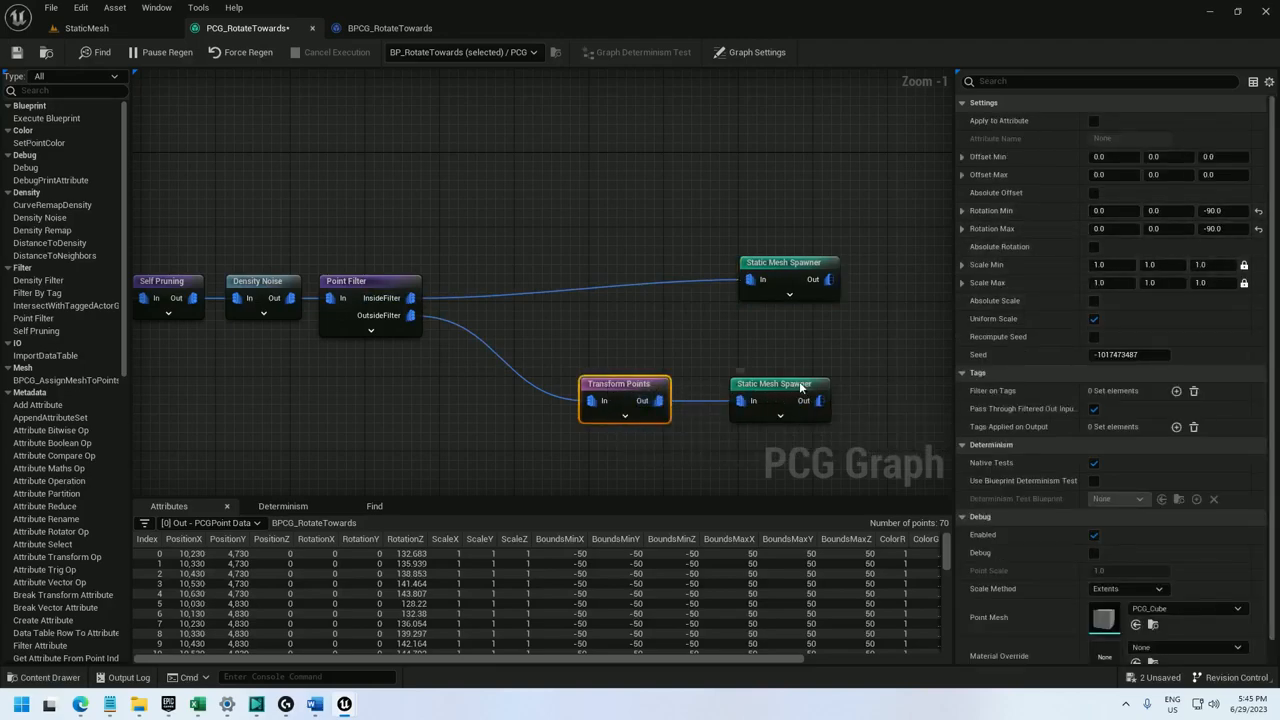
- Check the statue spawner's mesh entry and the 0.75 threshold, then view the level
click(778, 383)
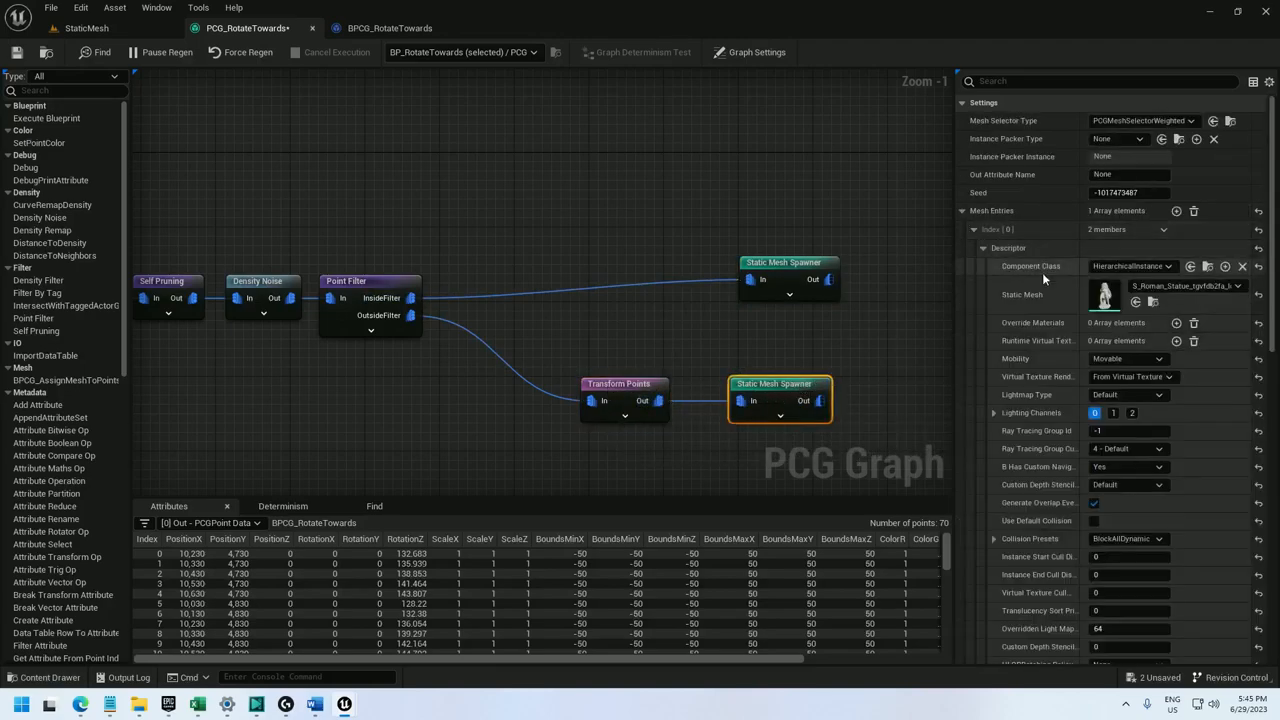
click(347, 281)
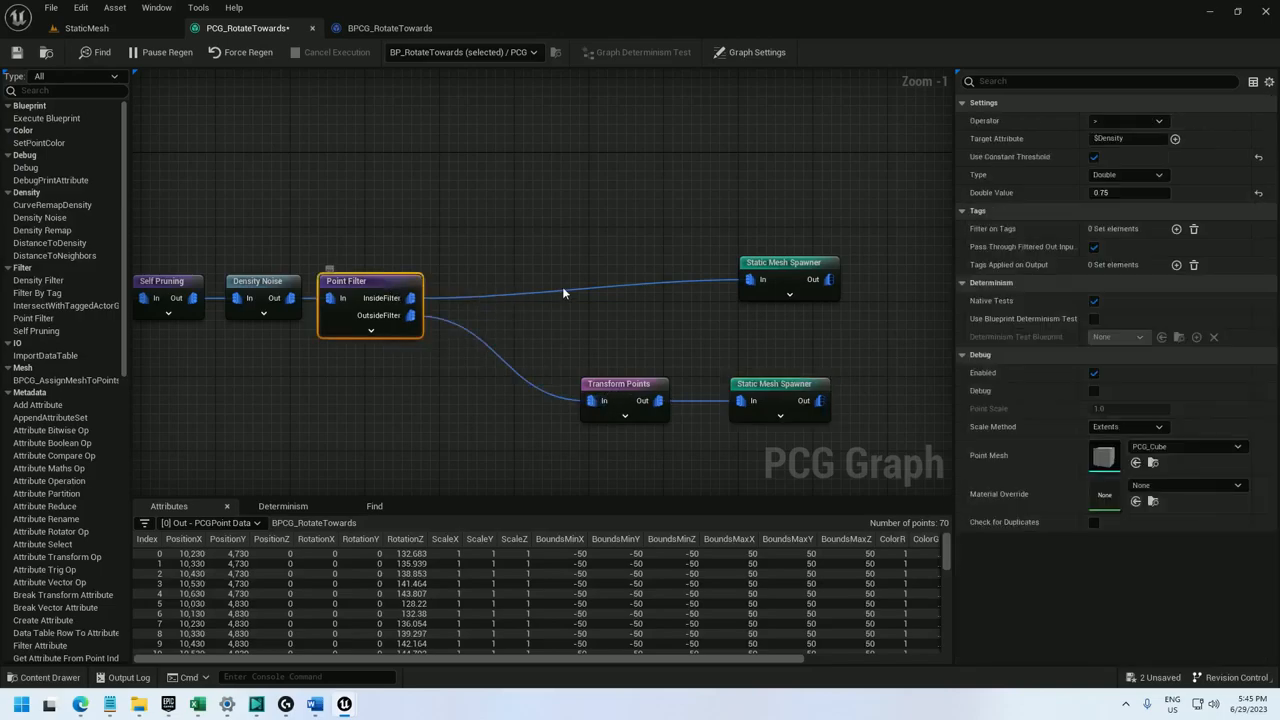
click(86, 27)
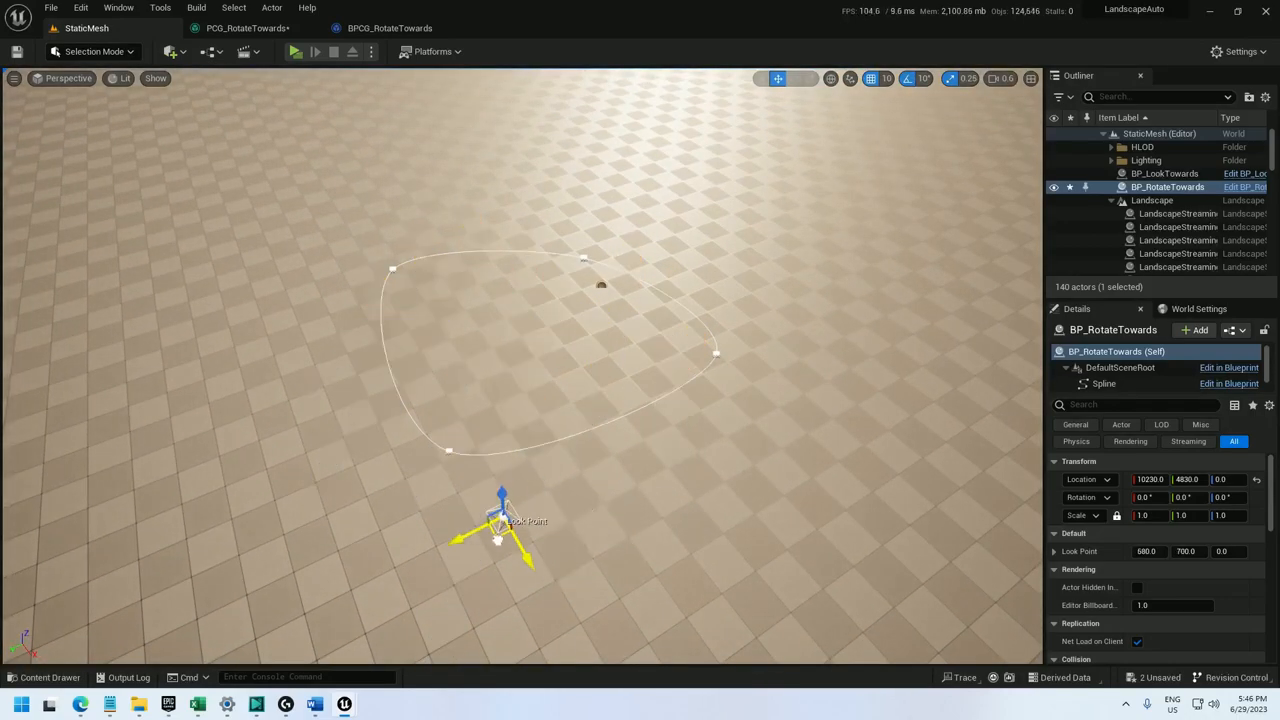
- Drag the Look Point gizmo upward to a new spot by the spline loop
drag(500, 520, 515, 195)
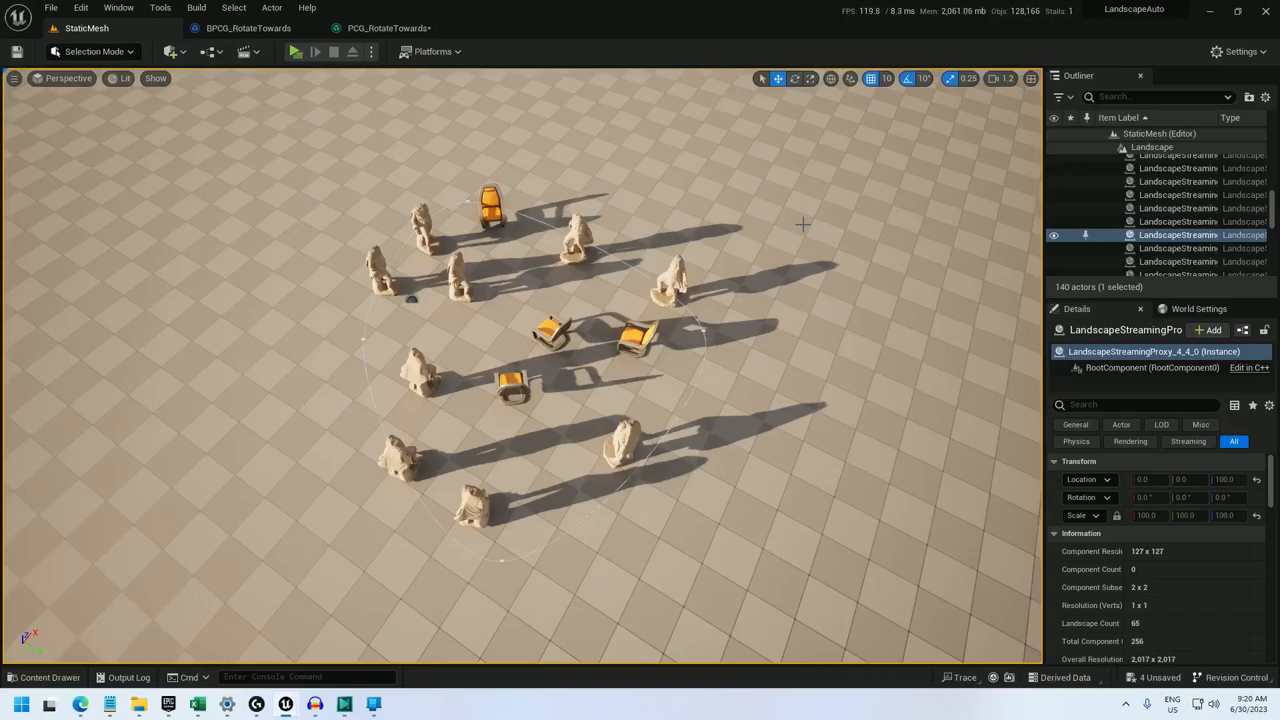
mouse_move(595, 358)
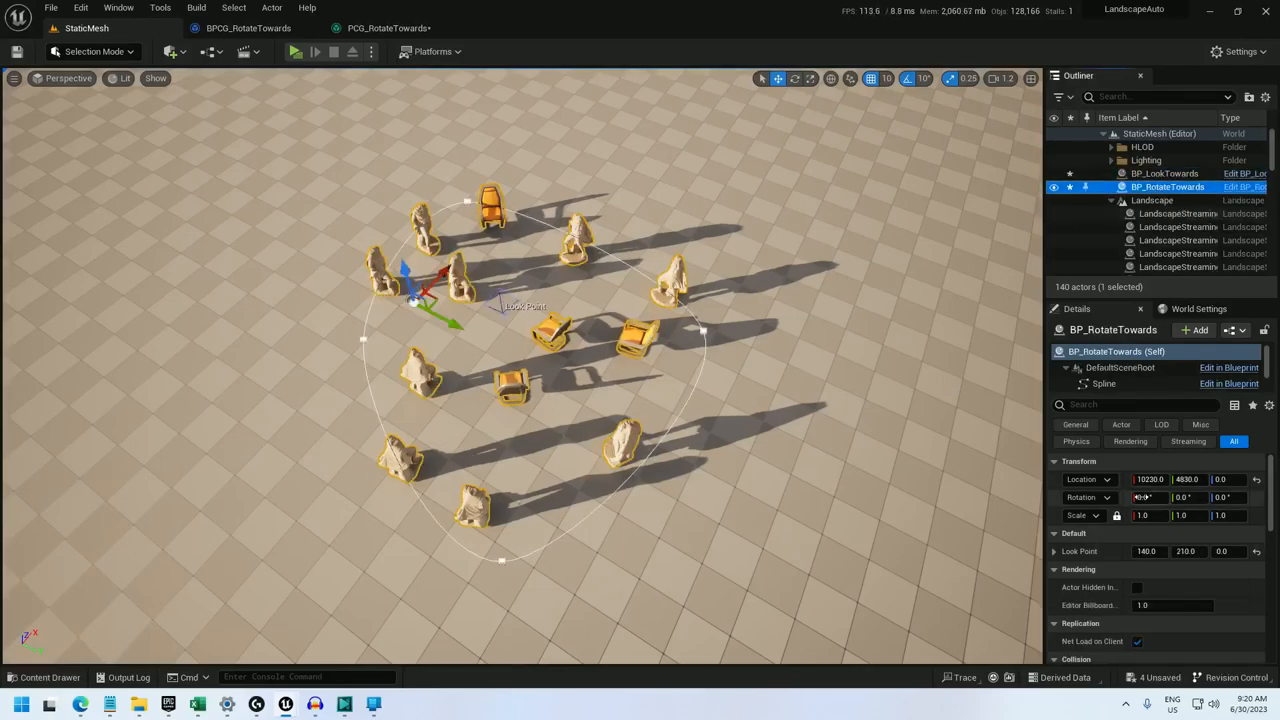
- Select BP_RotateTowards, bring up its PCG_RotateTowards graph, and search nodes for 'point f'
click(1148, 479)
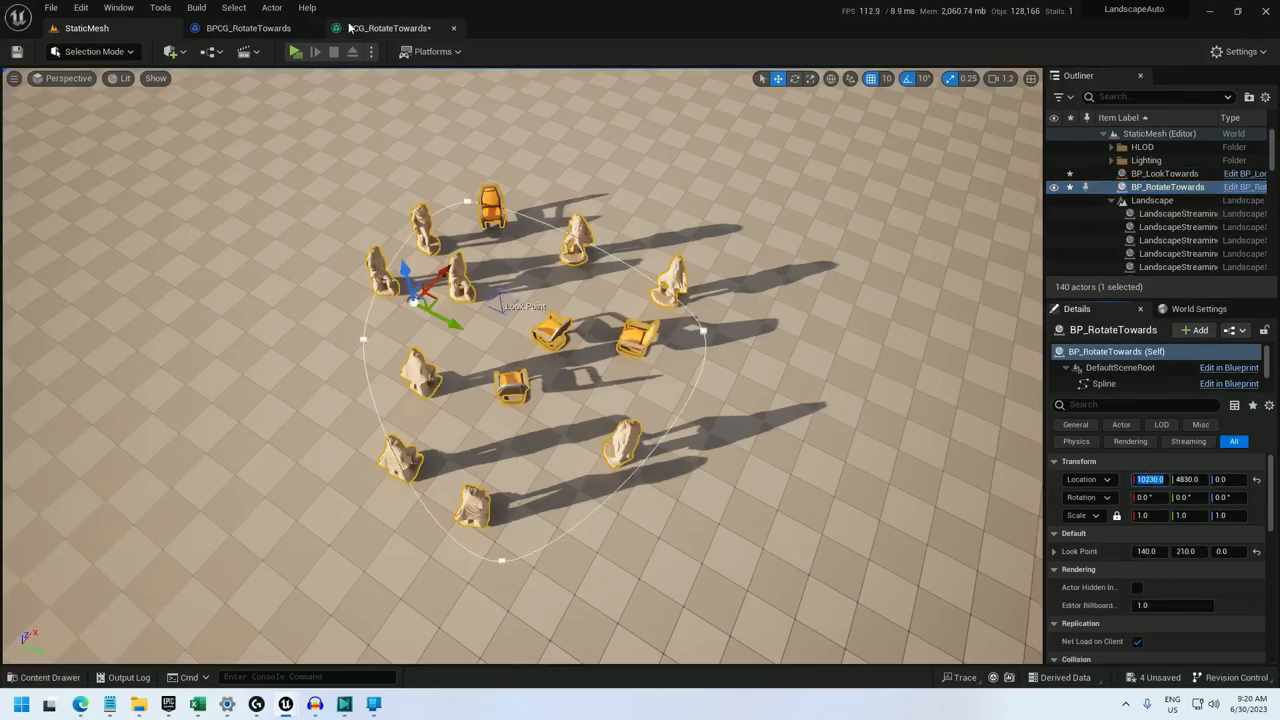
click(388, 28)
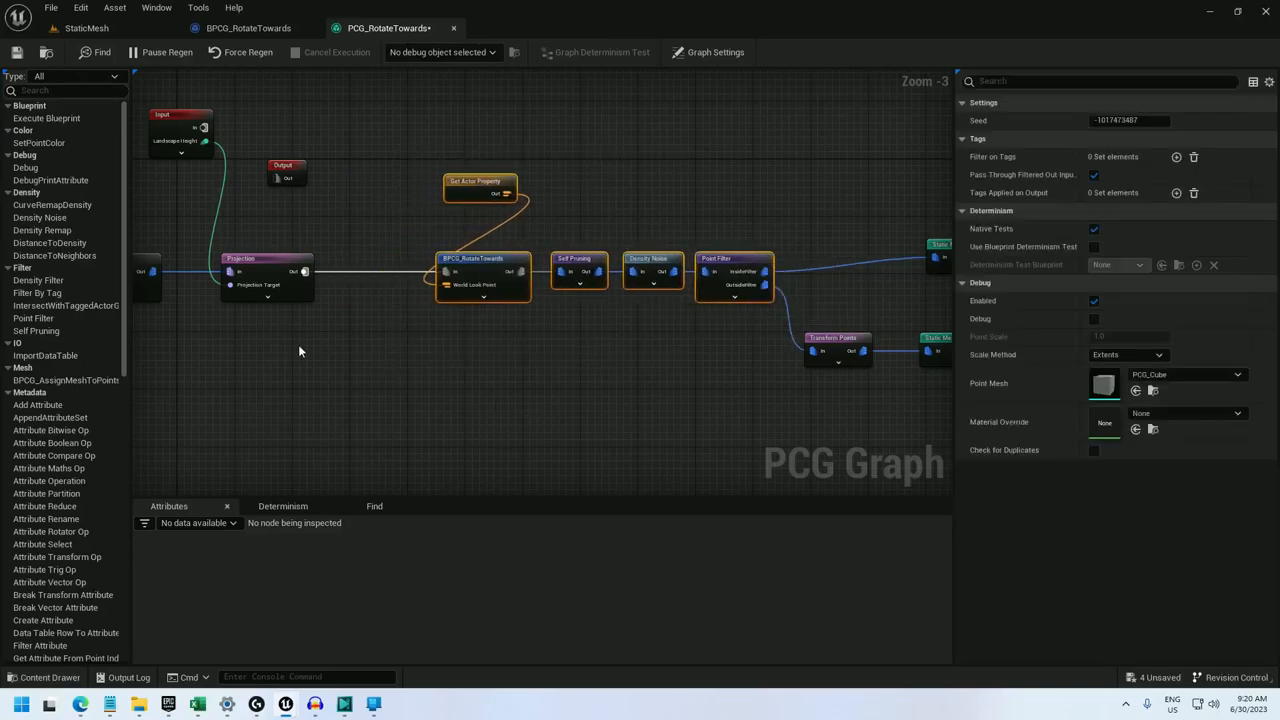
text(point f)
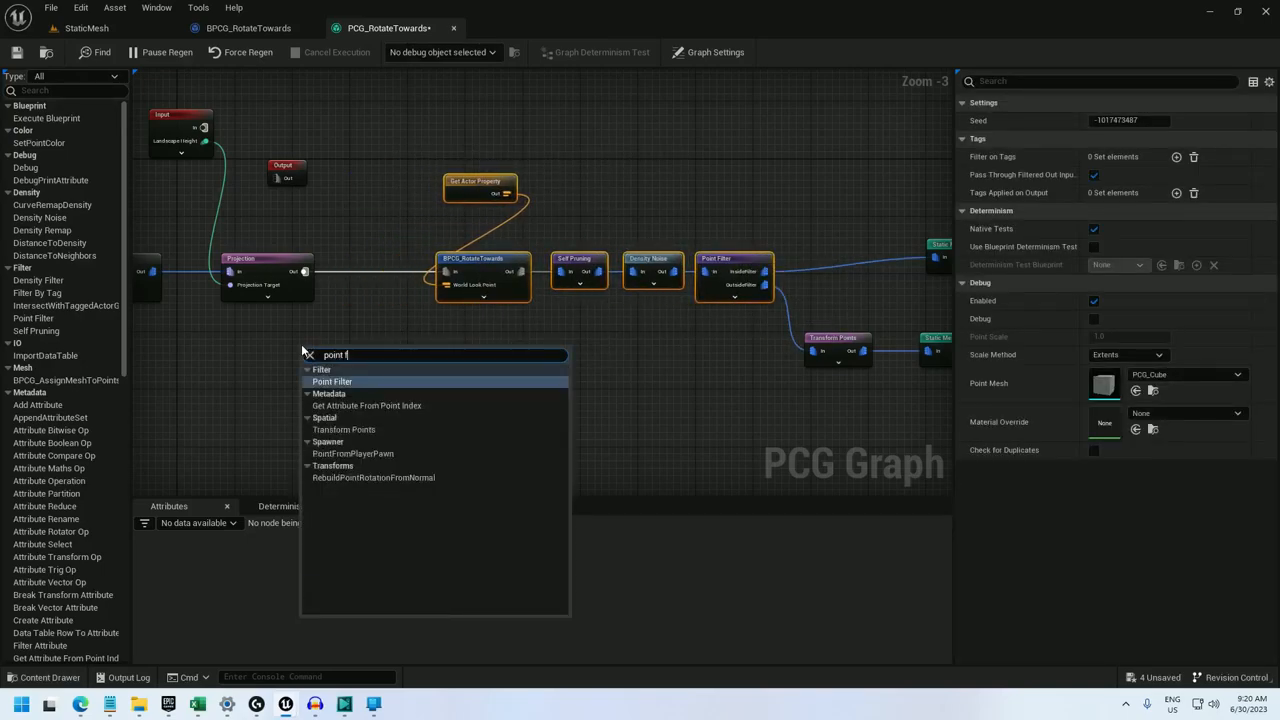
- Add a Point Filter node targeting the $position.Z attribute
click(332, 381)
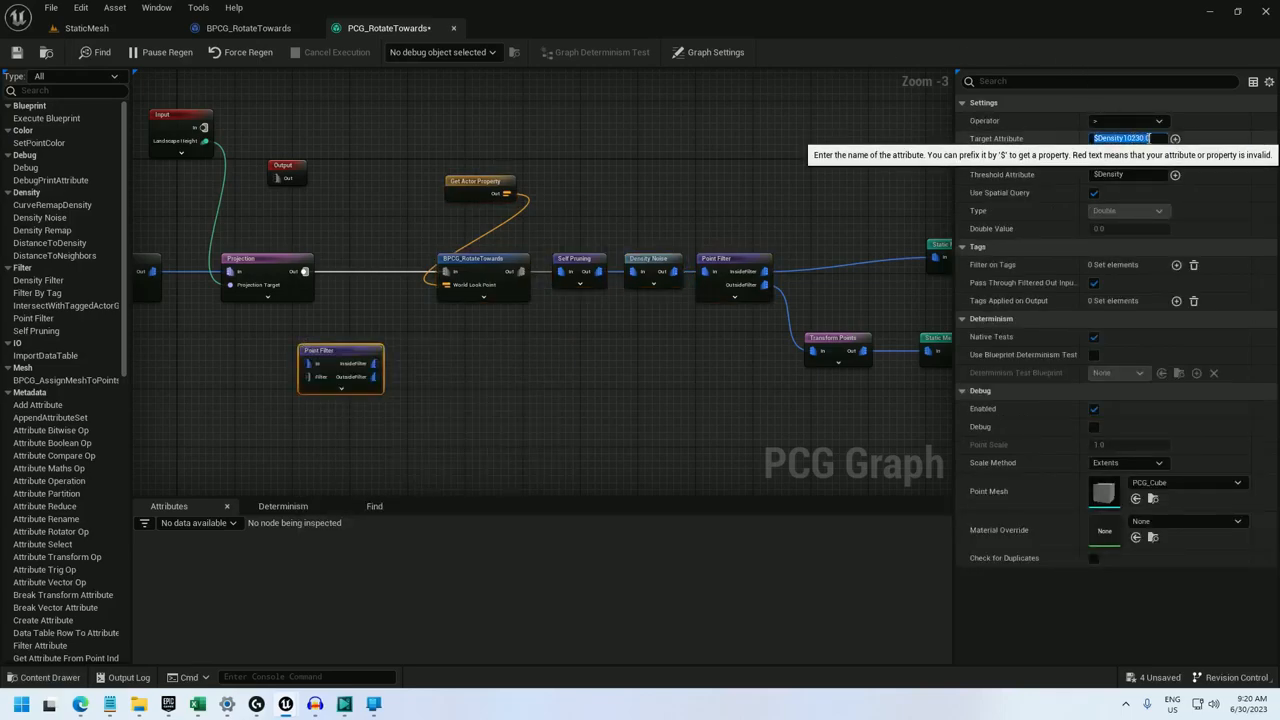
text($position.Z)
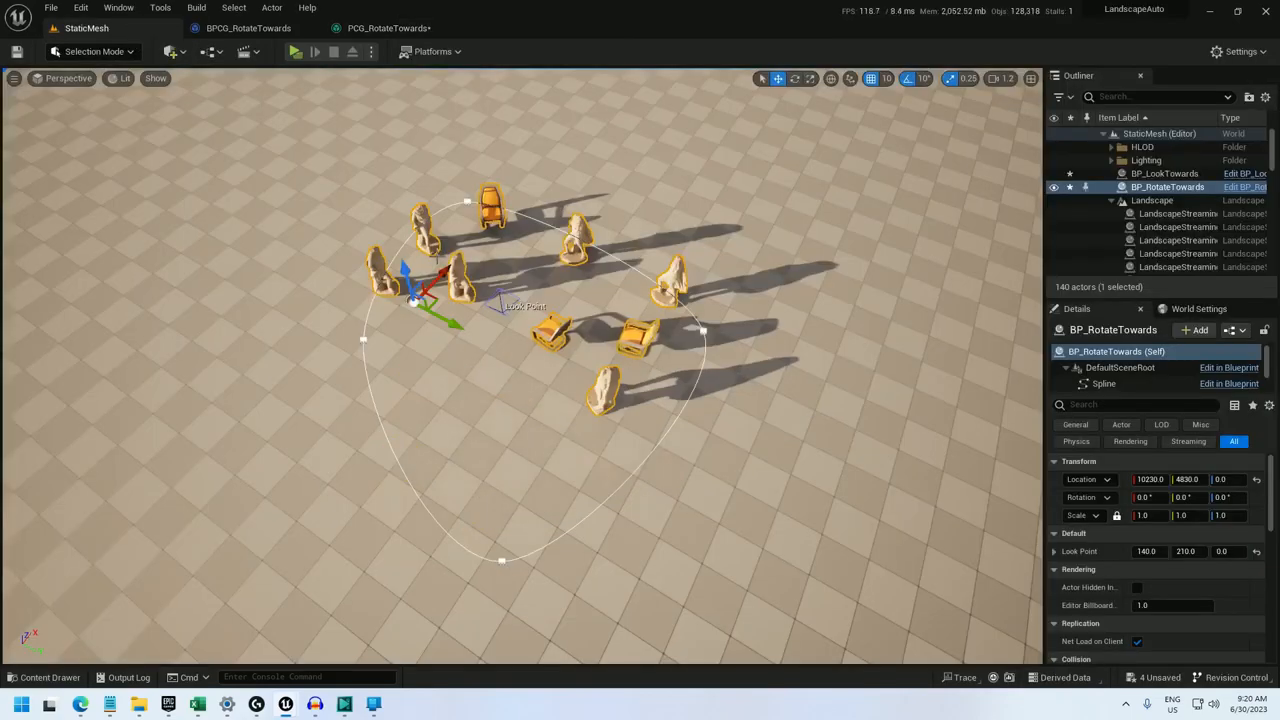
- Compare the filtered graph against the level, then bring up the BPCG_RotateTowards blueprint
click(388, 27)
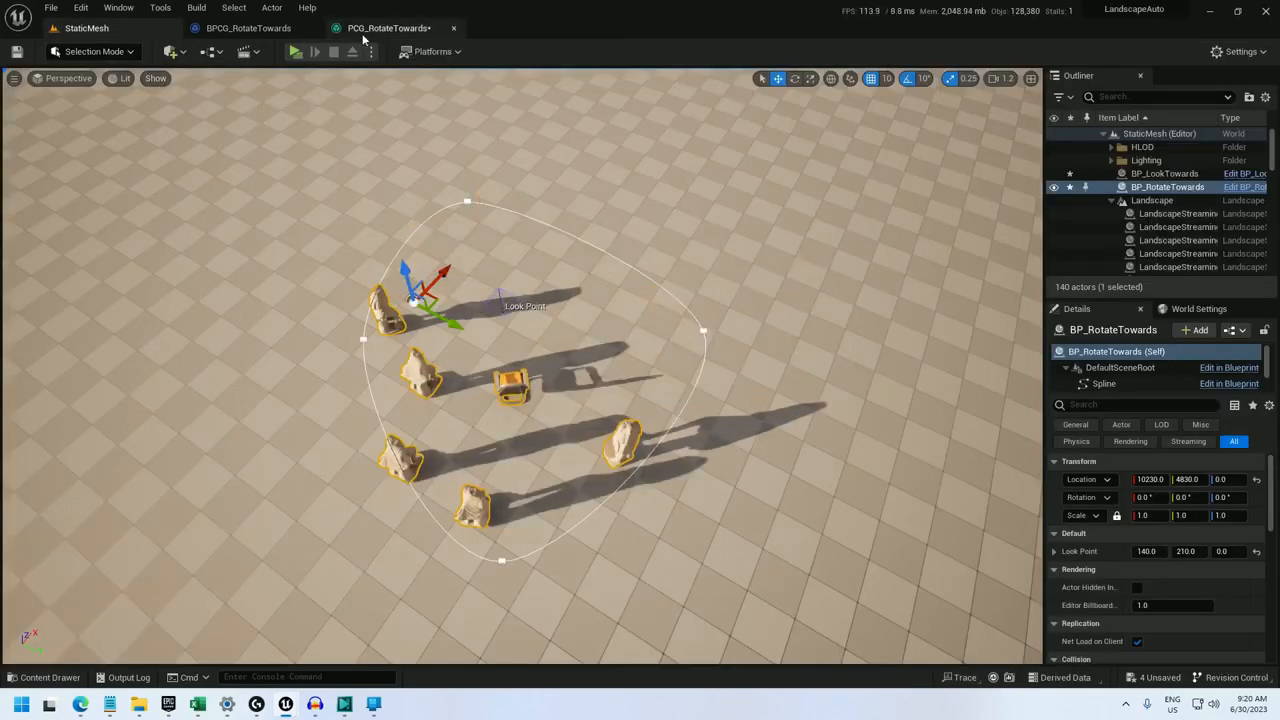
click(389, 27)
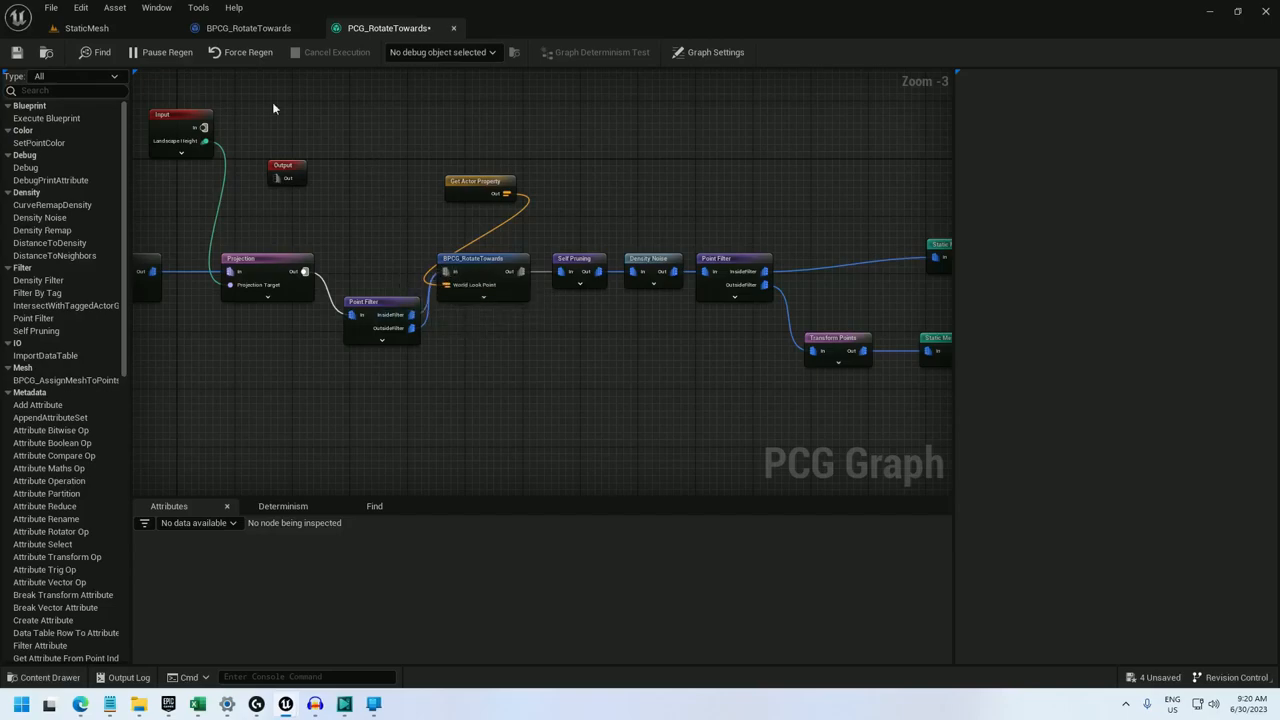
click(86, 27)
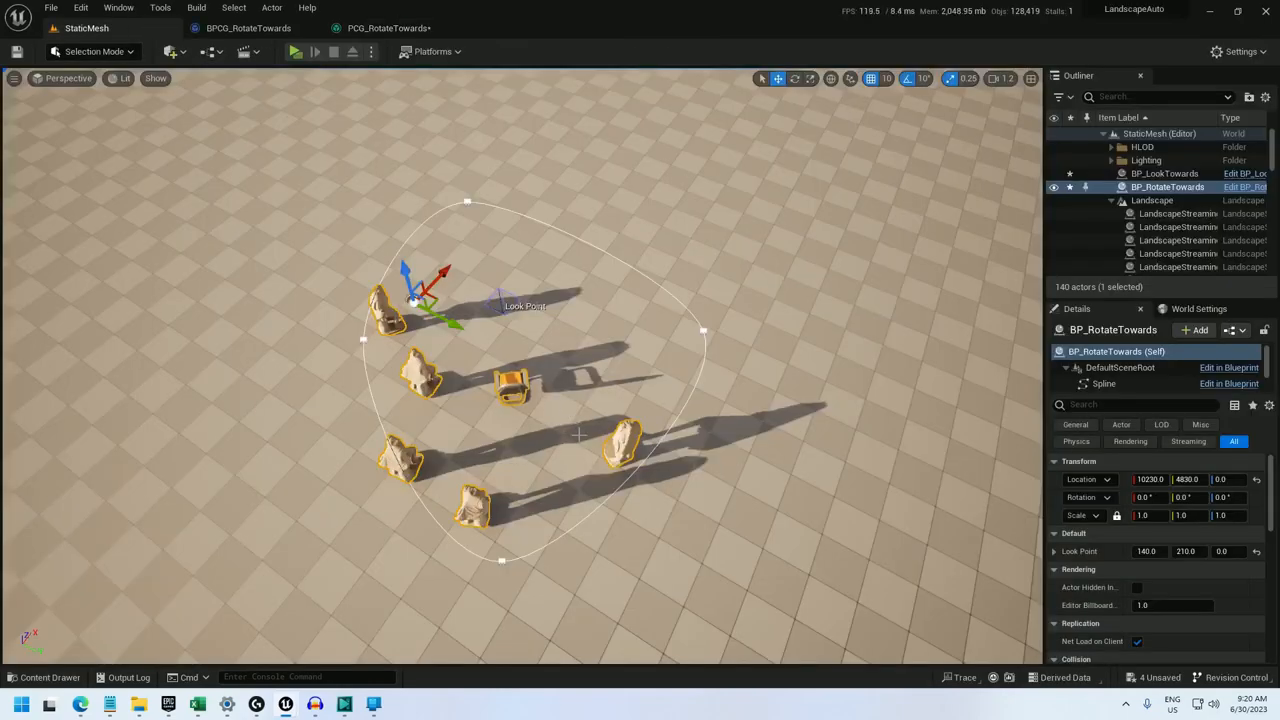
click(388, 27)
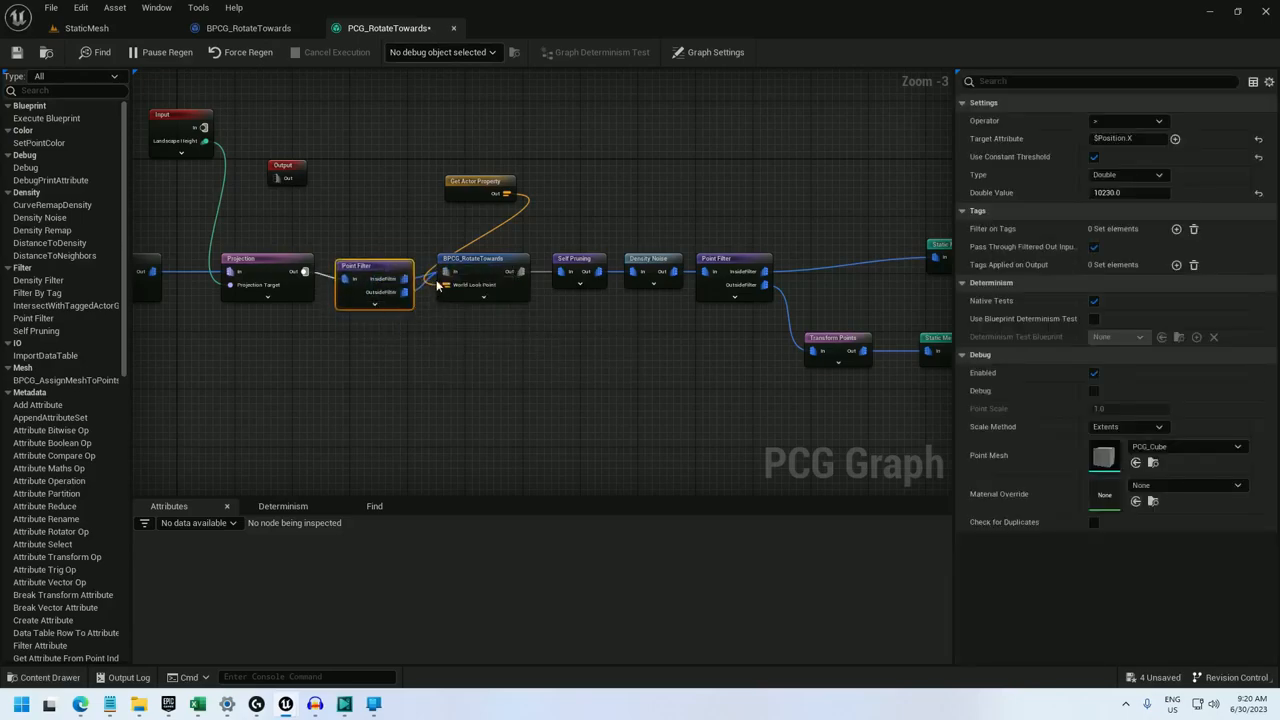
click(248, 27)
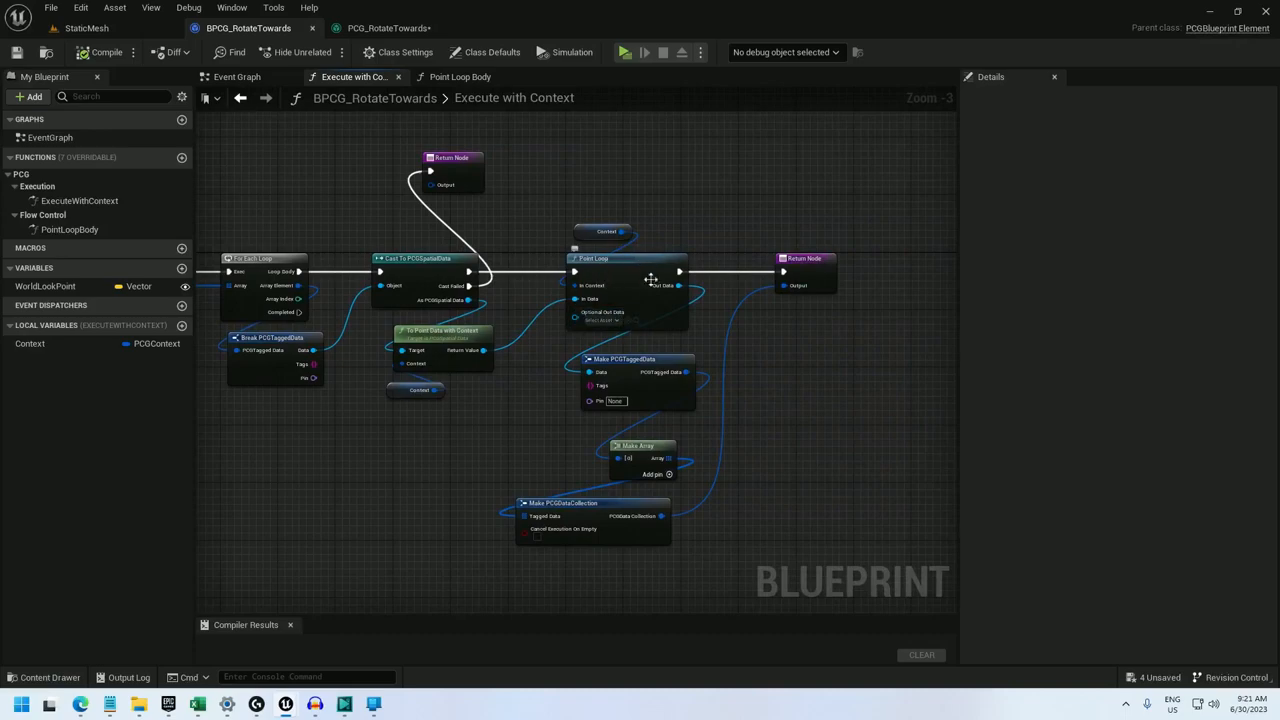
mouse_move(573, 520)
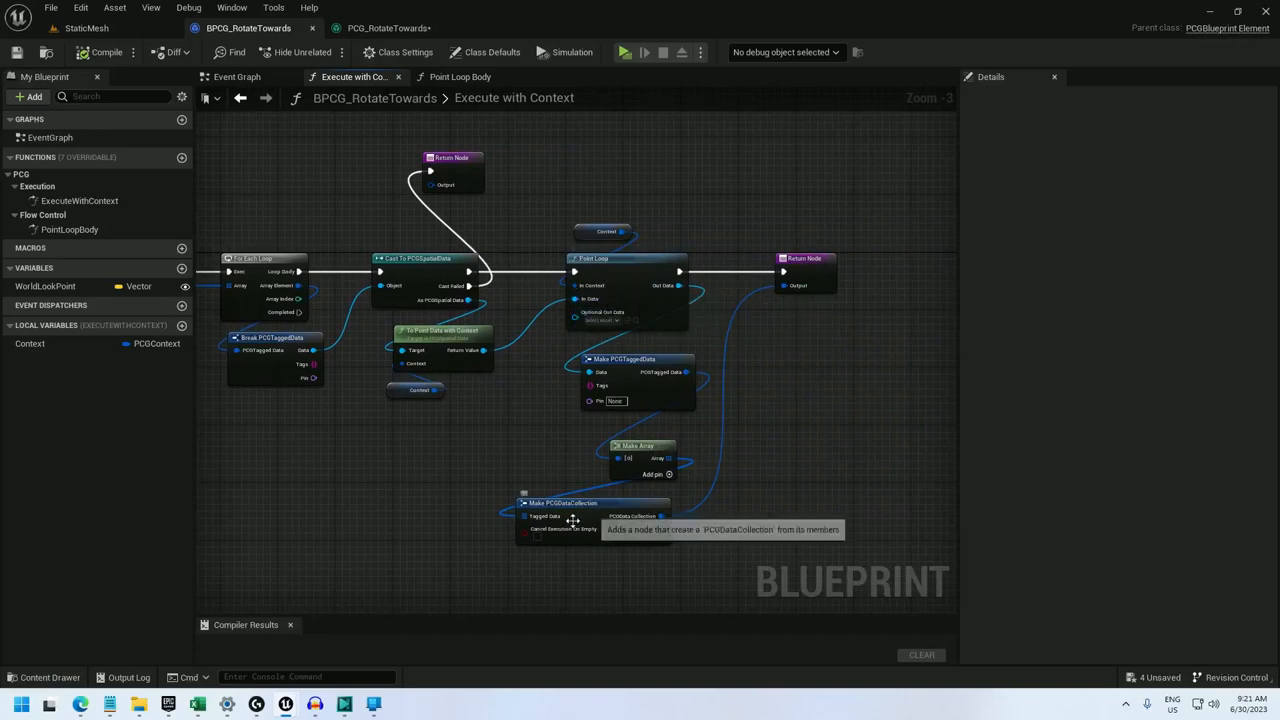
mouse_move(680, 273)
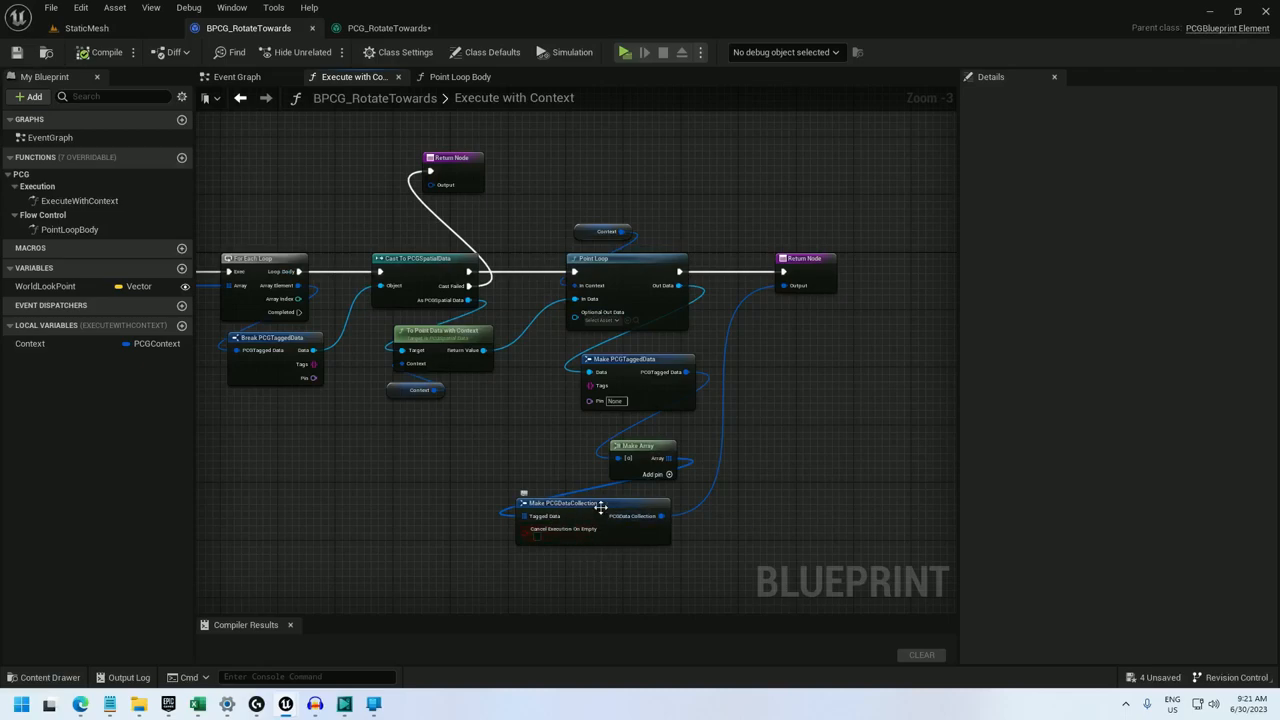
mouse_move(640, 447)
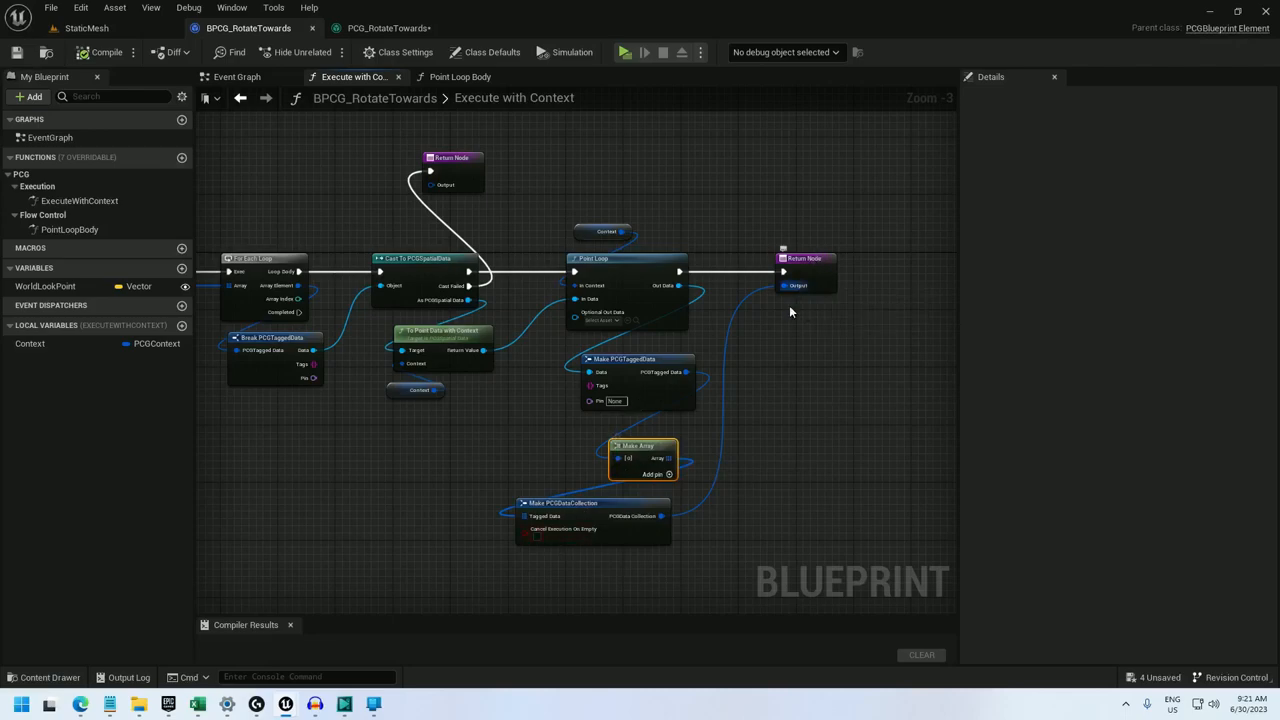
mouse_move(637, 446)
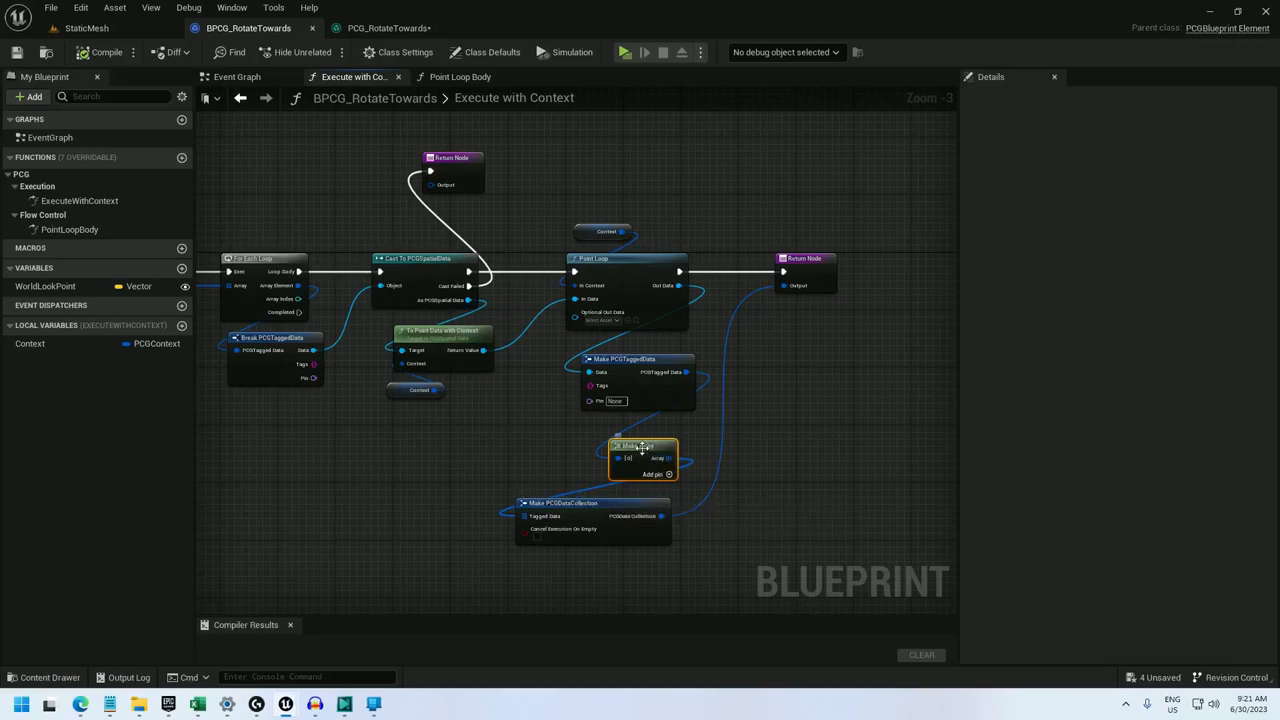
- Promote the Make Array output to a local PCGTaggedDataArray variable
right_click(668, 458)
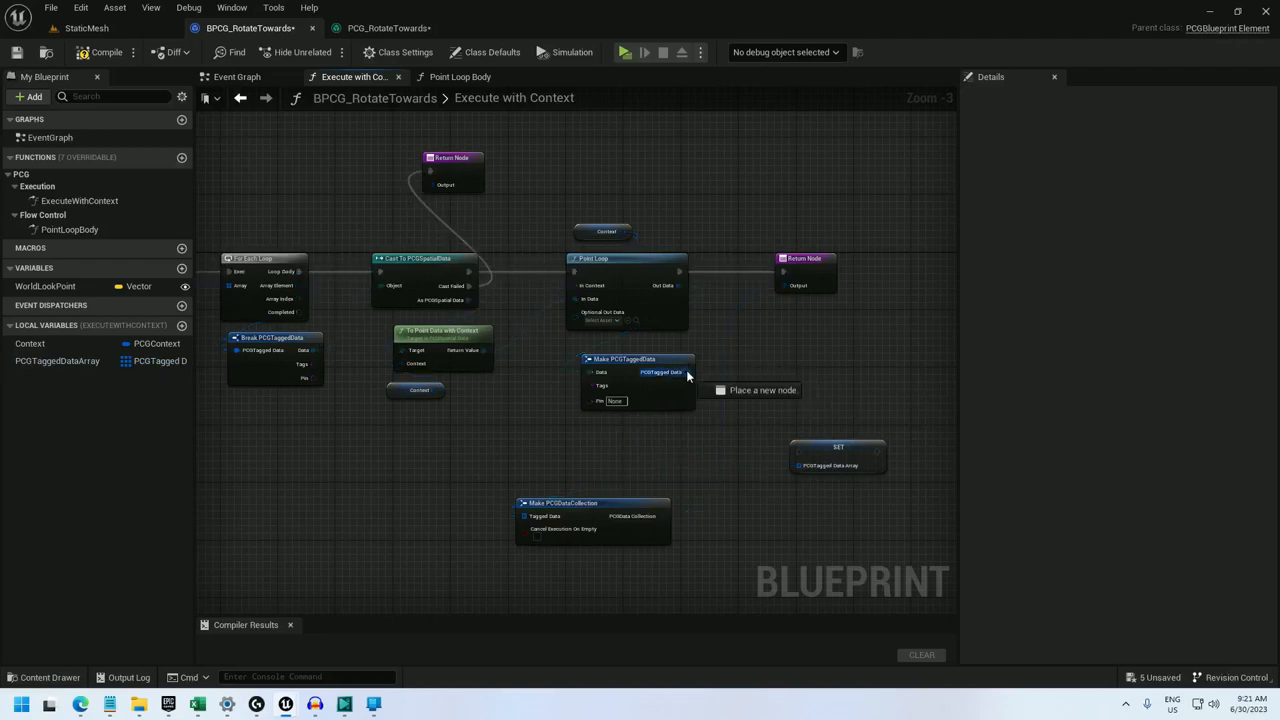
- Add each loop's data to PCGTaggedDataArray and return it through Make PCGDataCollection on completion
click(57, 360)
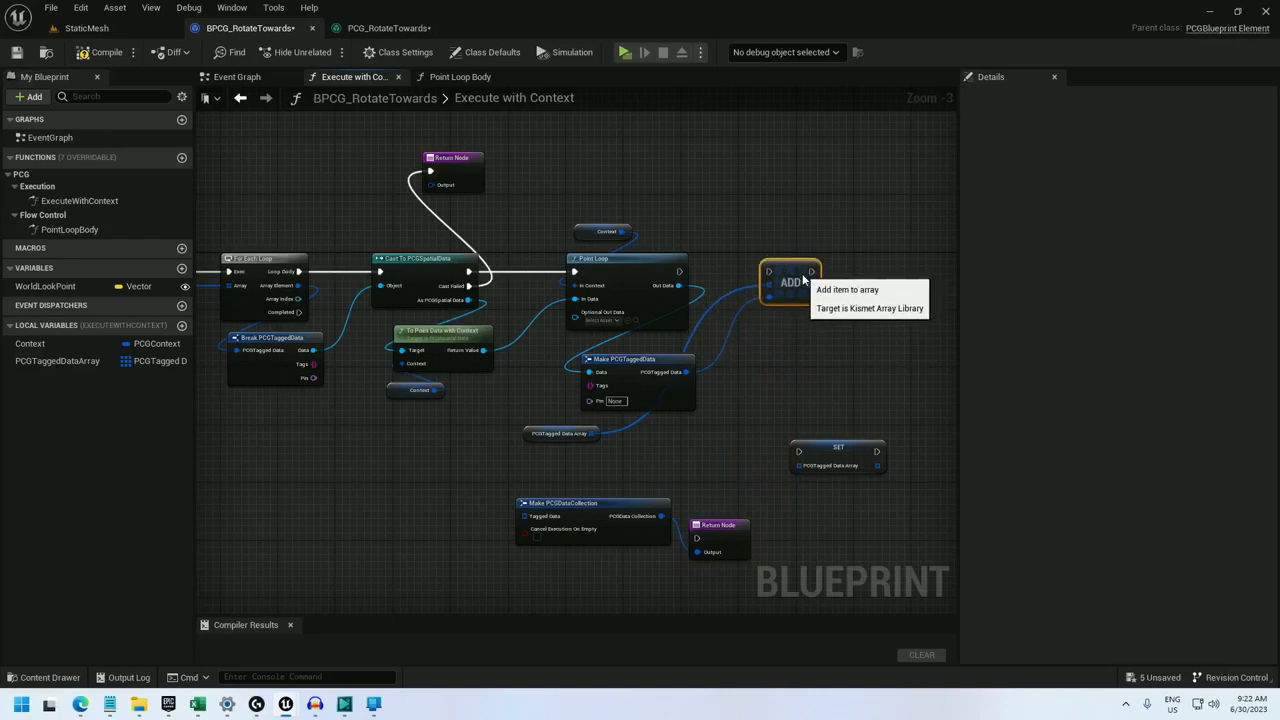
mouse_move(537, 443)
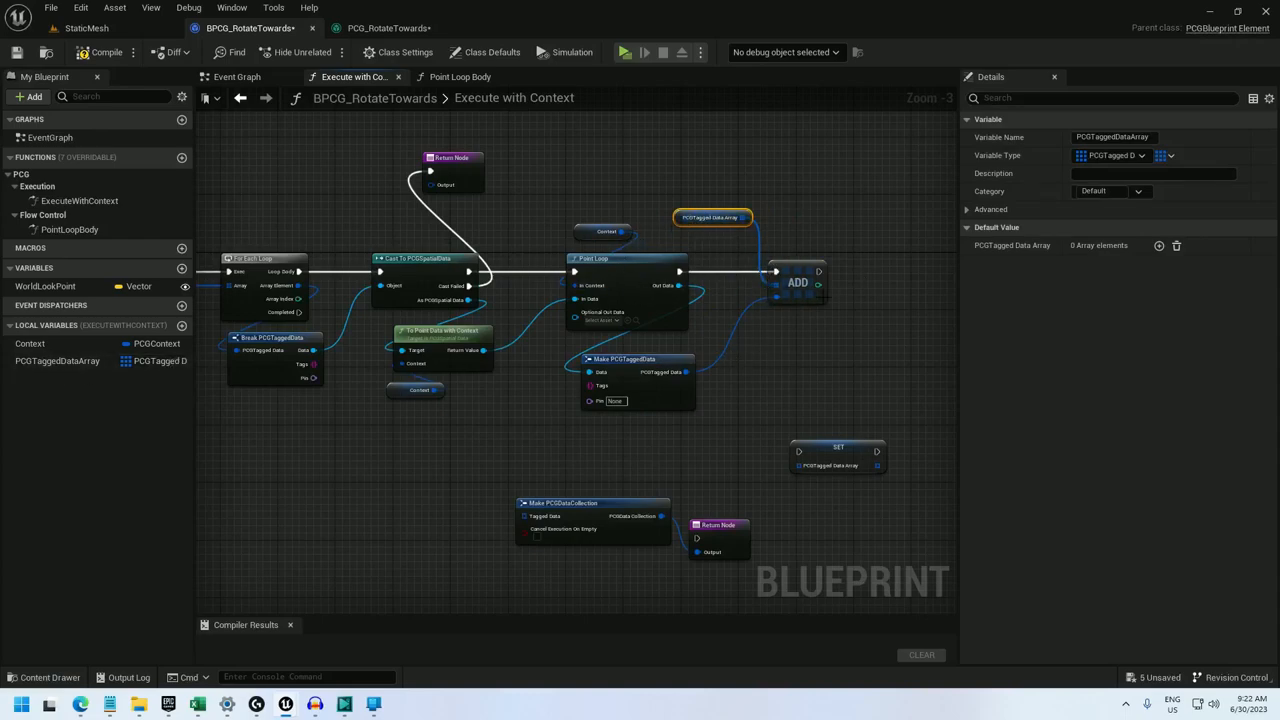
drag(712, 217, 806, 238)
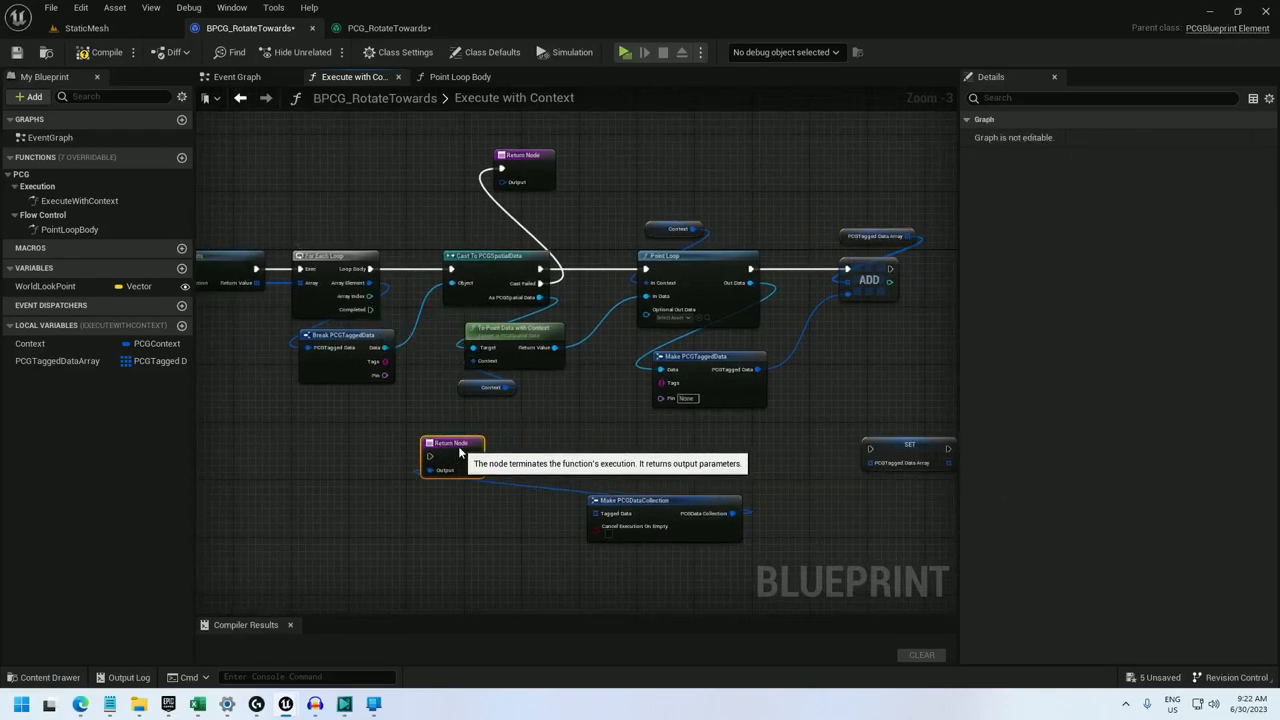
drag(453, 443, 487, 463)
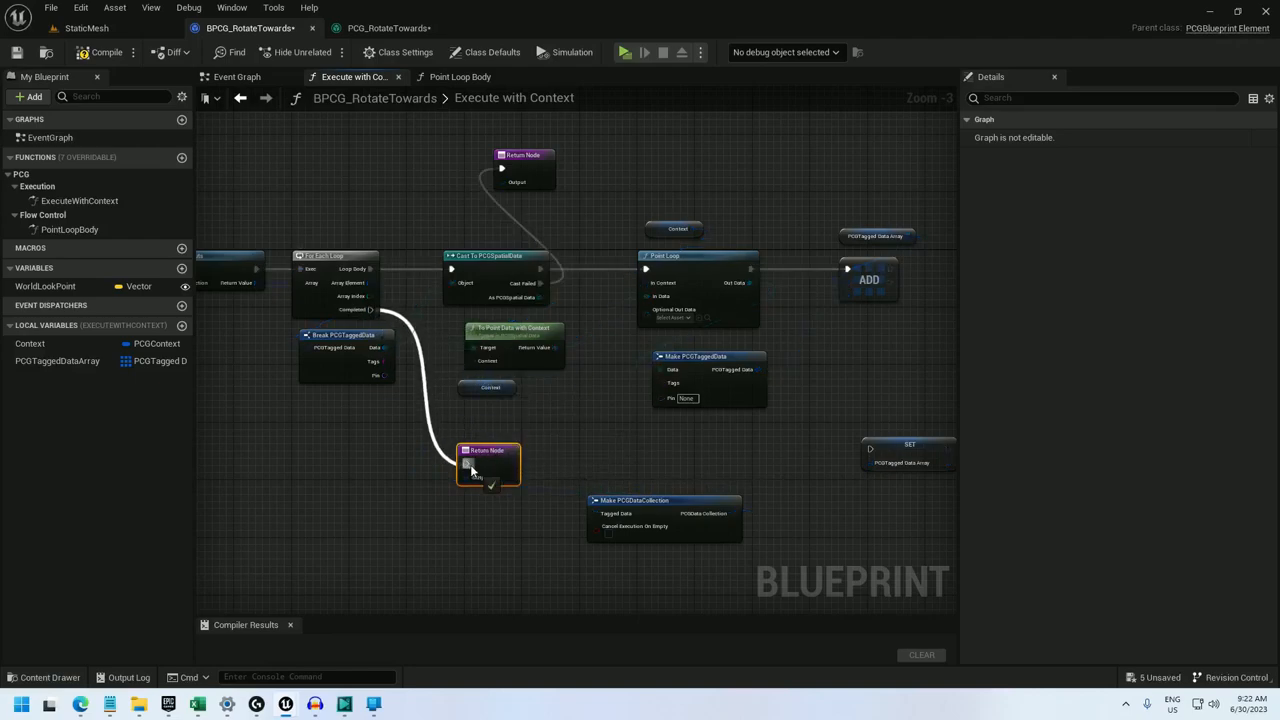
drag(635, 500, 397, 551)
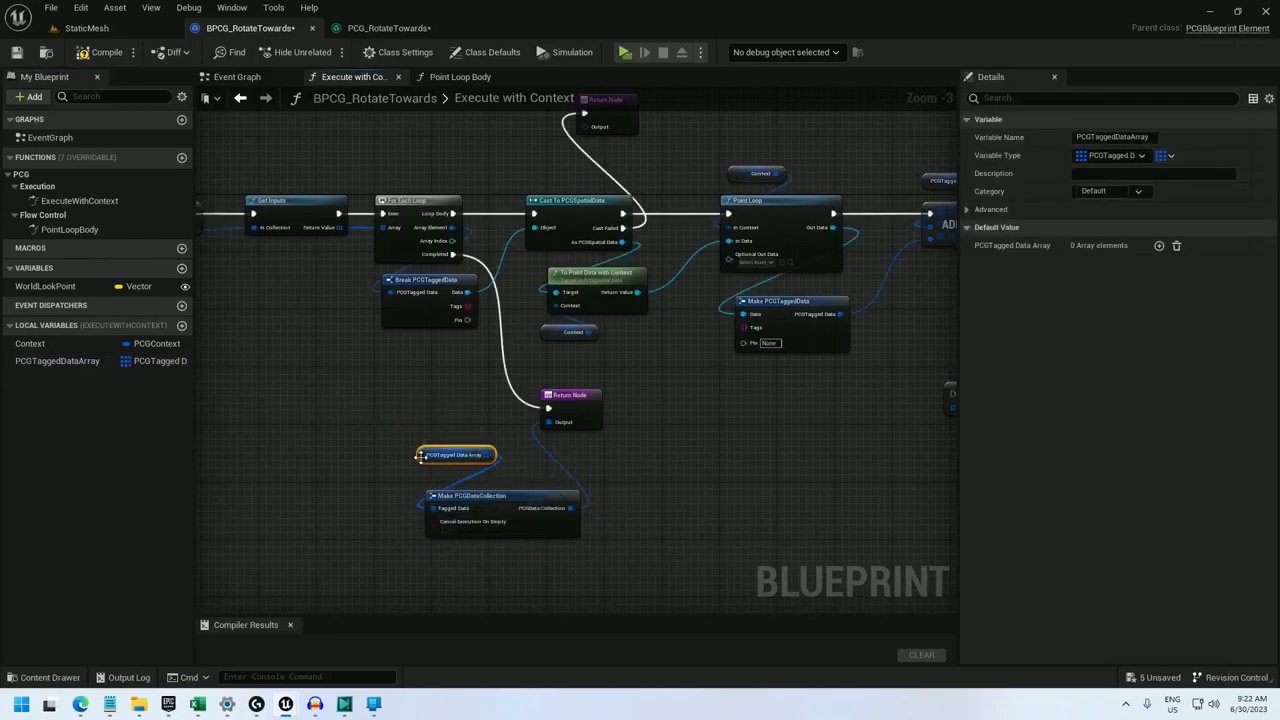
drag(455, 455, 462, 476)
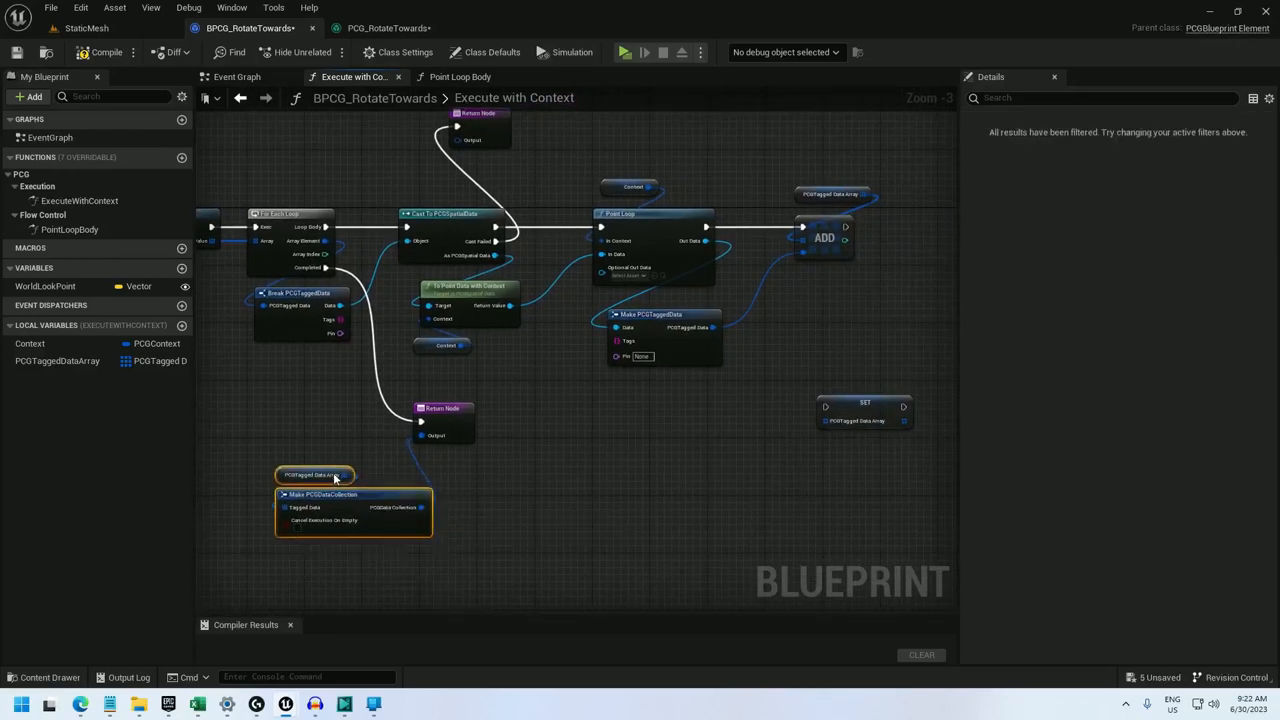
drag(335, 477, 283, 422)
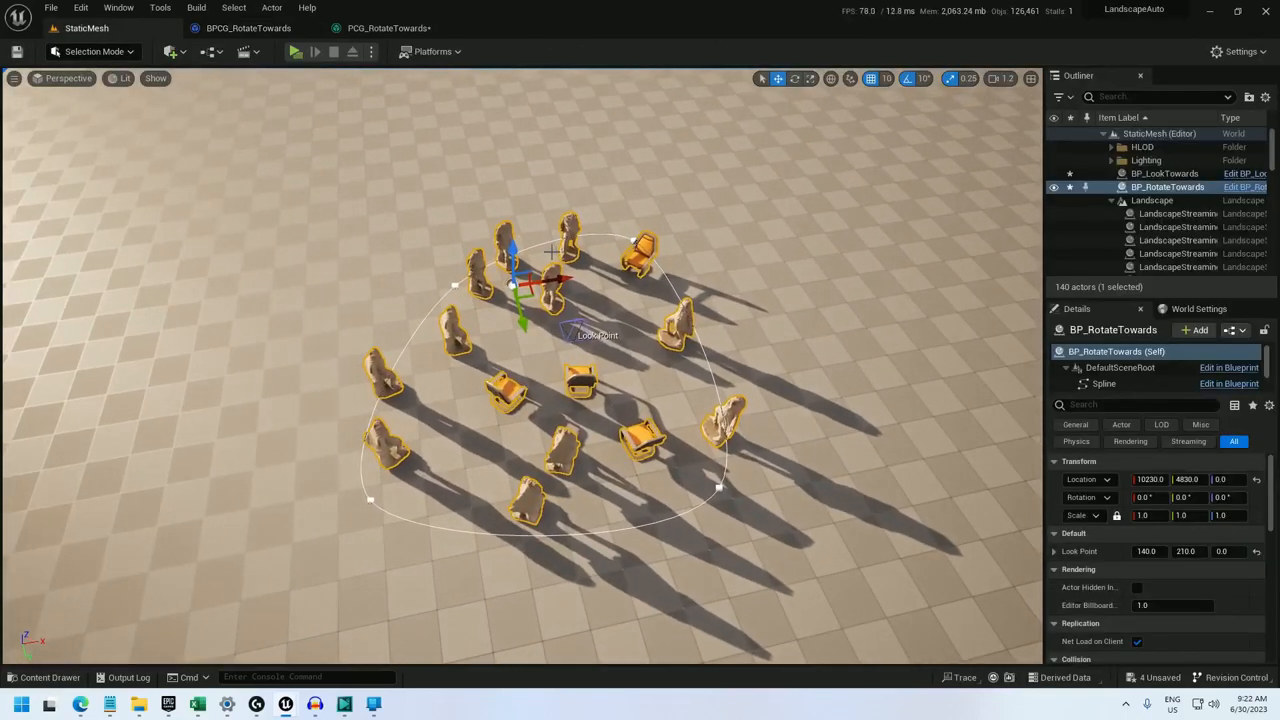
- Go back to the blueprint editor, then return to the PCG_RotateTowards graph
click(248, 27)
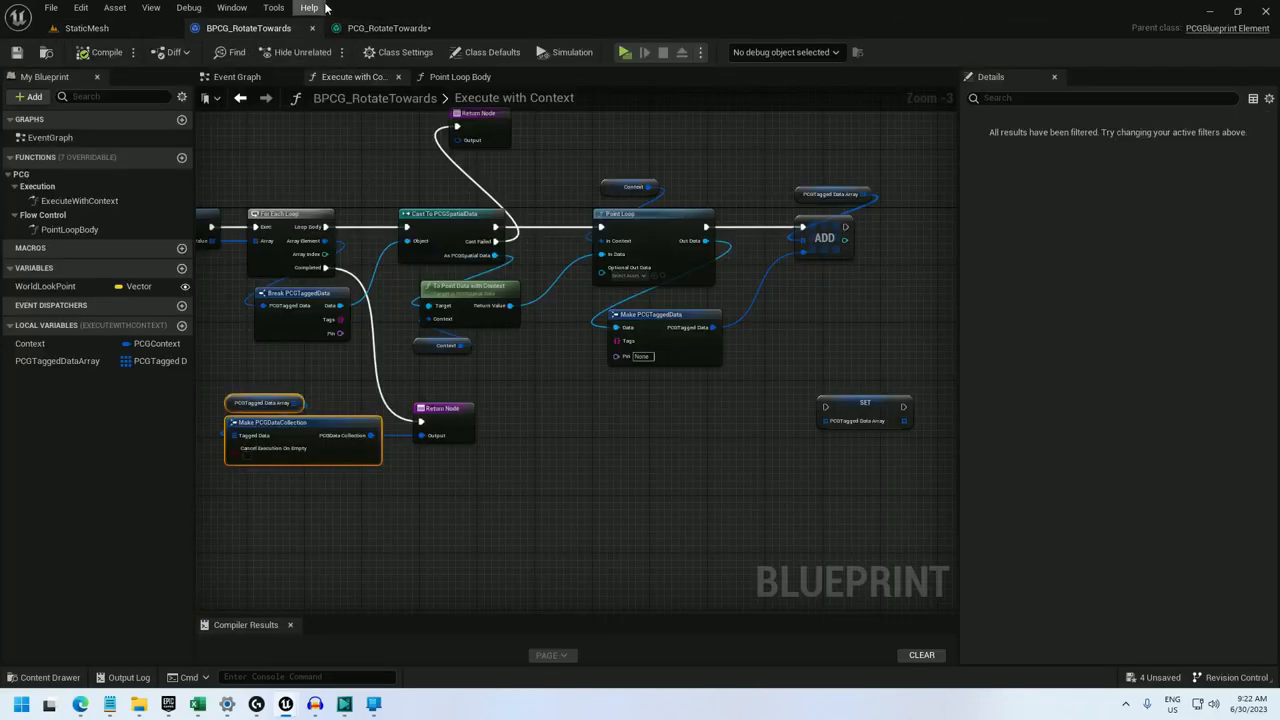
click(388, 27)
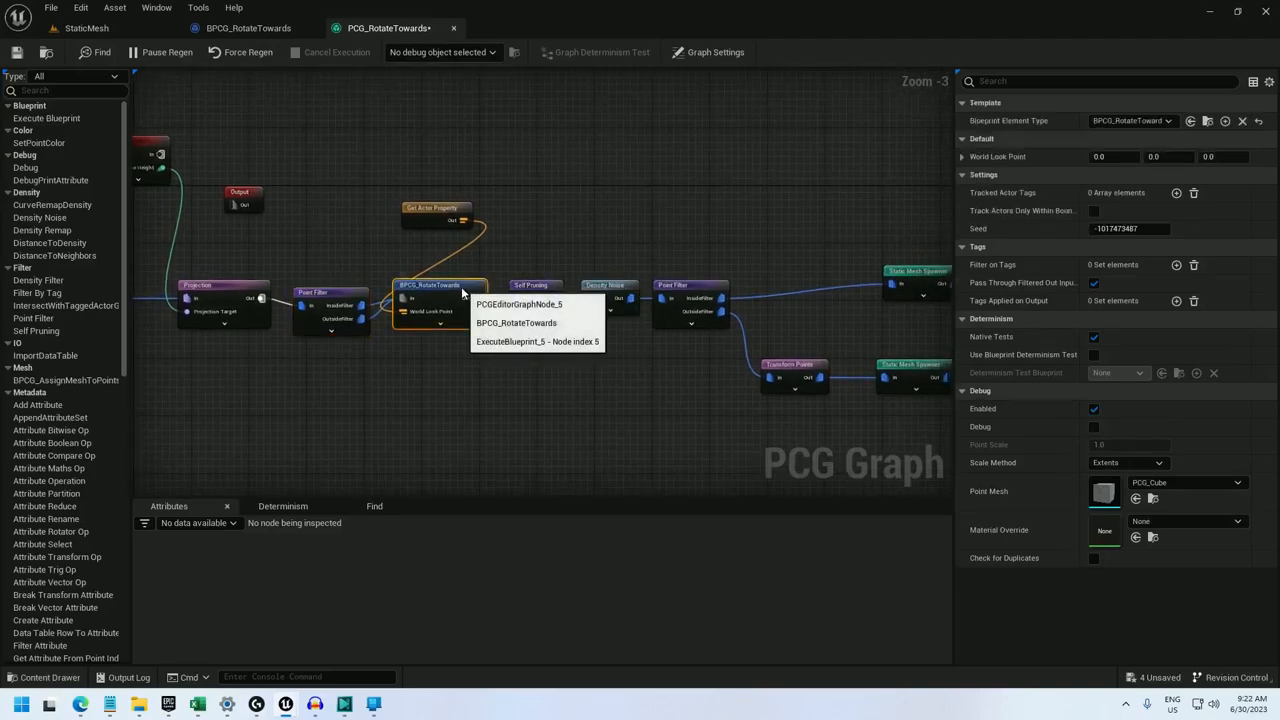
- Inspect Projection, Self Pruning and BPCG_RotateTowards outputs against BP_RotateTowards, then view the level
right_click(440, 290)
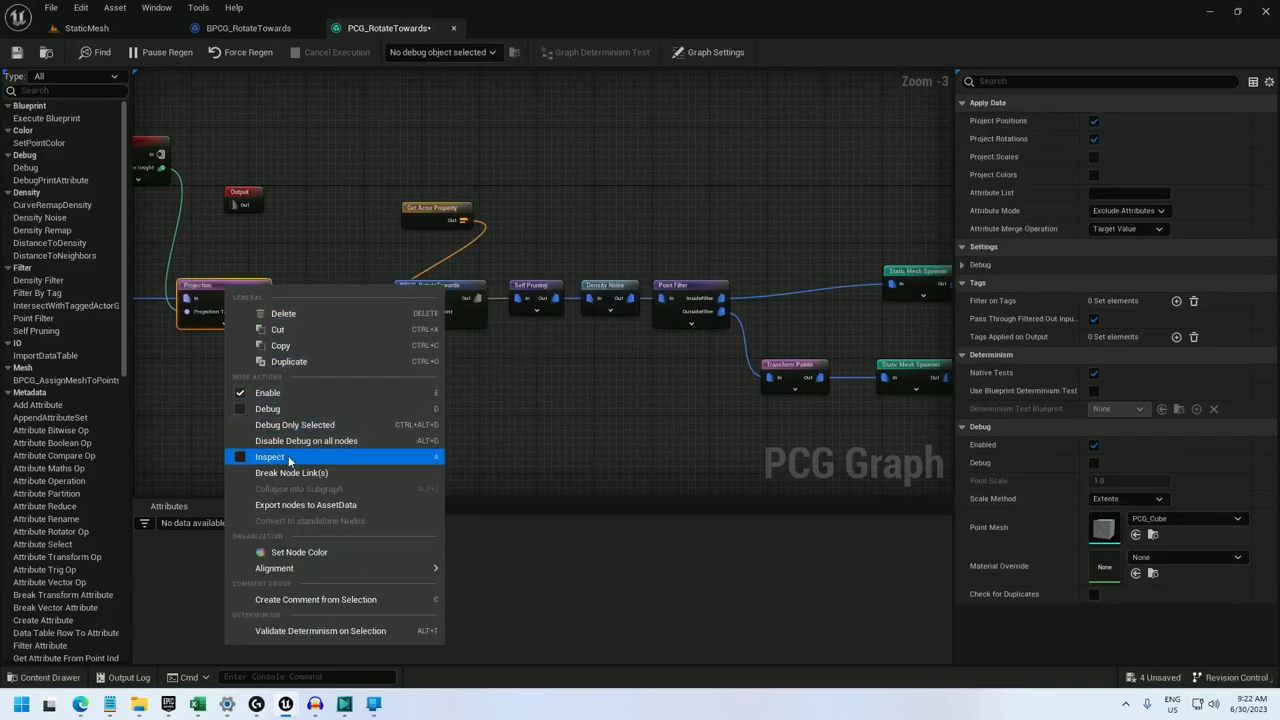
click(440, 52)
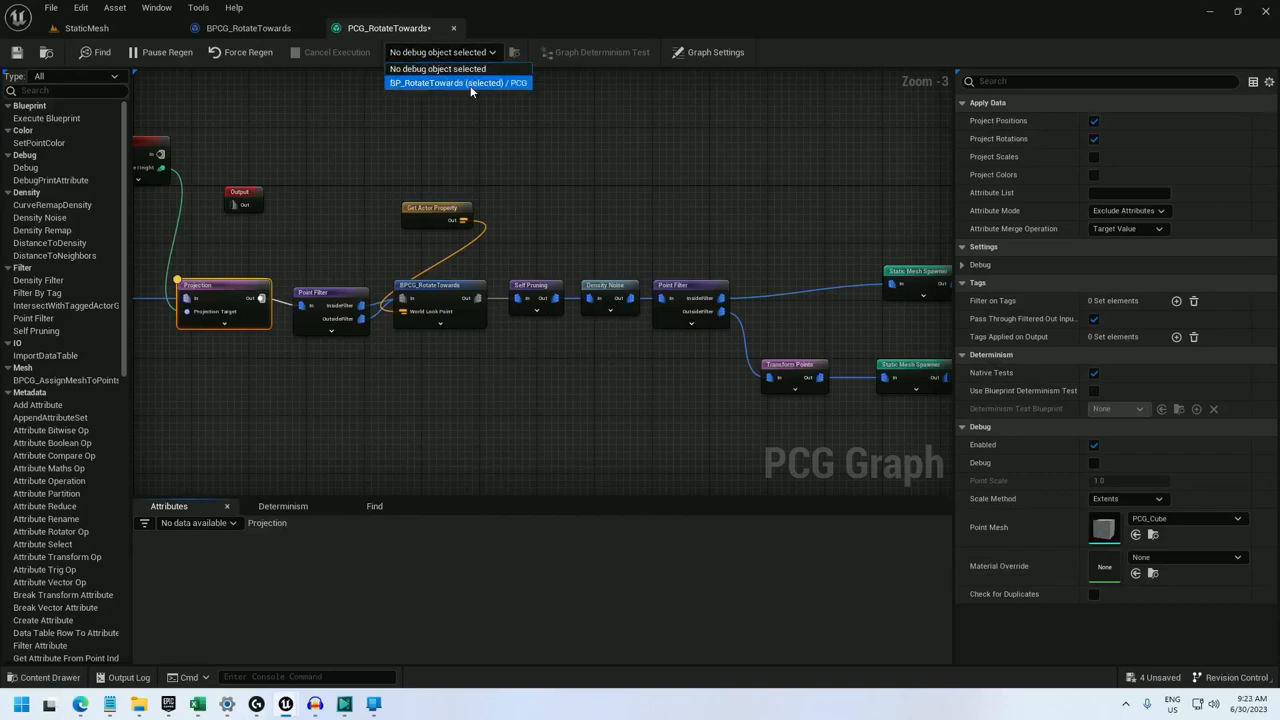
click(457, 82)
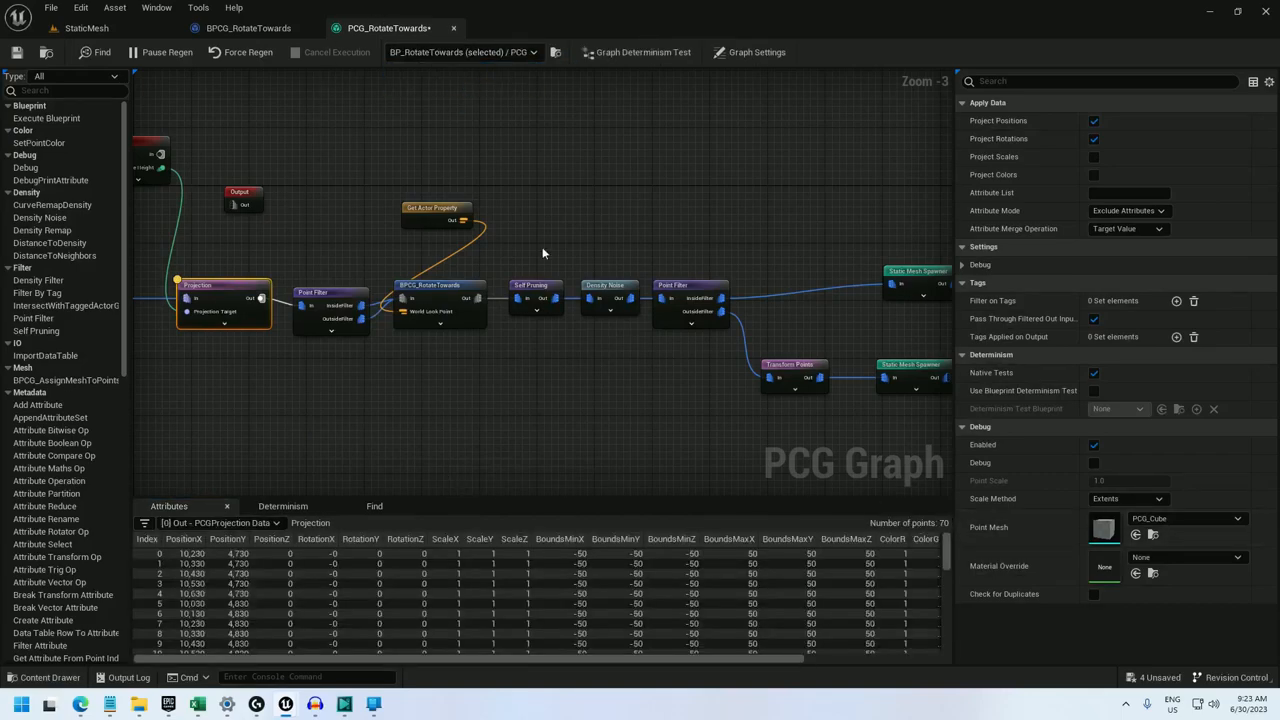
right_click(537, 297)
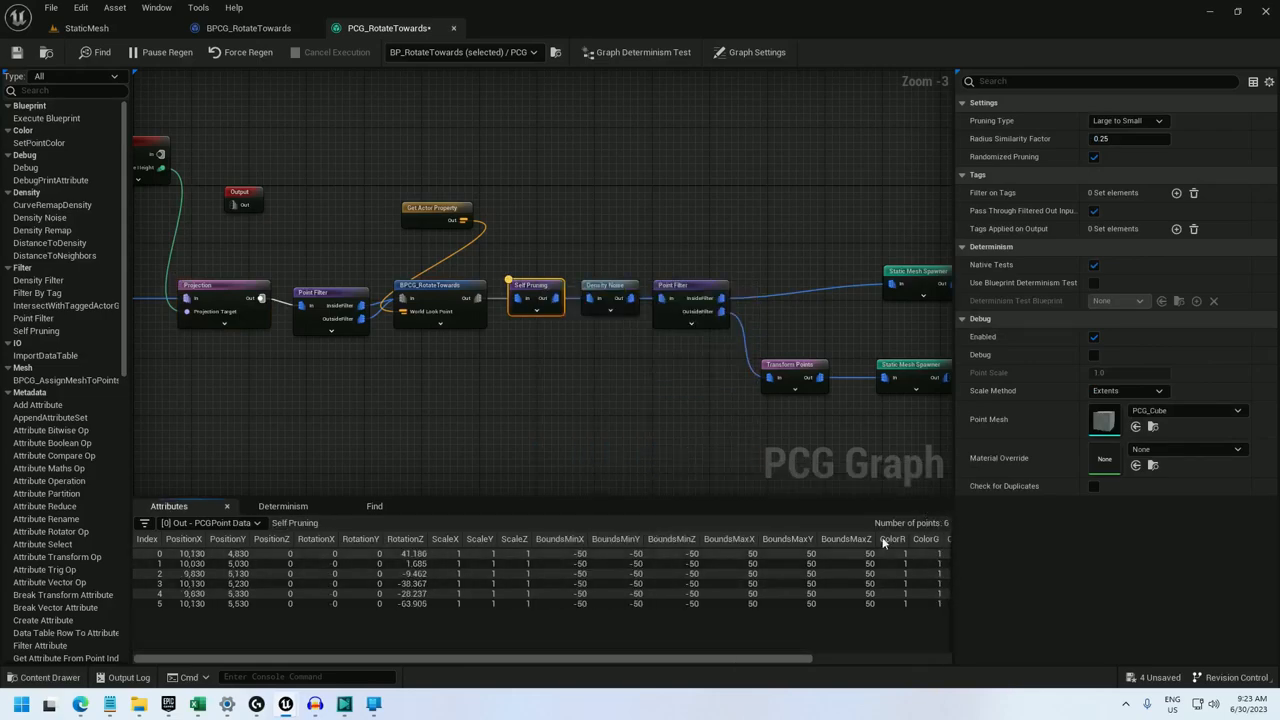
click(440, 285)
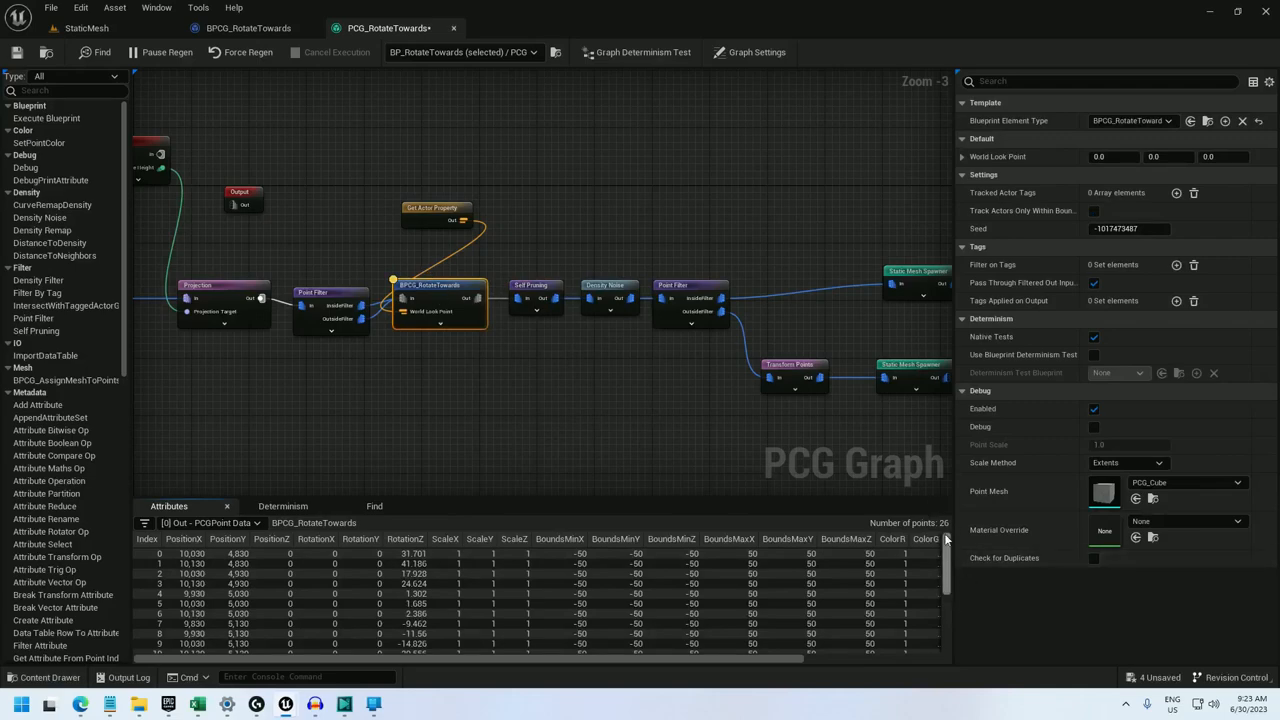
click(533, 290)
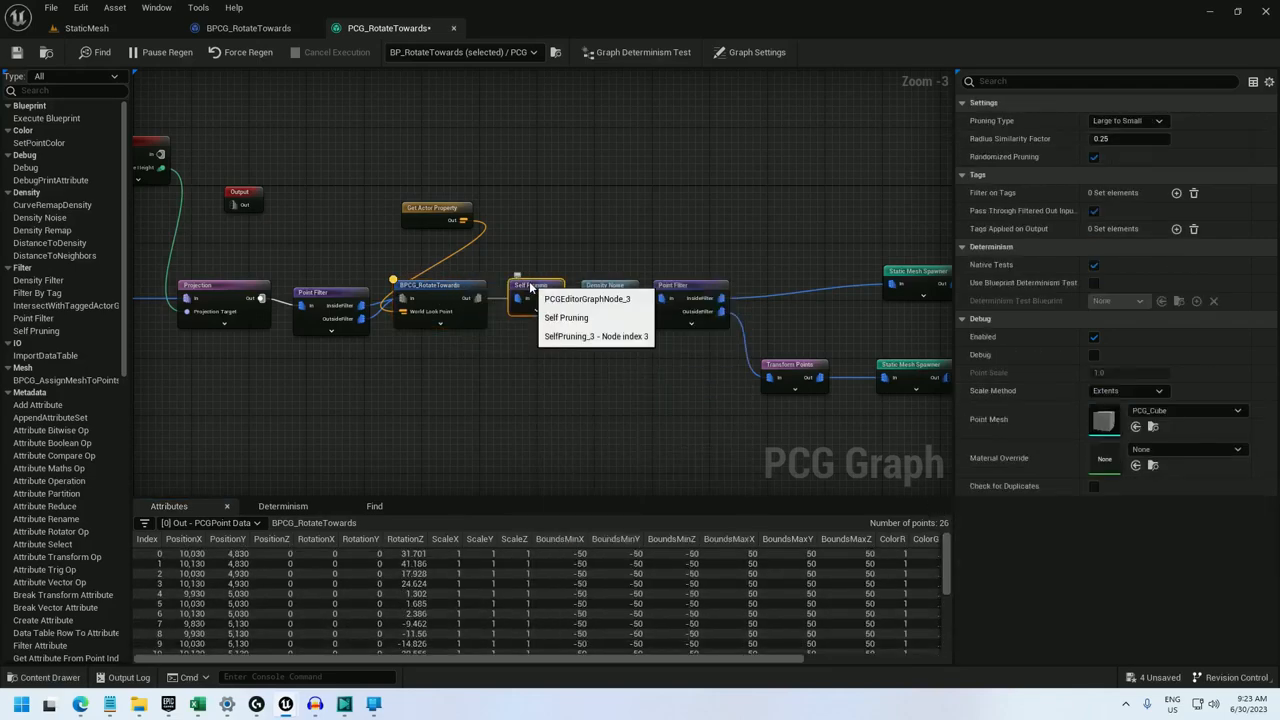
click(86, 27)
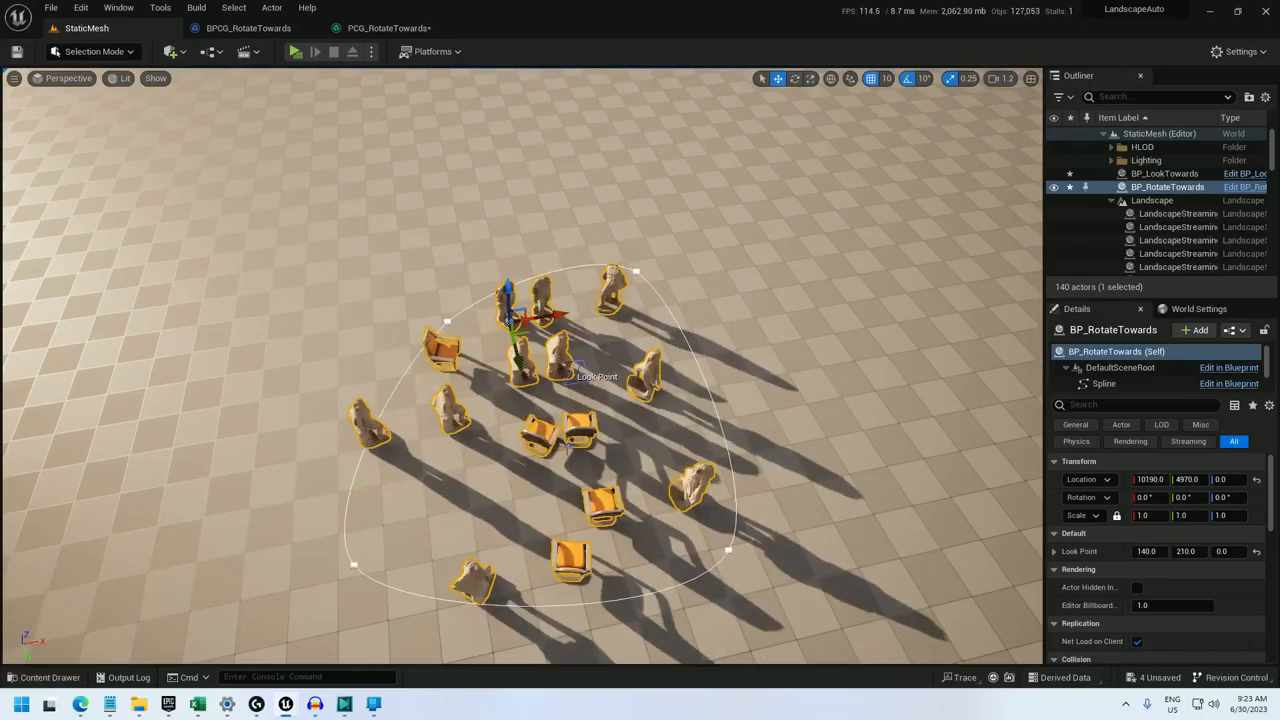
mouse_move(390, 28)
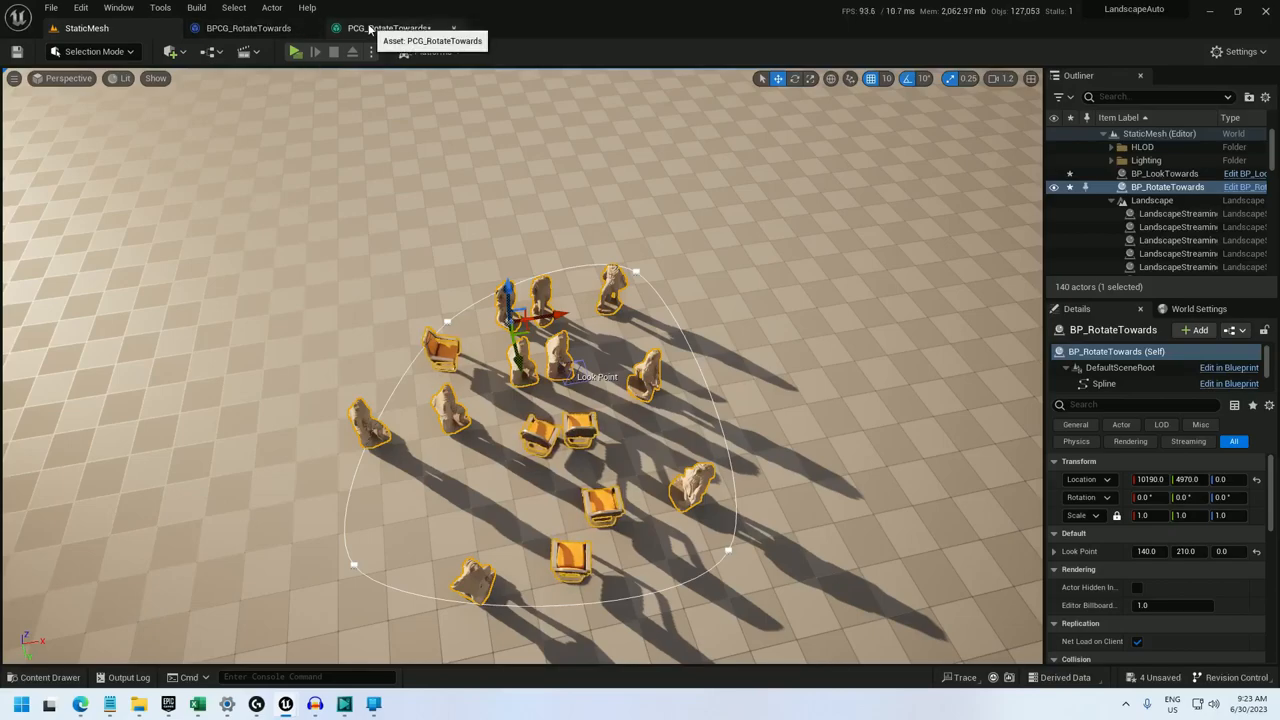
- Insert a Union node feeding Self Pruning, then check the chairs in the level
click(389, 27)
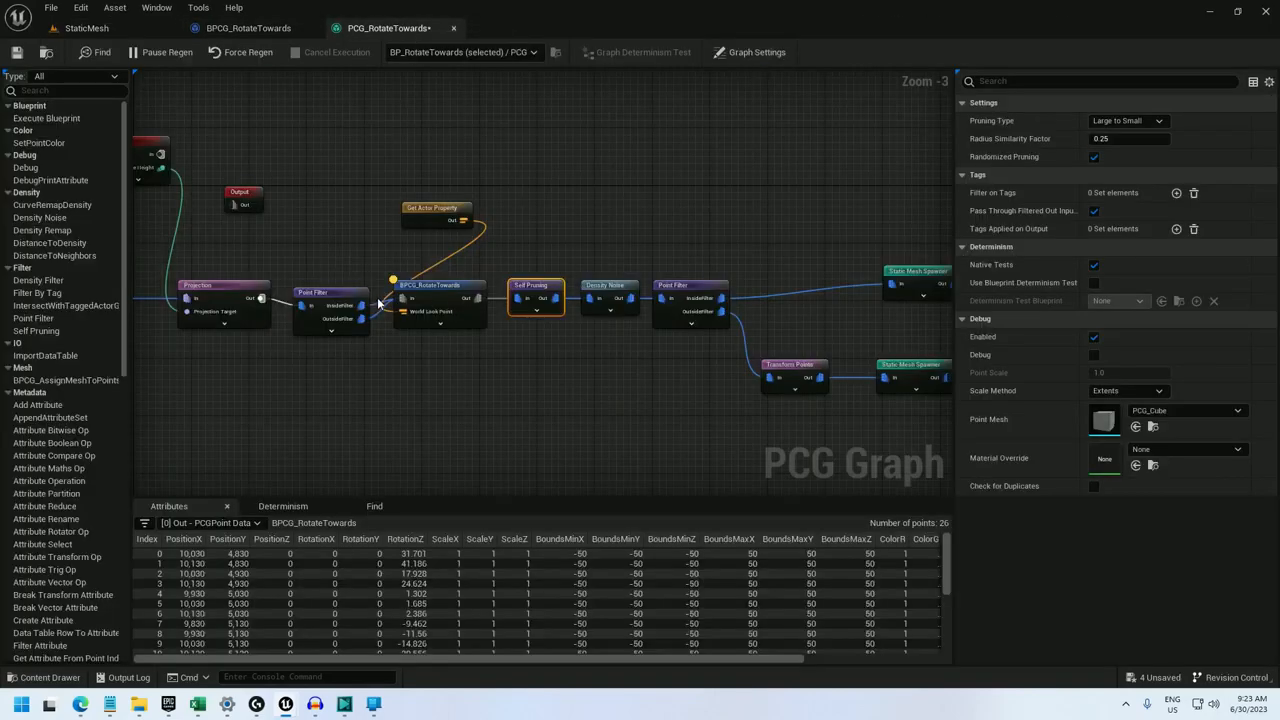
click(323, 278)
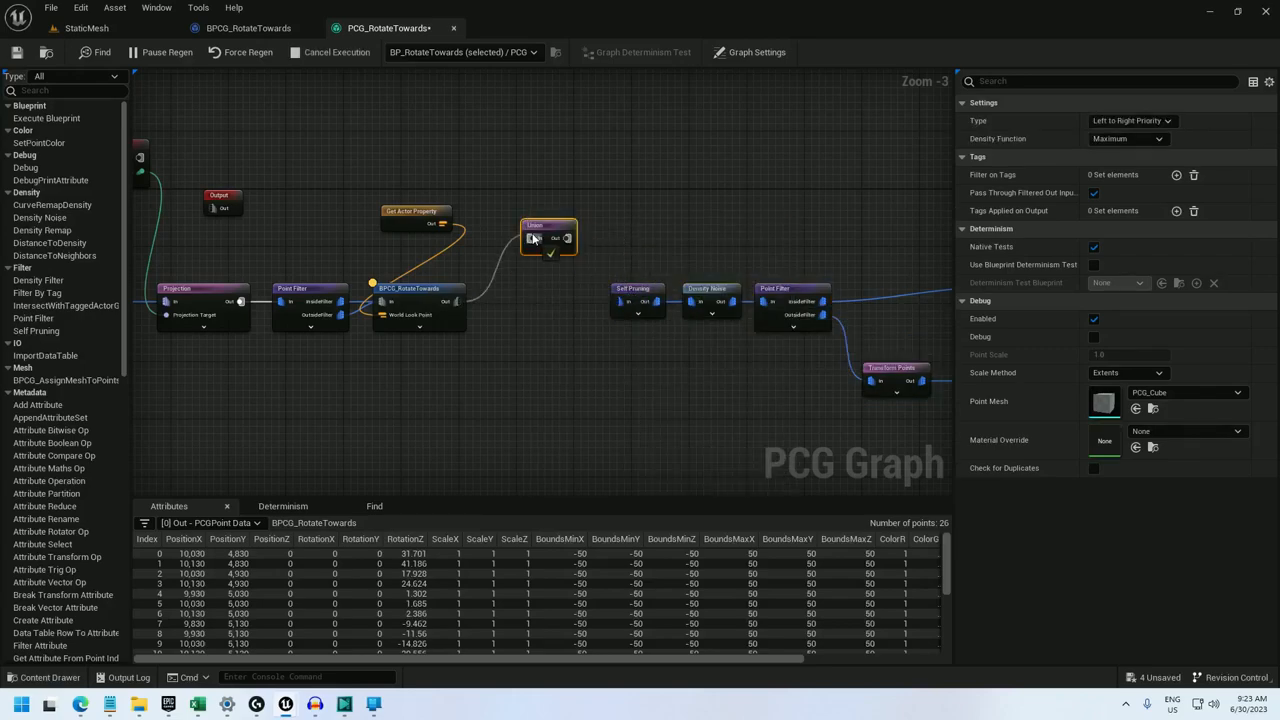
drag(548, 237, 530, 302)
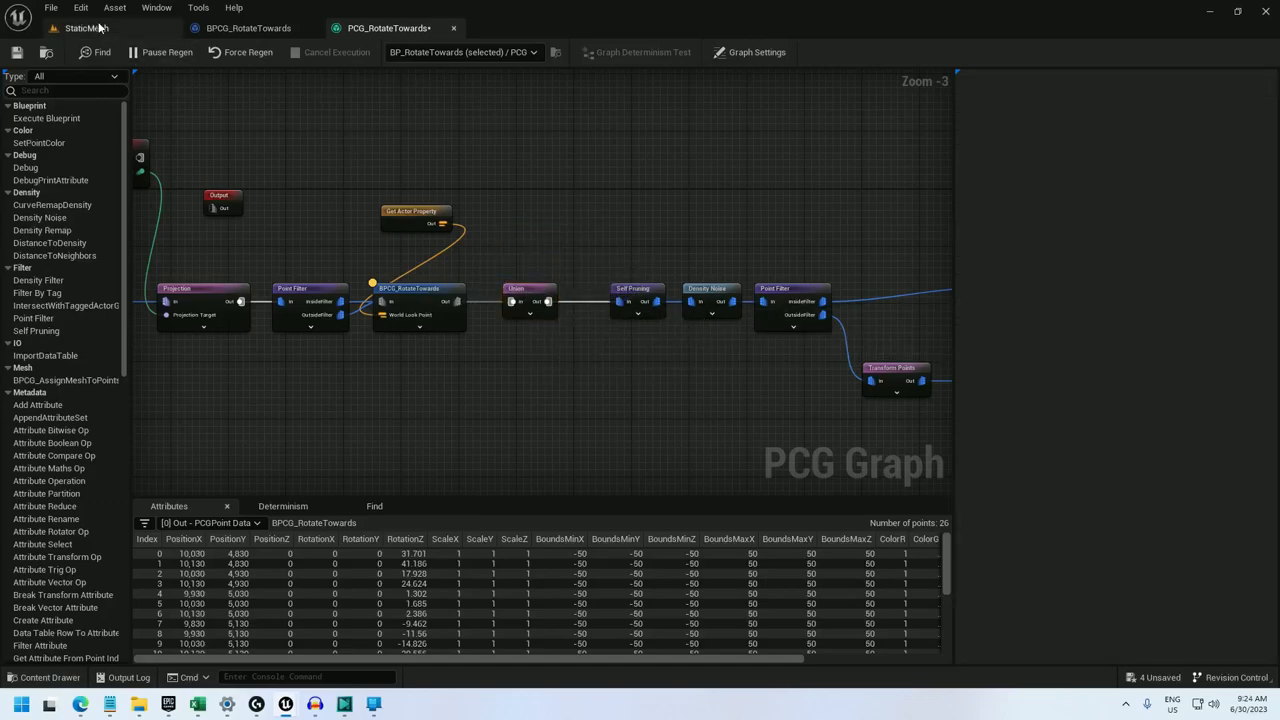
click(86, 28)
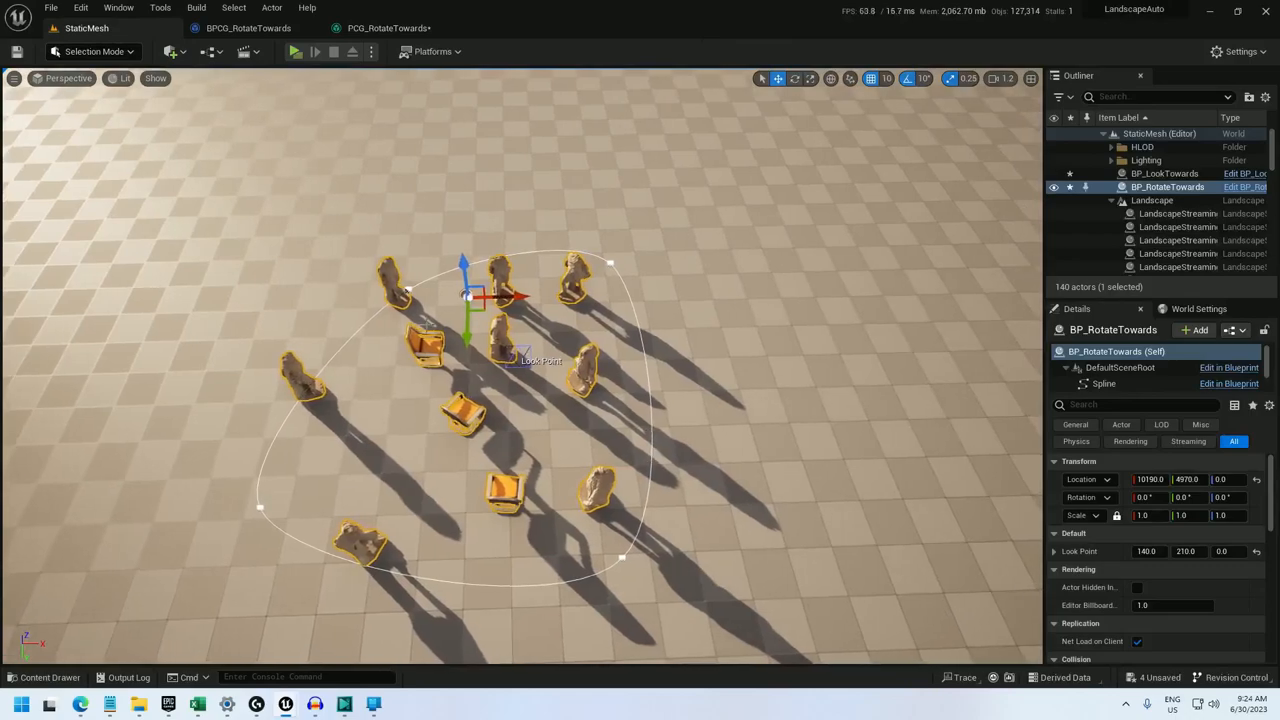
- Inspect Self Pruning (11 points), Union (70) and BPCG_RotateTowards (35) in PCG_RotateTowards
click(388, 27)
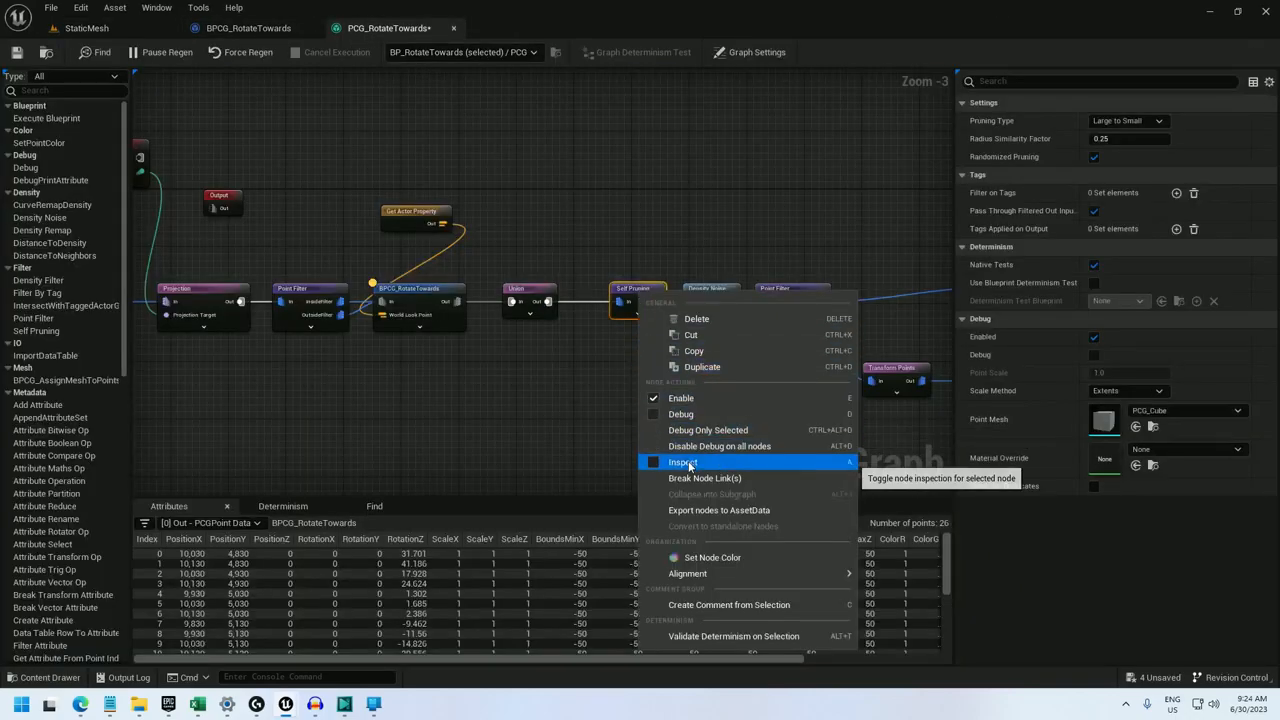
click(682, 462)
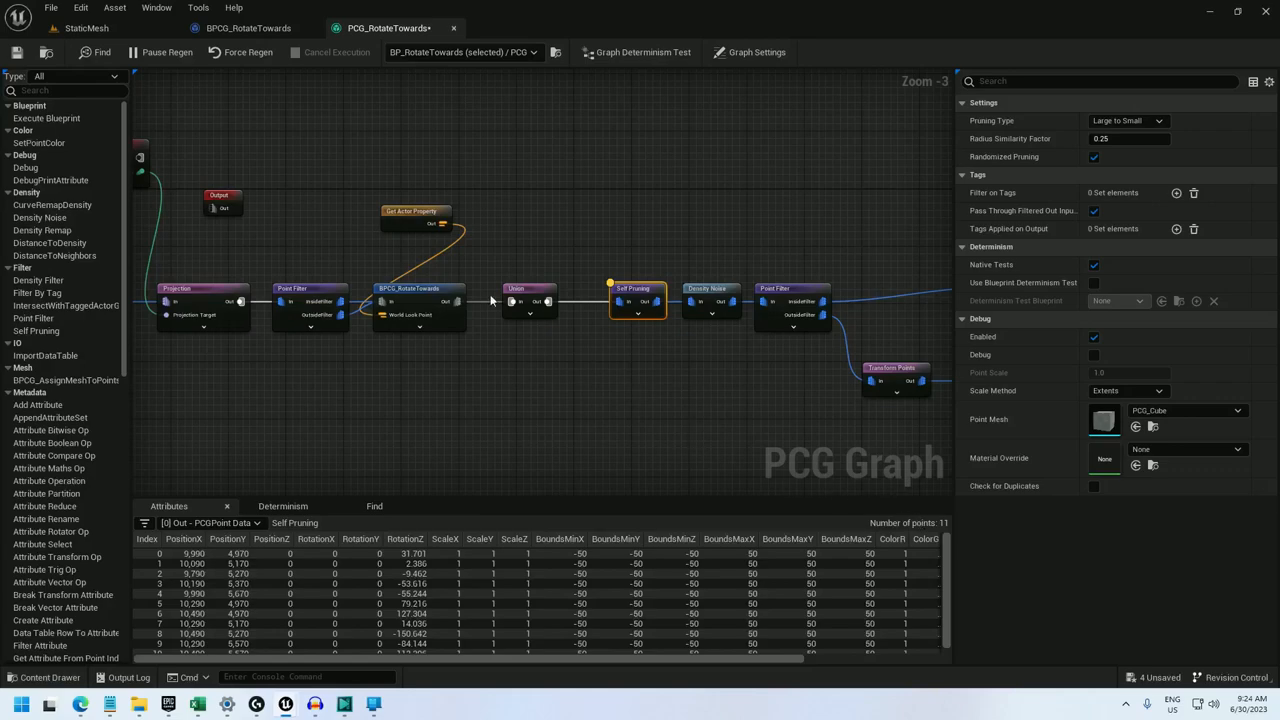
click(530, 300)
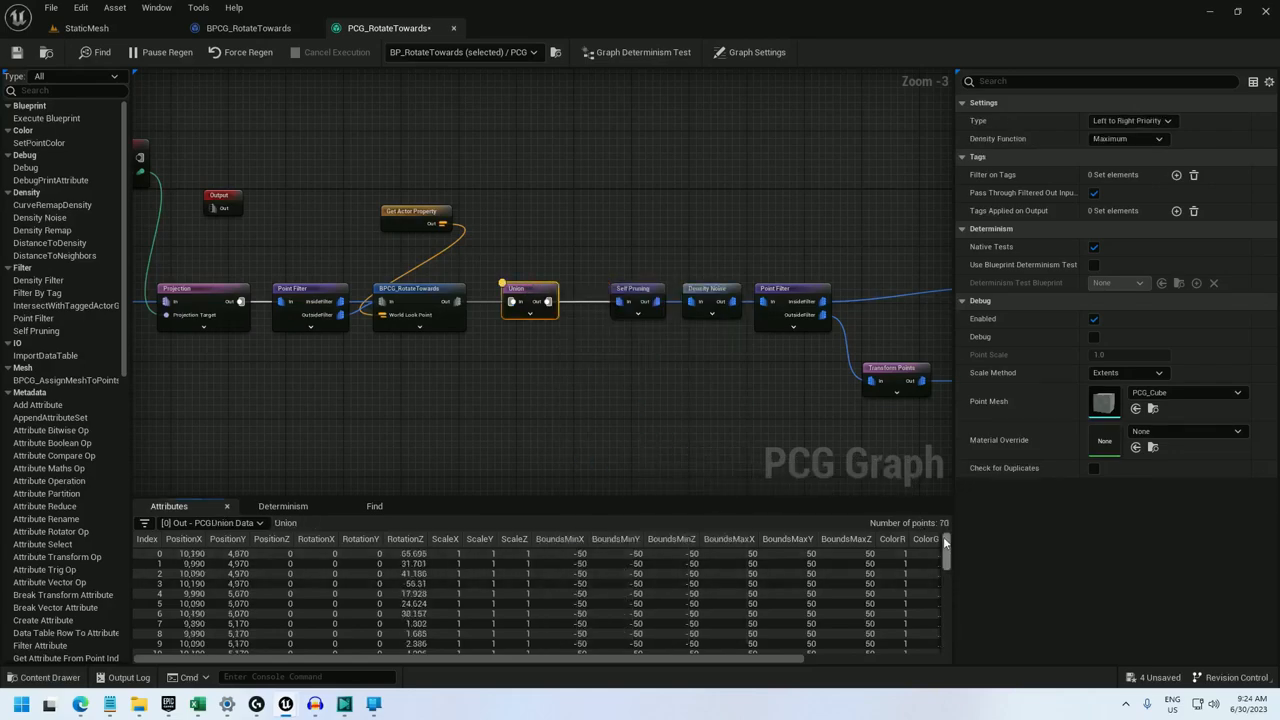
right_click(417, 300)
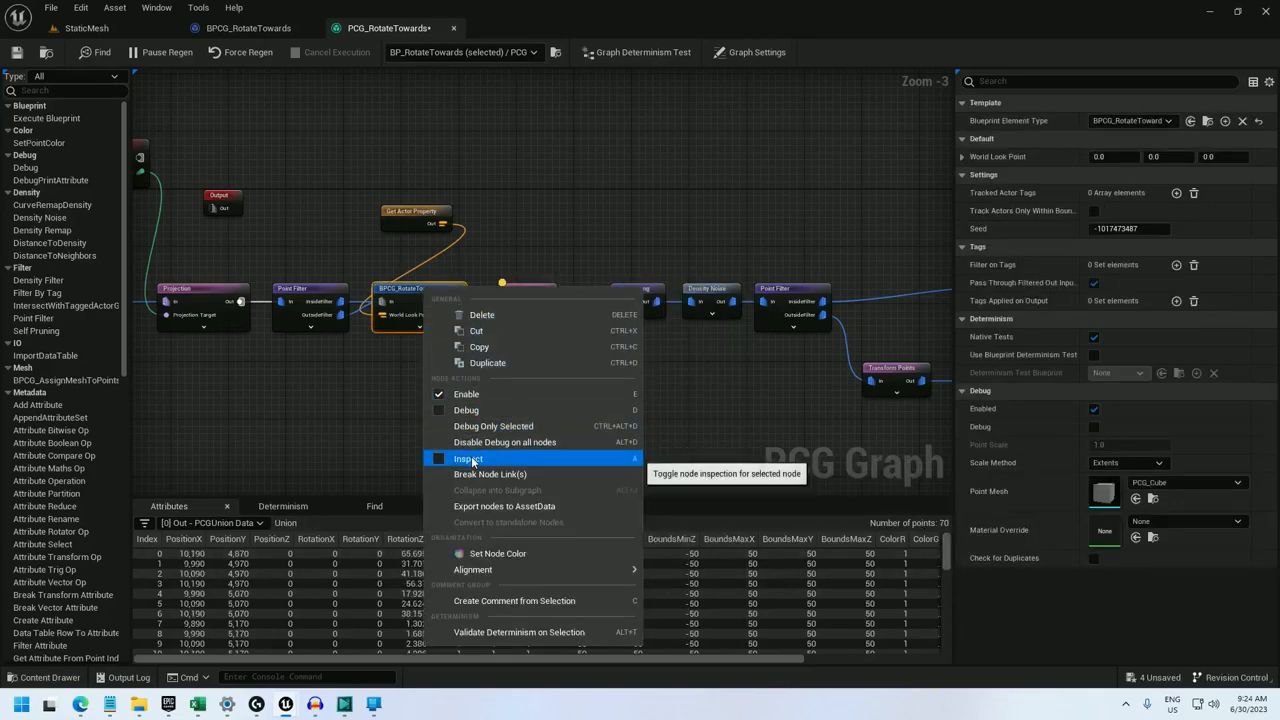
click(468, 458)
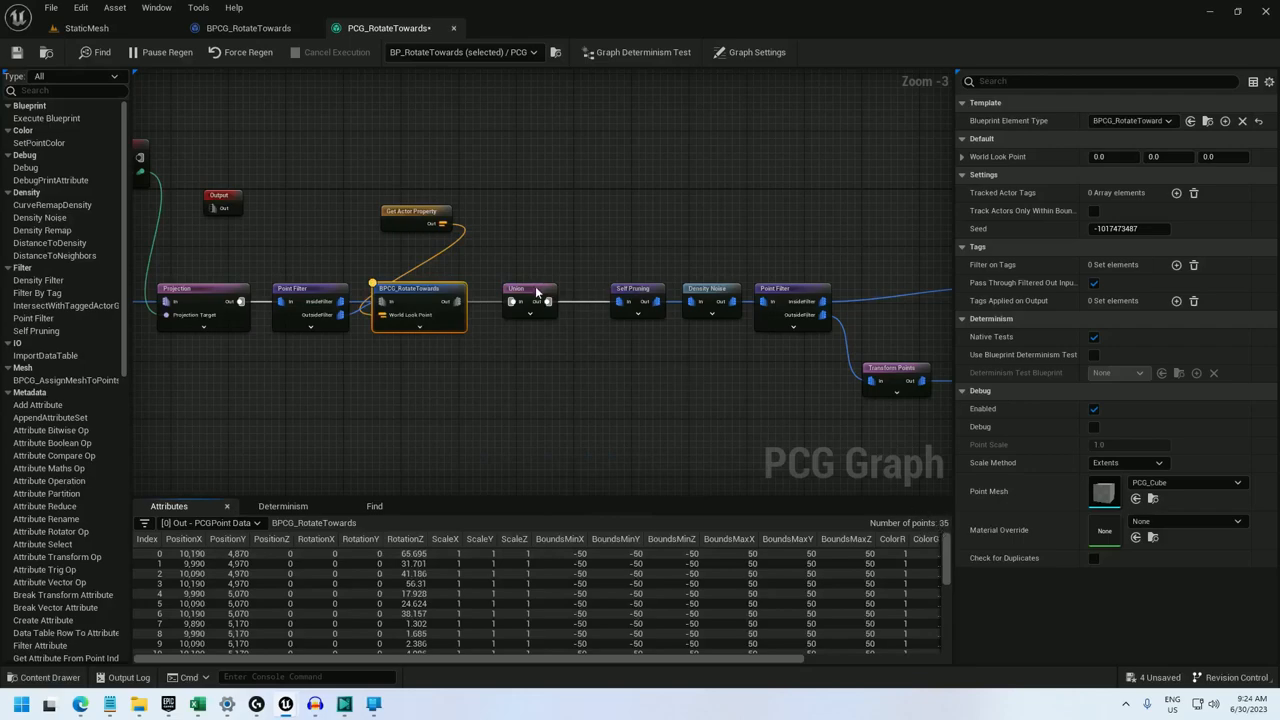
click(536, 301)
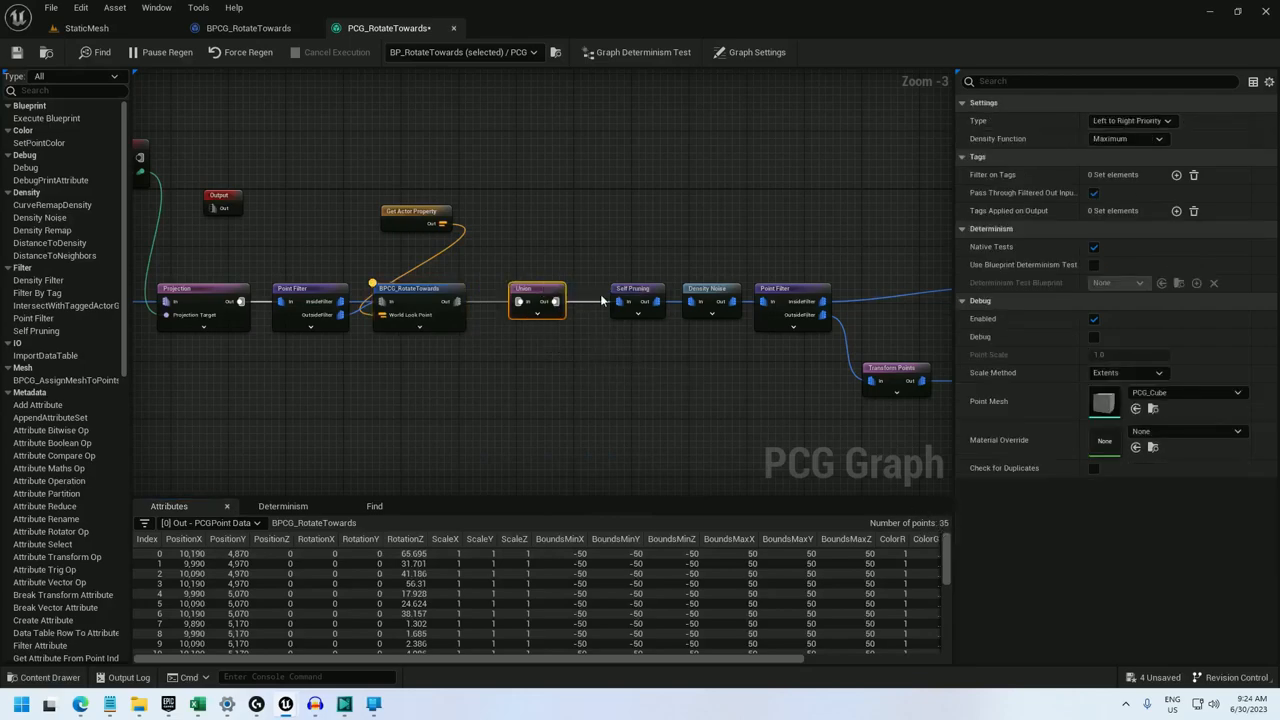